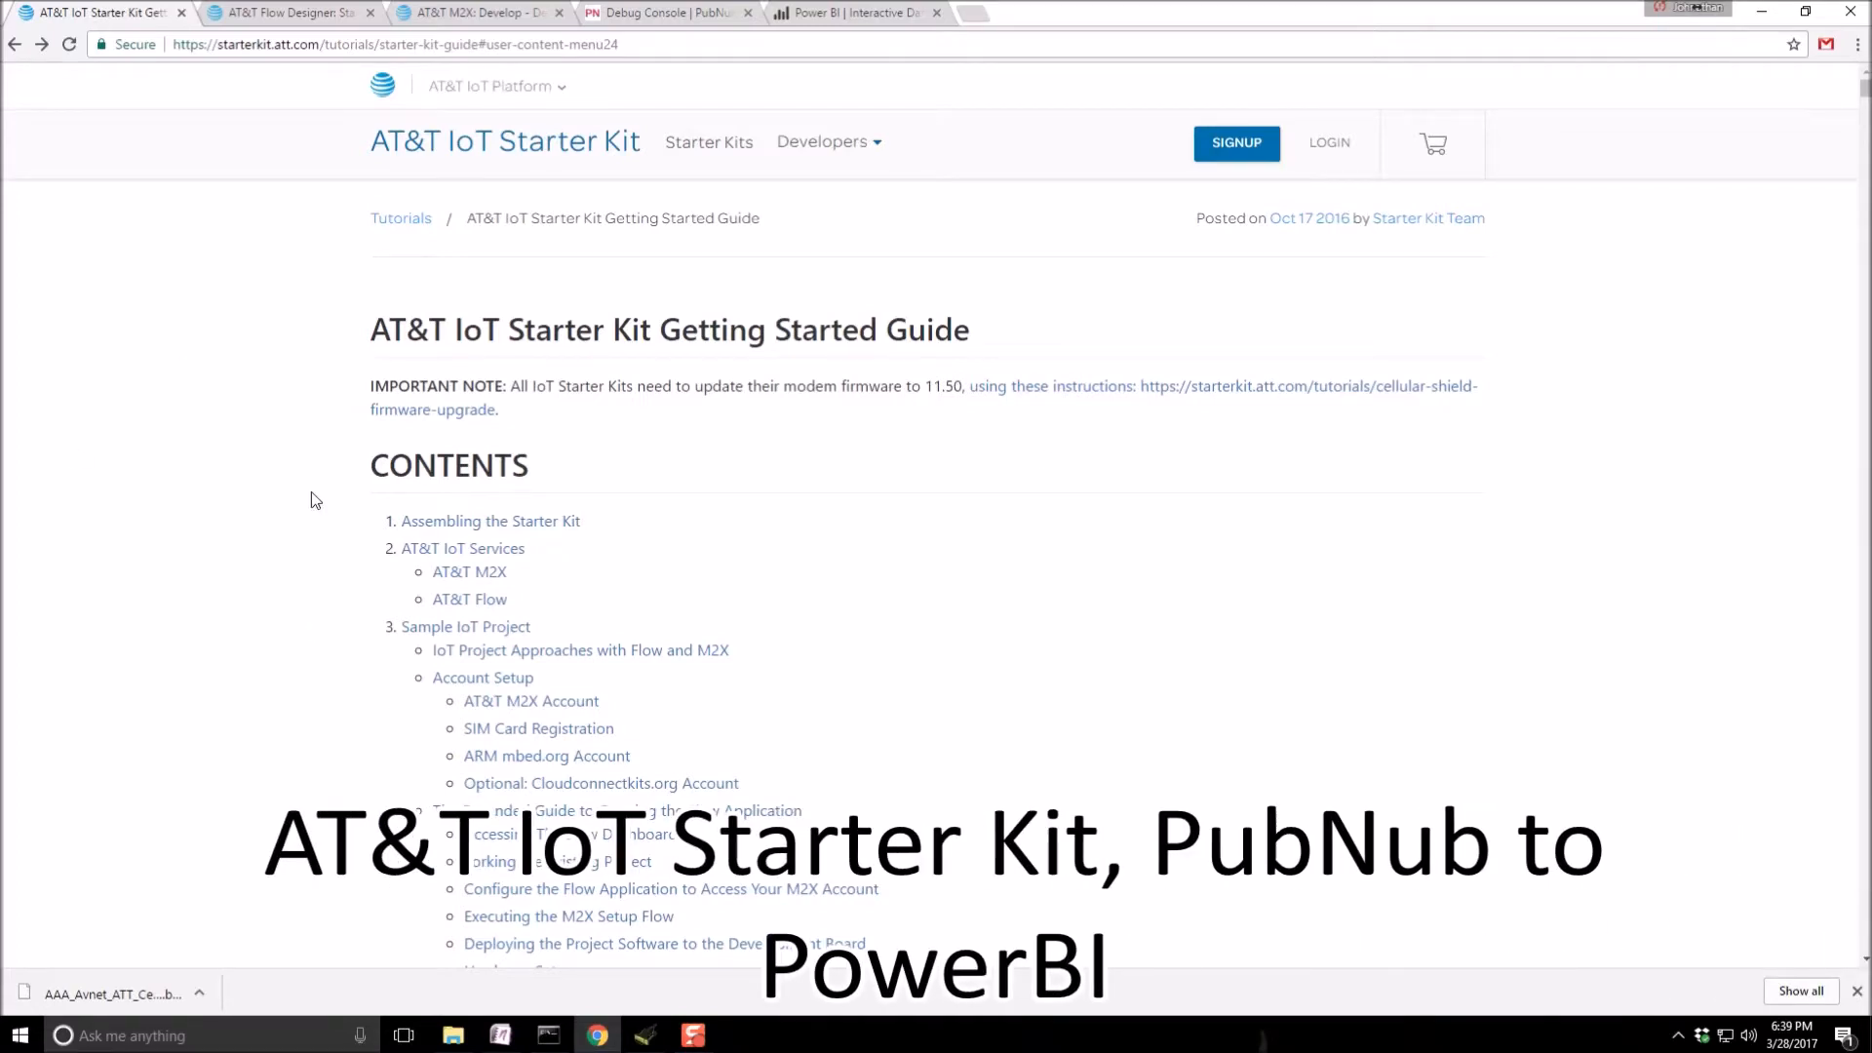
mouse_move(68, 121)
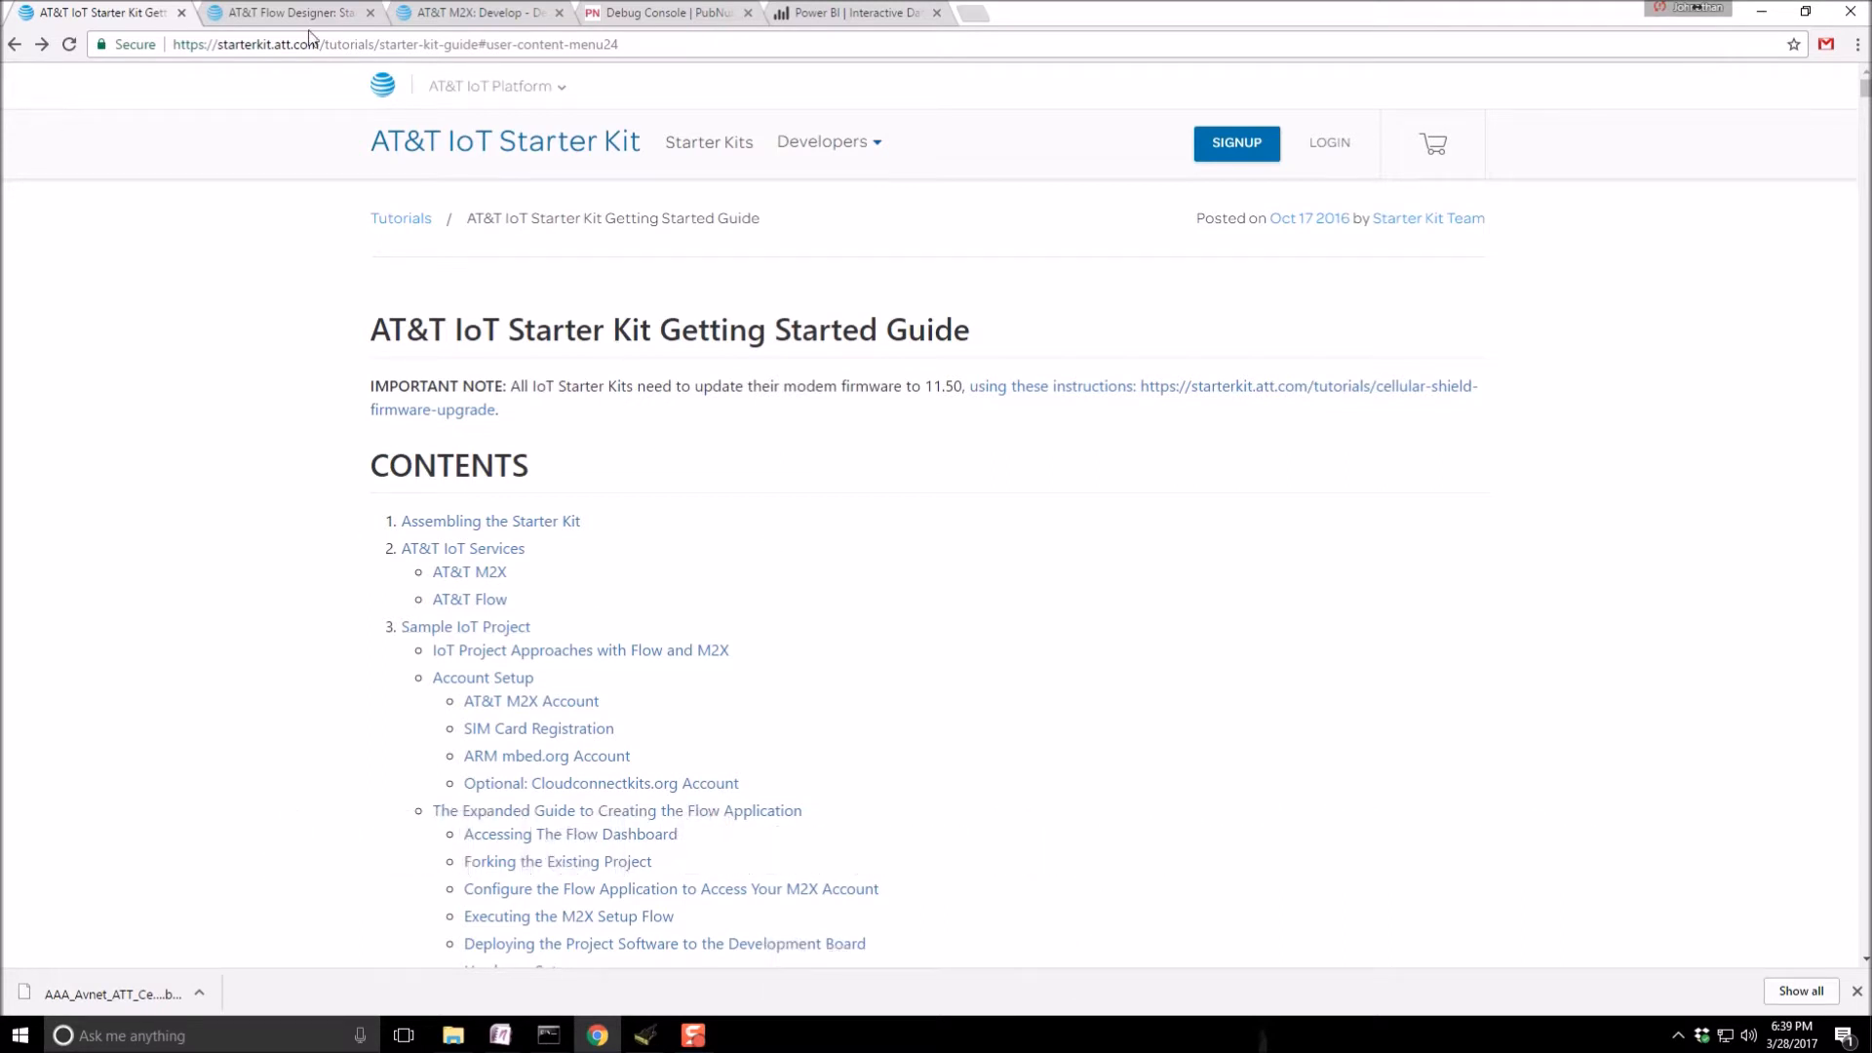
Step: Tour the Flow project, M2X temperature stream and PubNub messages, then land on the Power BI site
left_click(287, 12)
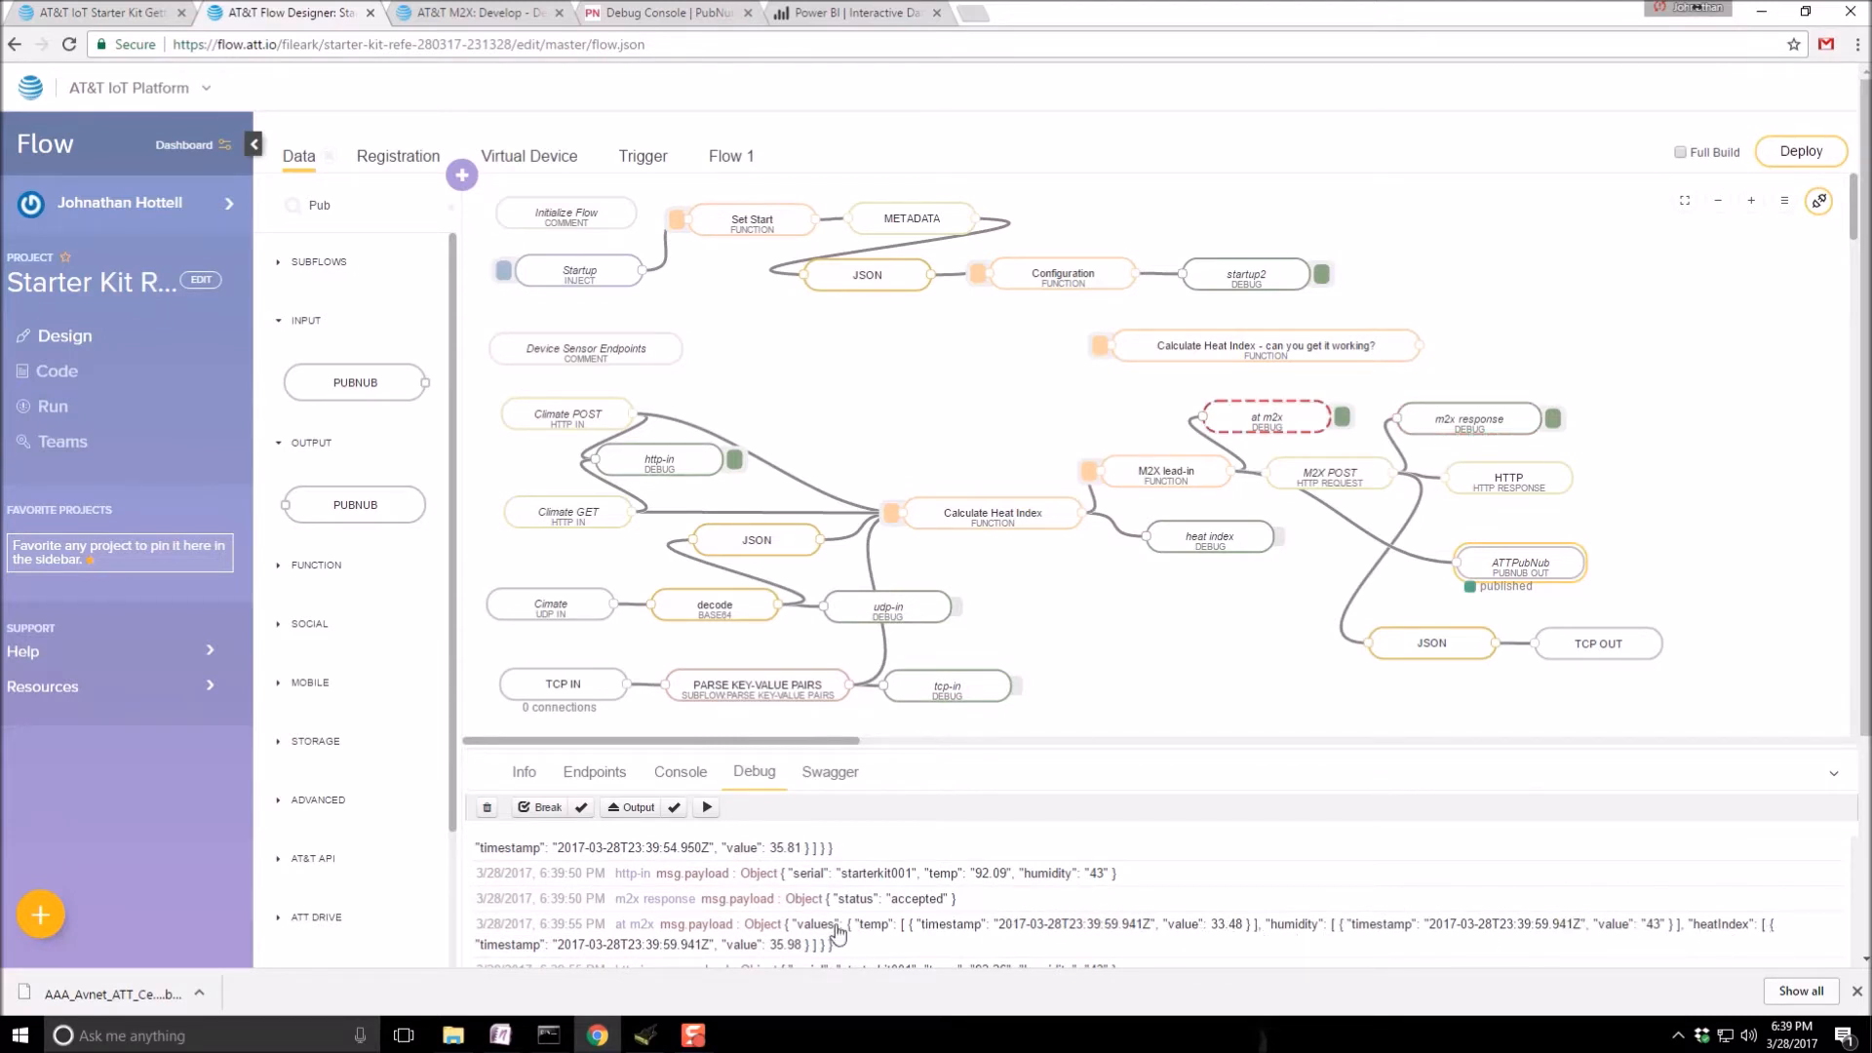
left_click(472, 14)
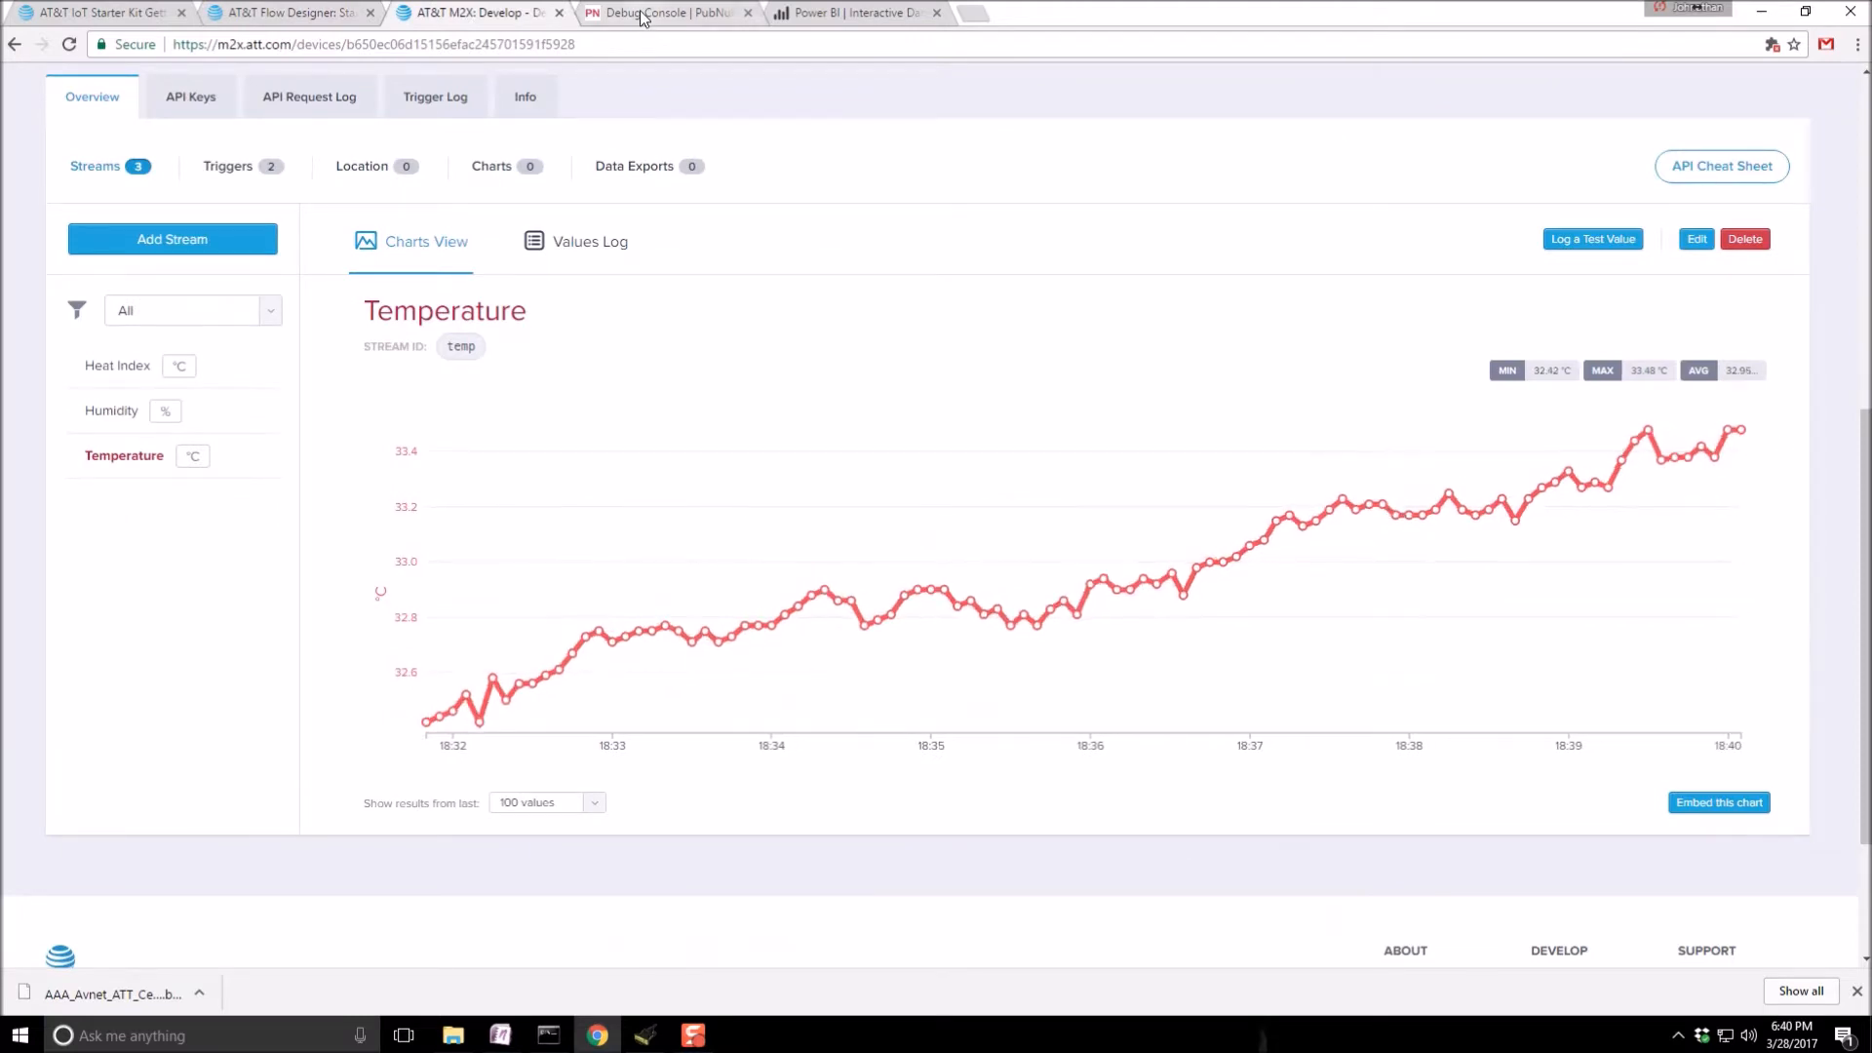
left_click(667, 13)
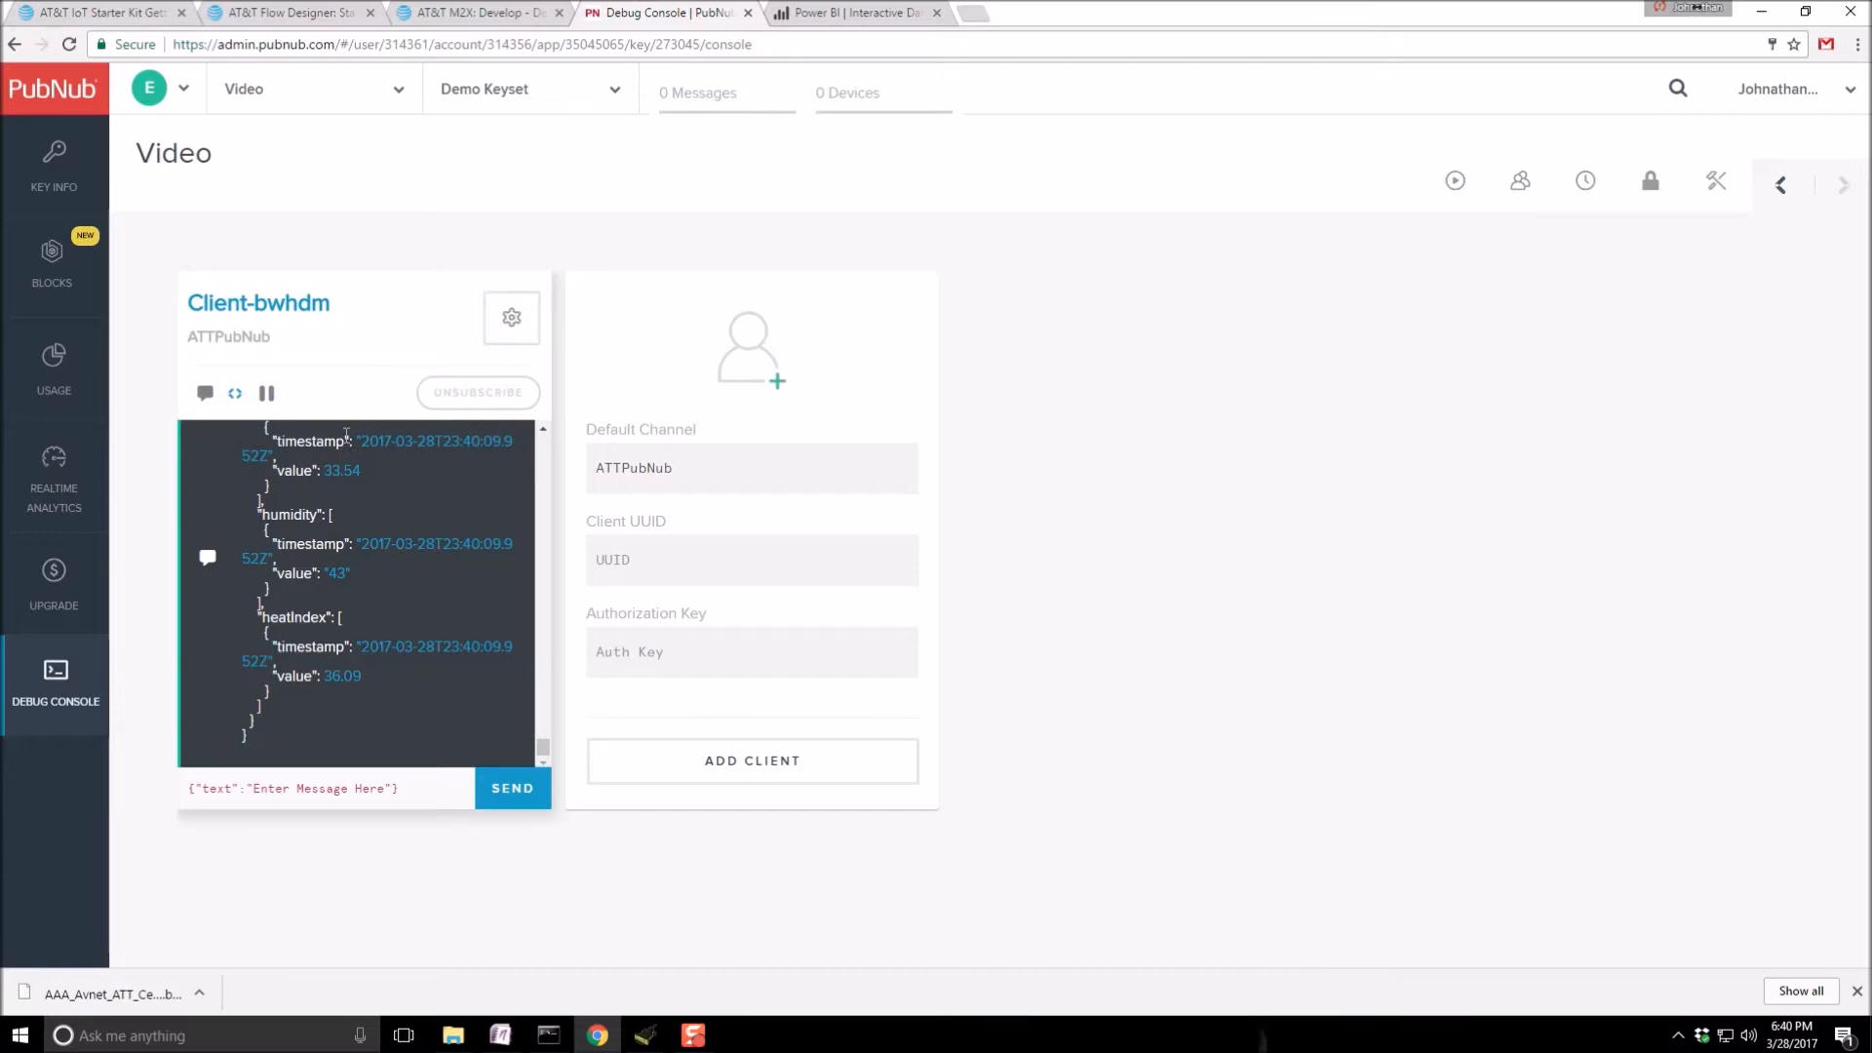
left_click(854, 14)
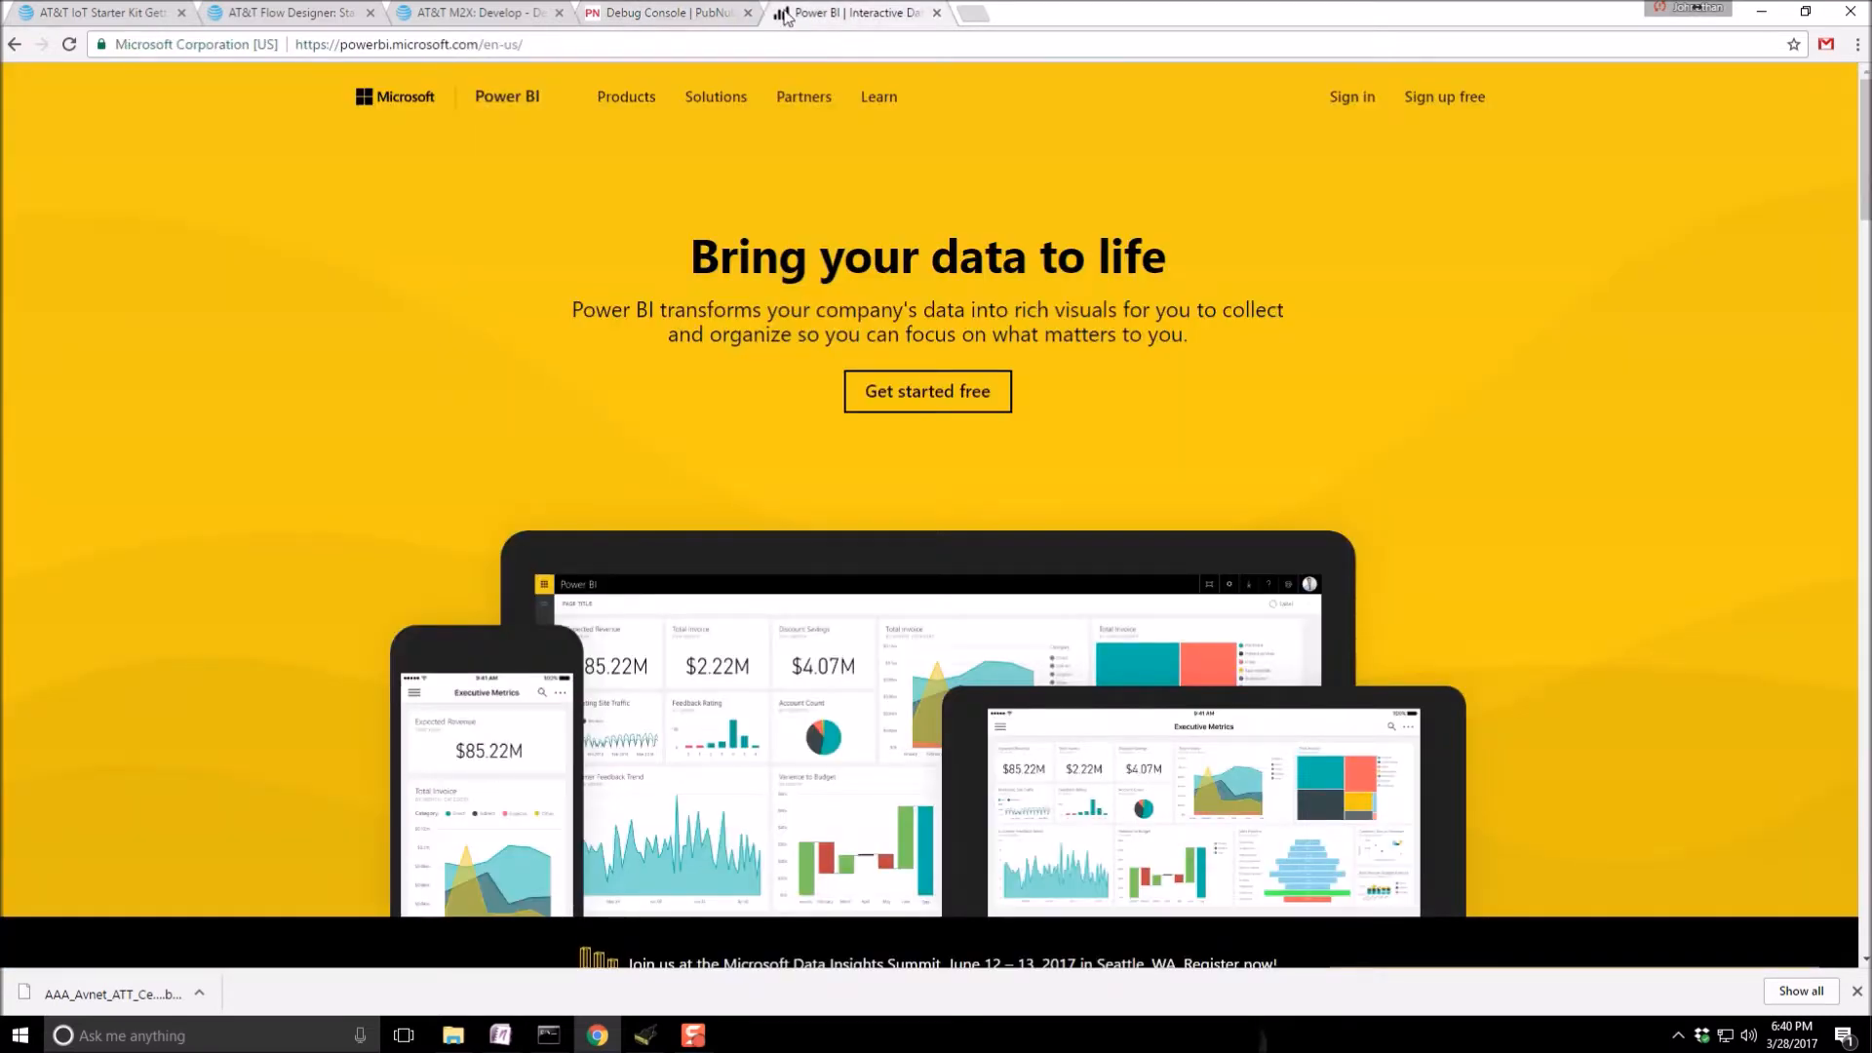
Step: Sign in to Power BI with the existing account and list the workspace's streaming datasets
left_click(1350, 97)
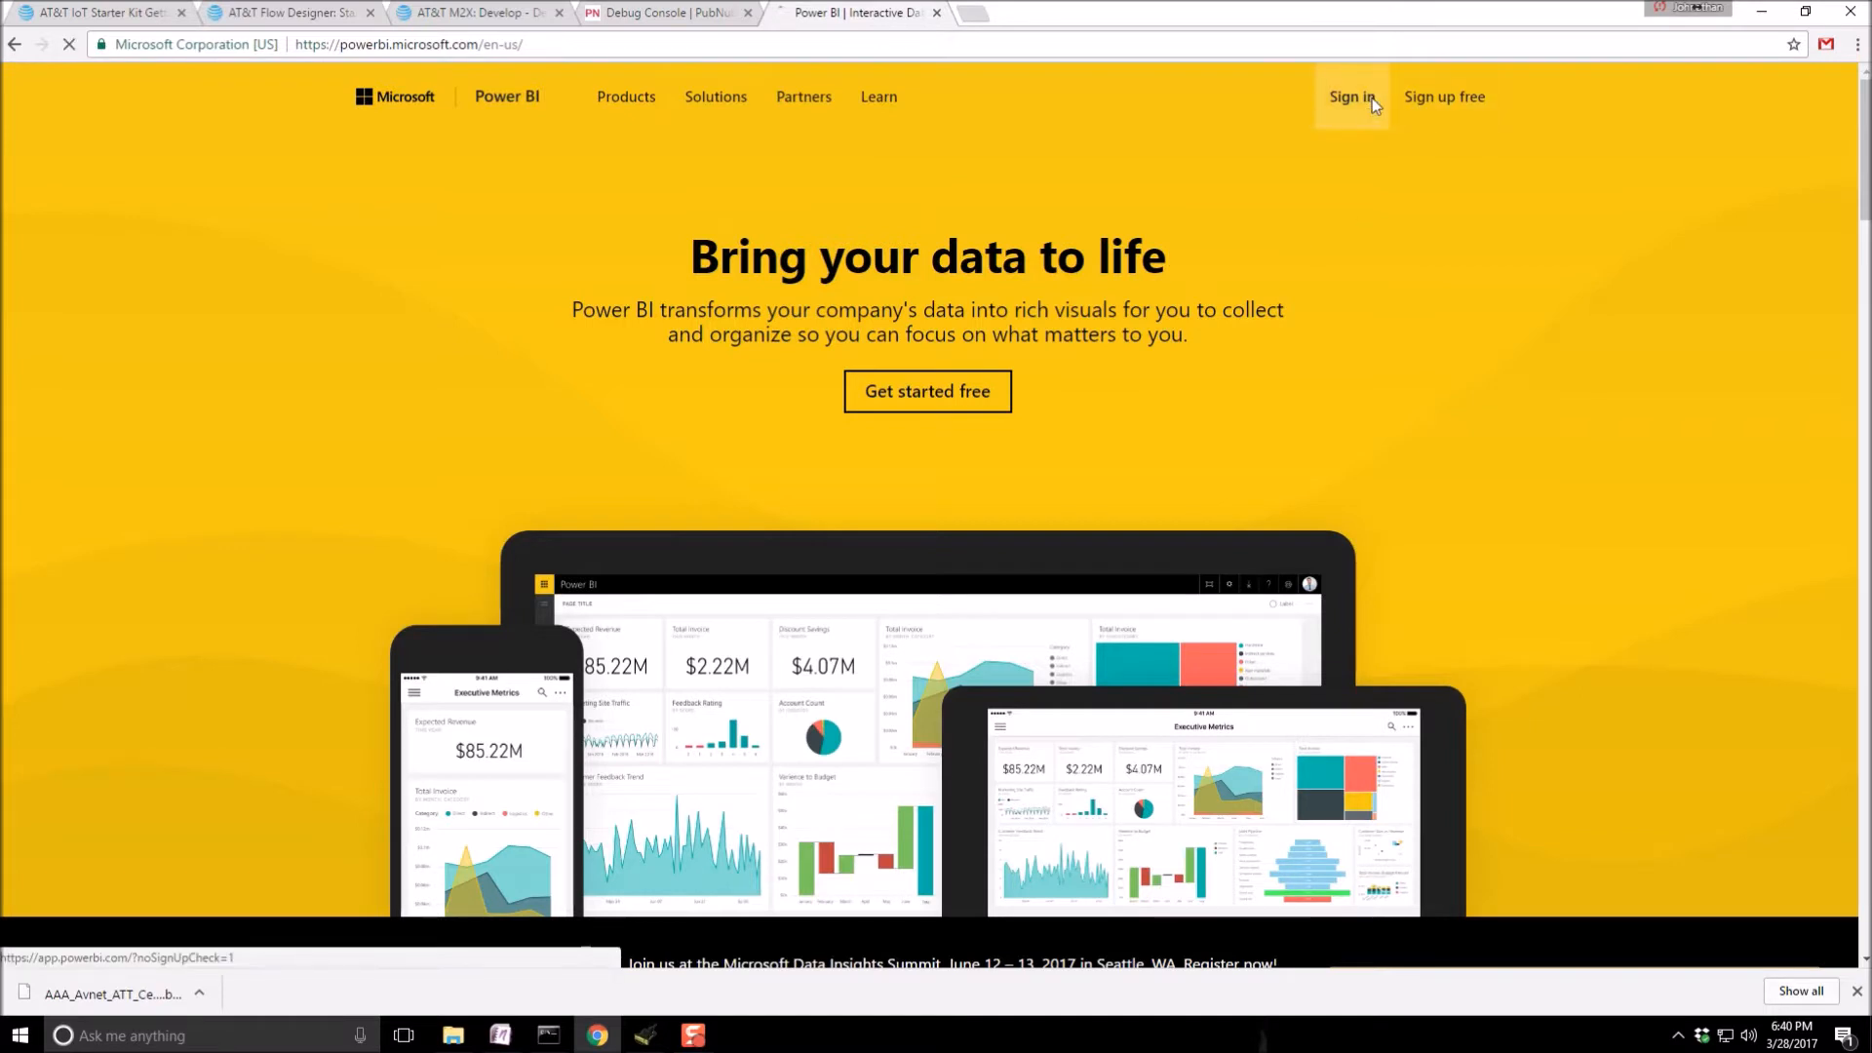
left_click(1350, 97)
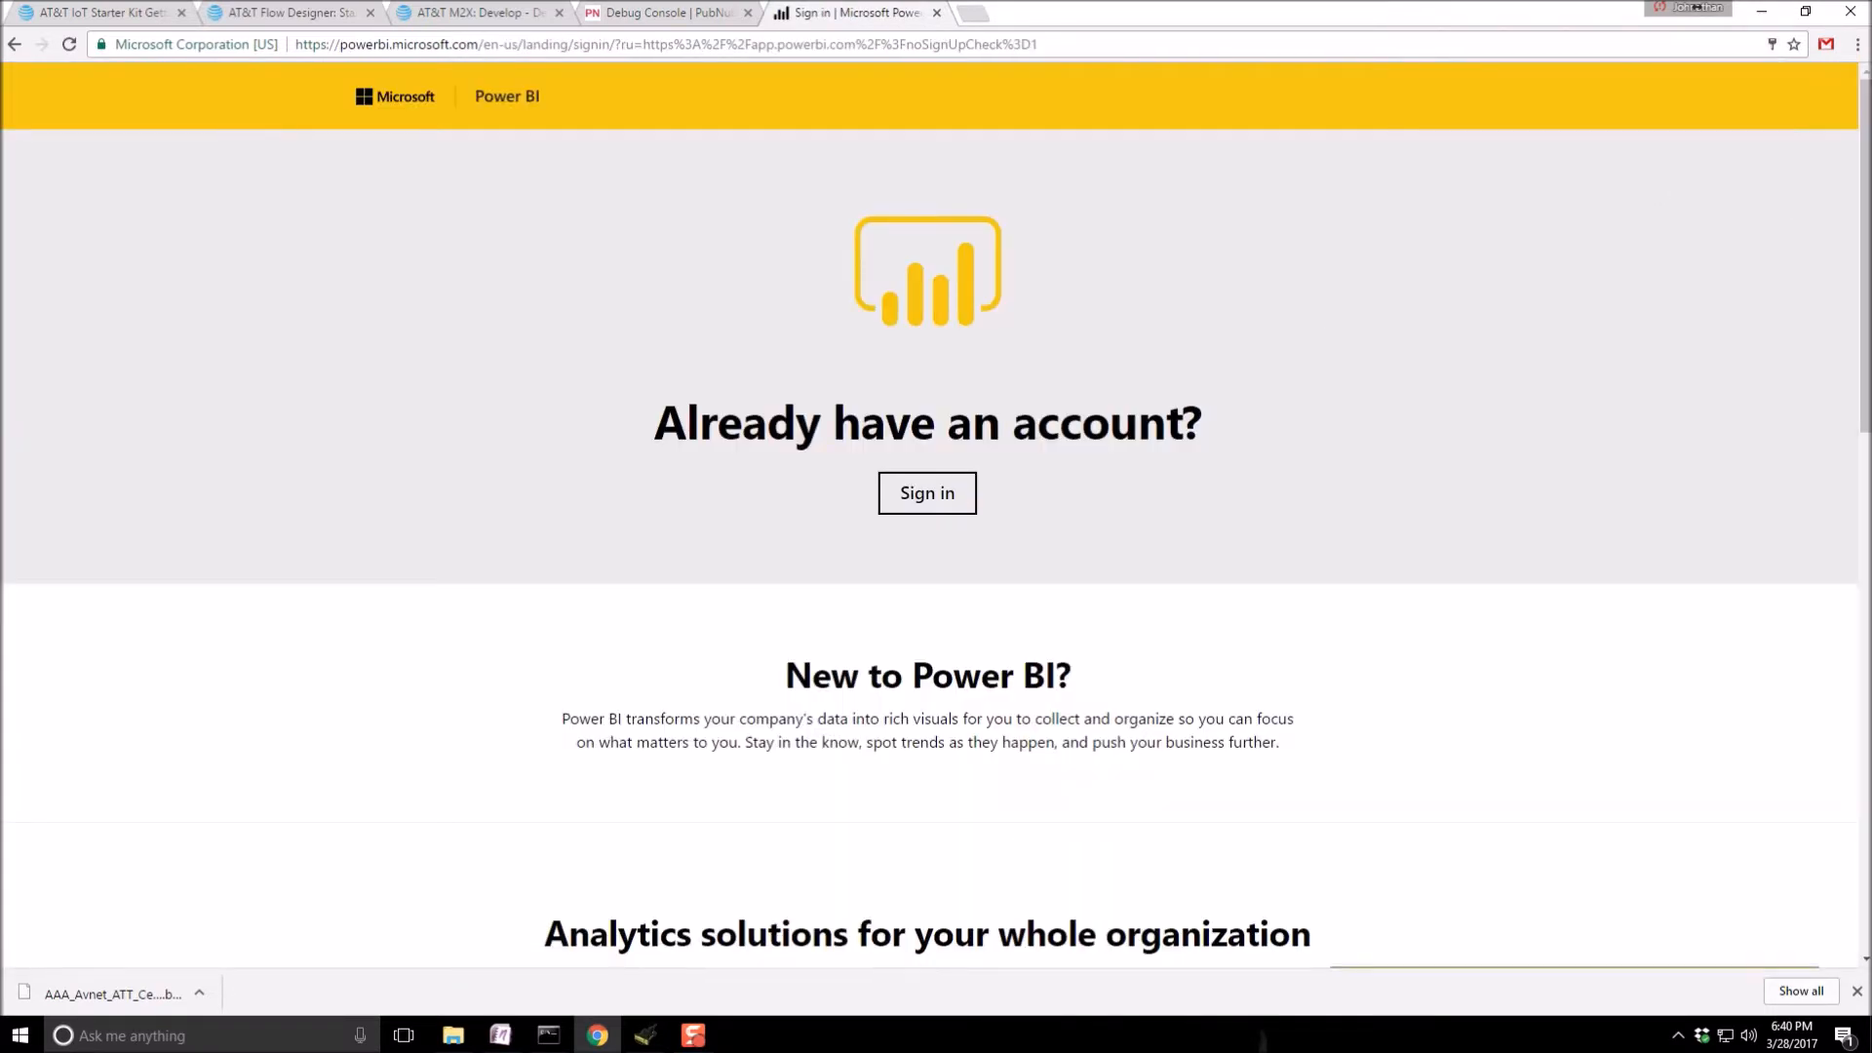
left_click(926, 494)
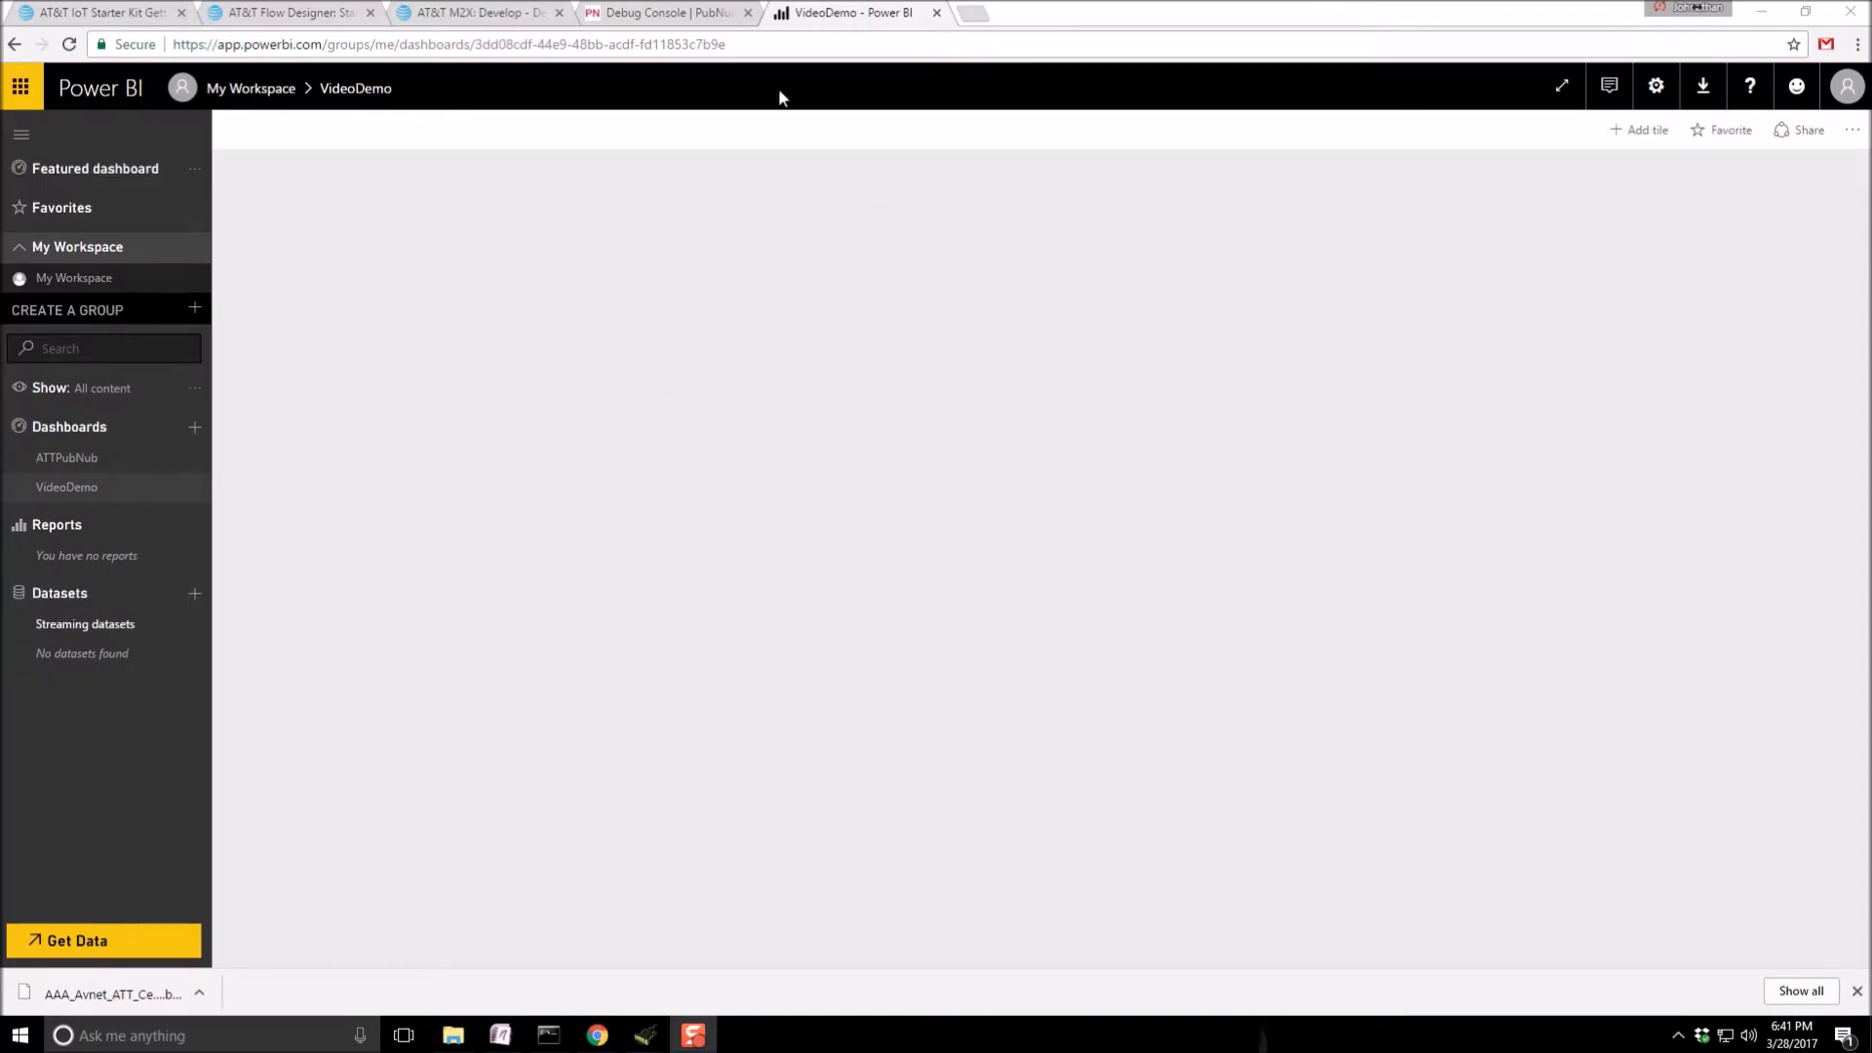
mouse_move(546, 509)
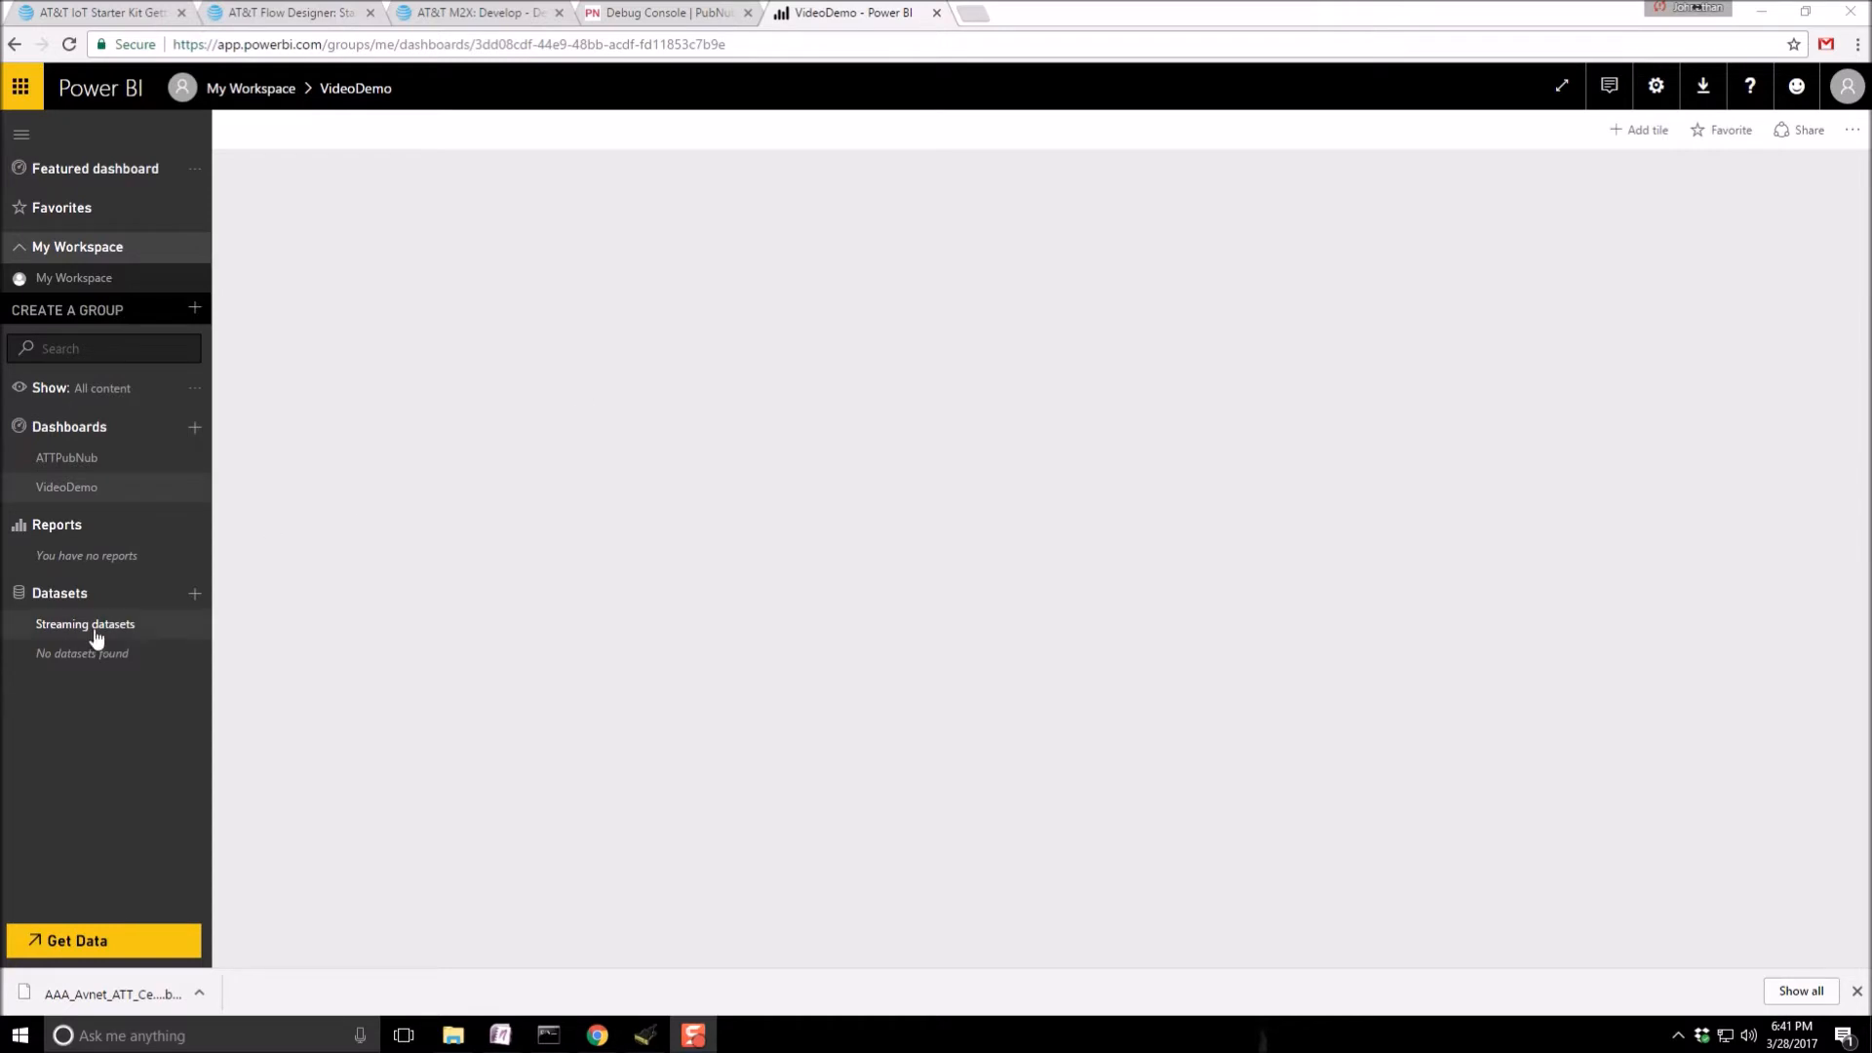
left_click(84, 624)
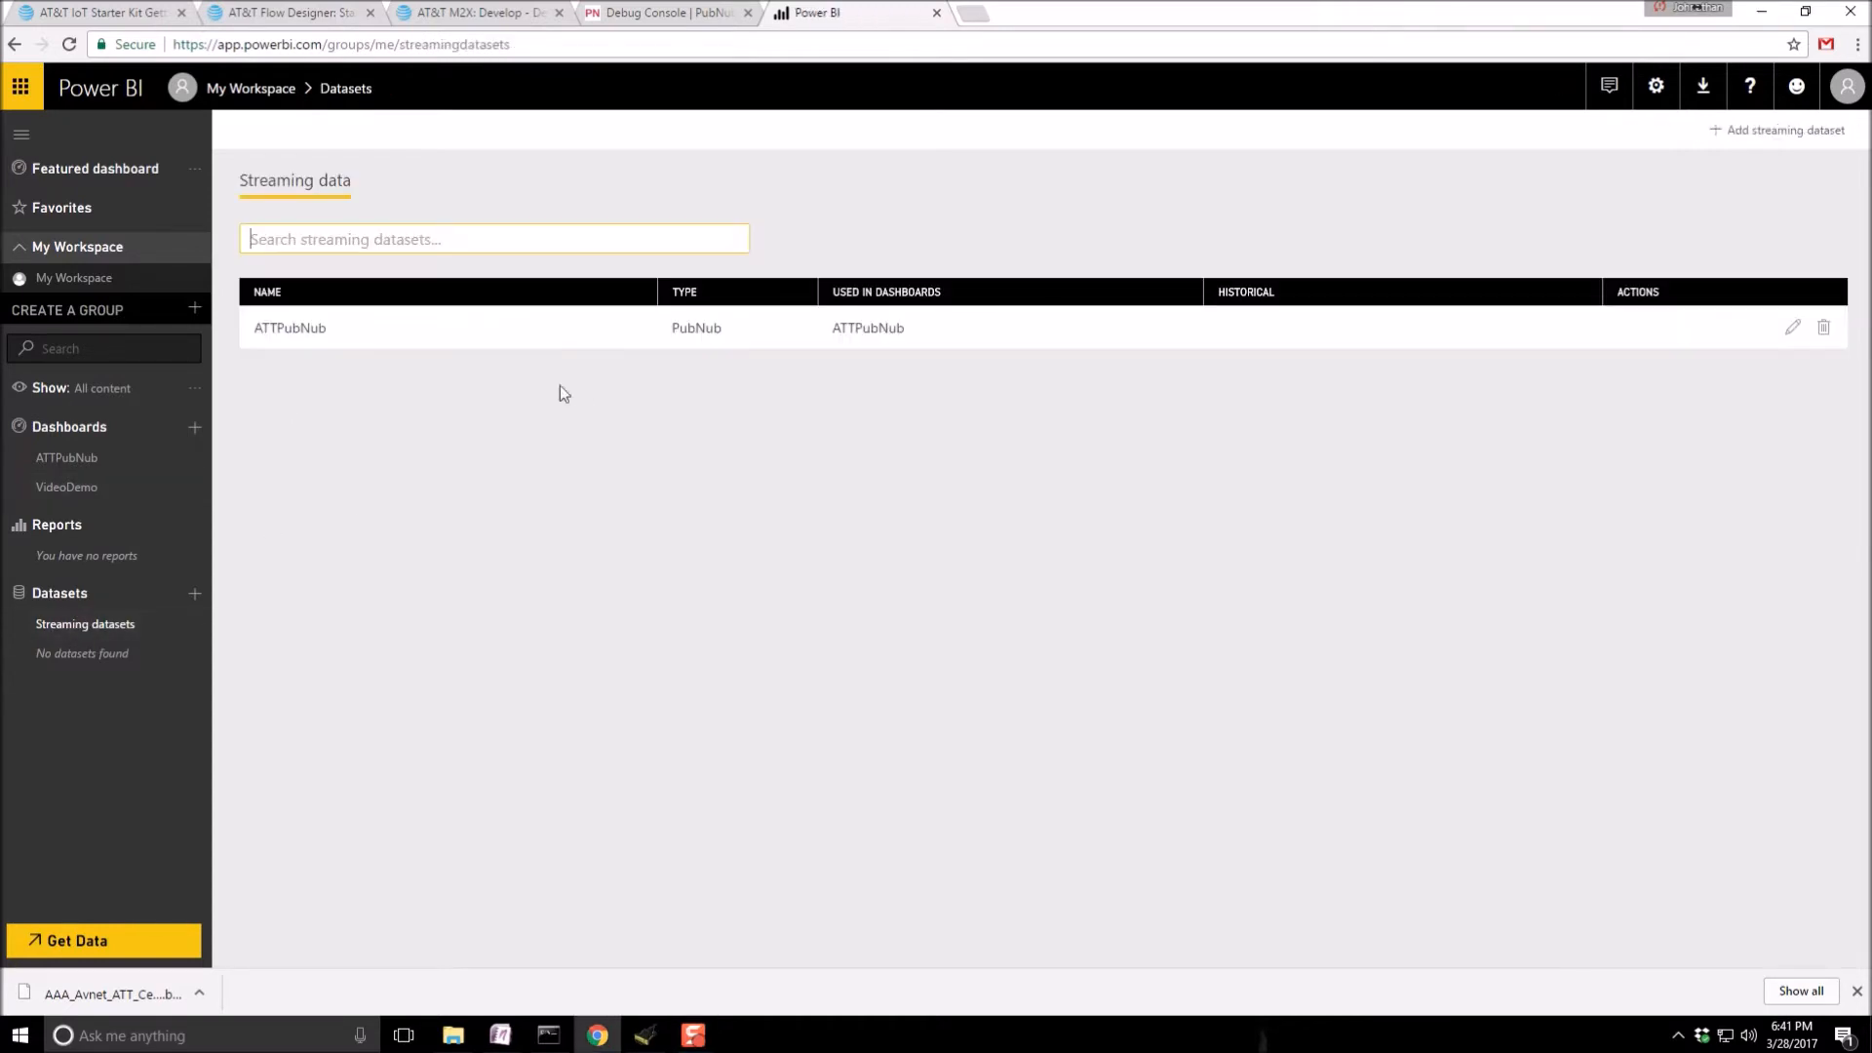
mouse_move(1673, 154)
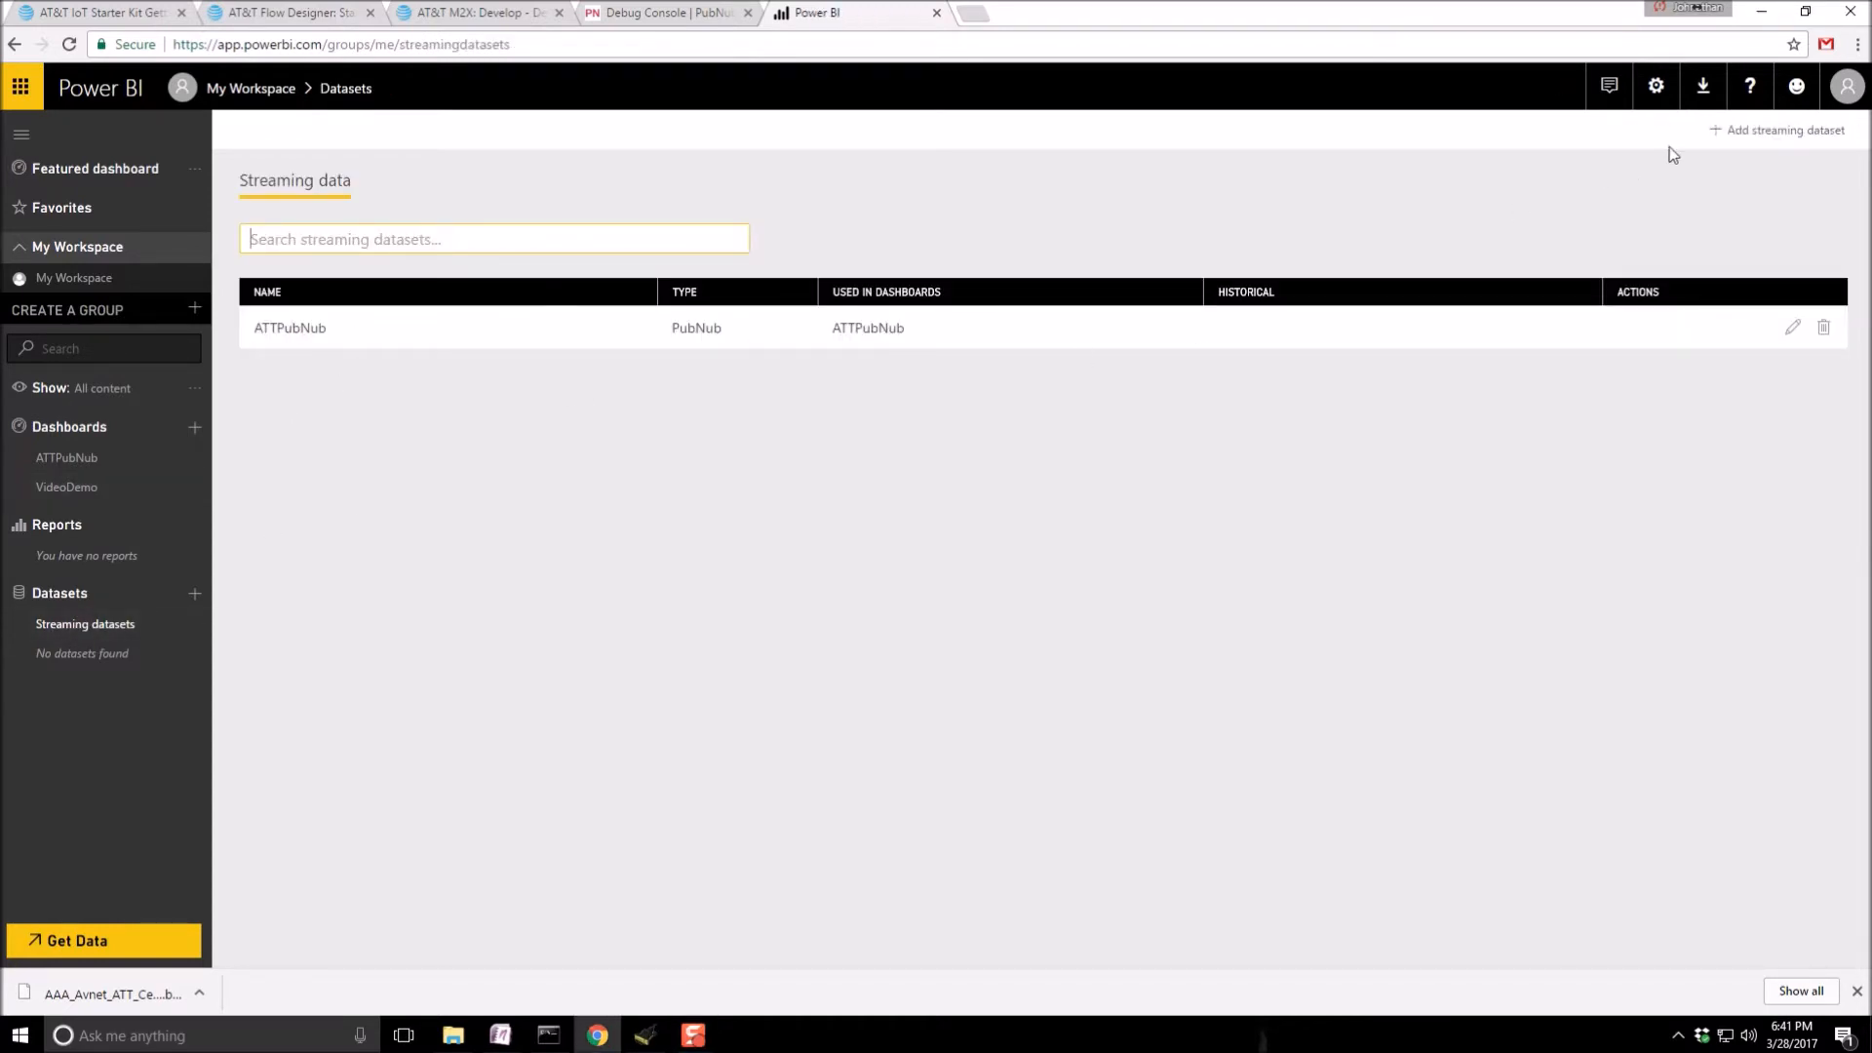
Step: Add a PubNub streaming dataset and name it VideoATTPubNub
left_click(1778, 129)
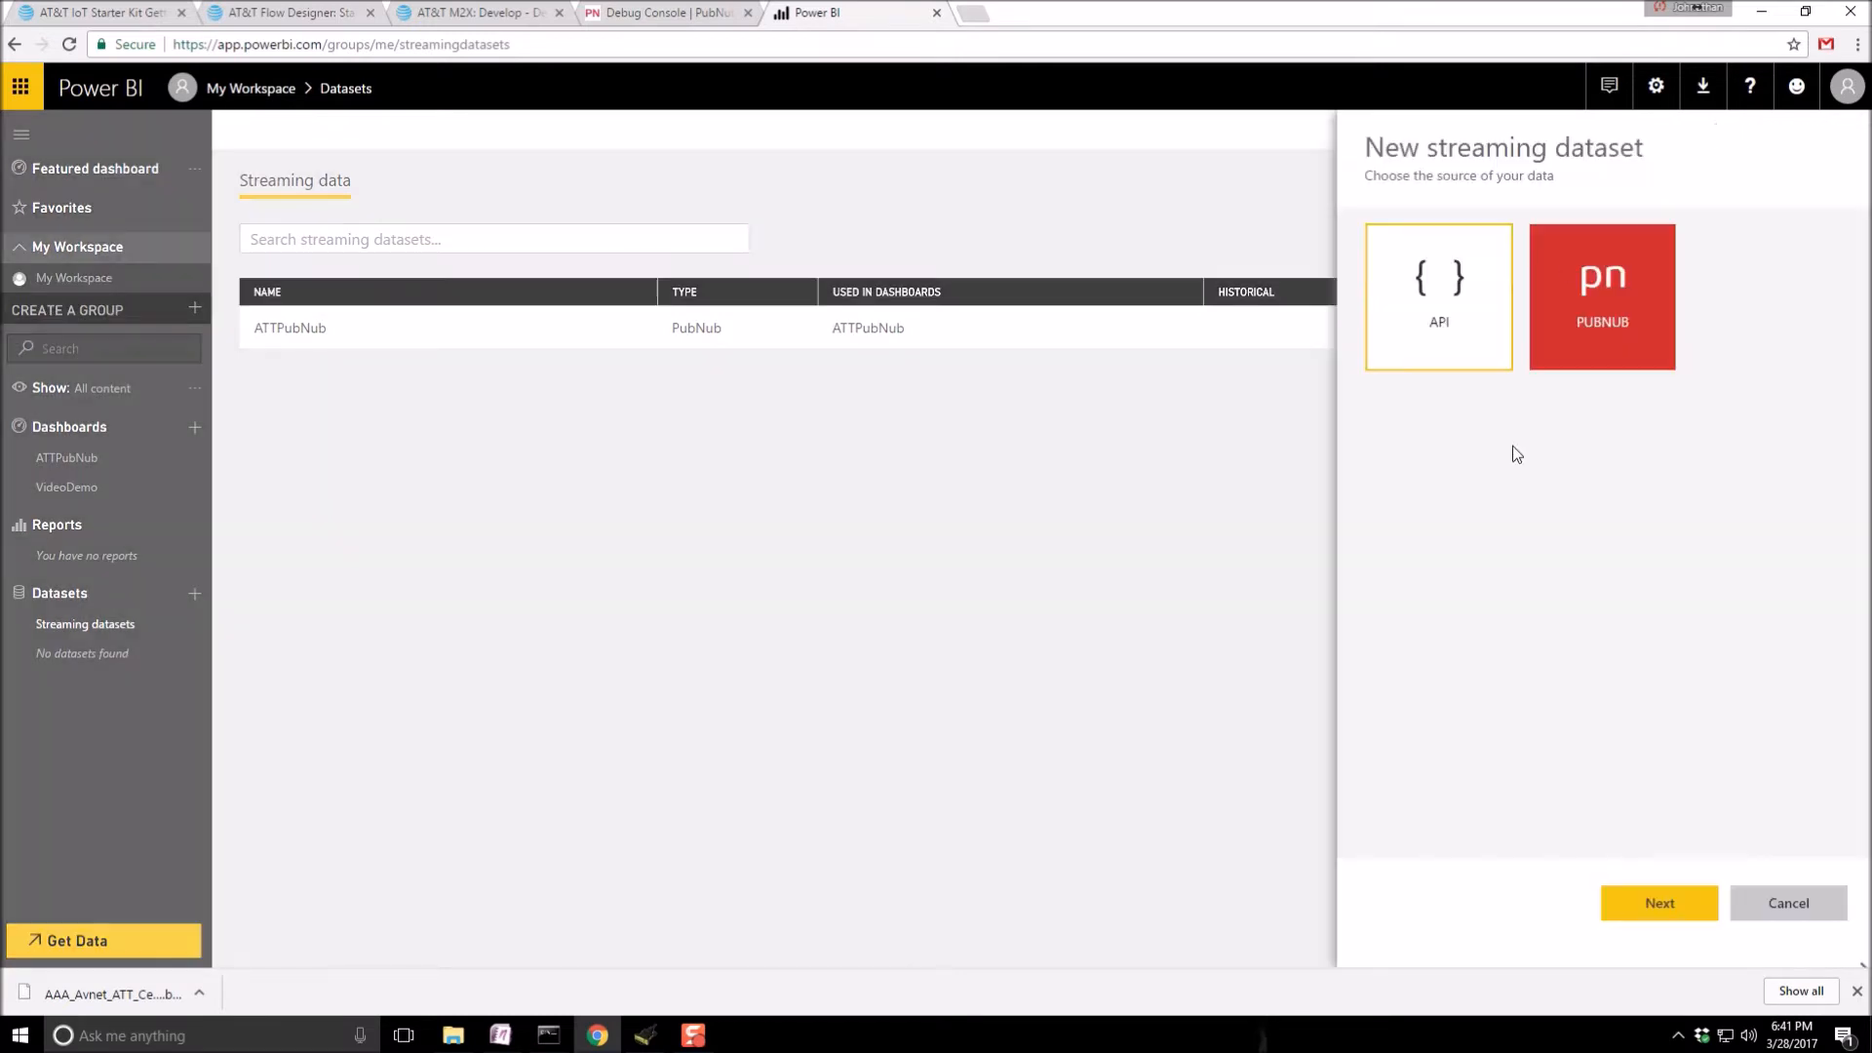
left_click(1601, 297)
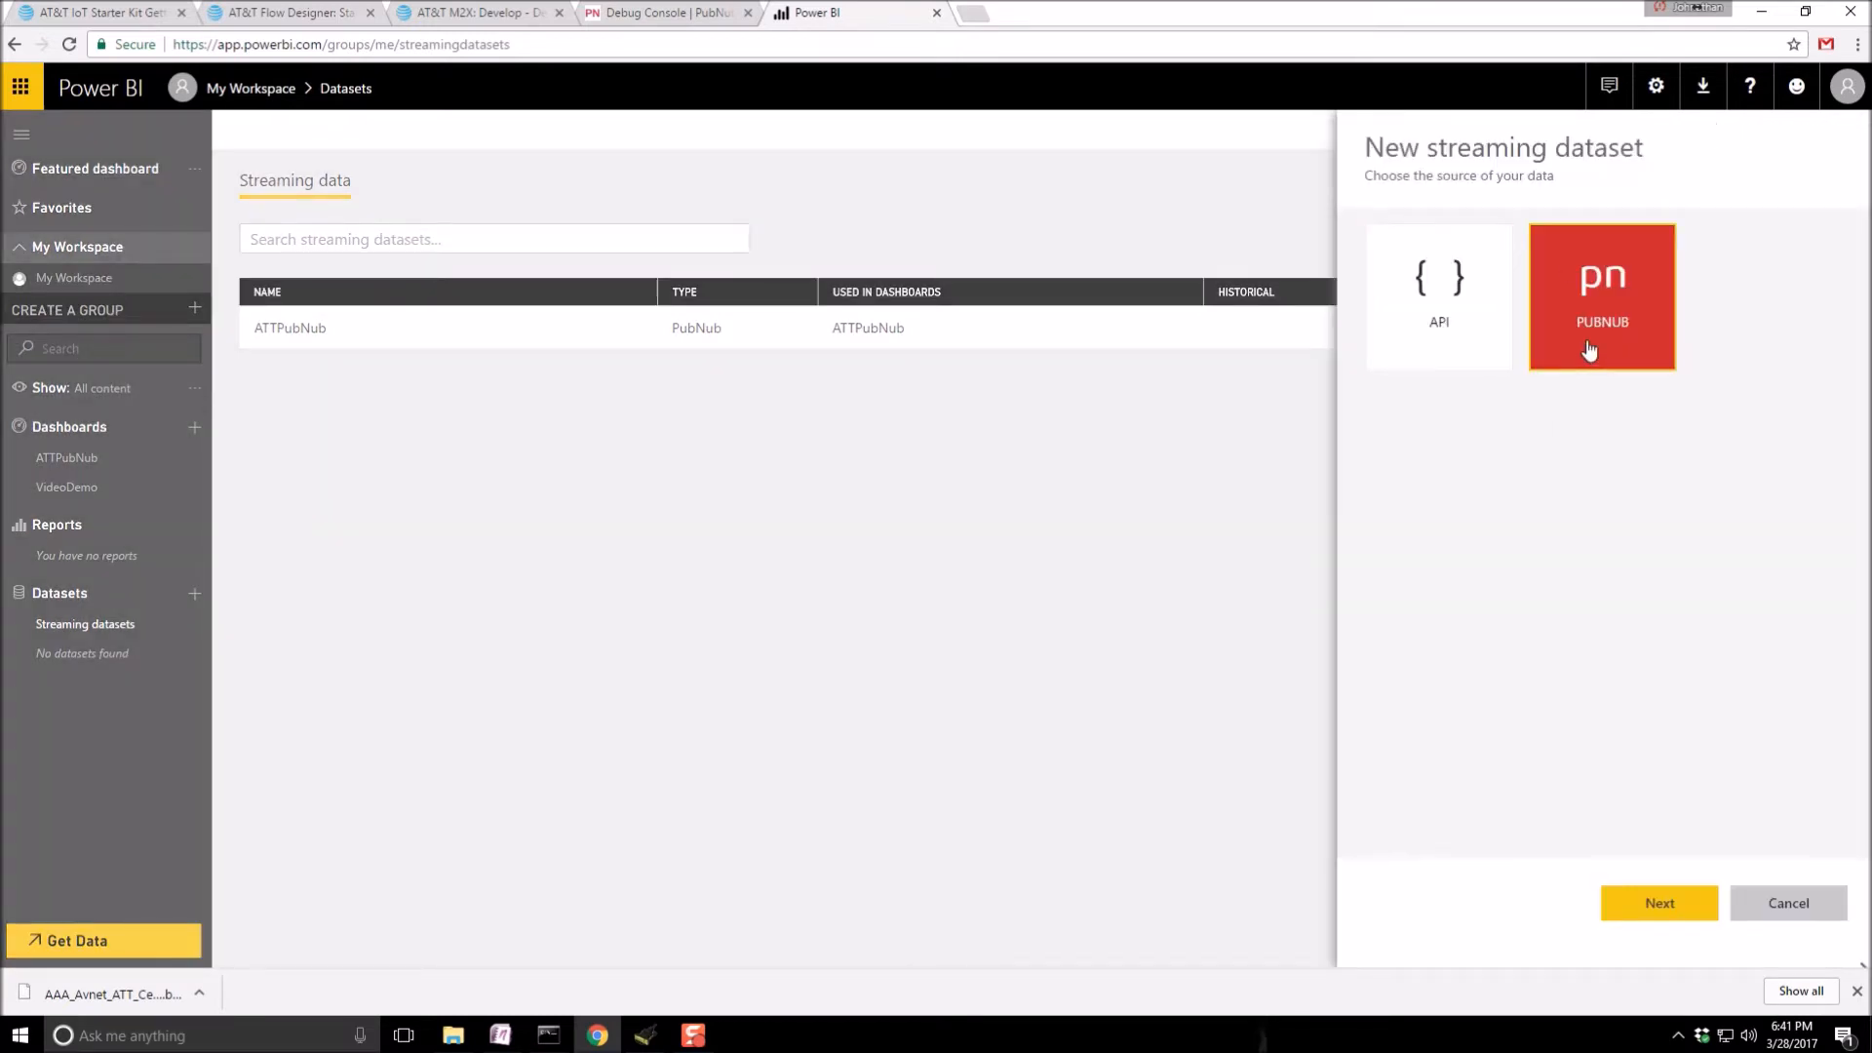
left_click(1657, 902)
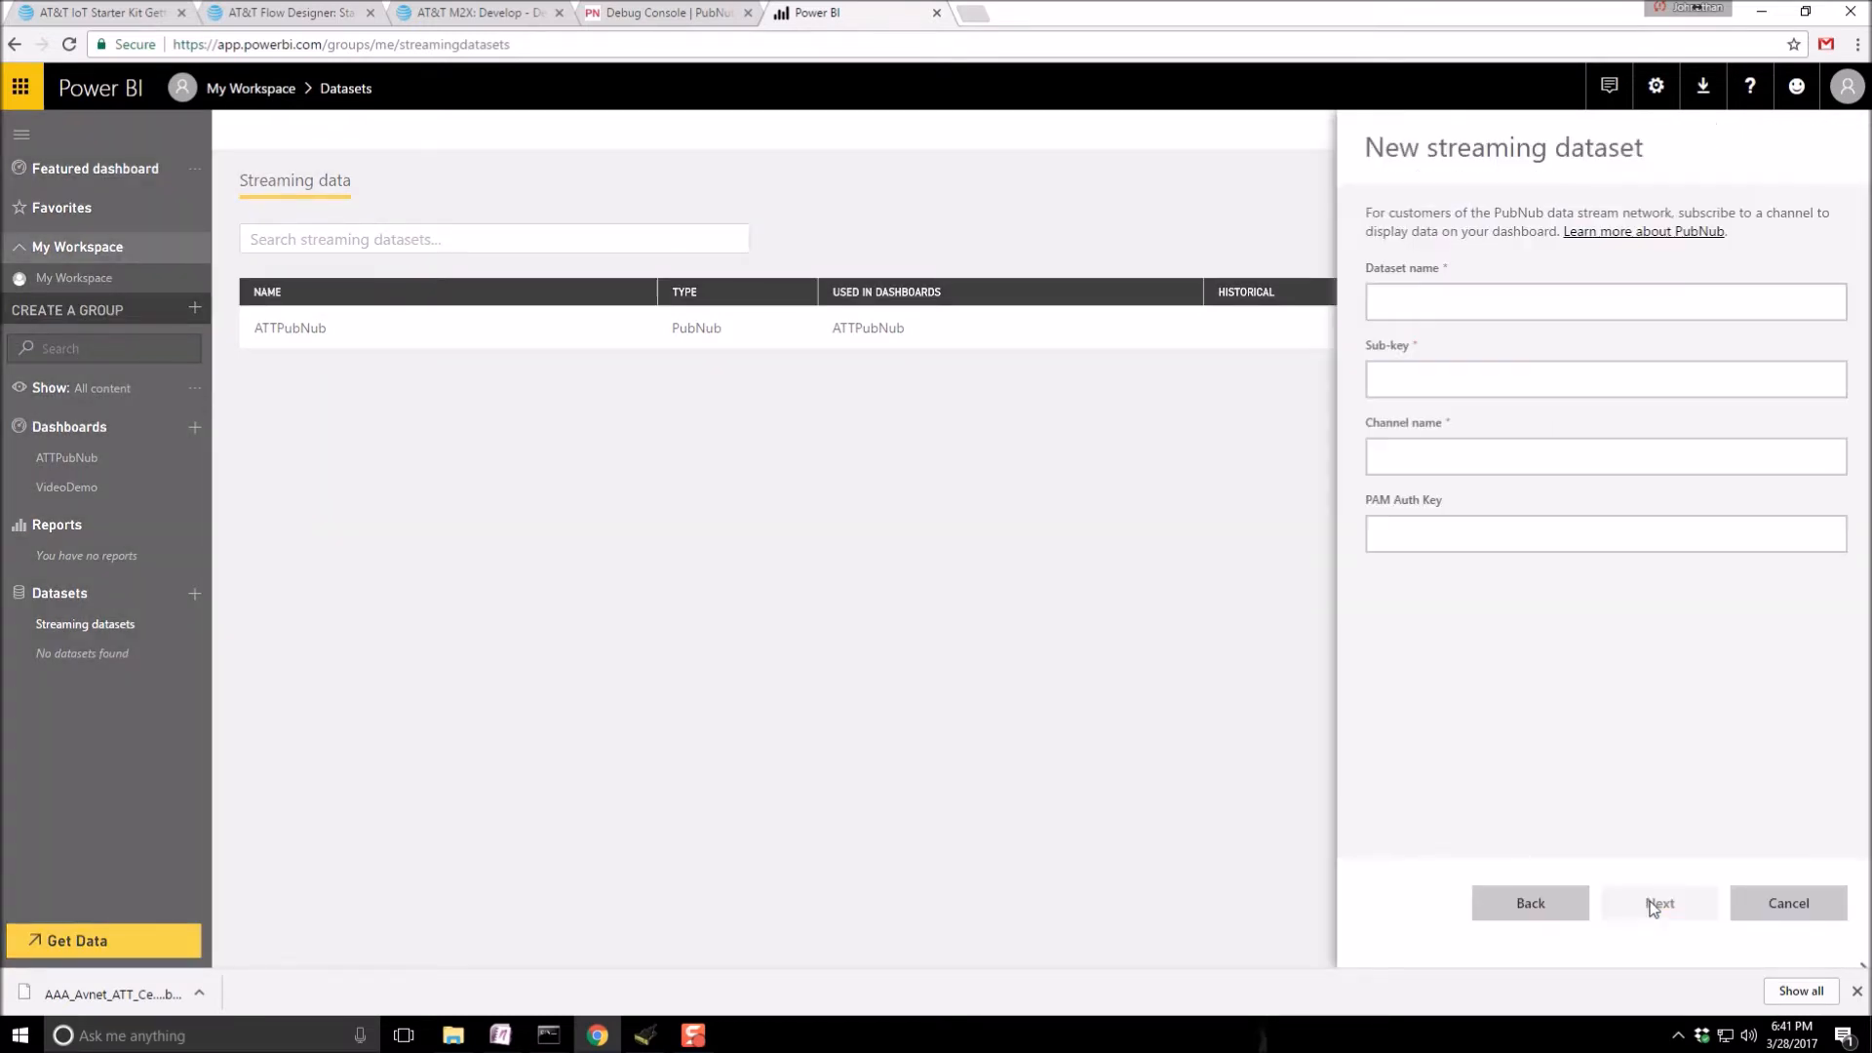
left_click(1603, 300)
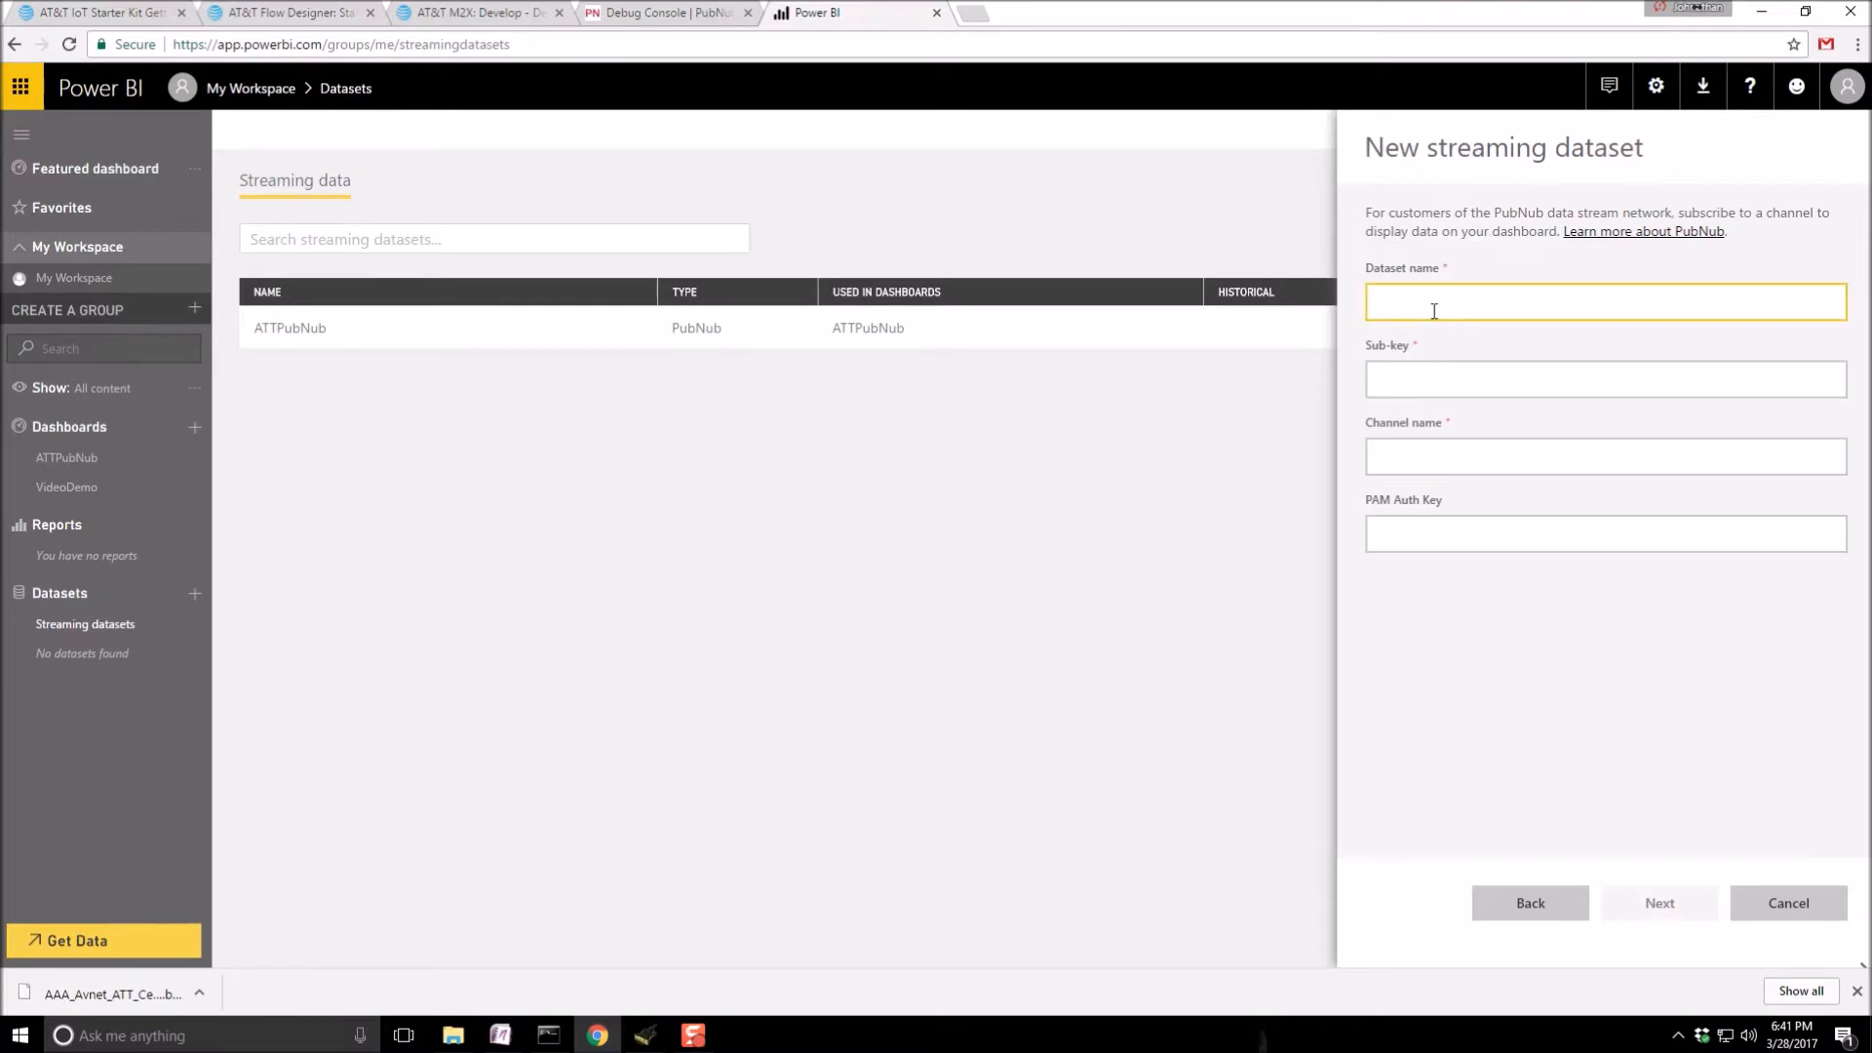
type("Video")
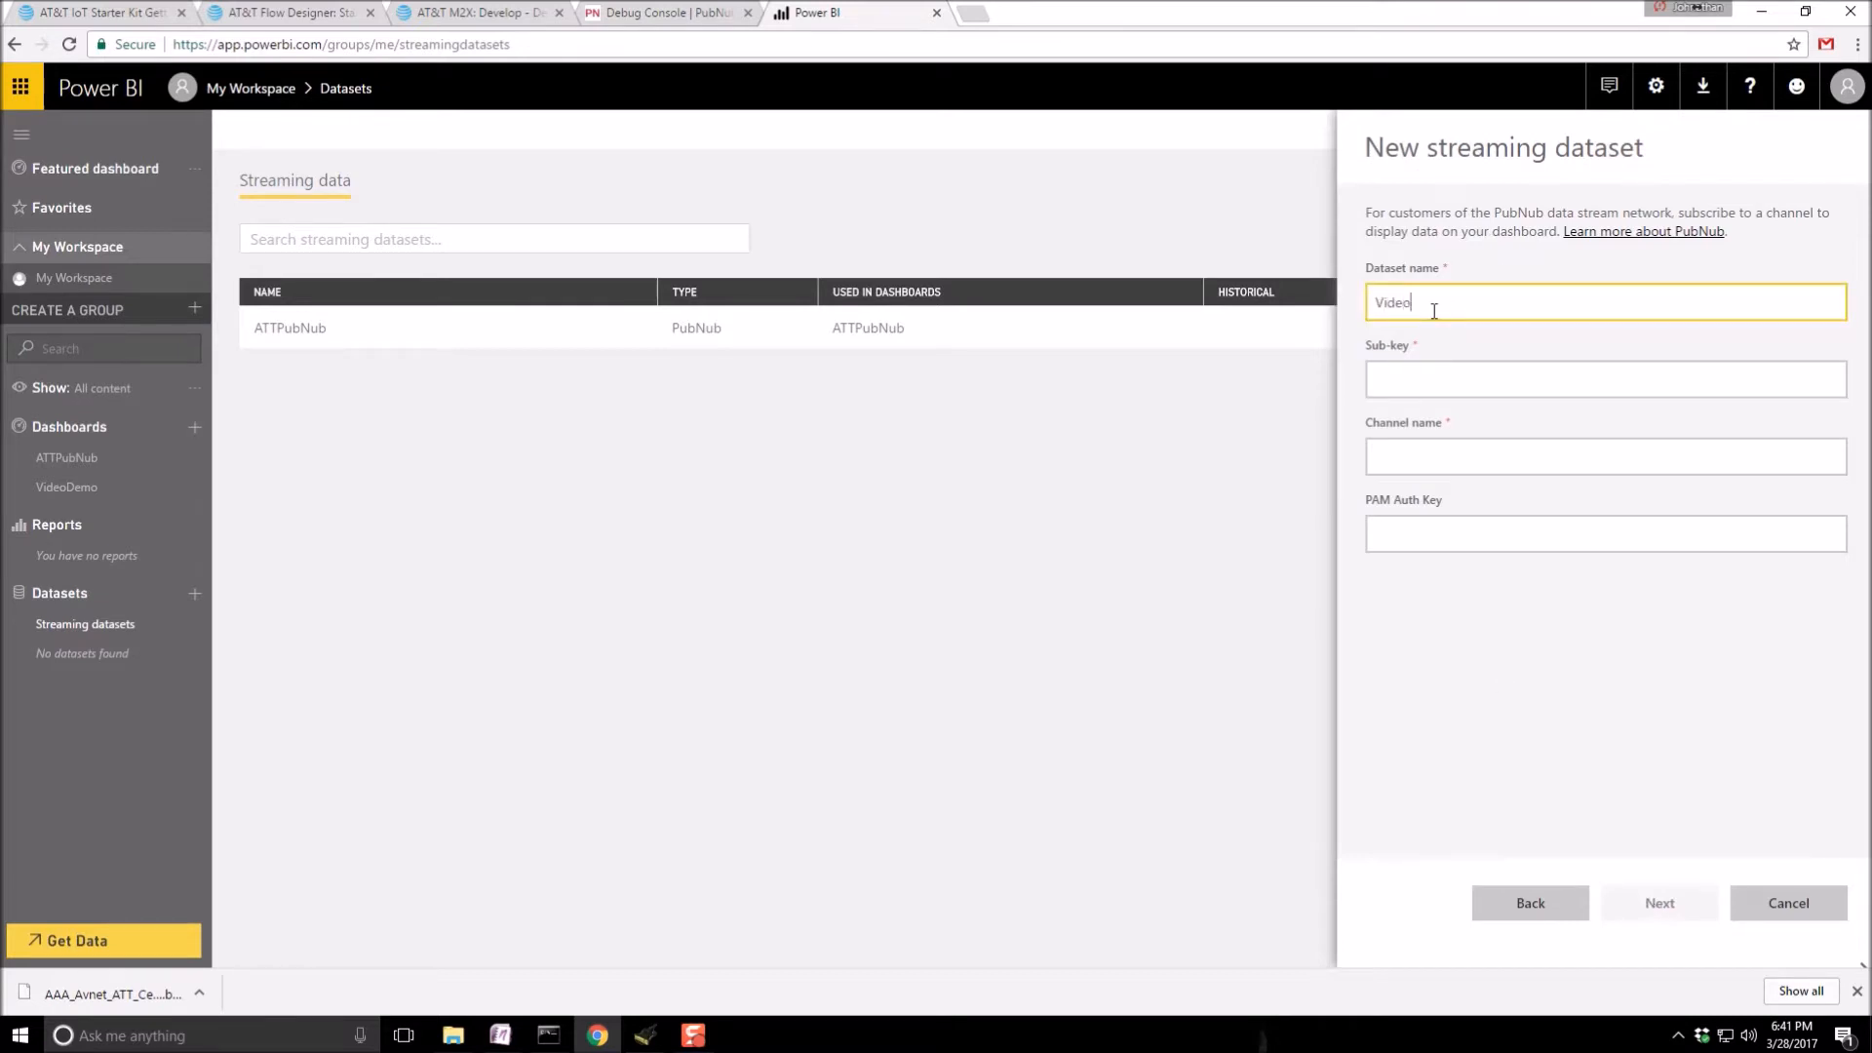
type("A")
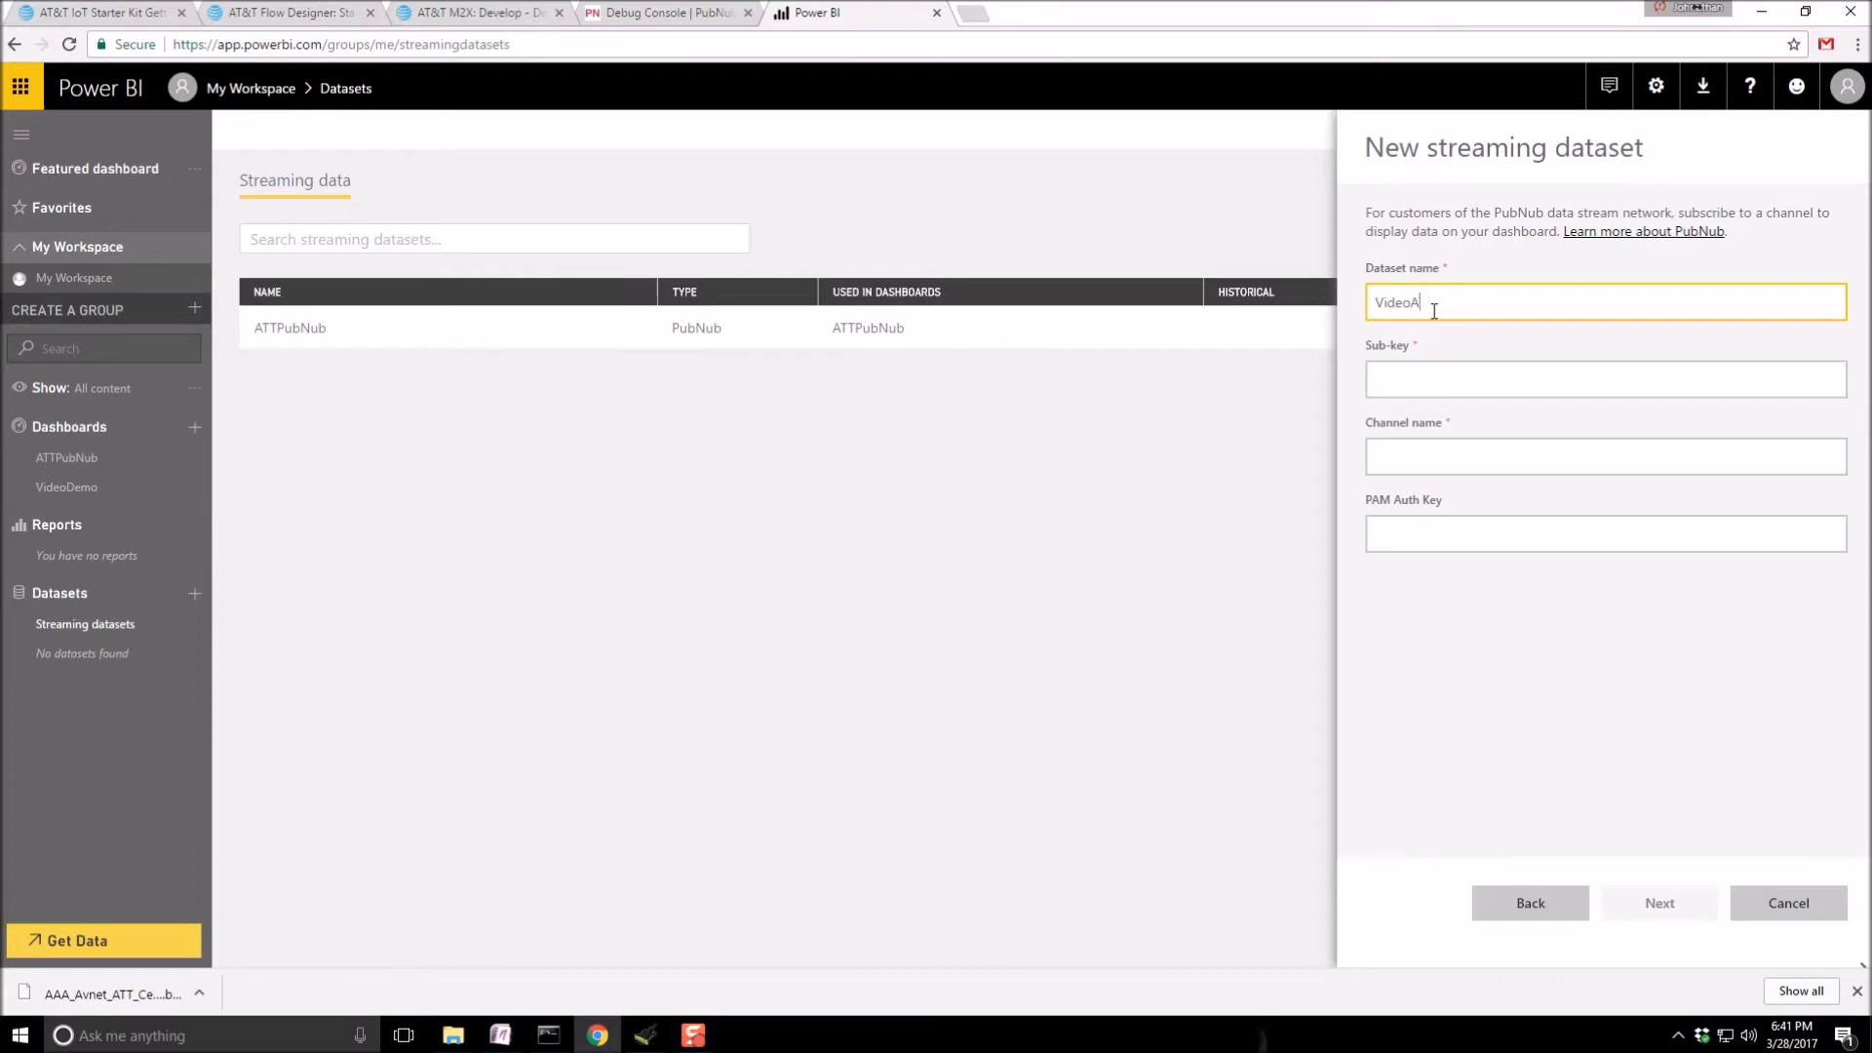
key("Backspace")
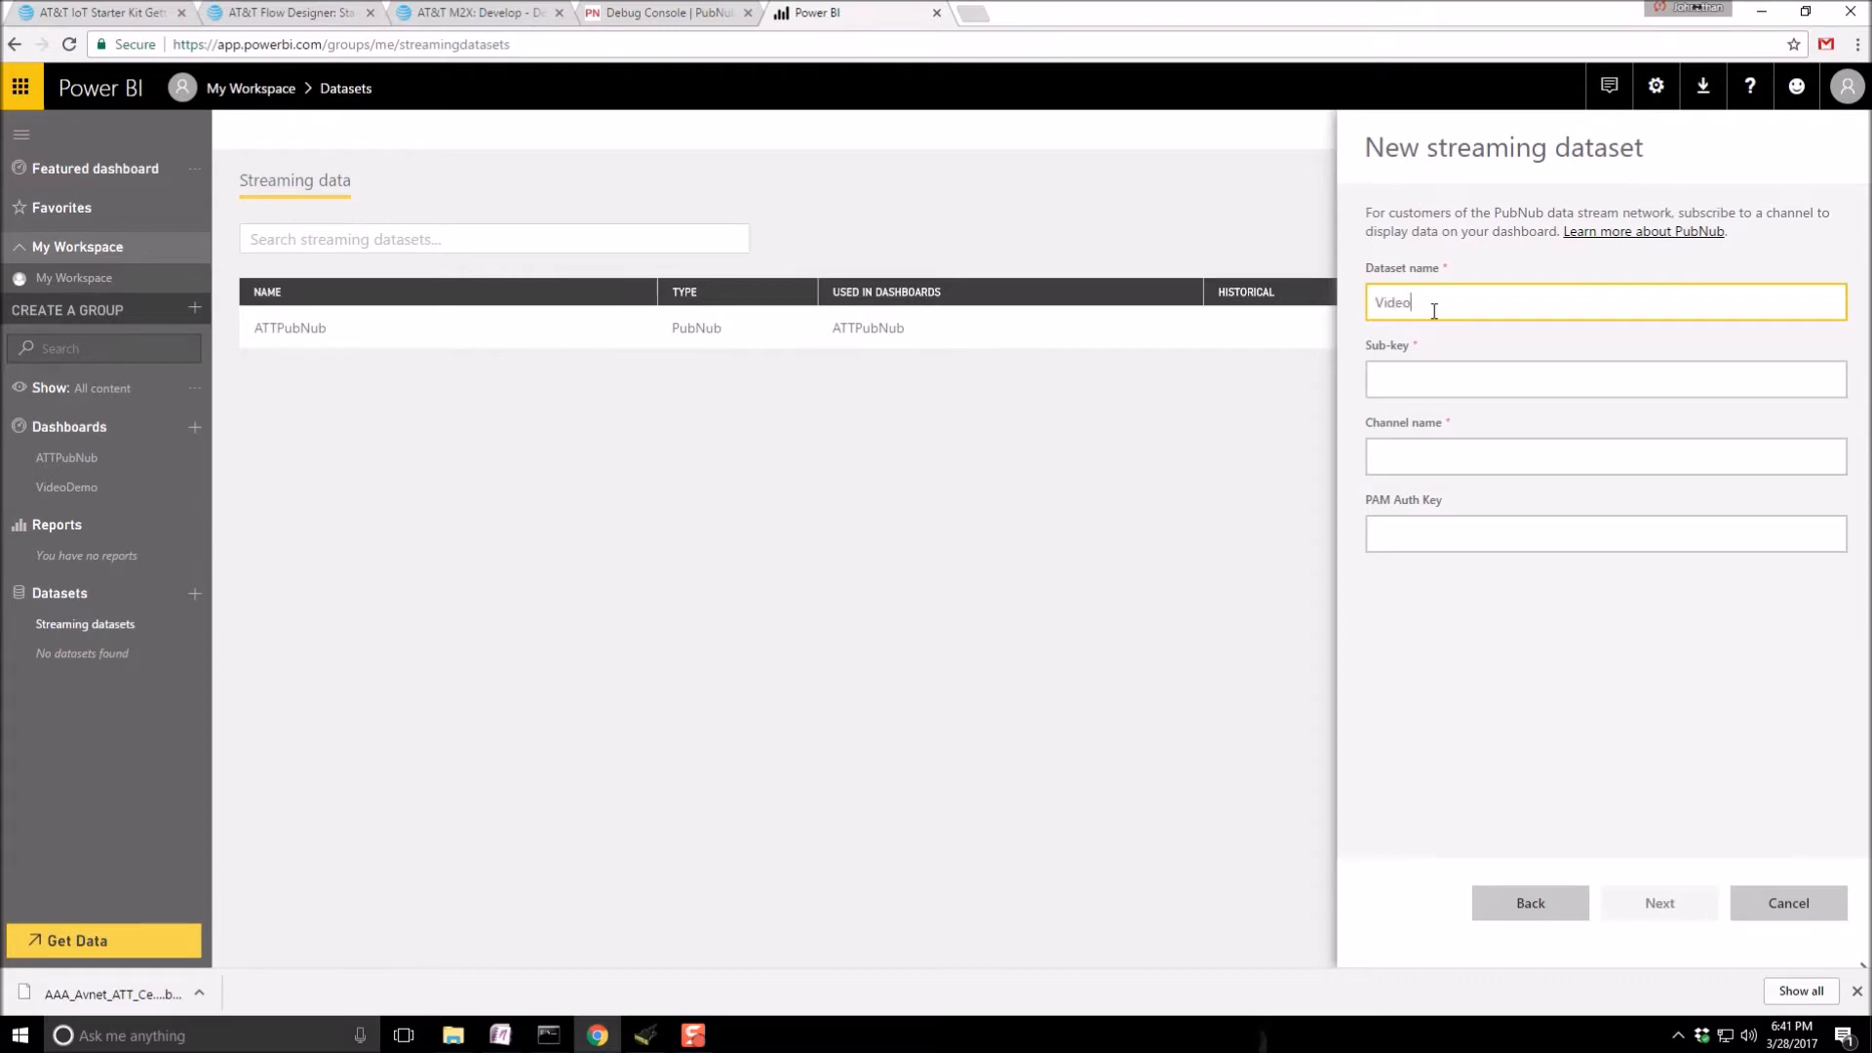
type("ATTPub")
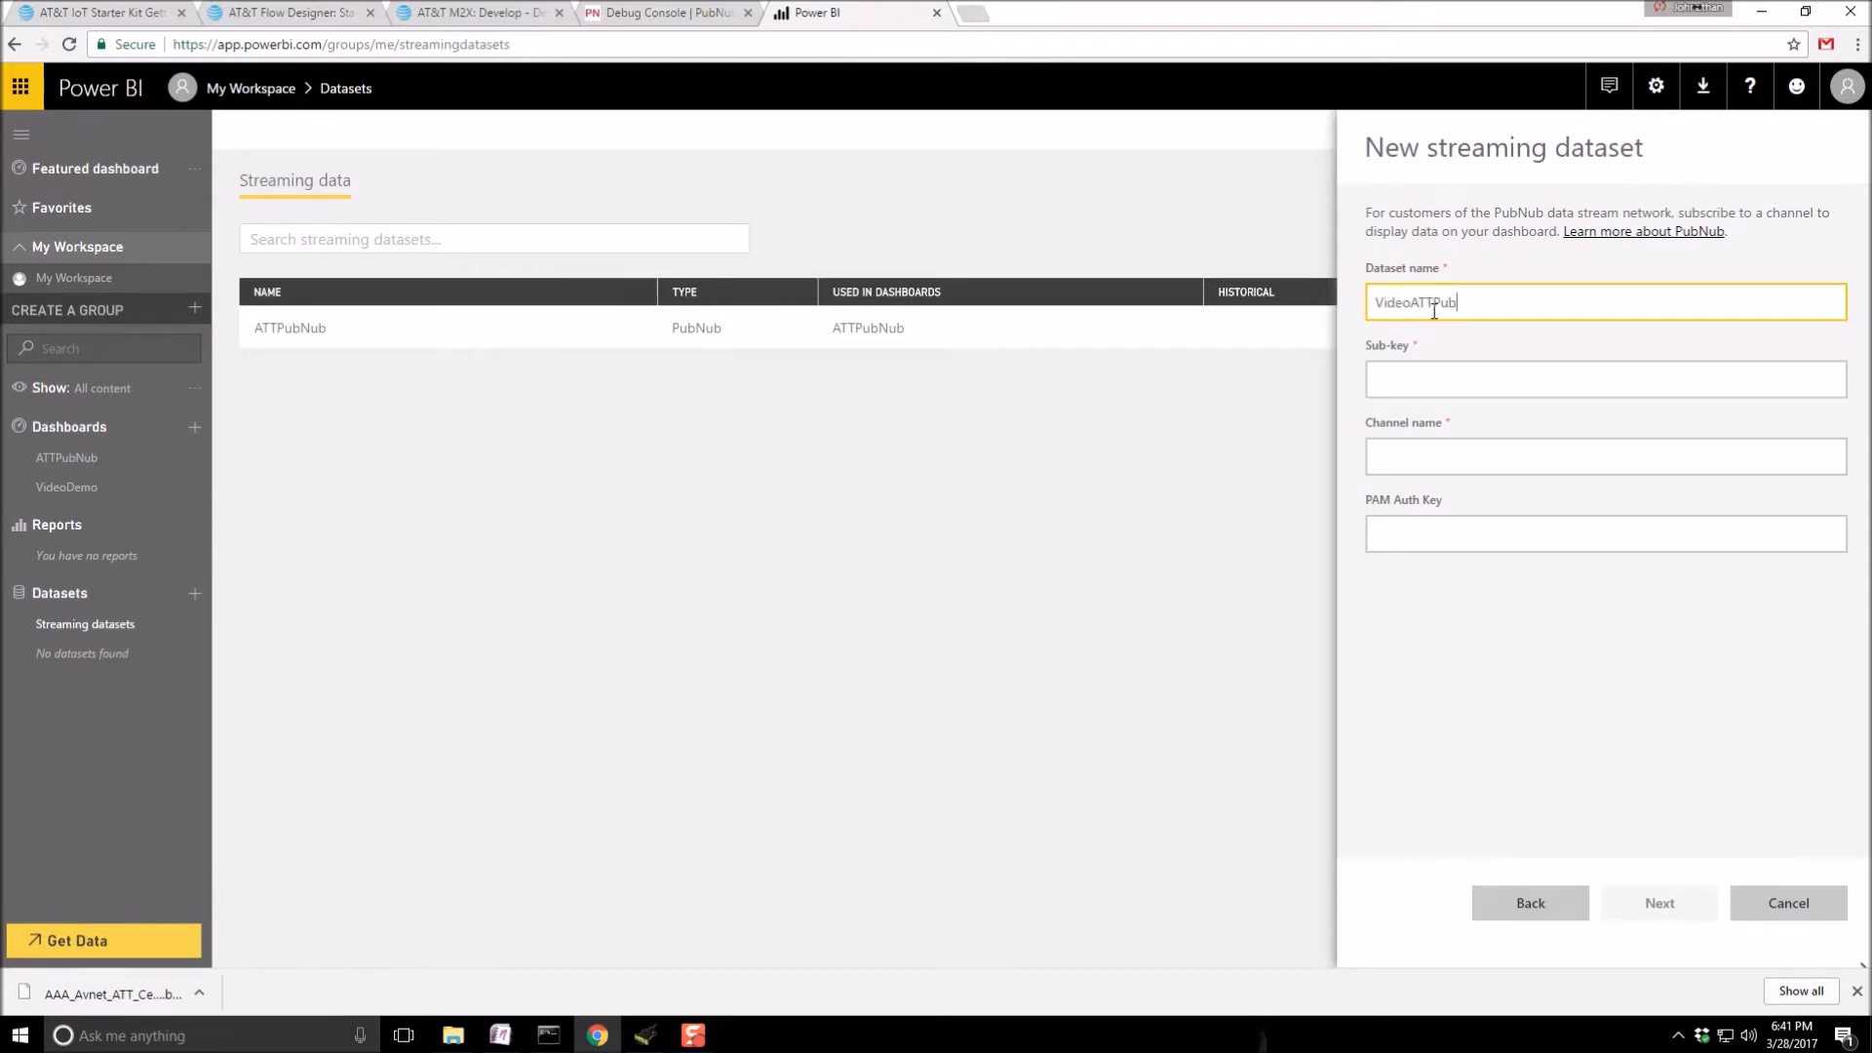
type("Nub")
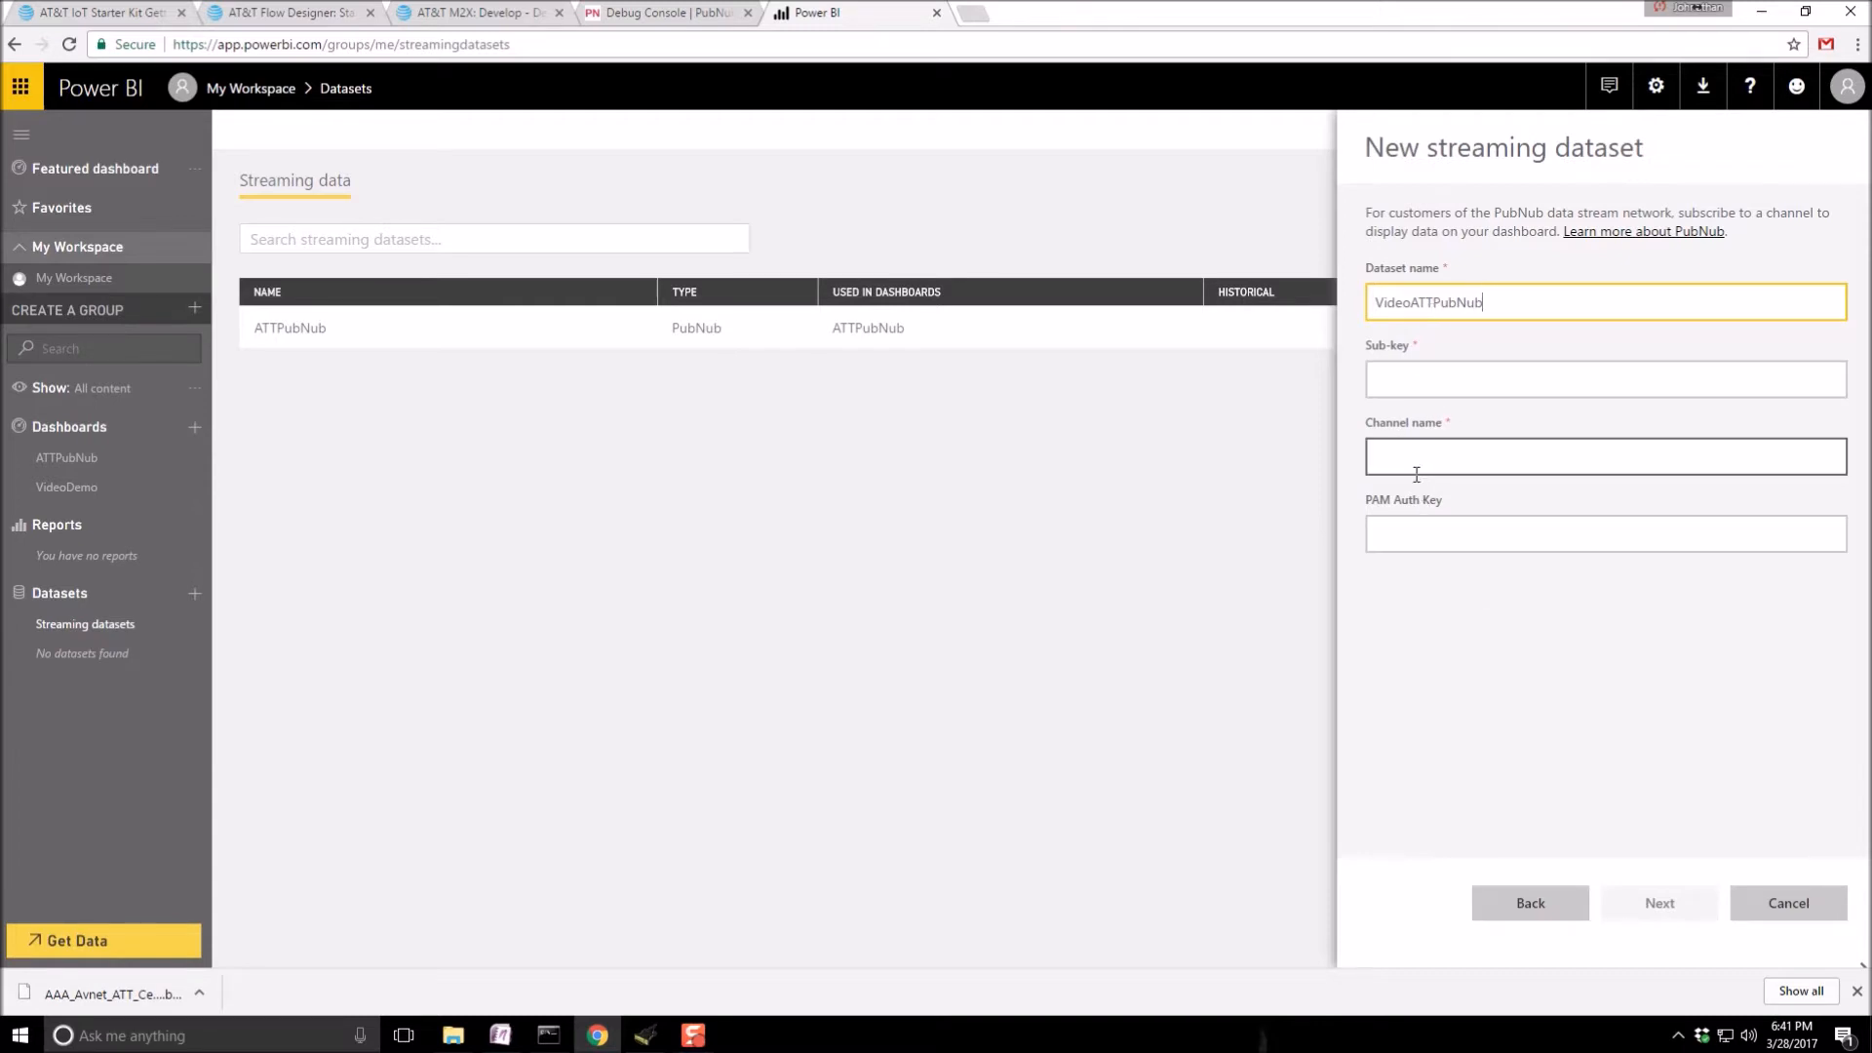
Step: Copy the Demo Keyset's subscribe key from the PubNub console and return to the Power BI form
left_click(663, 14)
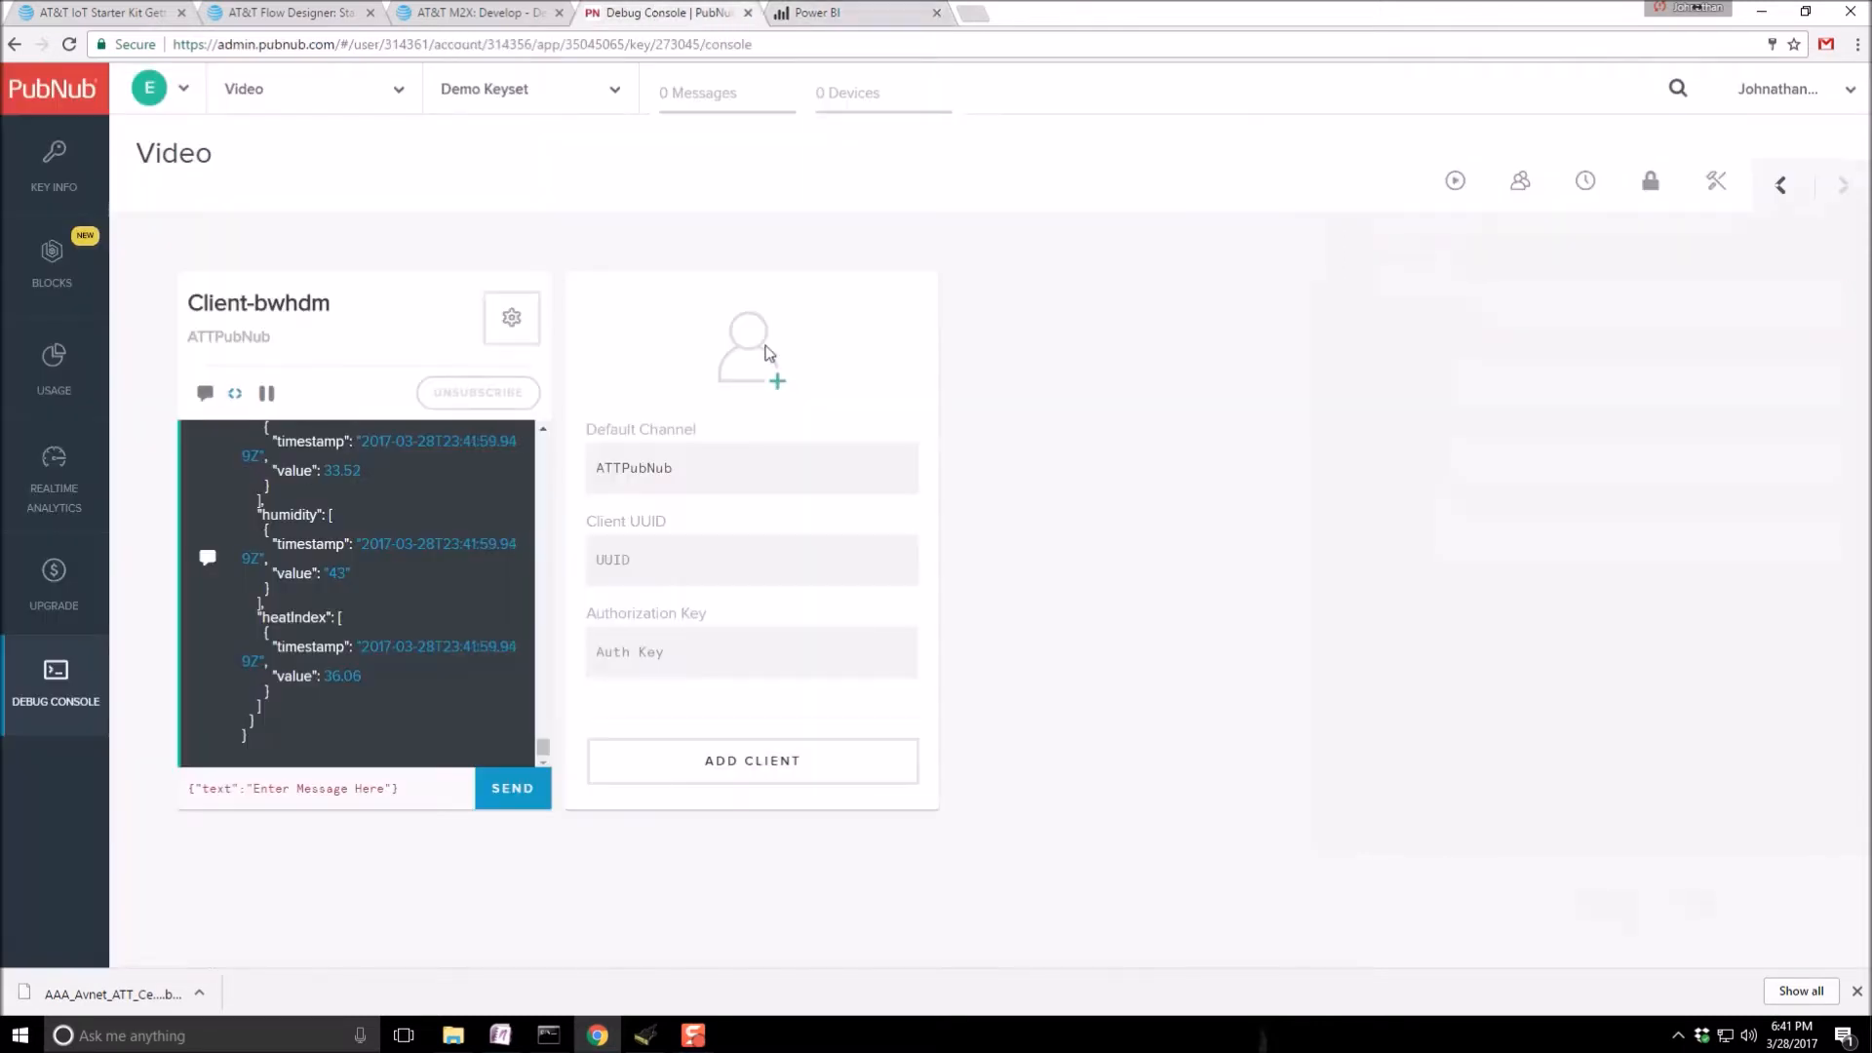
mouse_move(55, 185)
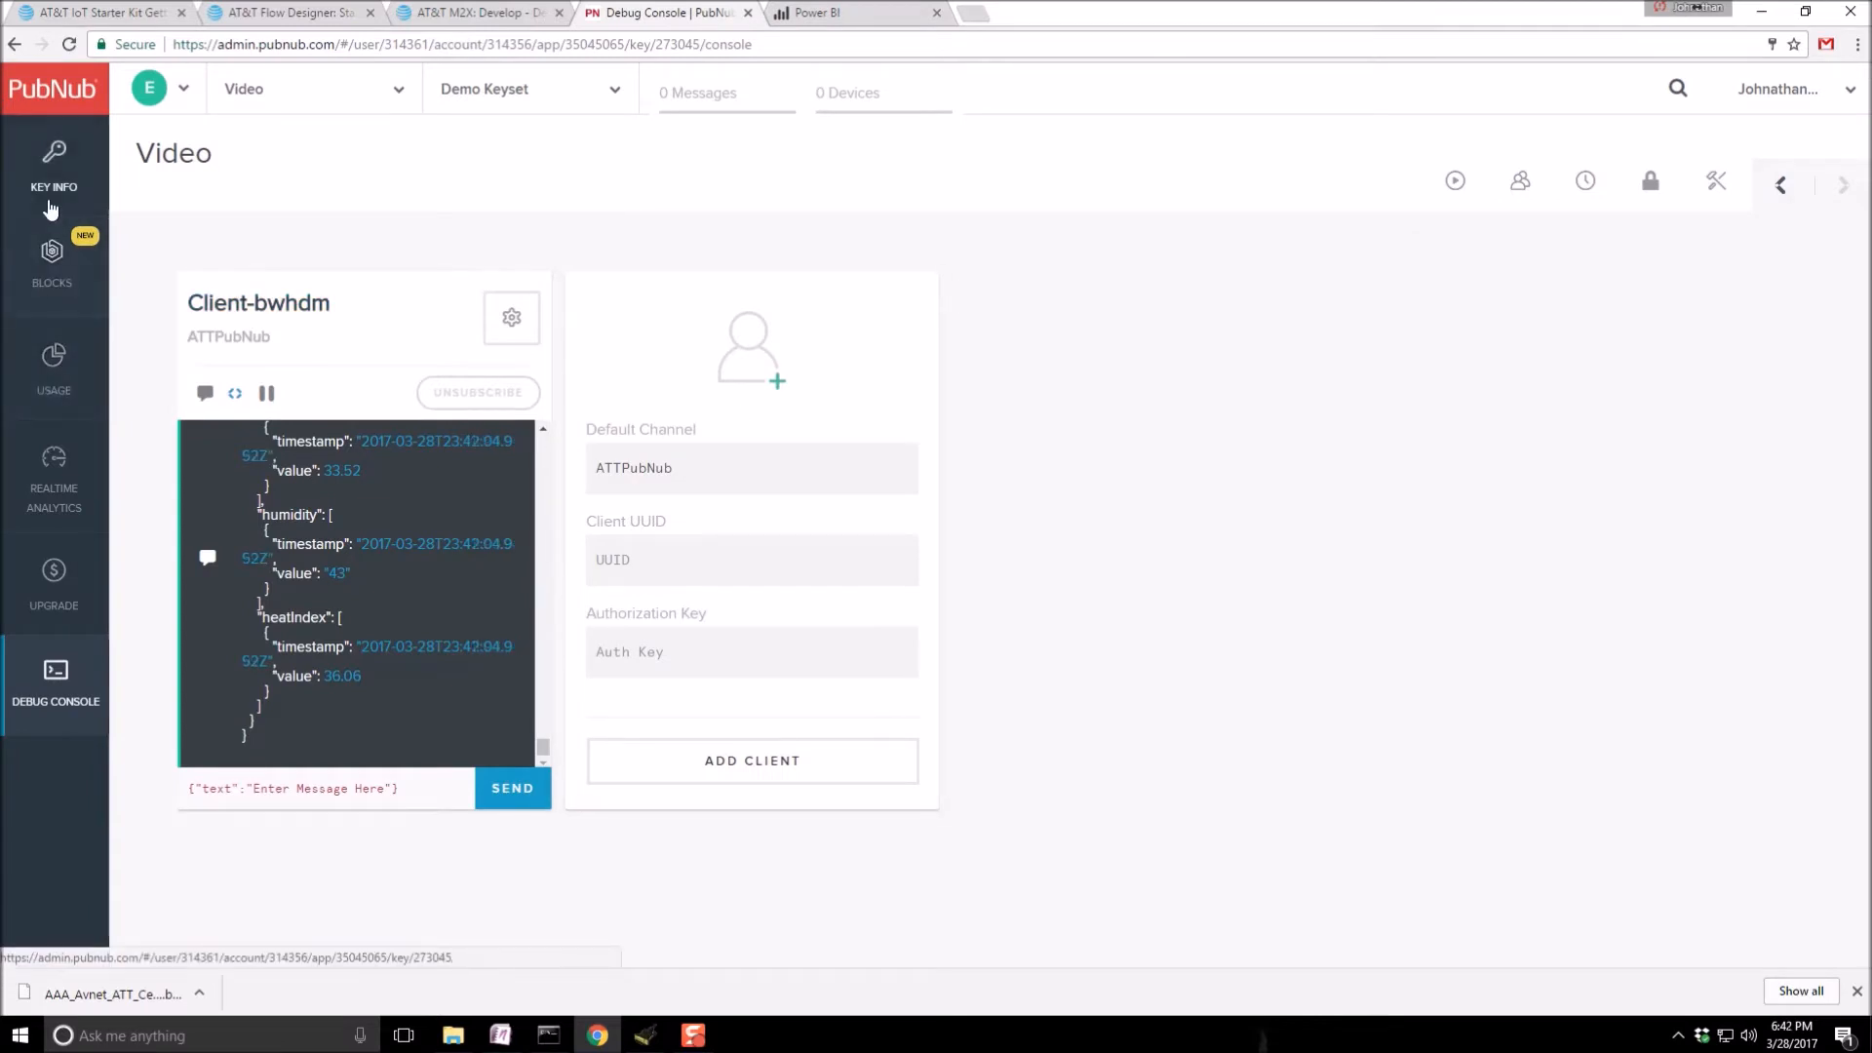
left_click(53, 167)
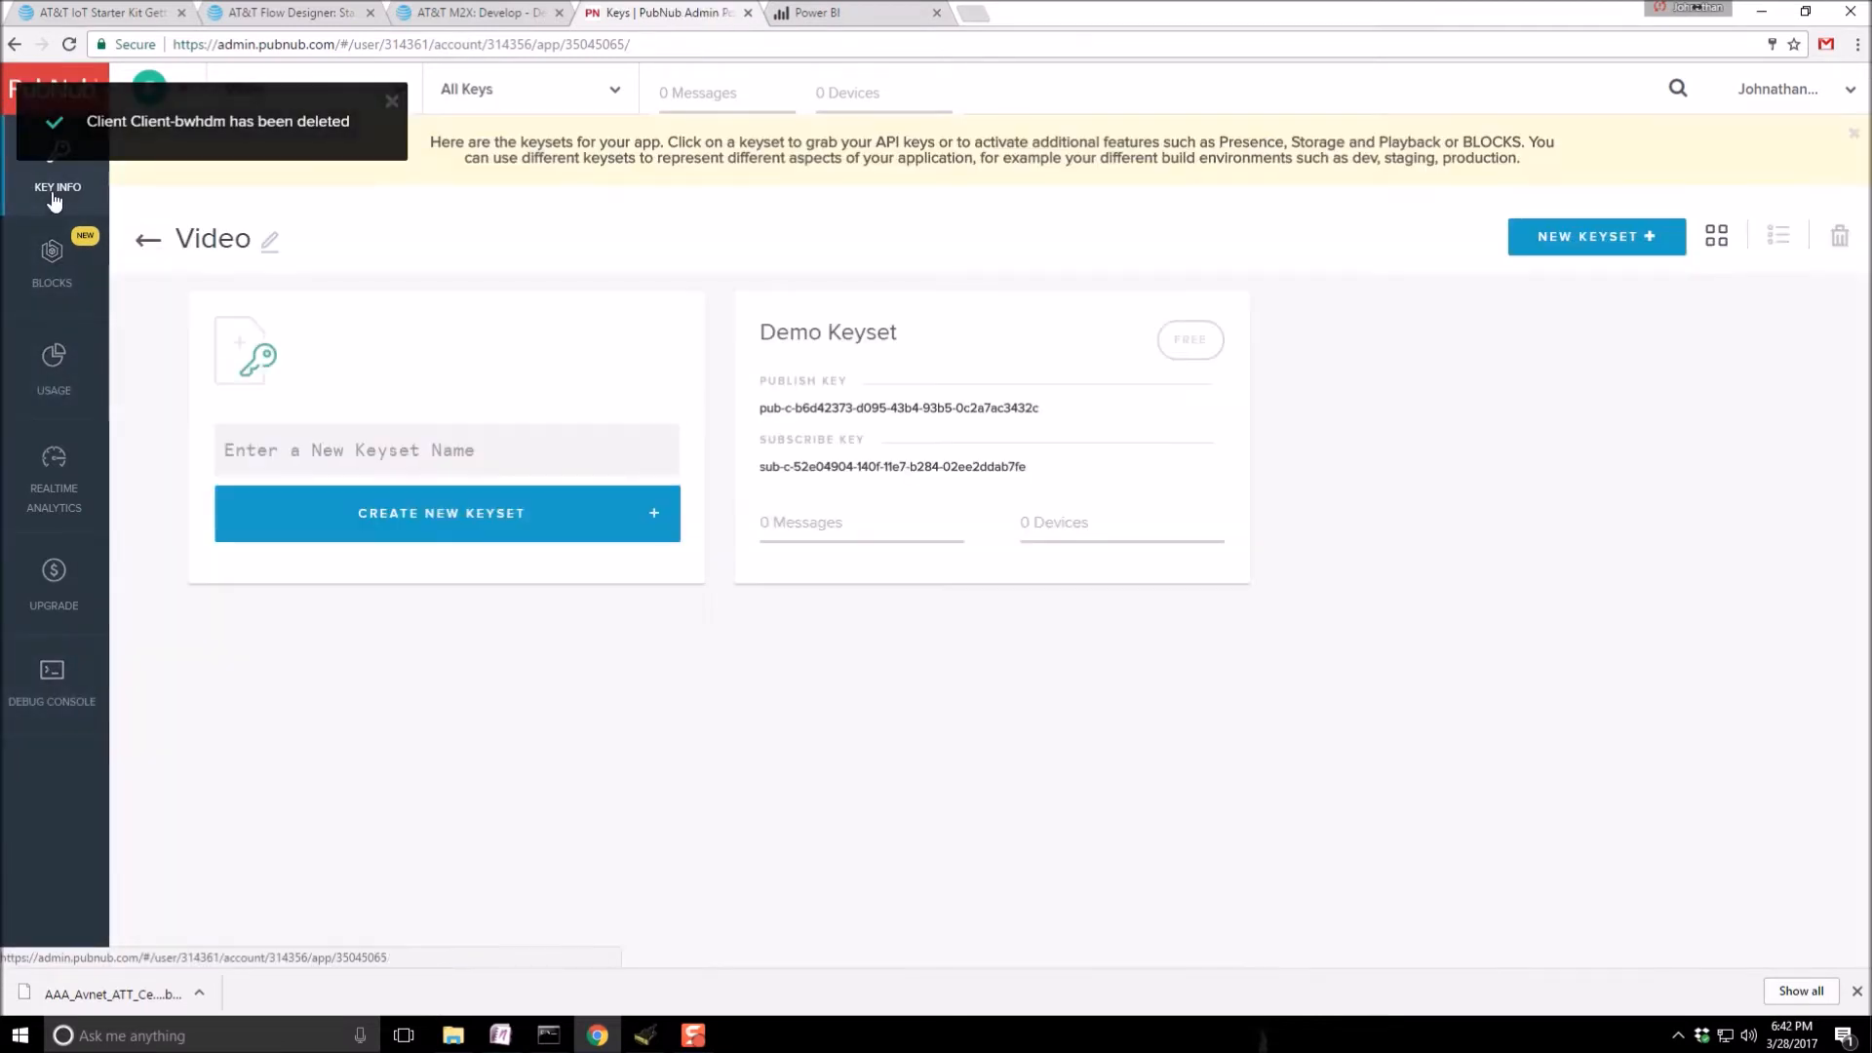
mouse_move(1000, 433)
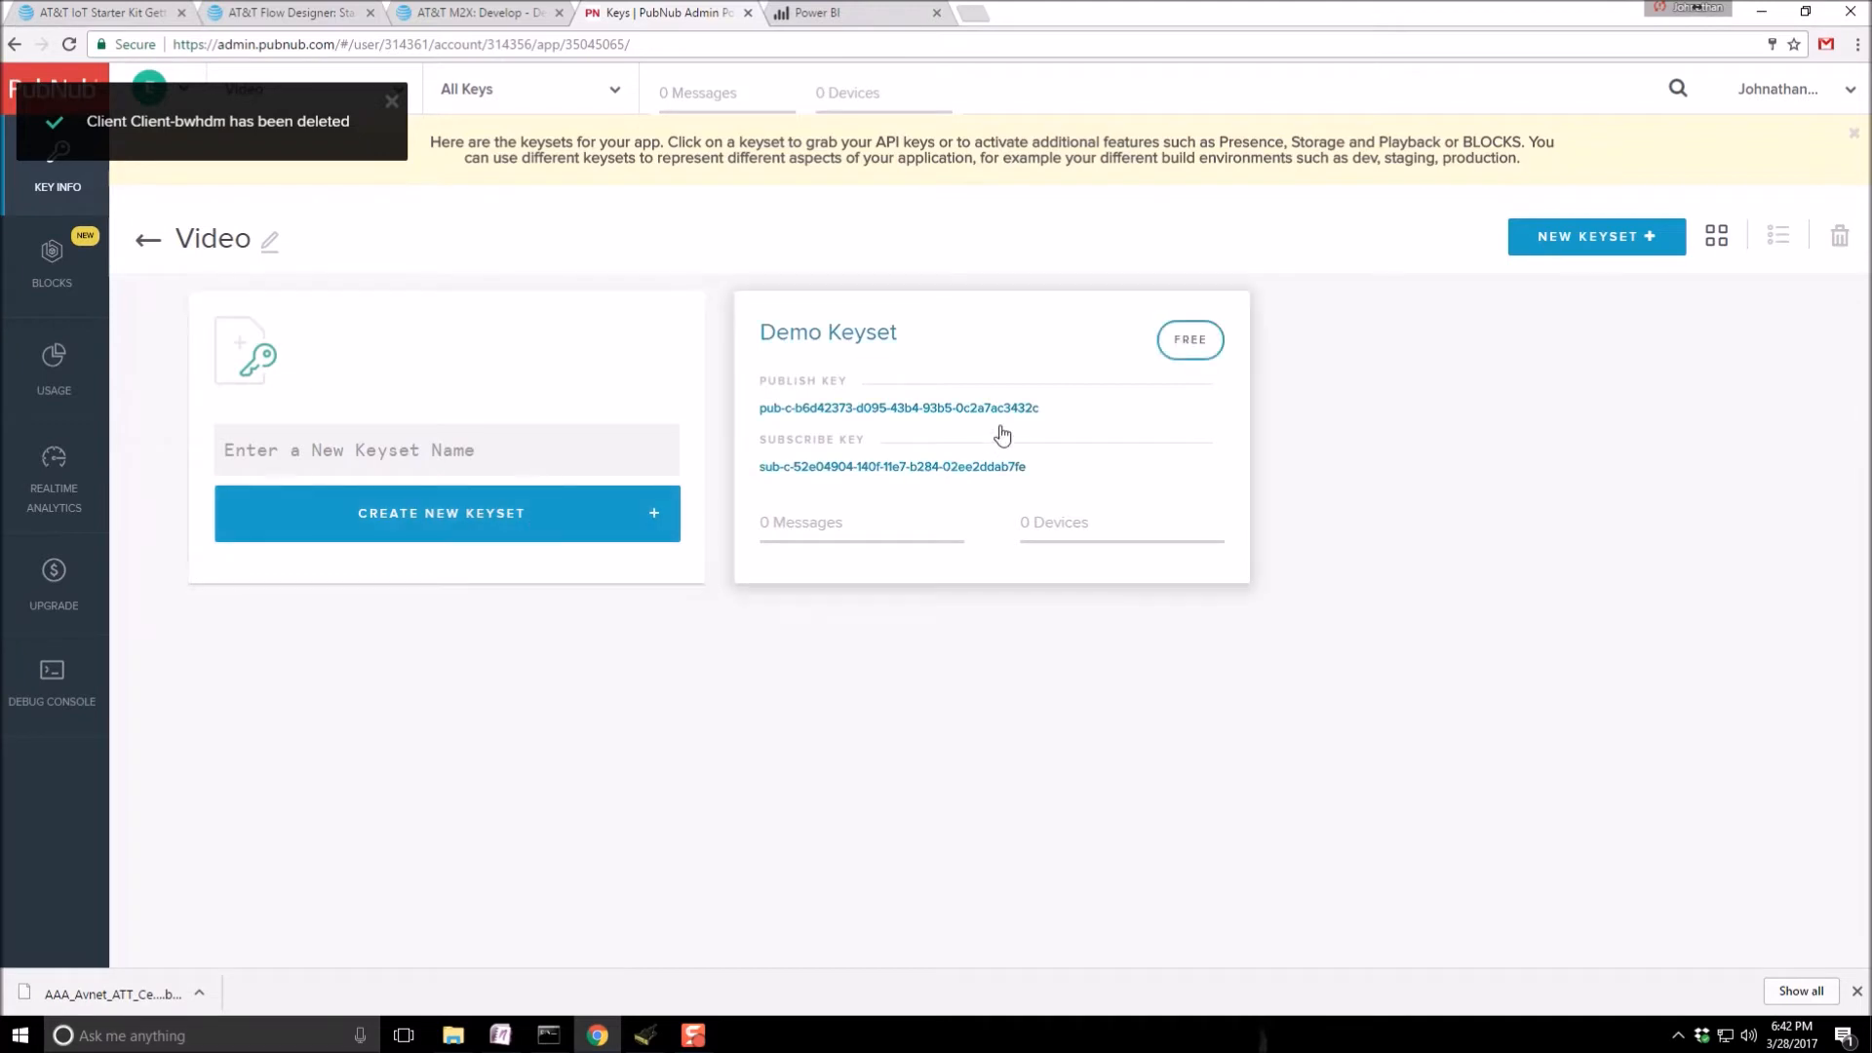
mouse_move(745, 481)
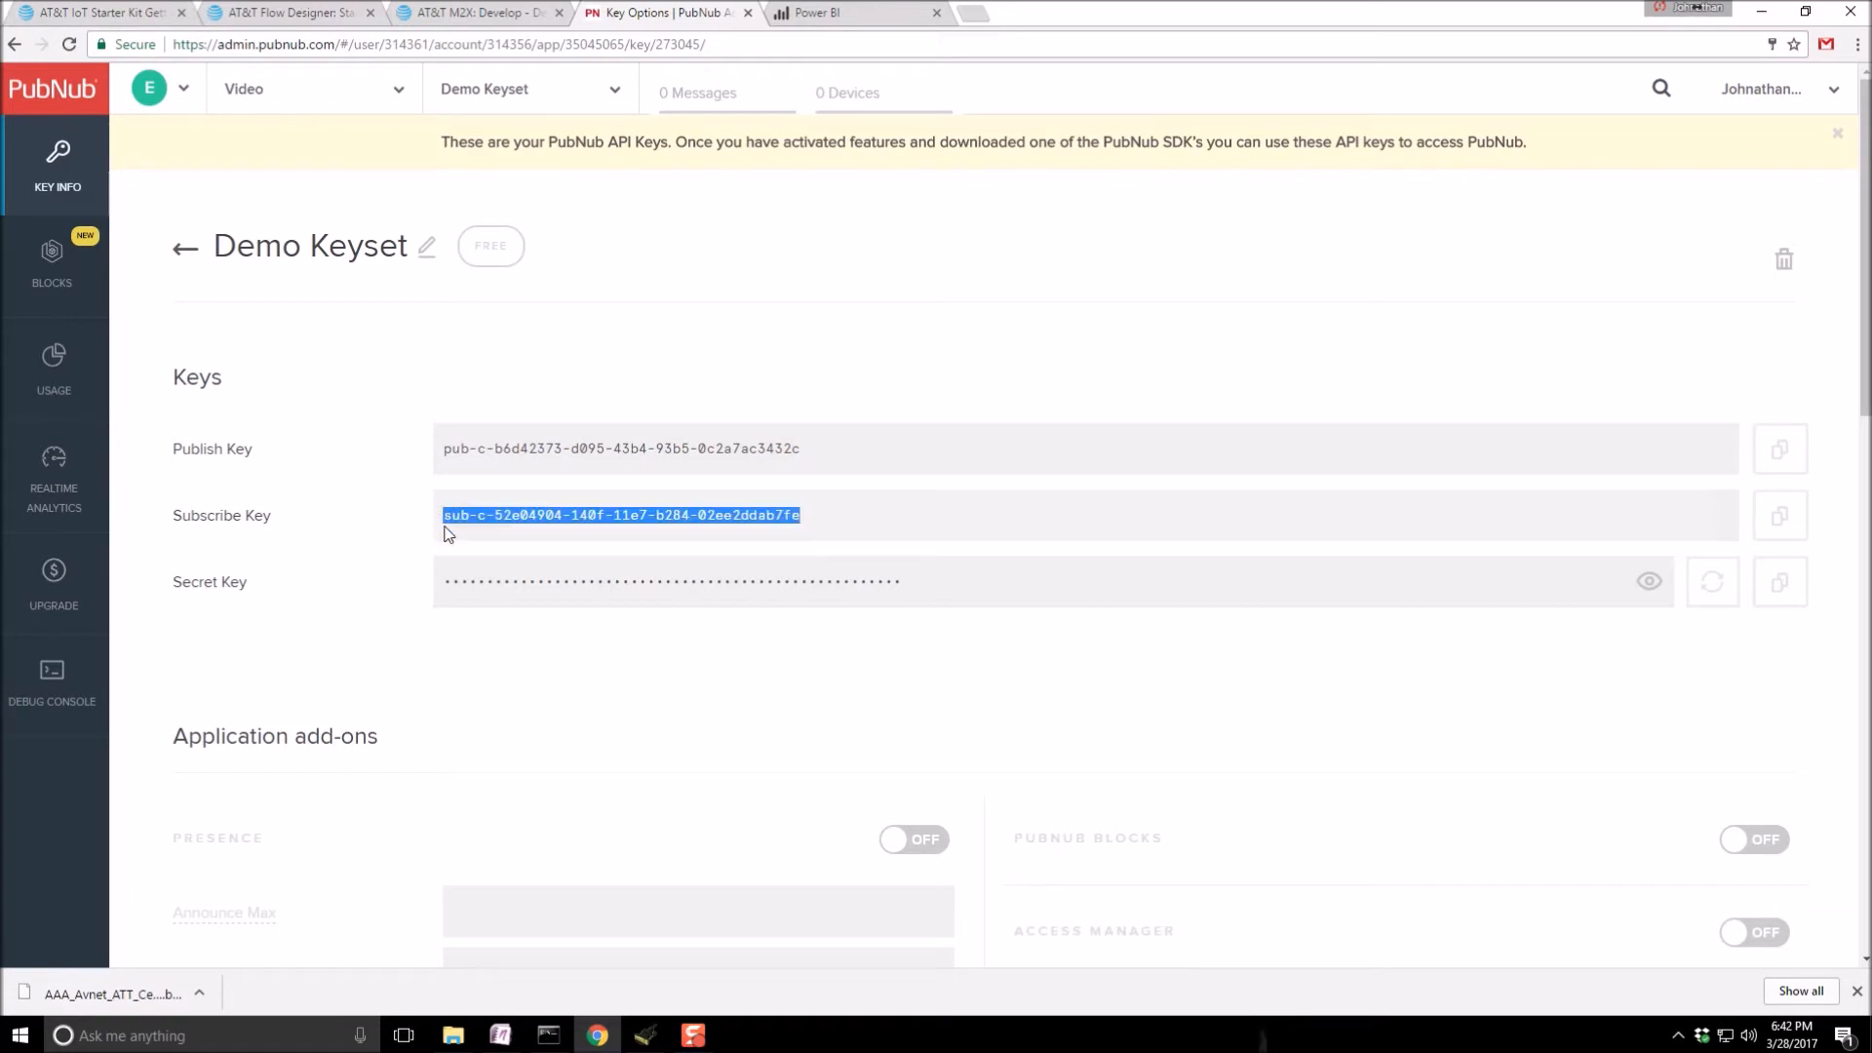
left_click(858, 14)
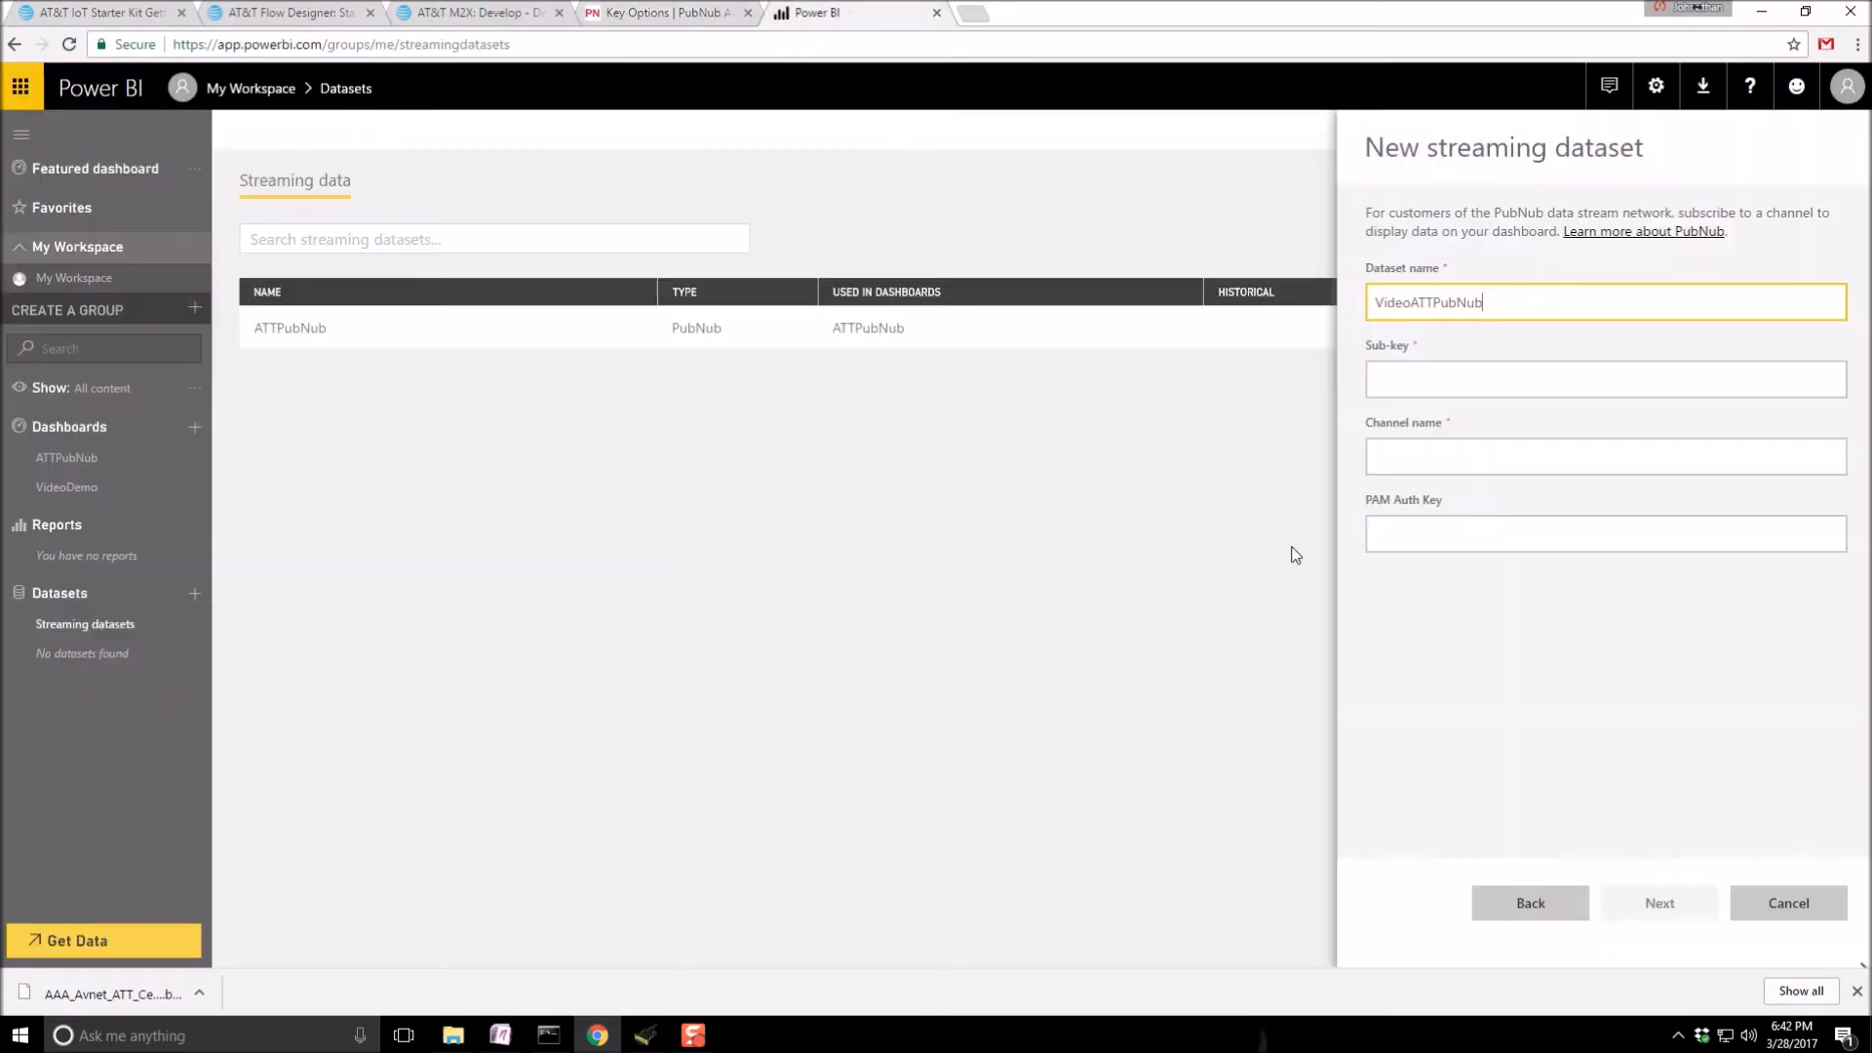
left_click(1605, 378)
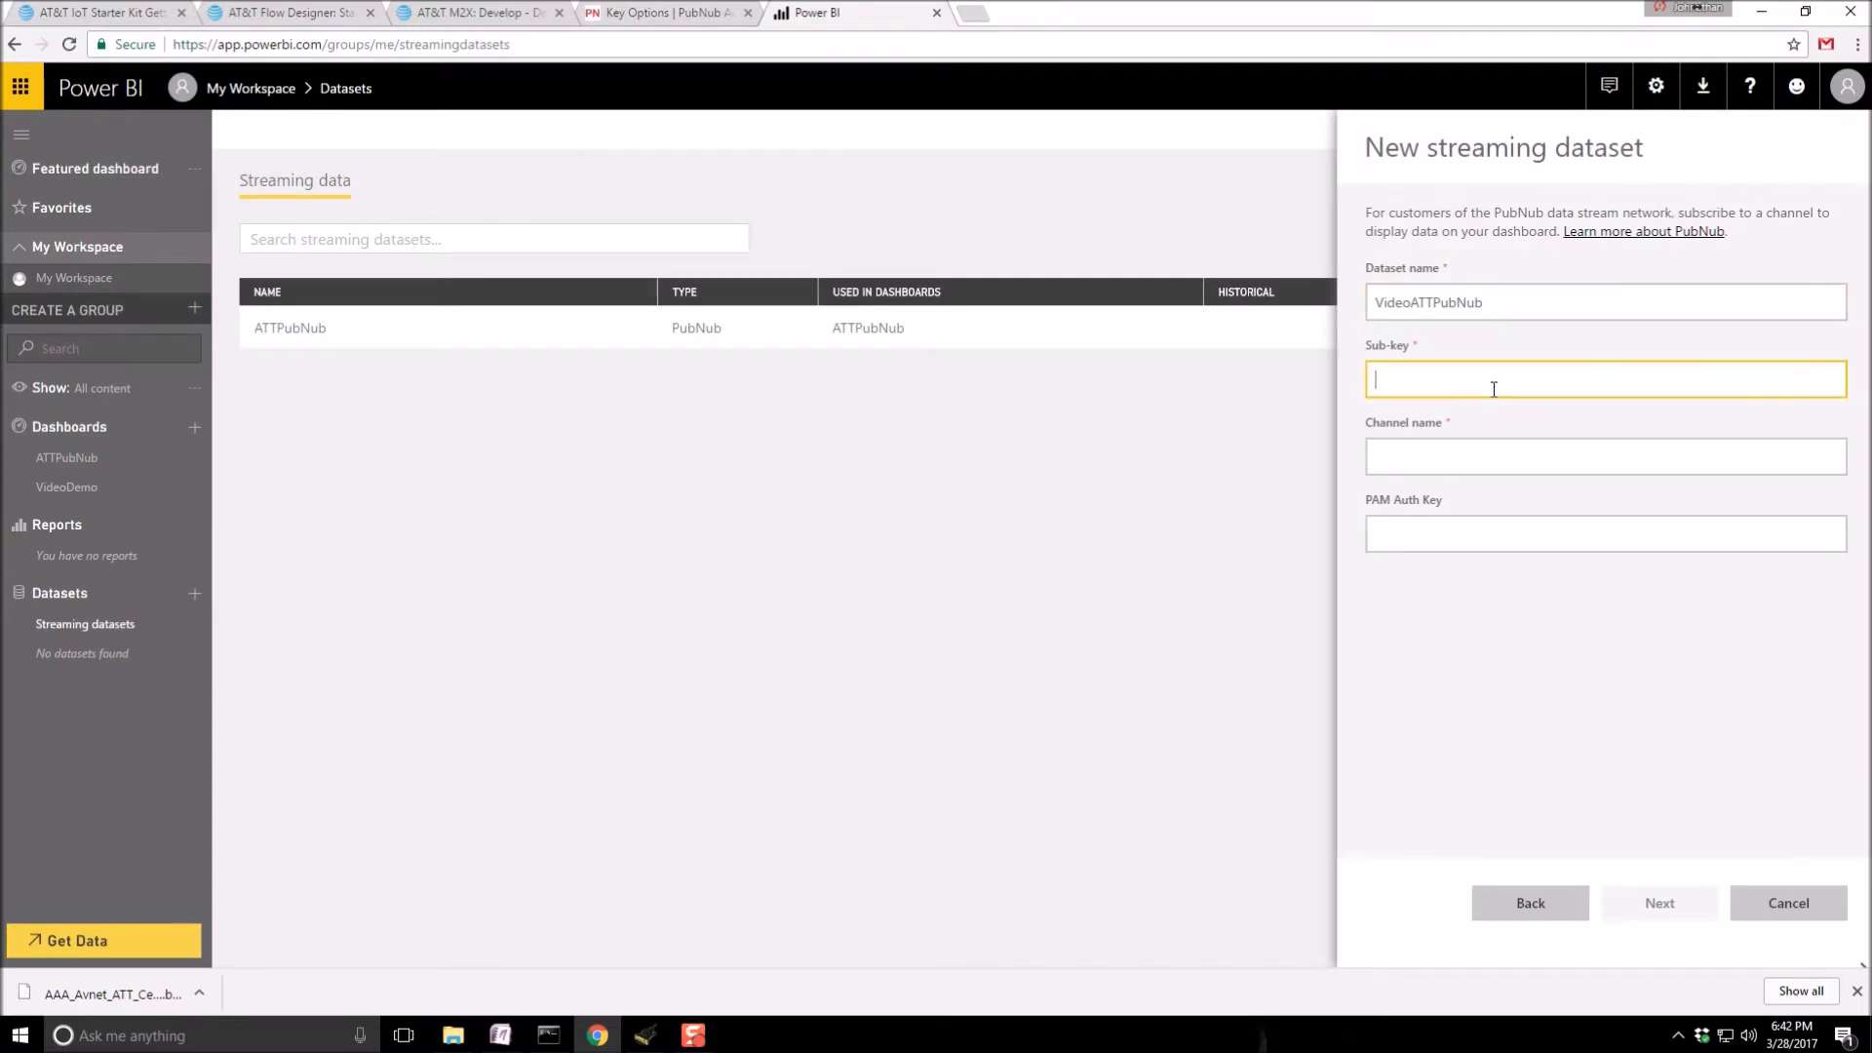
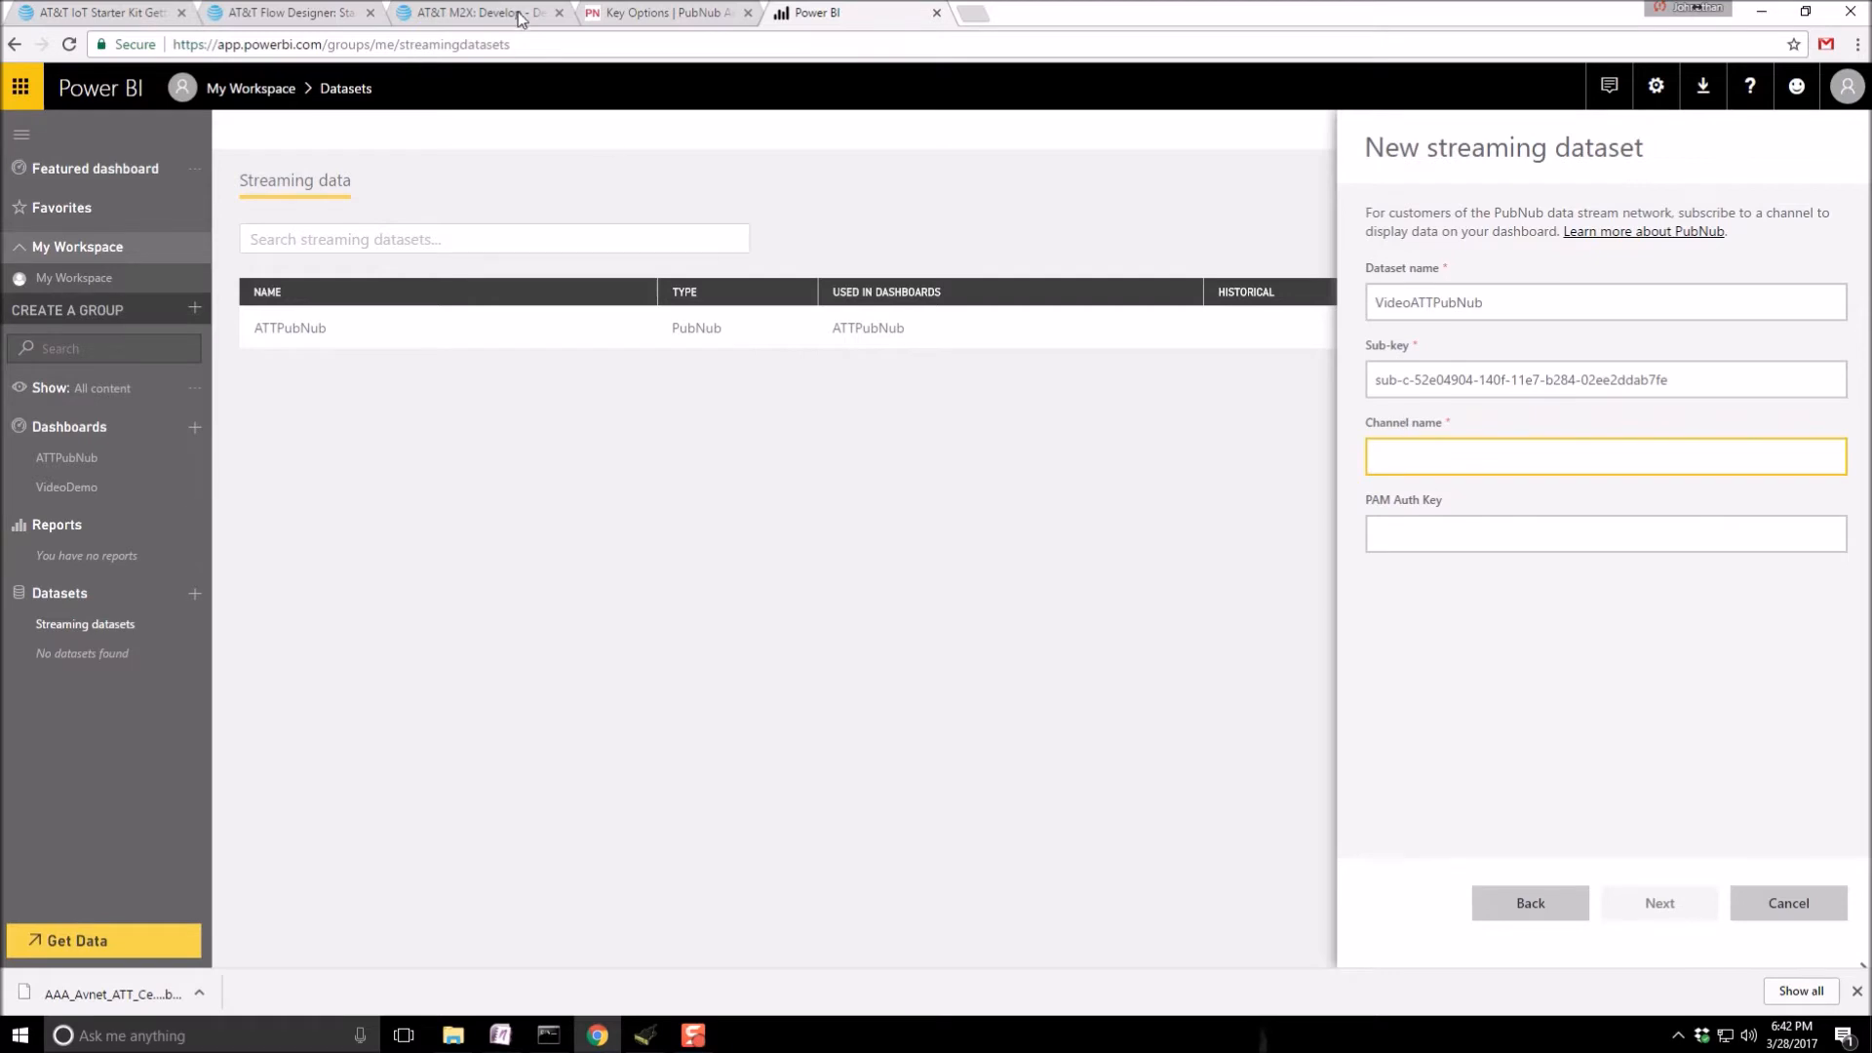
left_click(287, 13)
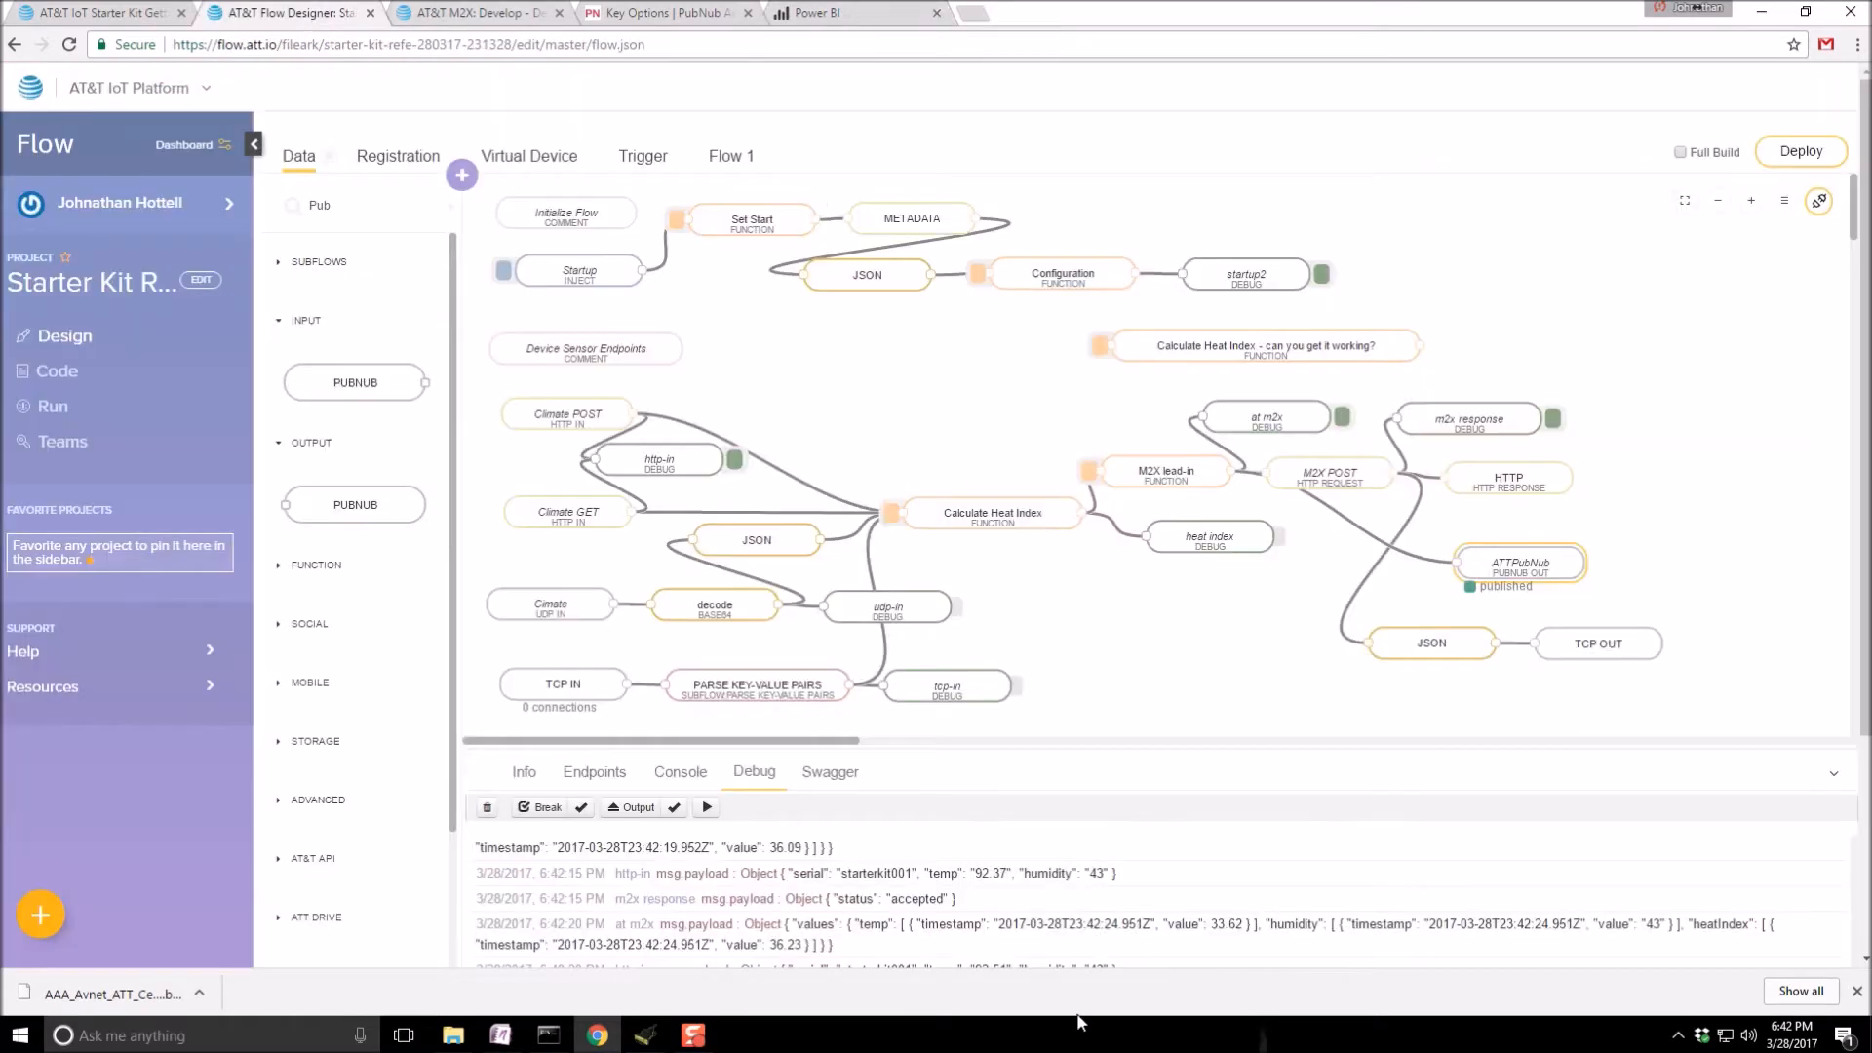
mouse_move(1519, 571)
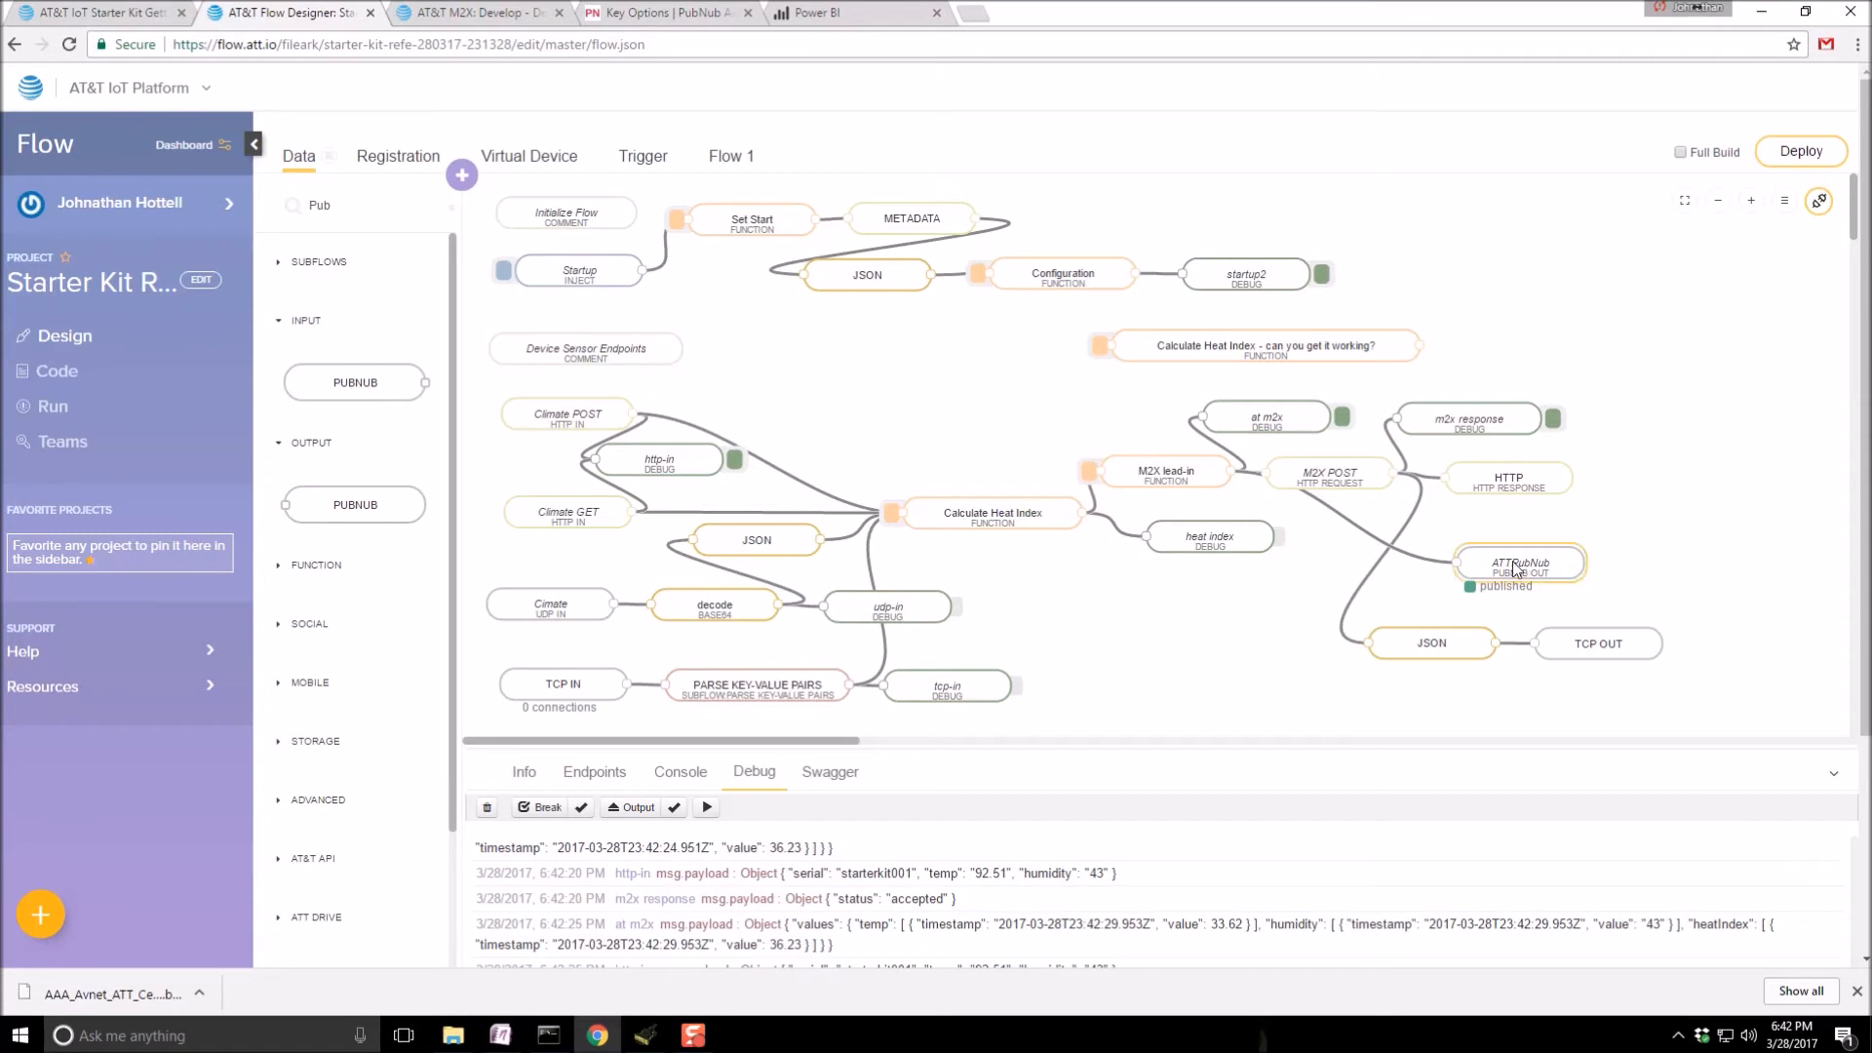
Step: Read the ATTPubNub output node's channel name and go back to the Power BI form
double_click(1519, 566)
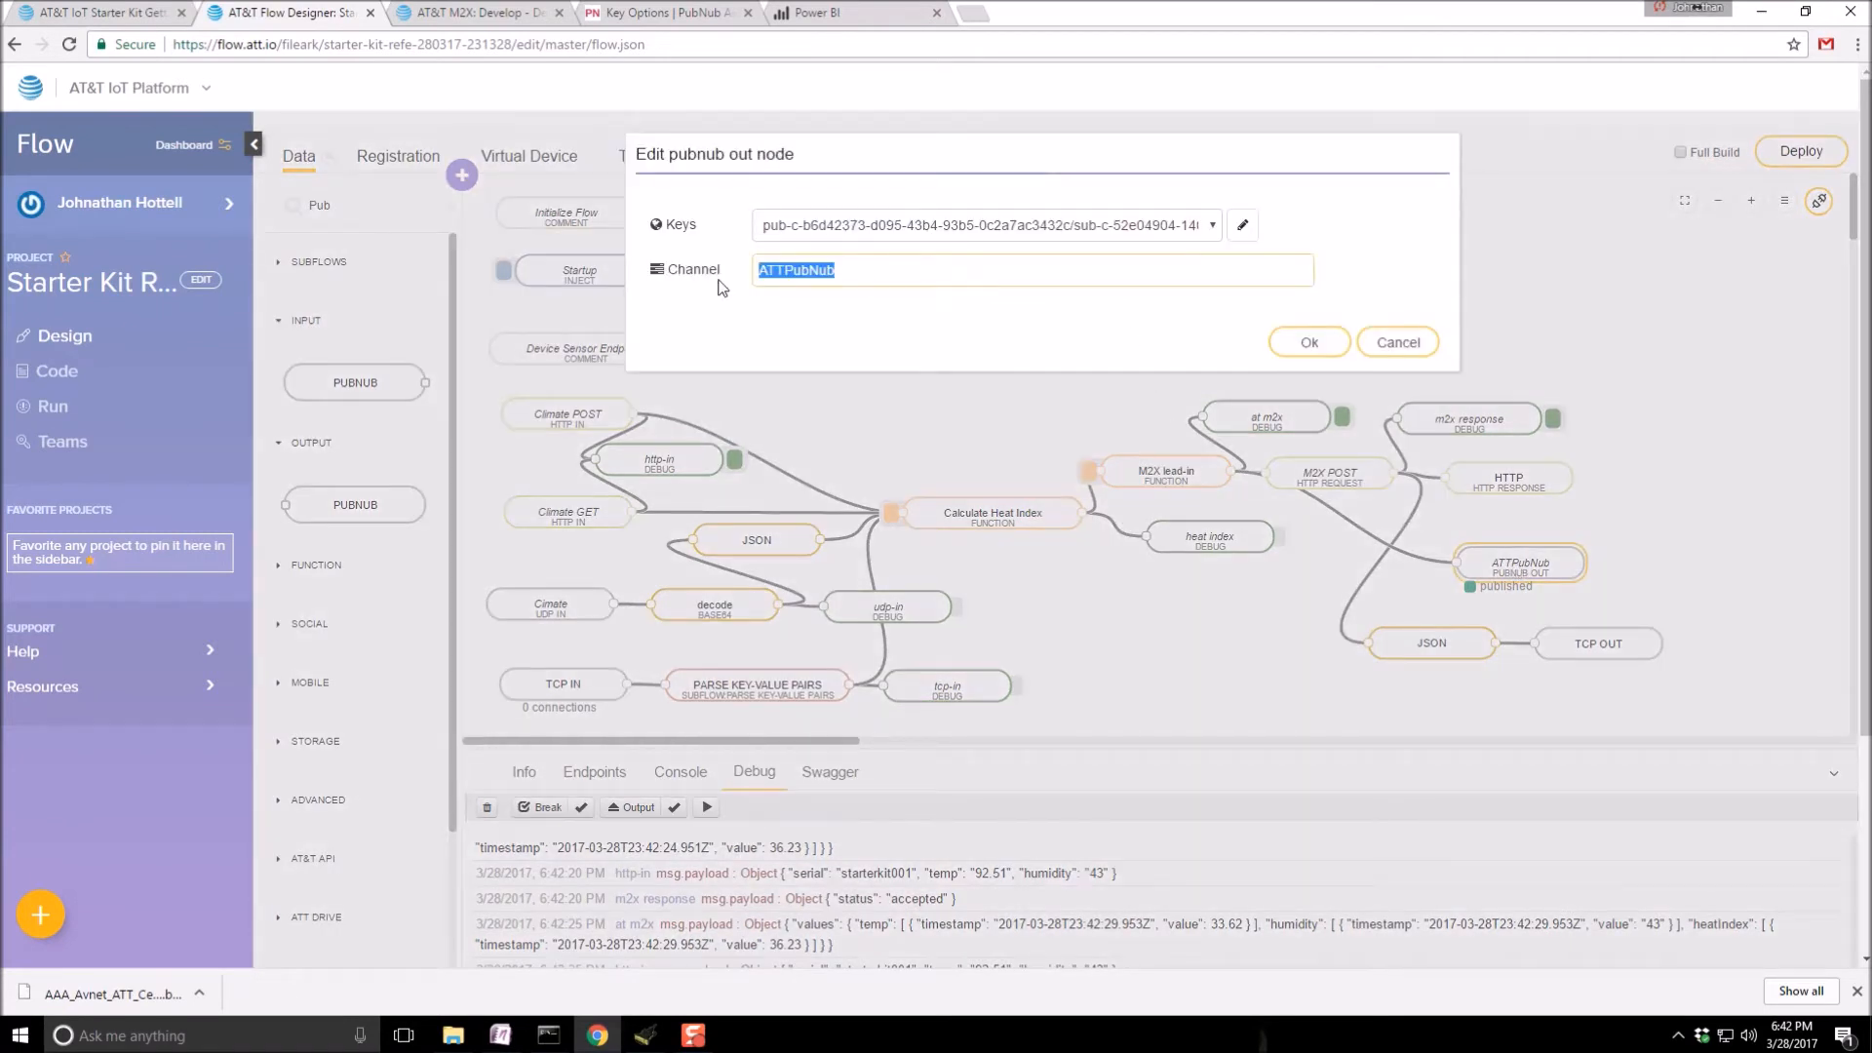
left_click(813, 14)
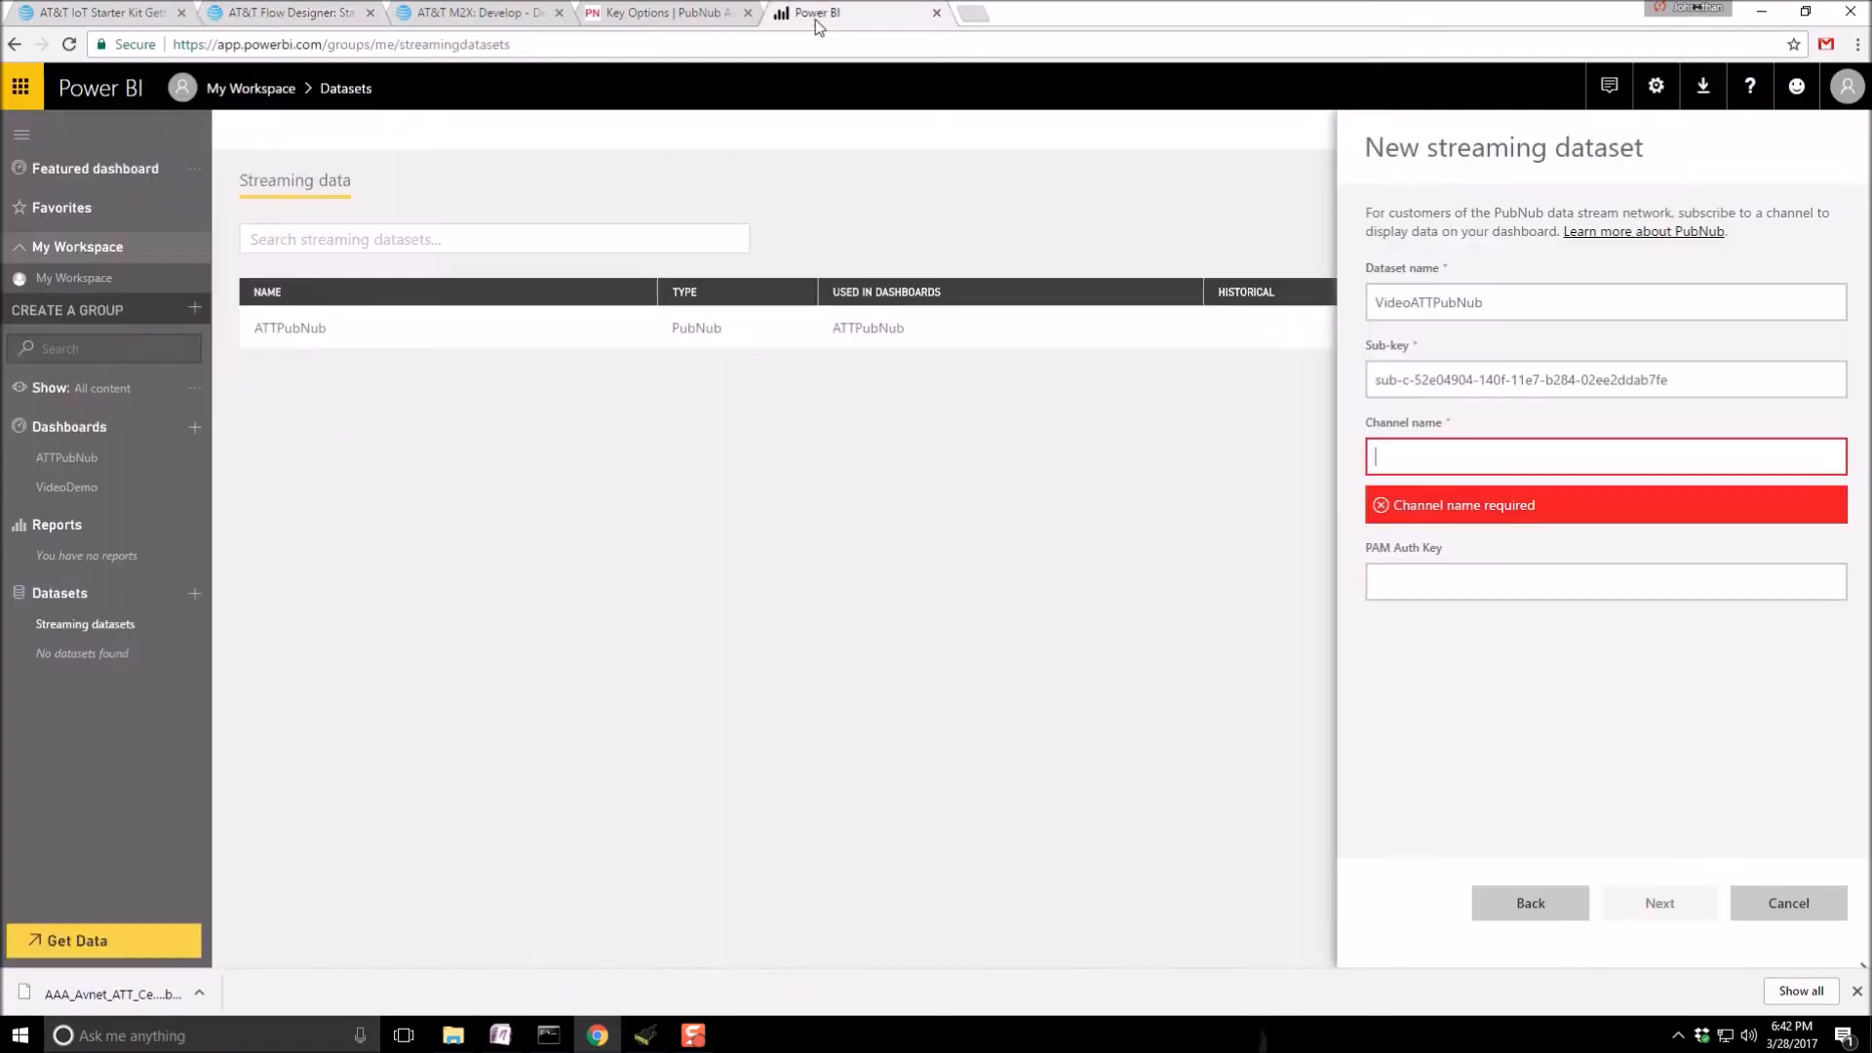
Step: Create the dataset on channel ATTPubNub with its six detected fields and open the VideoDemo dashboard
type("ATTPubNub")
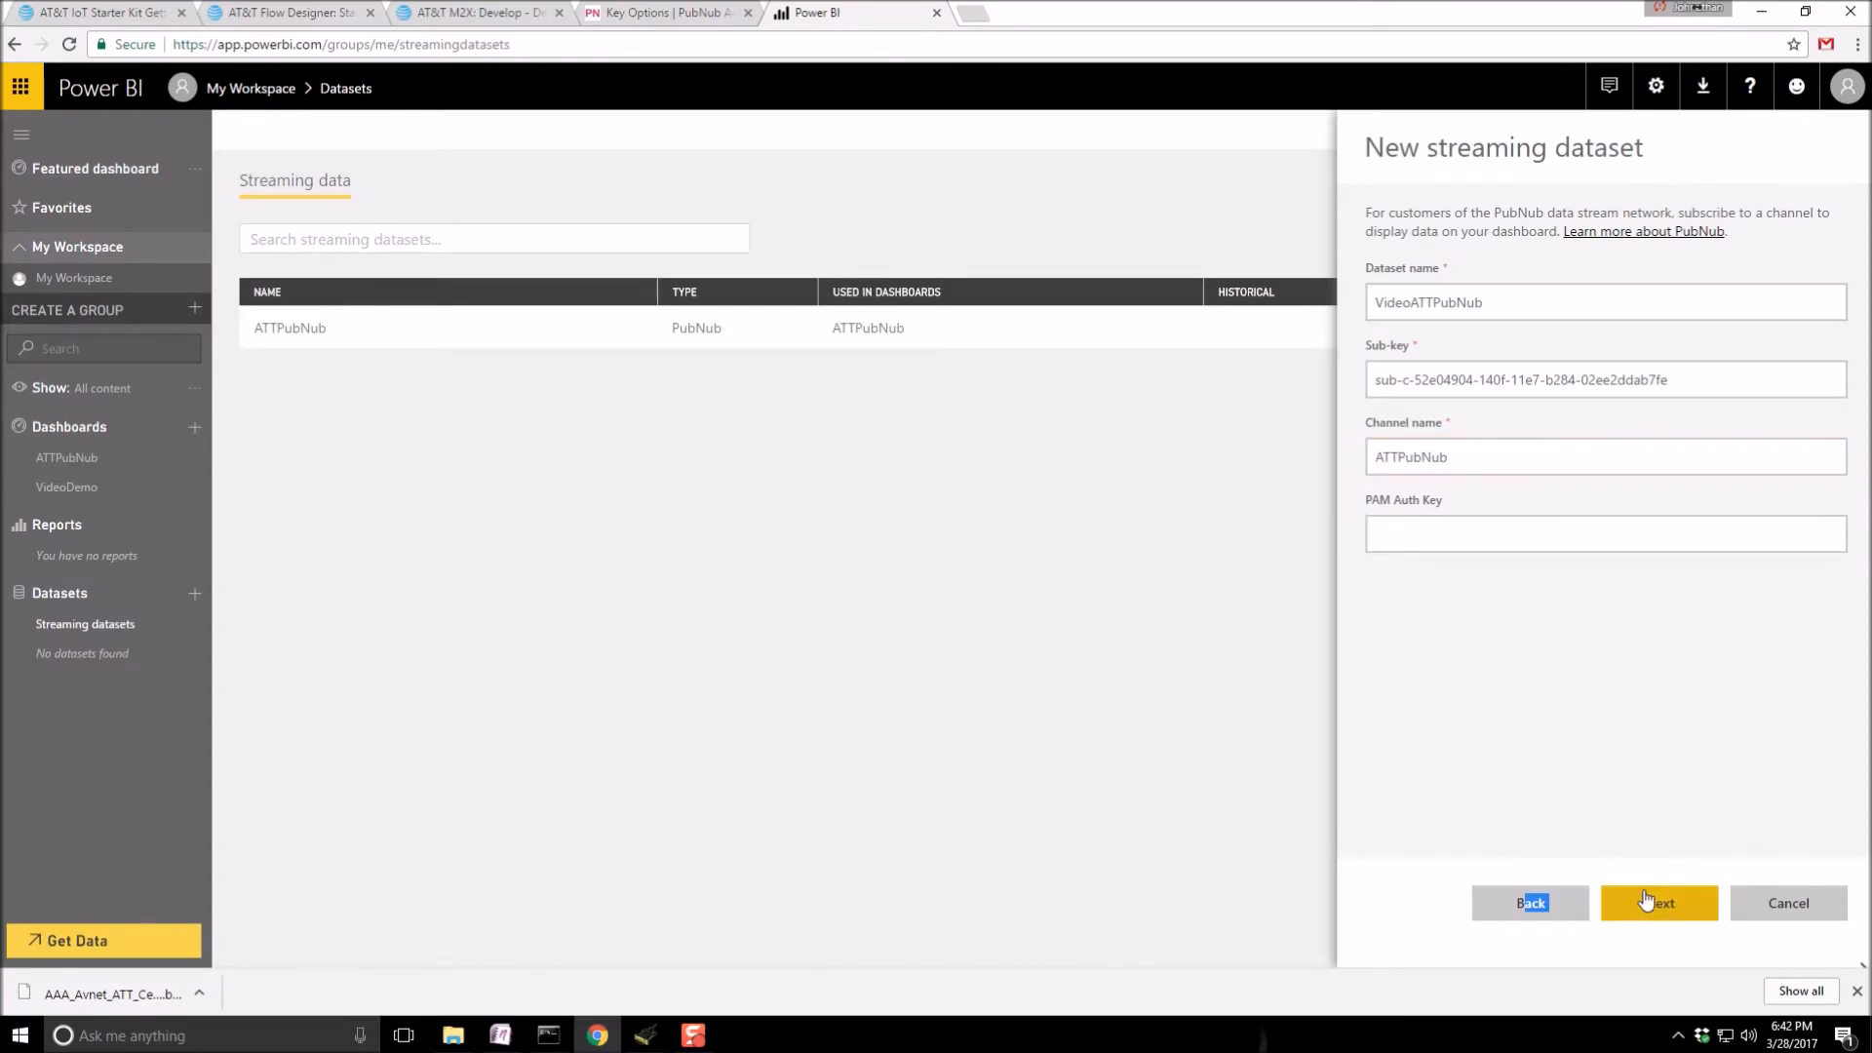
left_click(1658, 902)
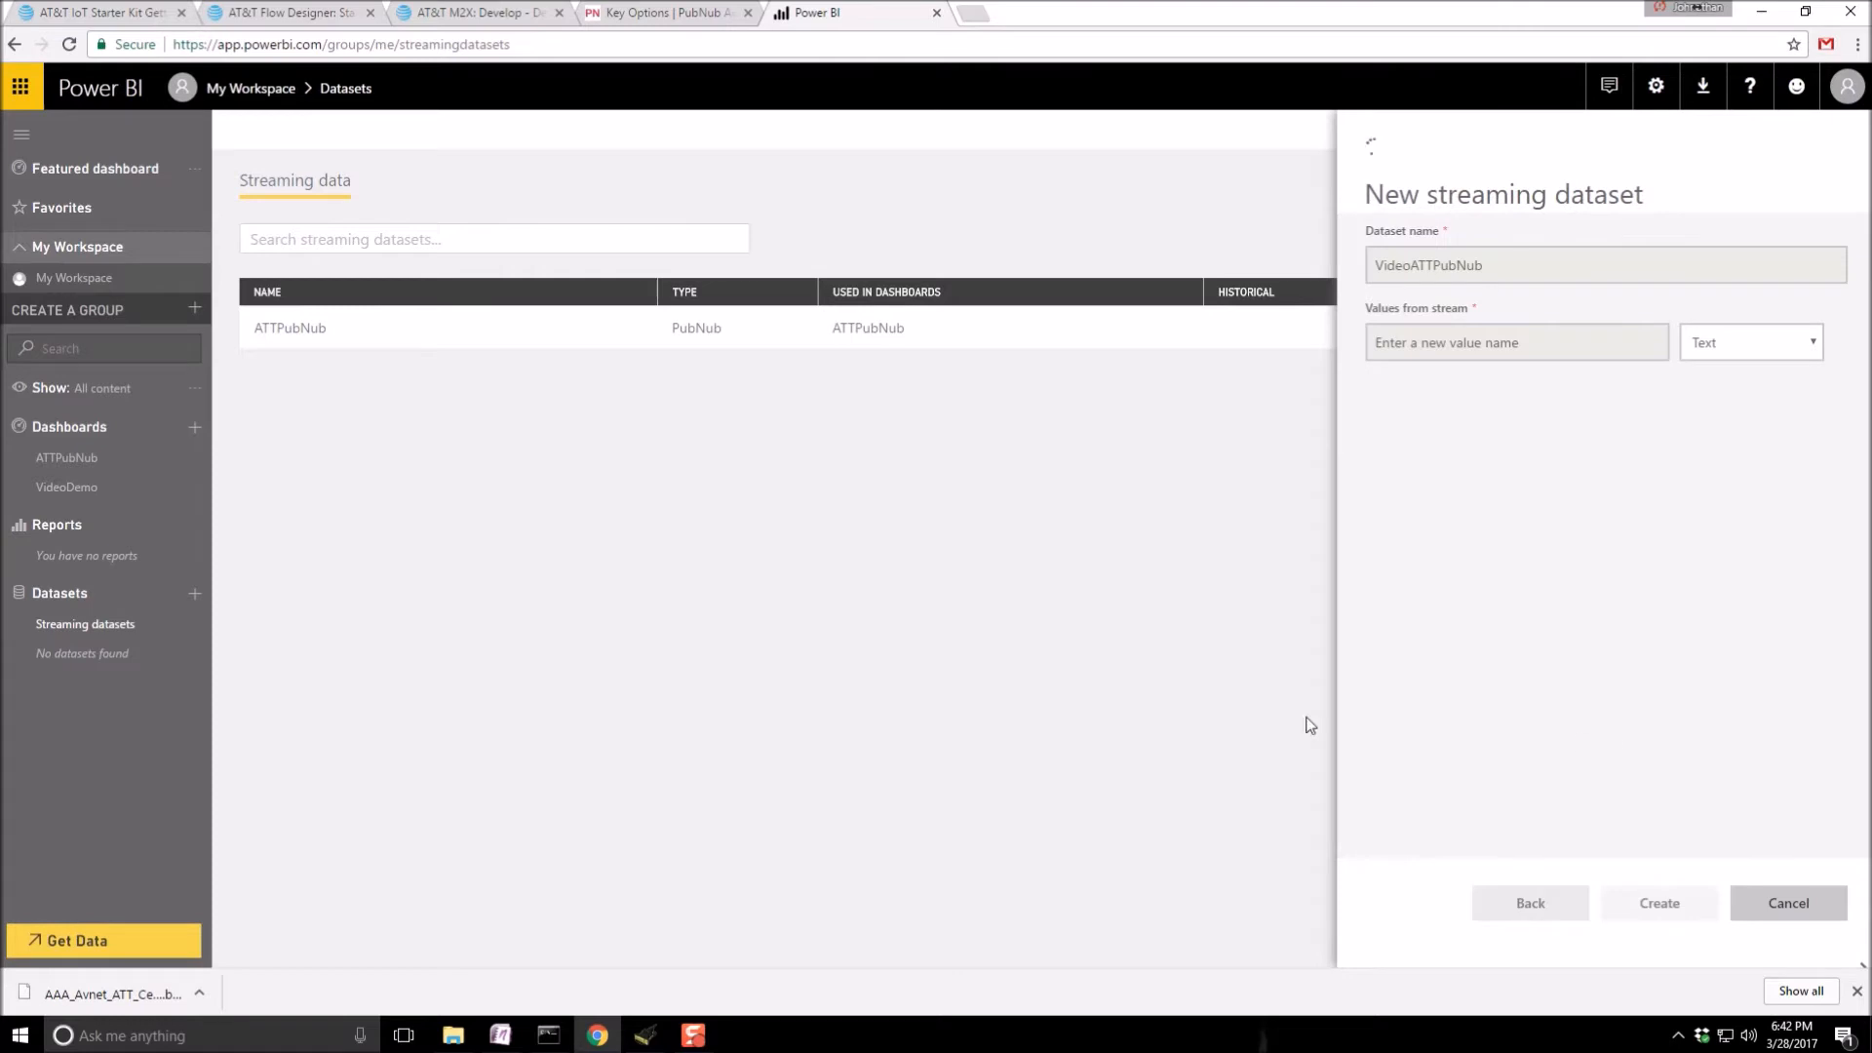
mouse_move(1573, 427)
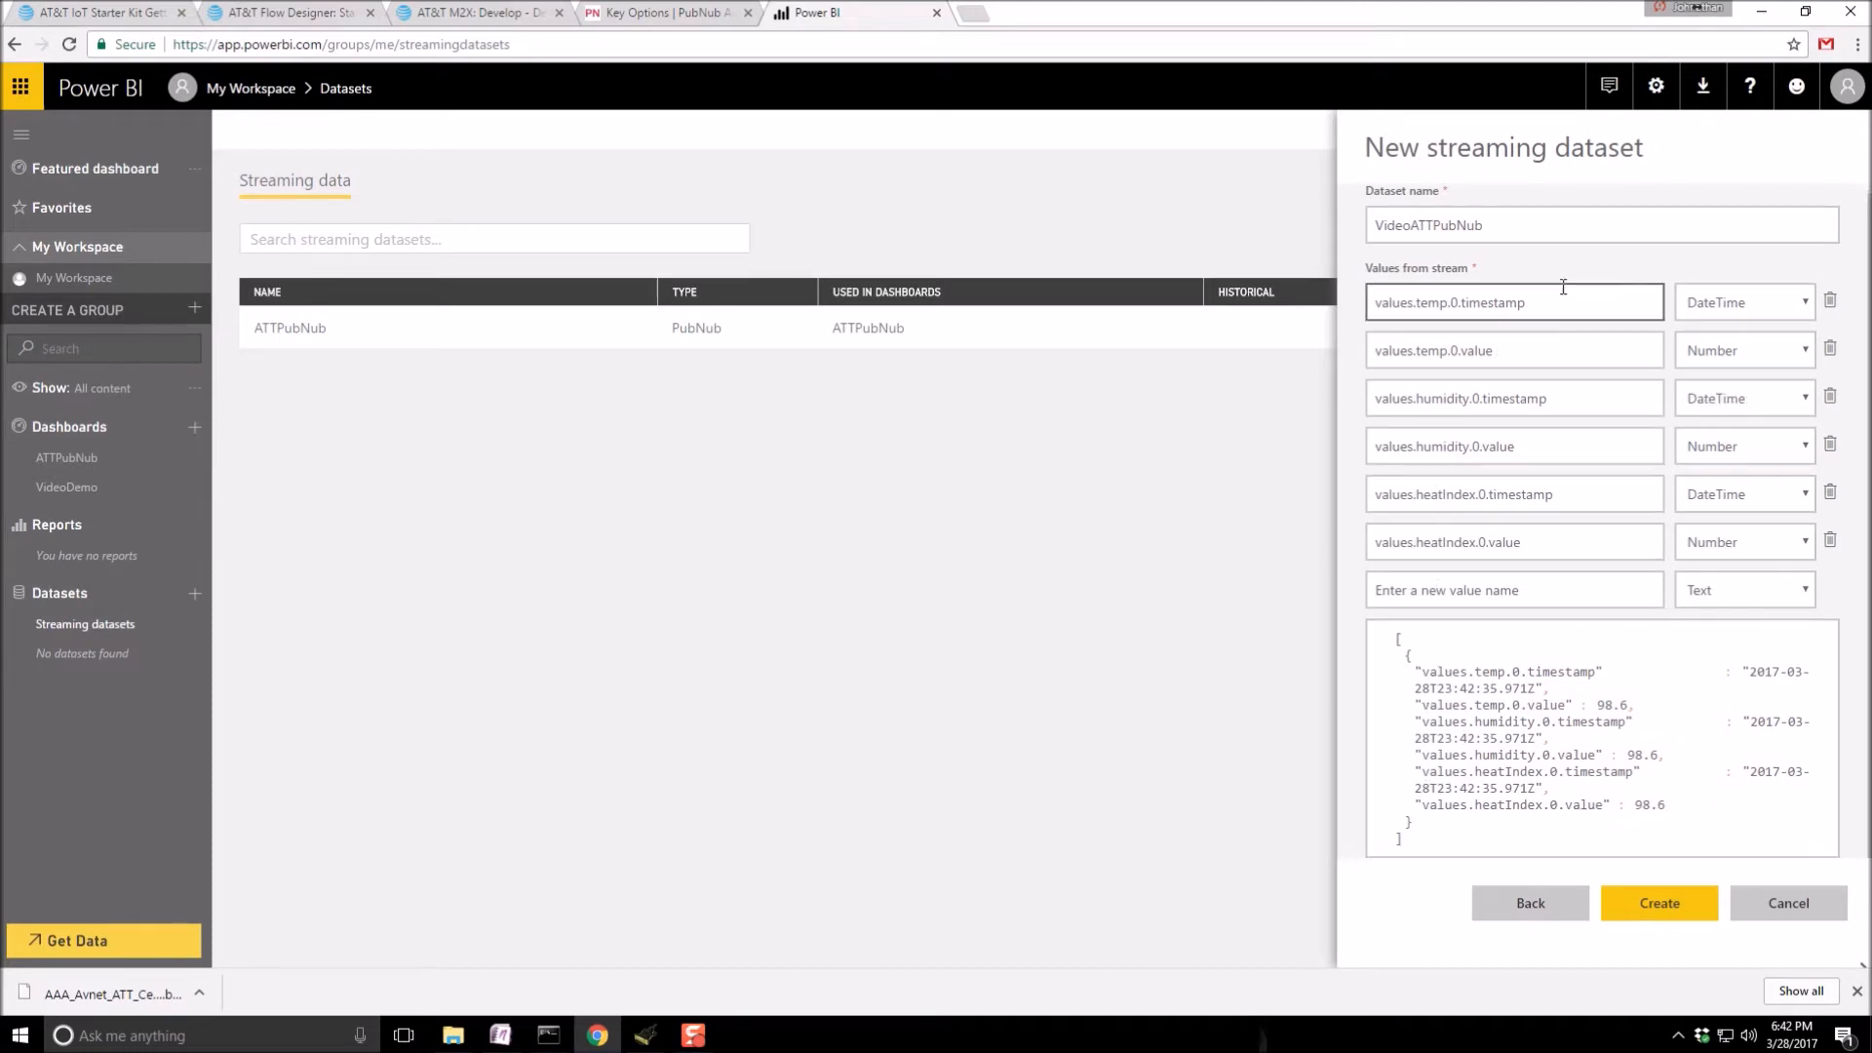
left_click(1513, 444)
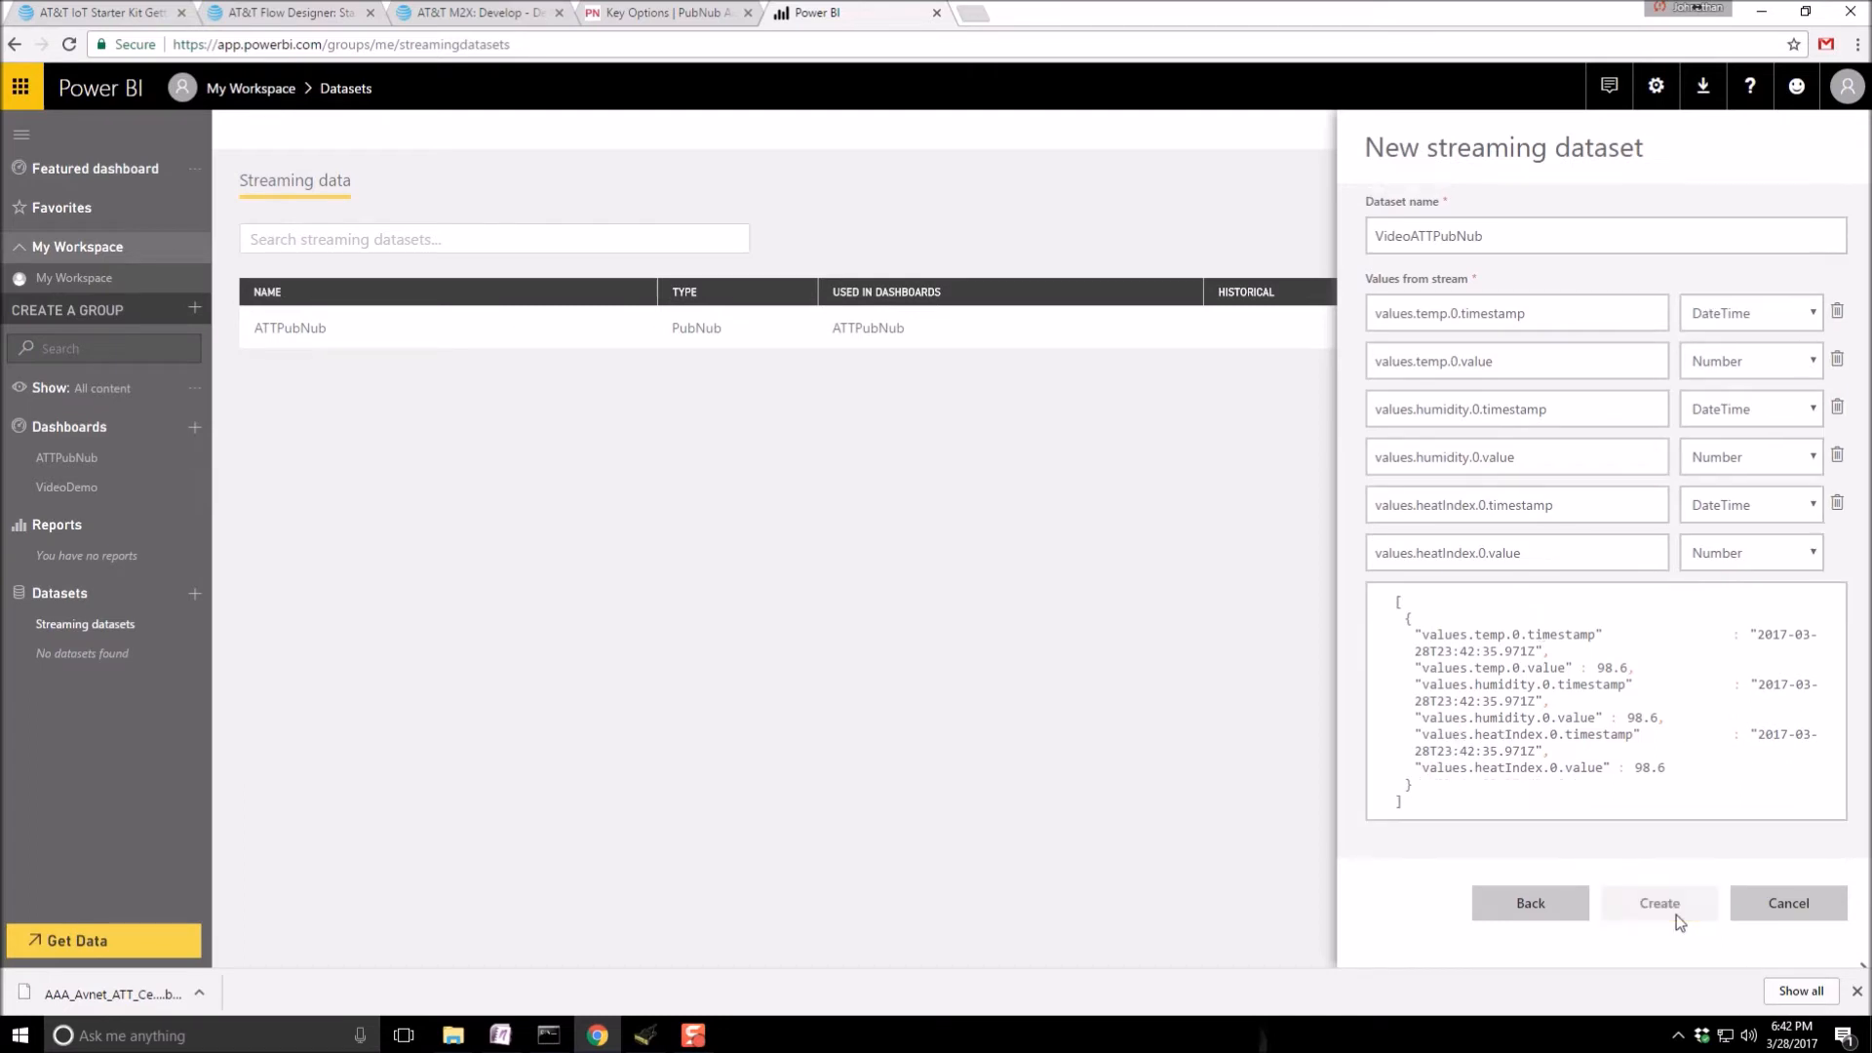
left_click(1658, 902)
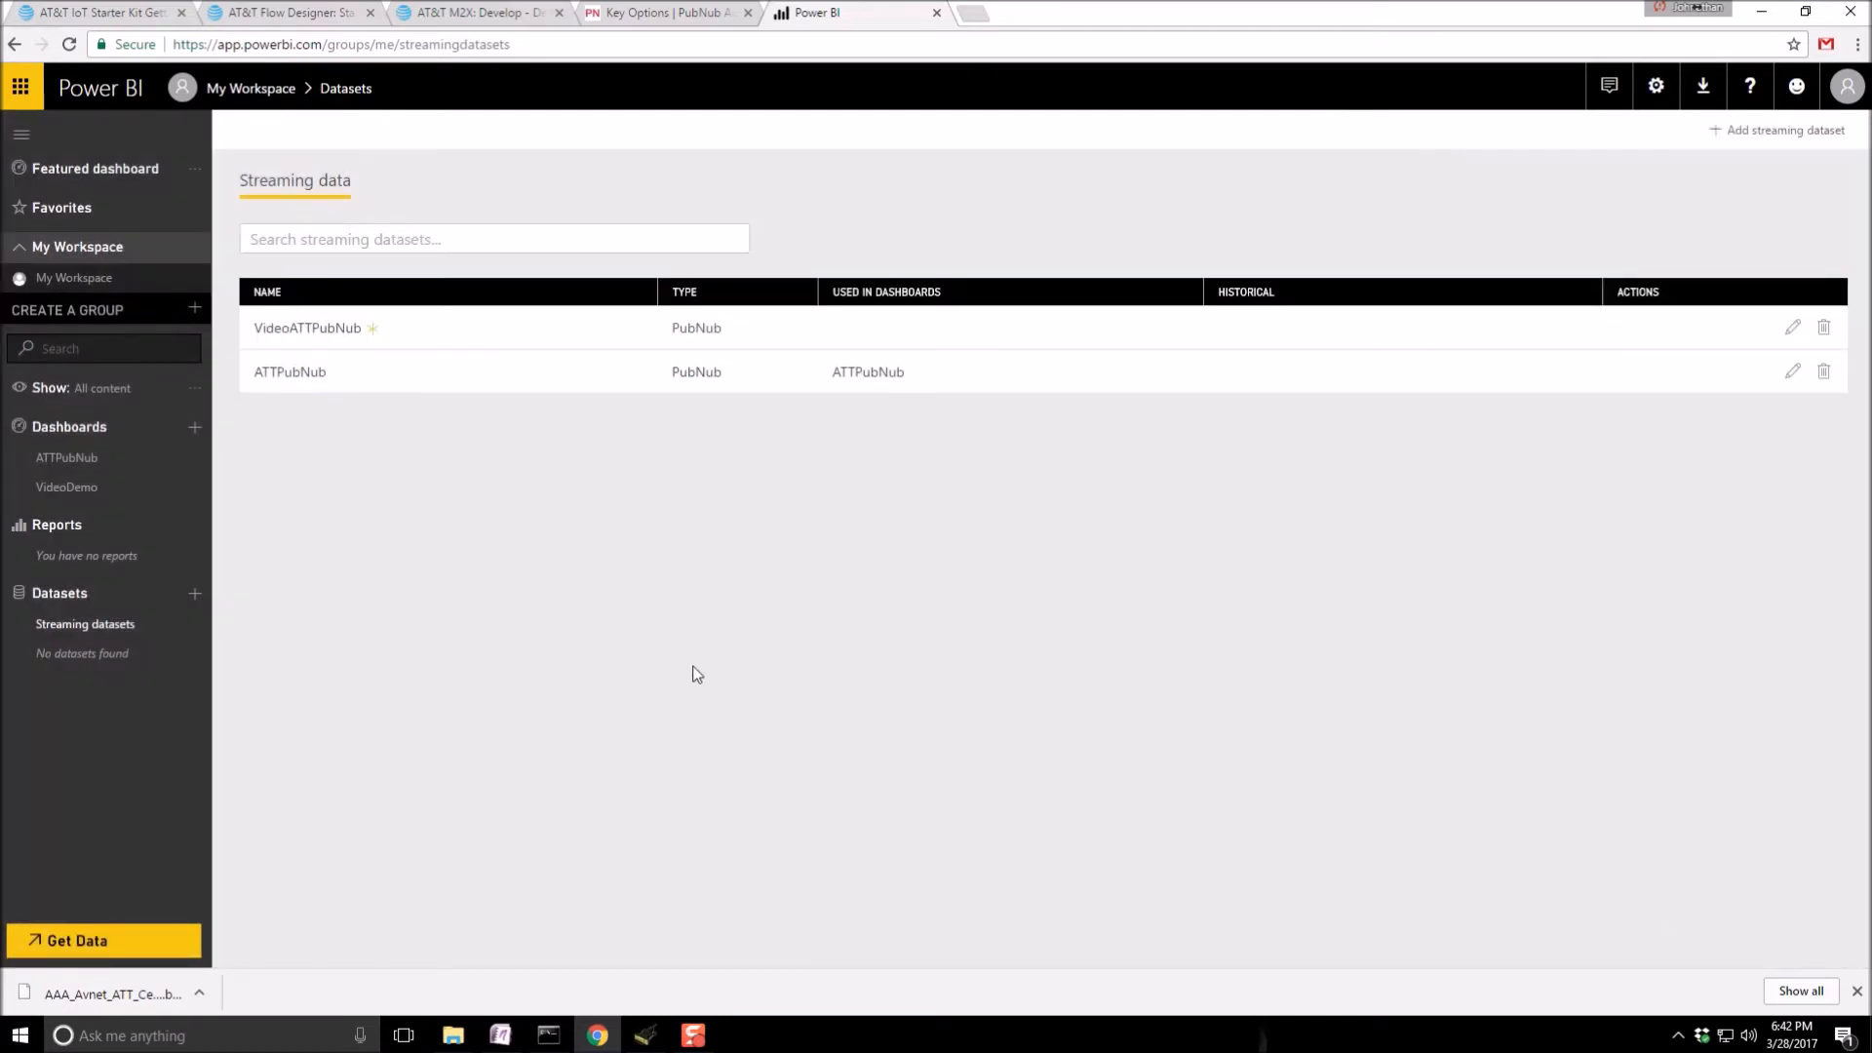
mouse_move(66, 486)
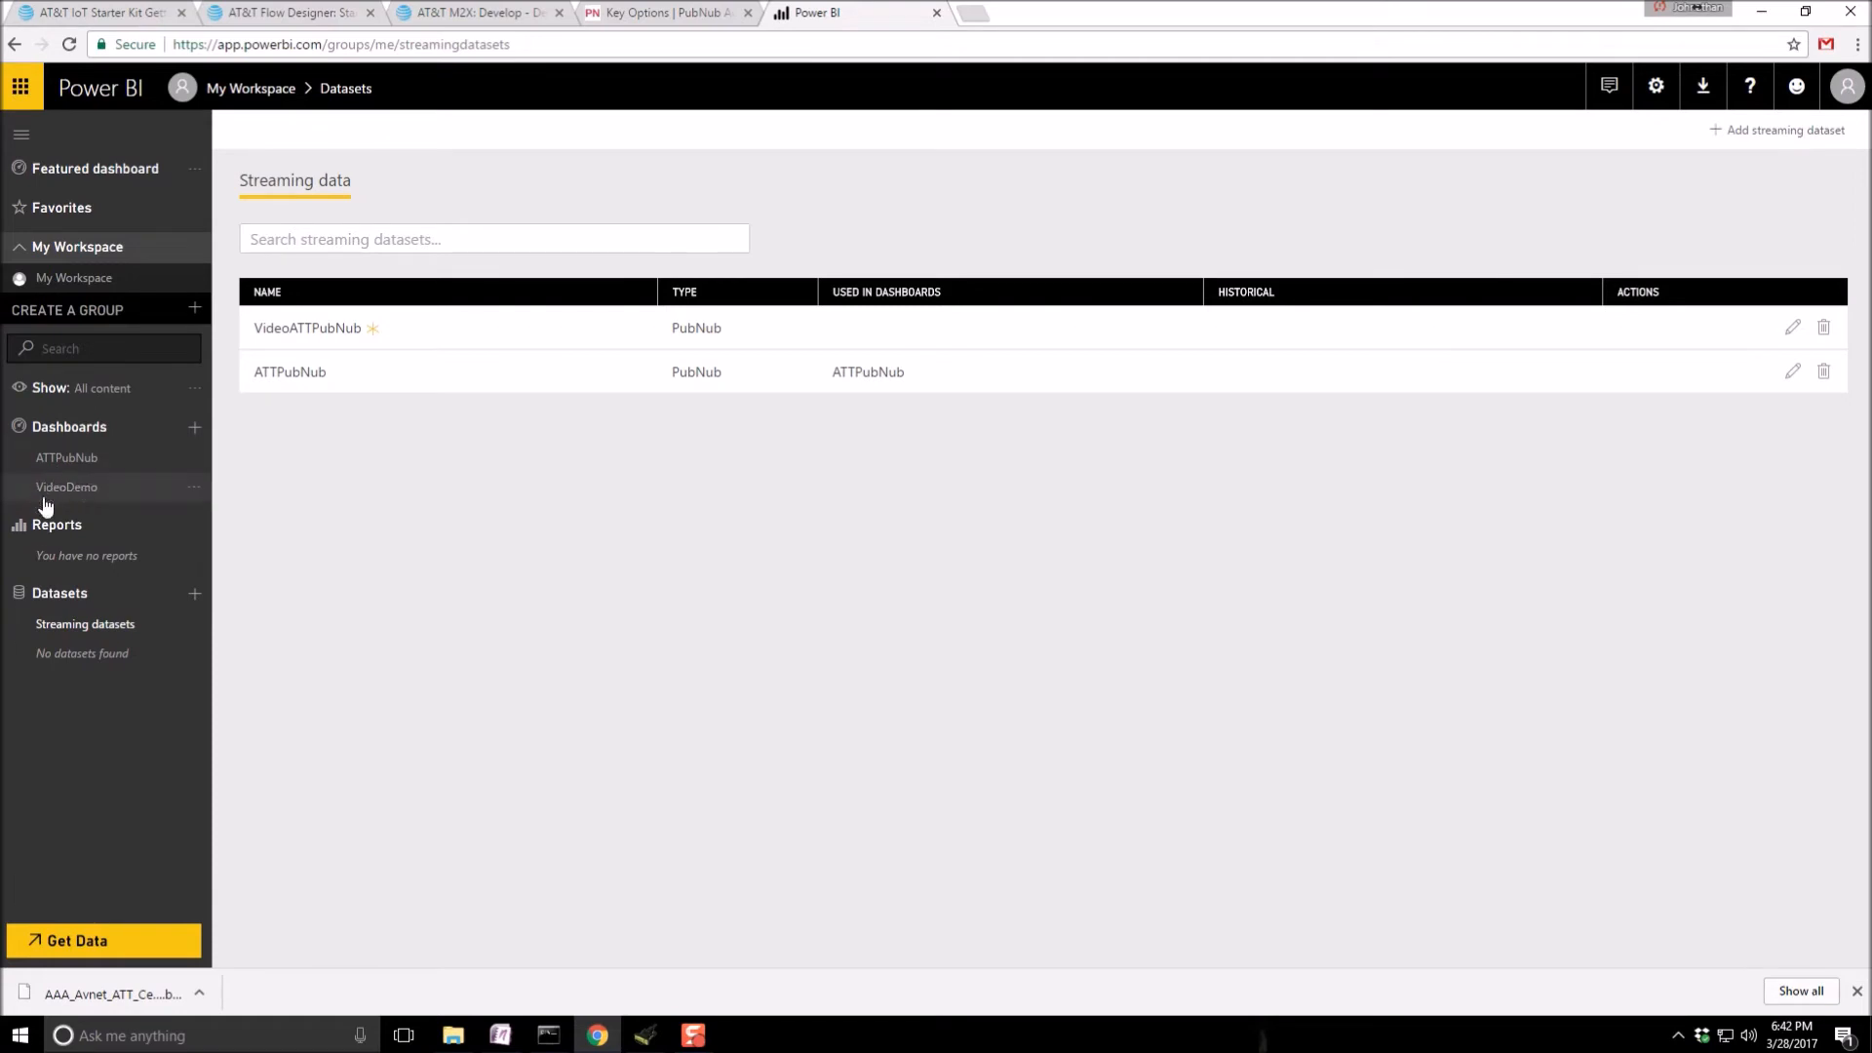
left_click(67, 486)
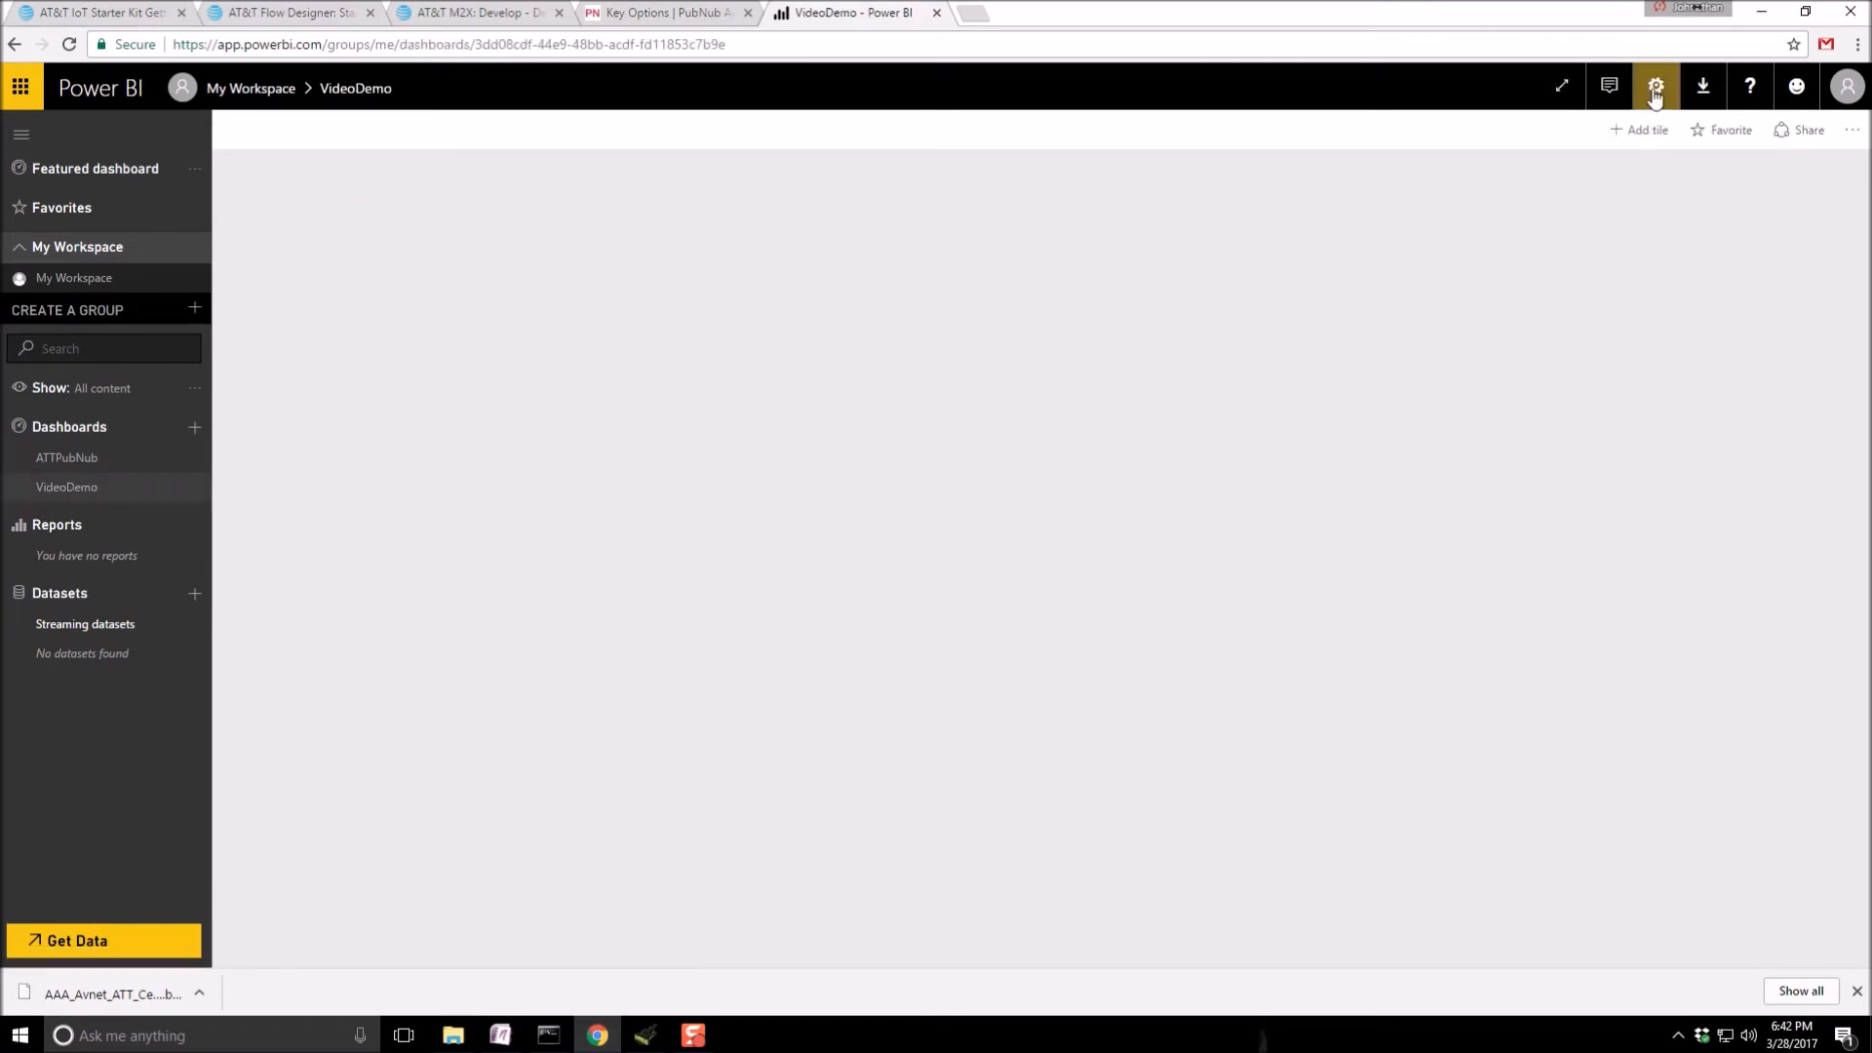
mouse_move(1626, 131)
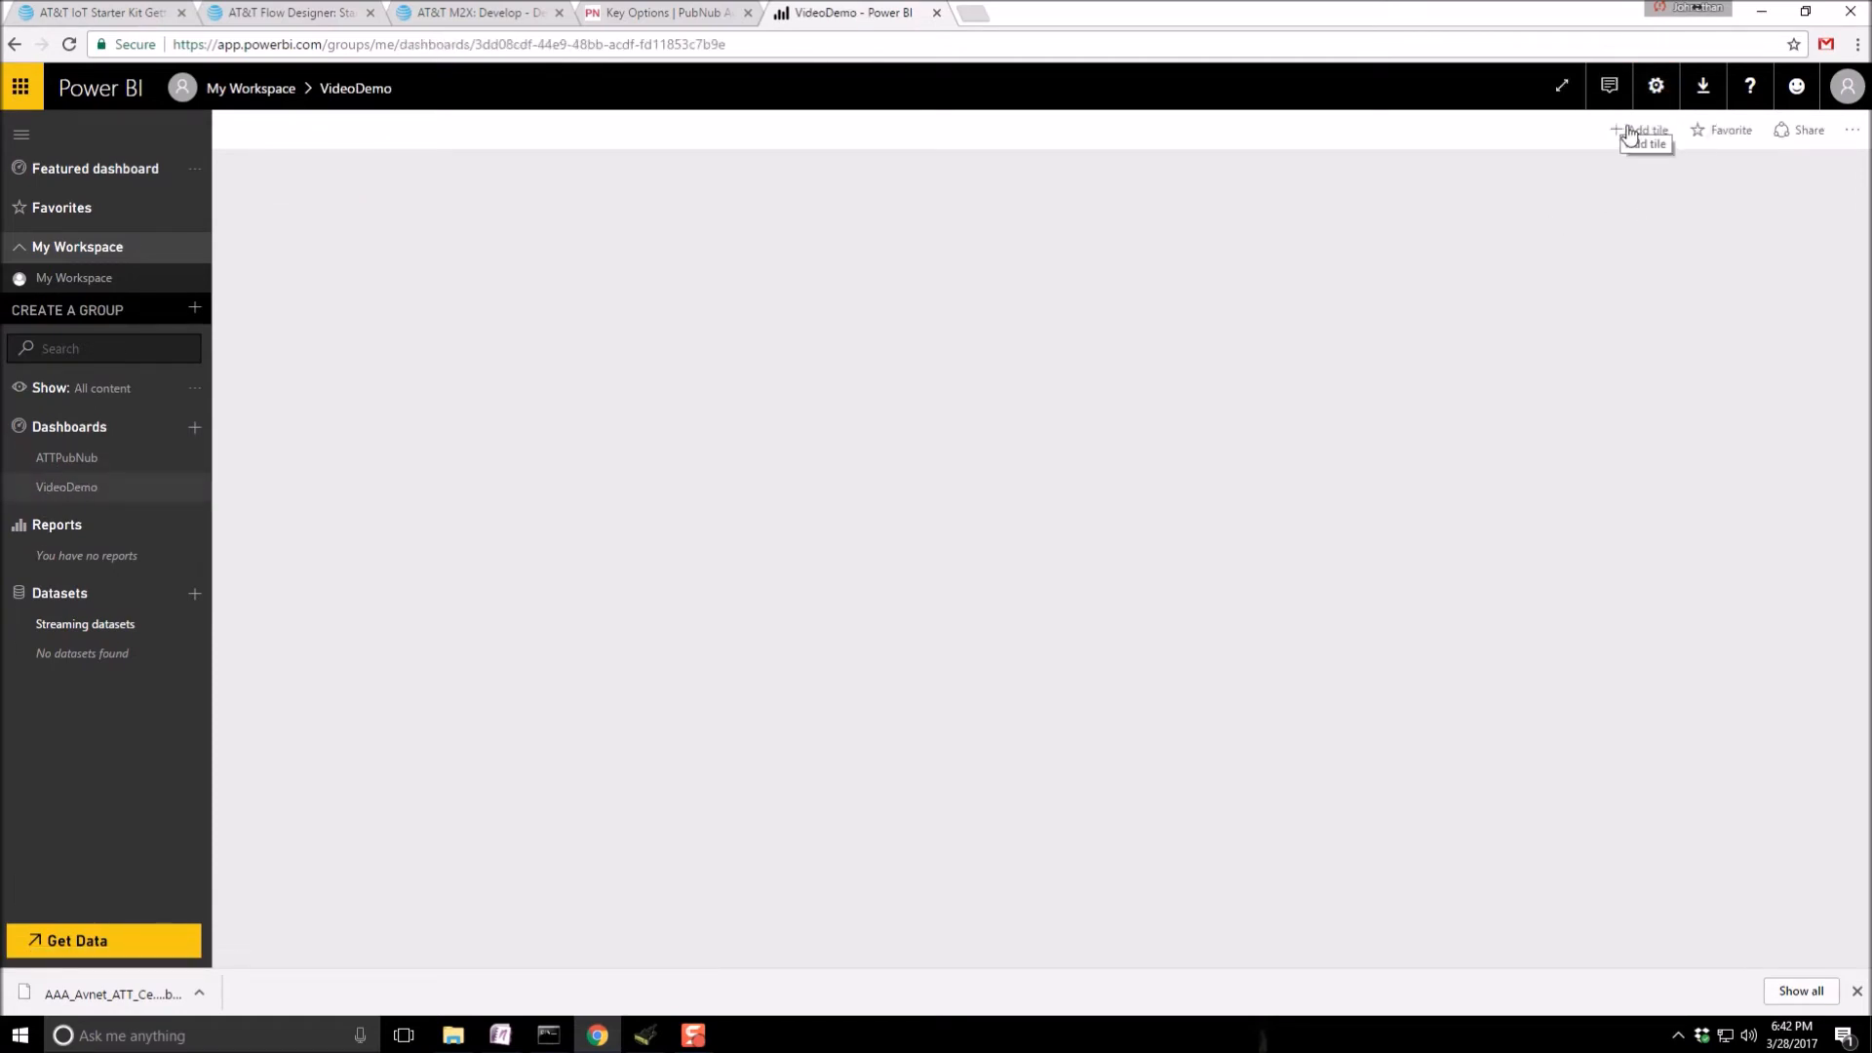
Step: Start a custom streaming tile from the VideoATTPubNub dataset as a clustered bar chart
left_click(1640, 131)
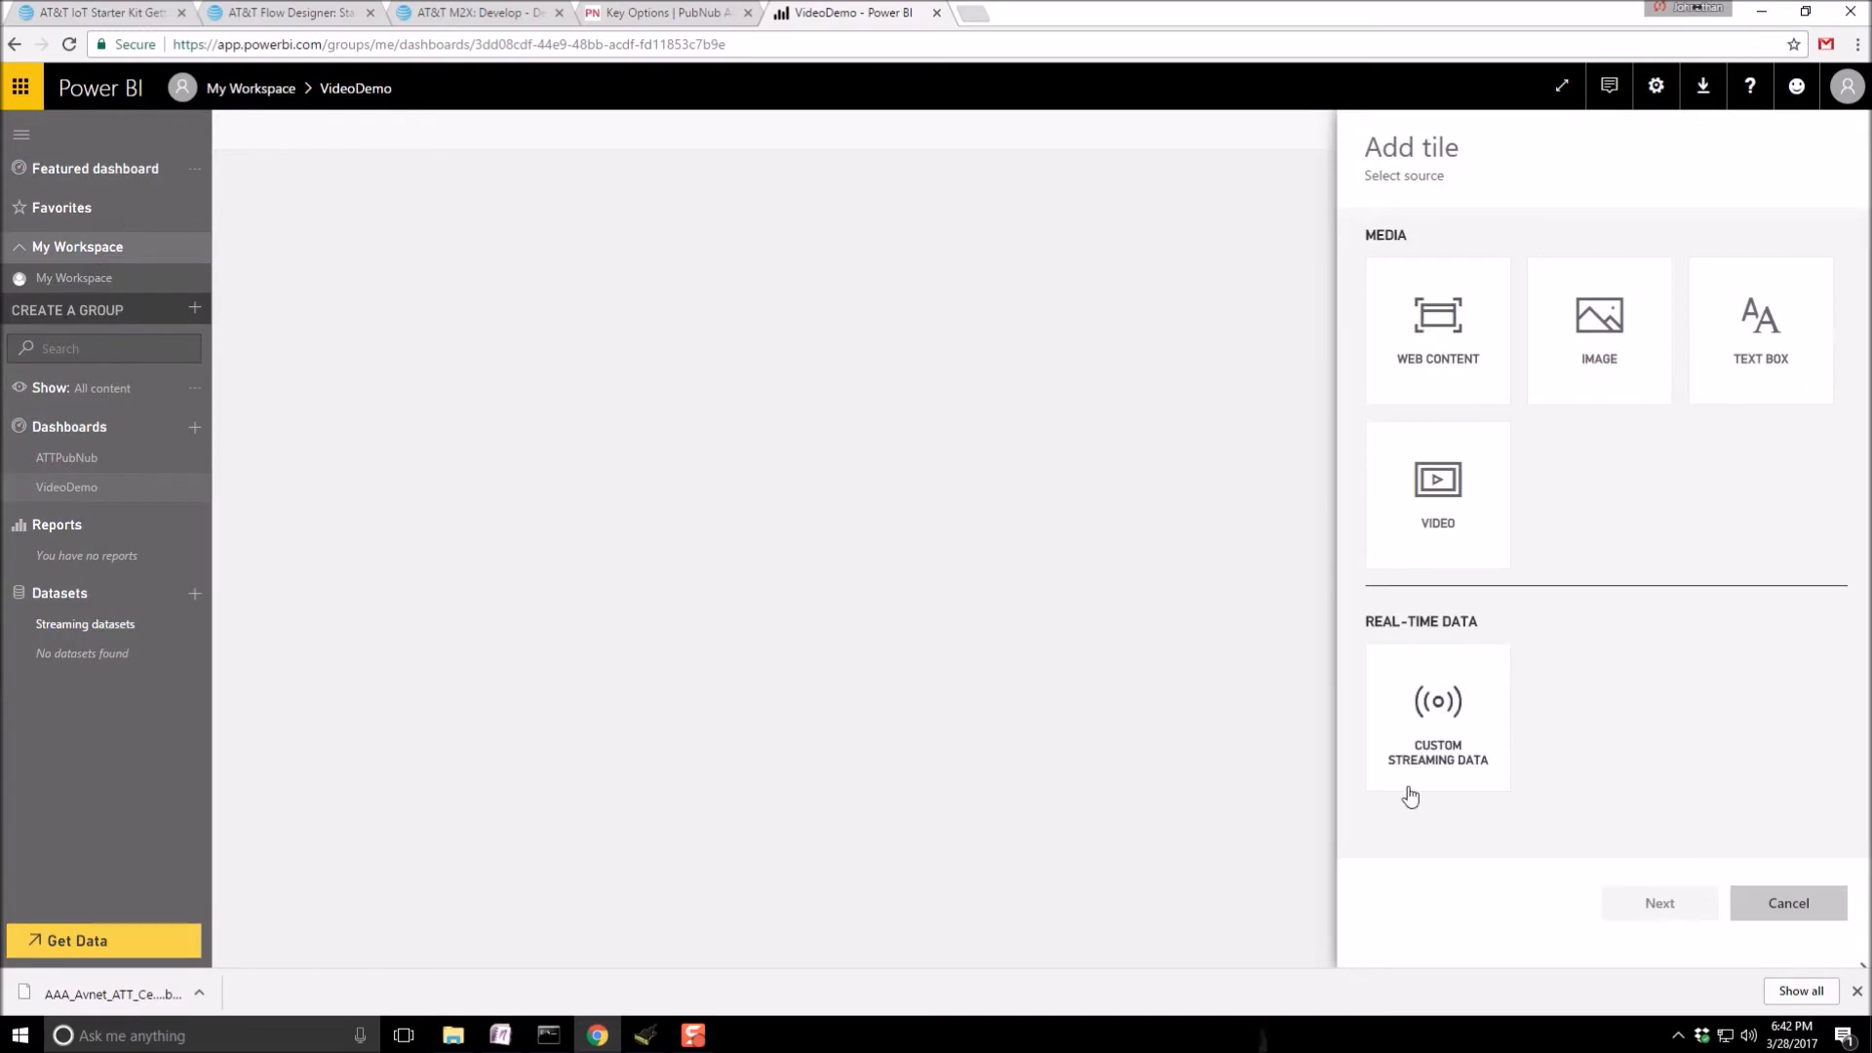
left_click(1437, 715)
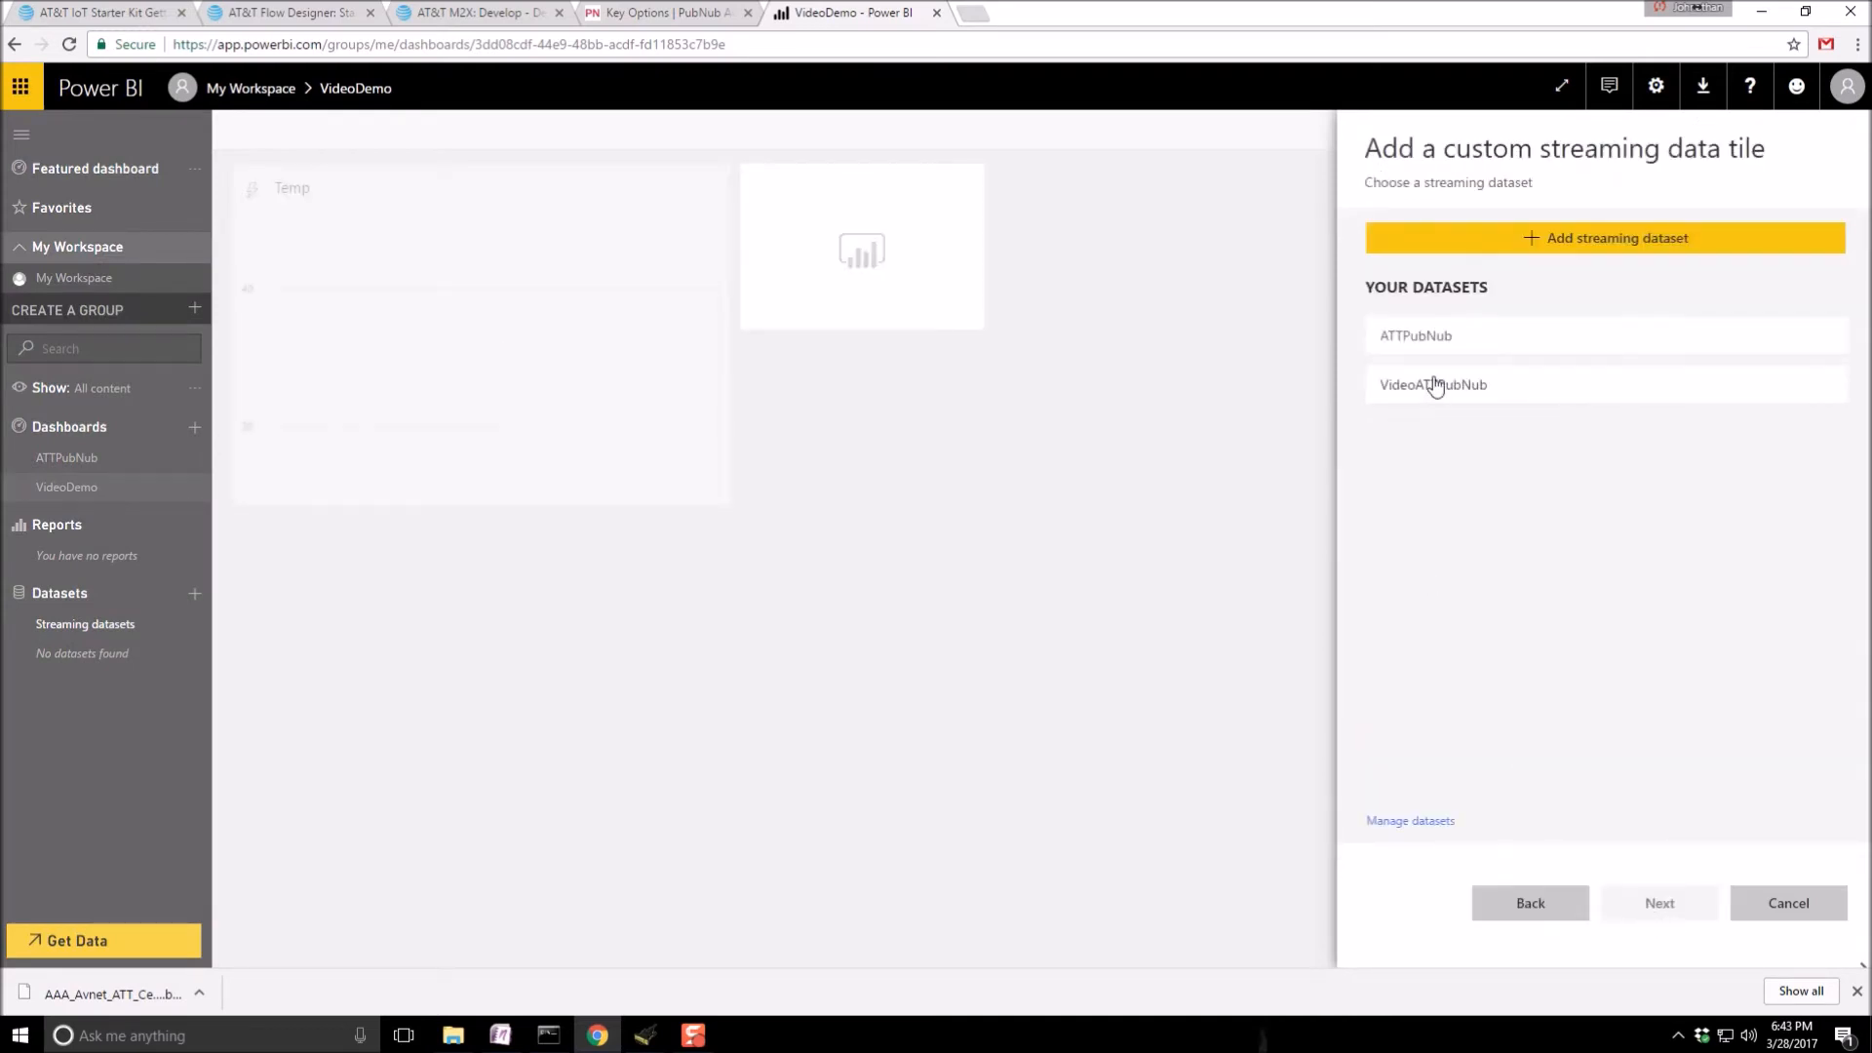
mouse_move(1471, 400)
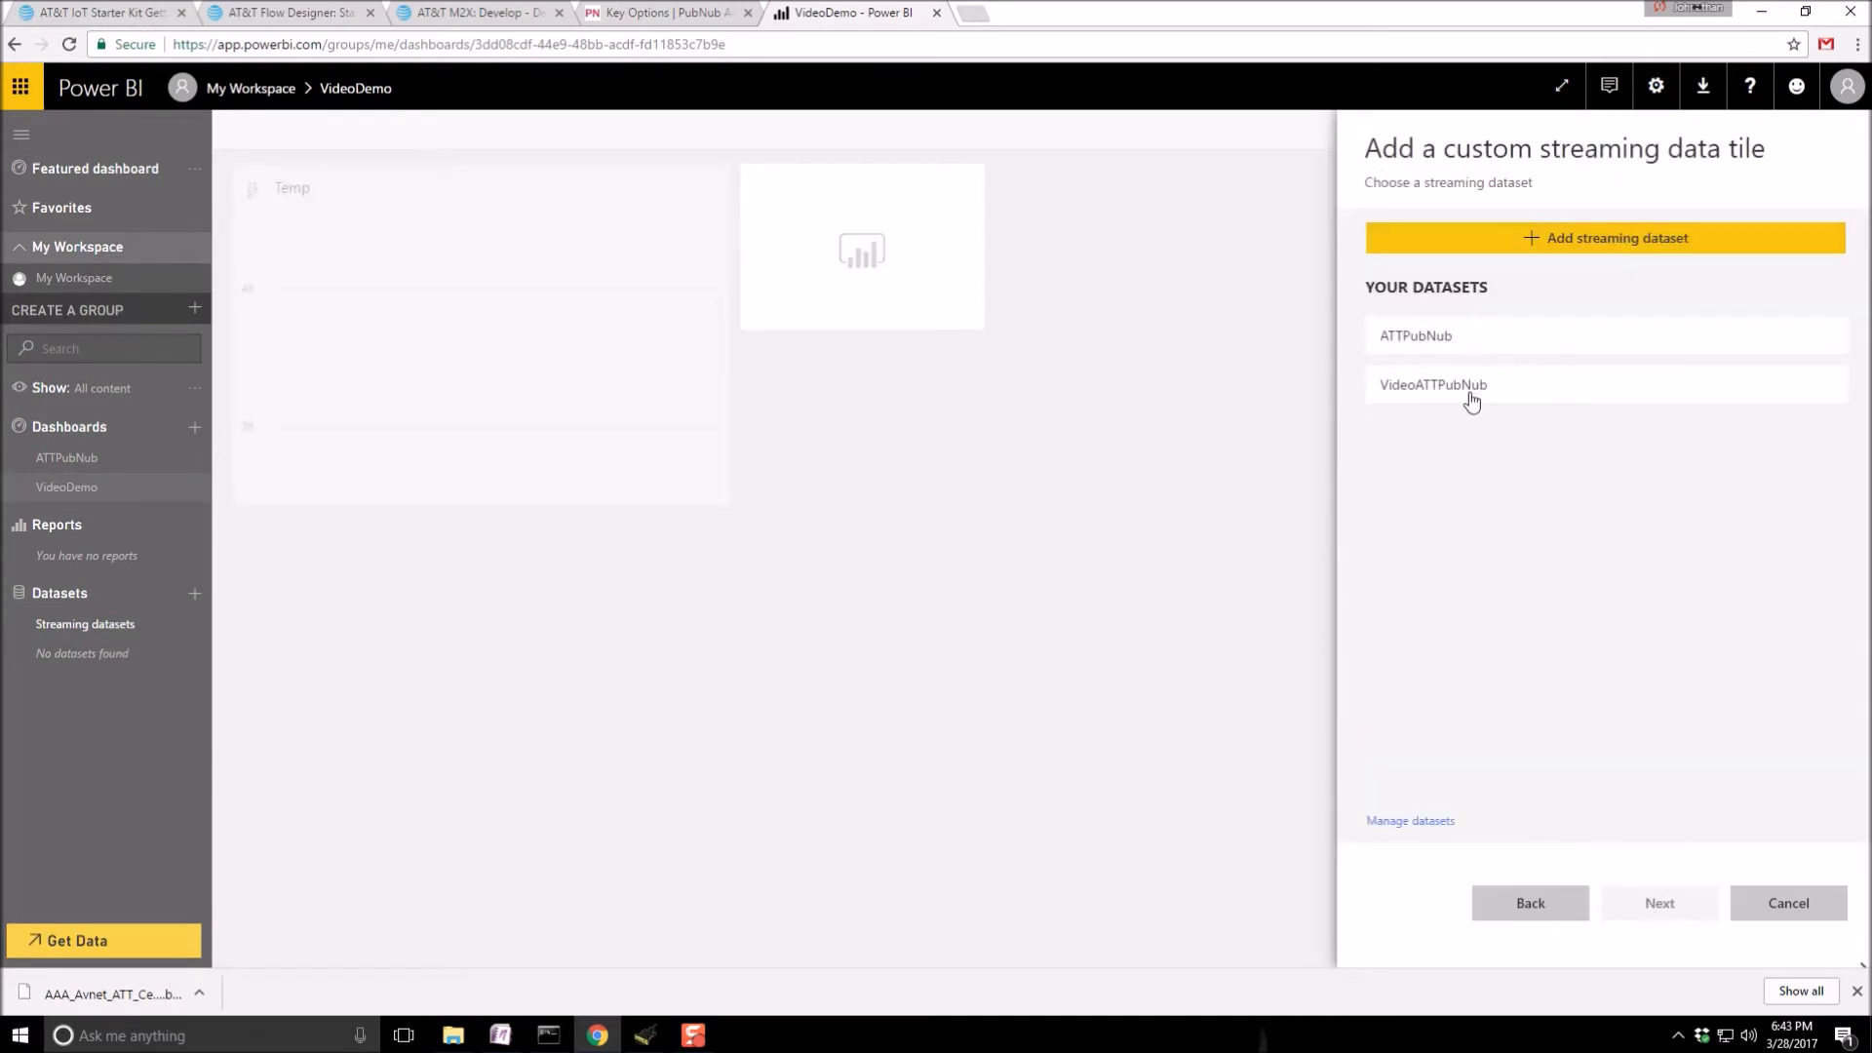
left_click(1433, 384)
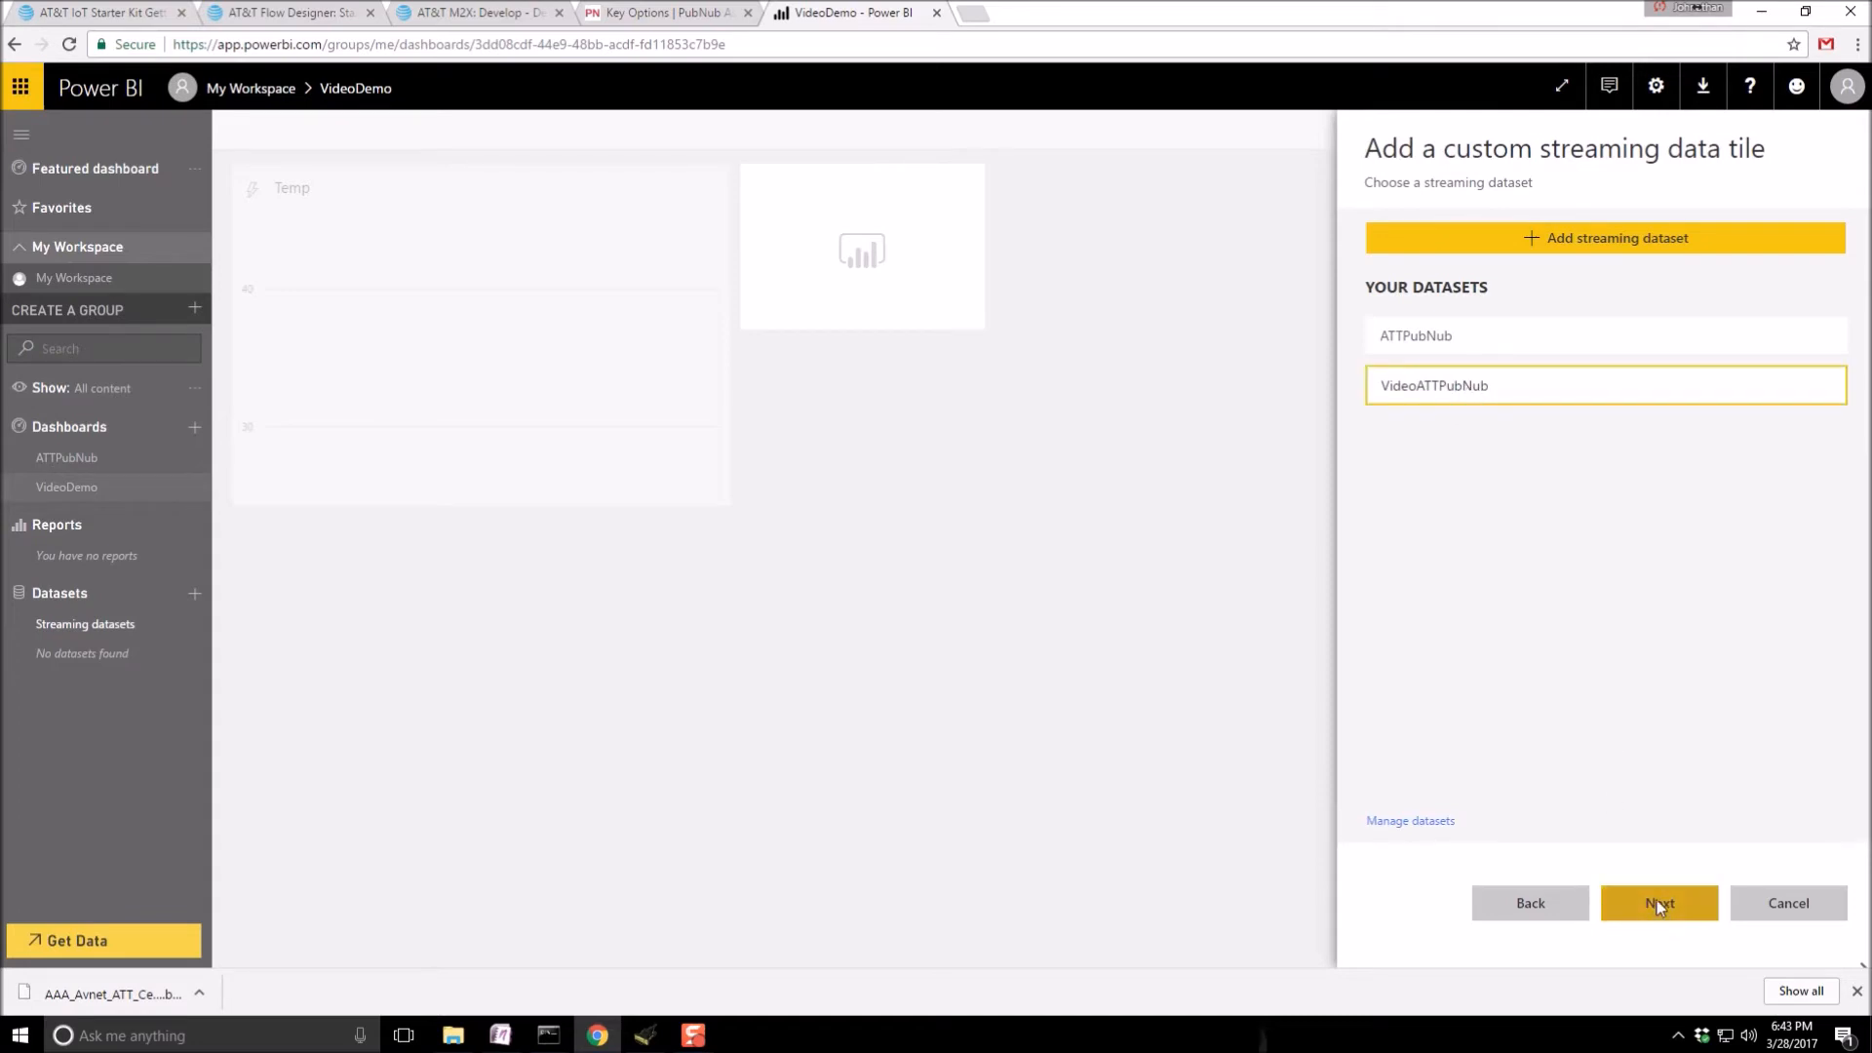
left_click(1657, 902)
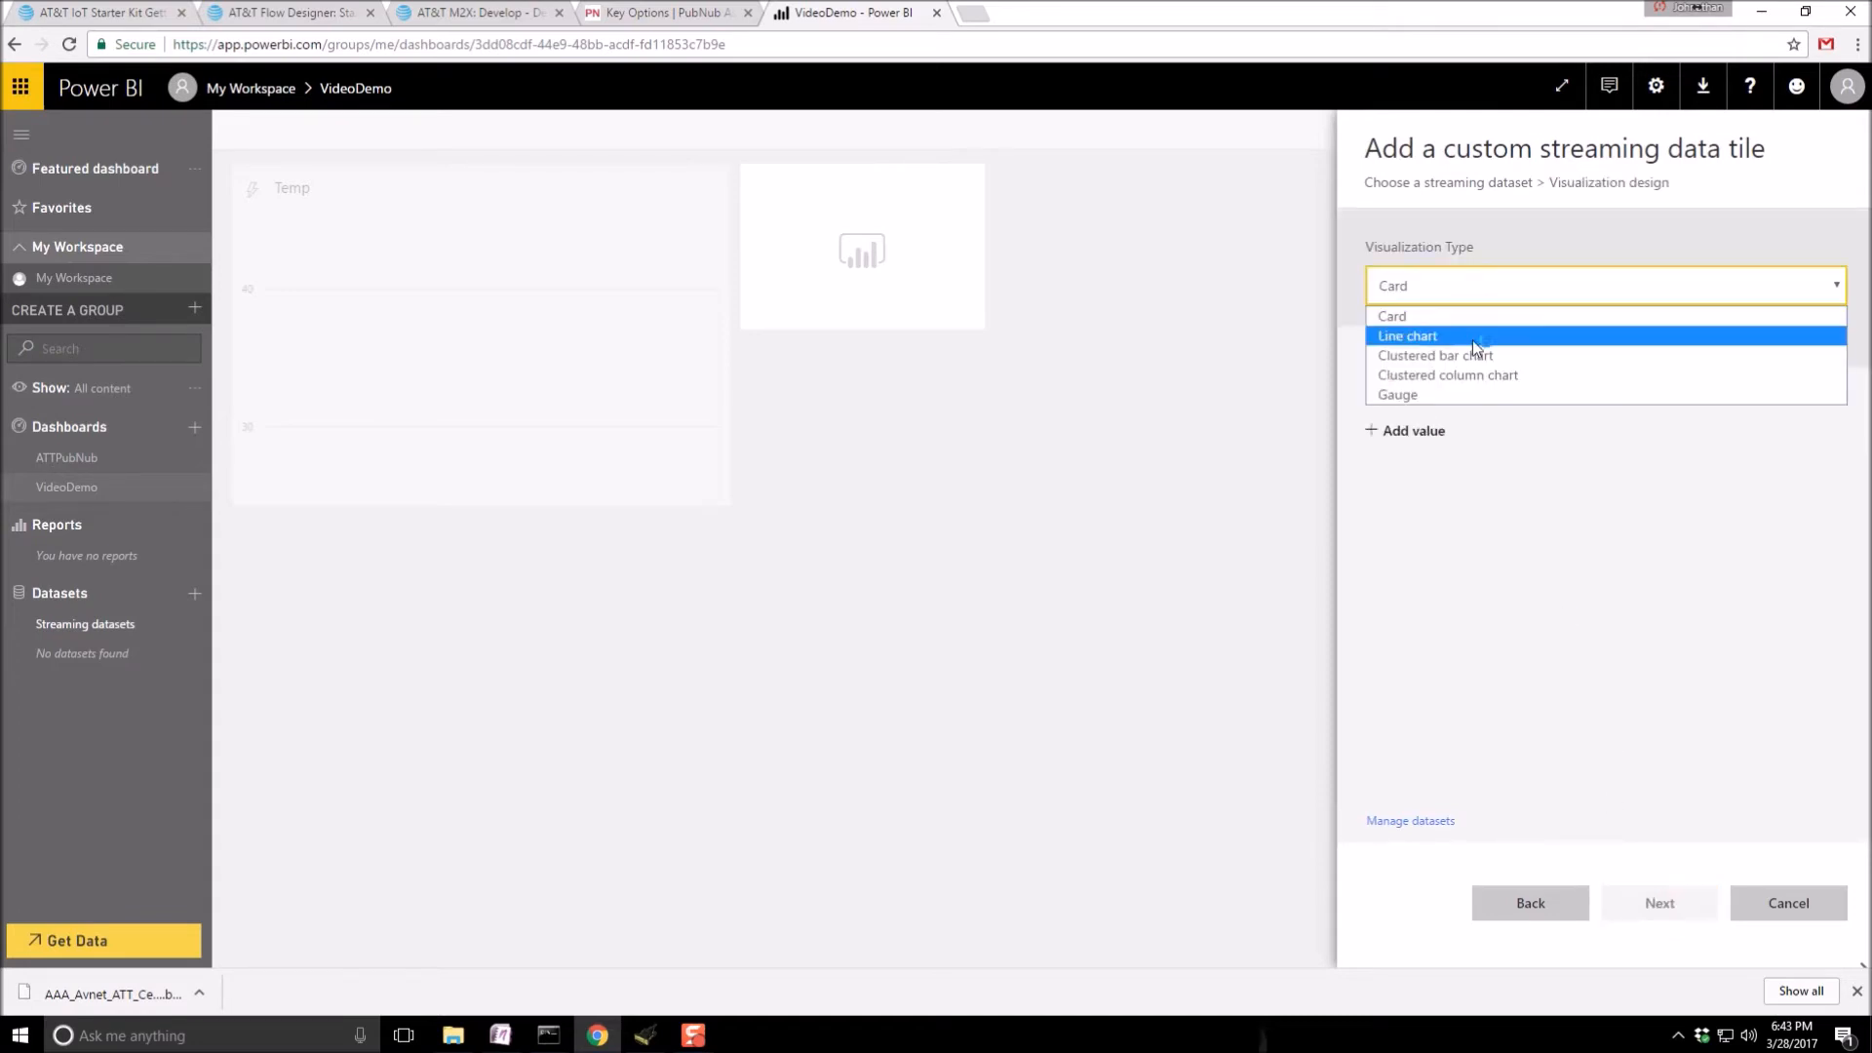
left_click(1396, 393)
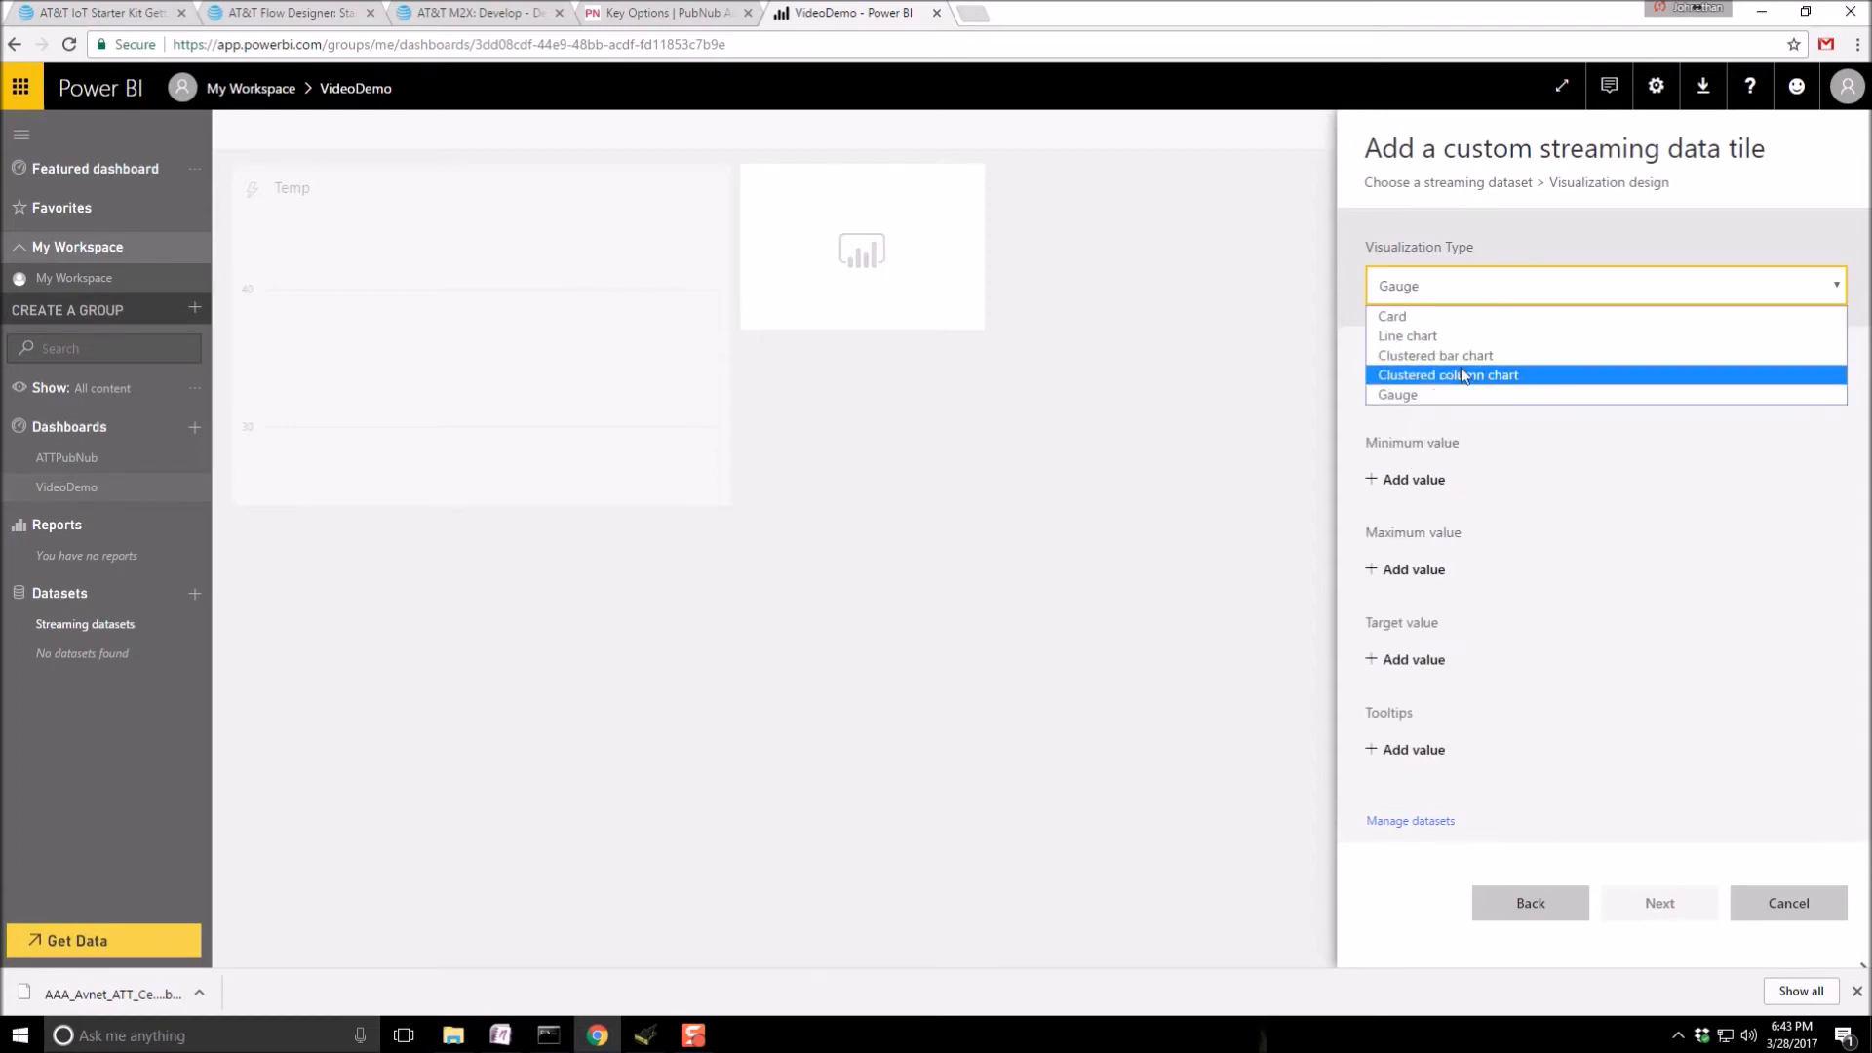
left_click(1436, 355)
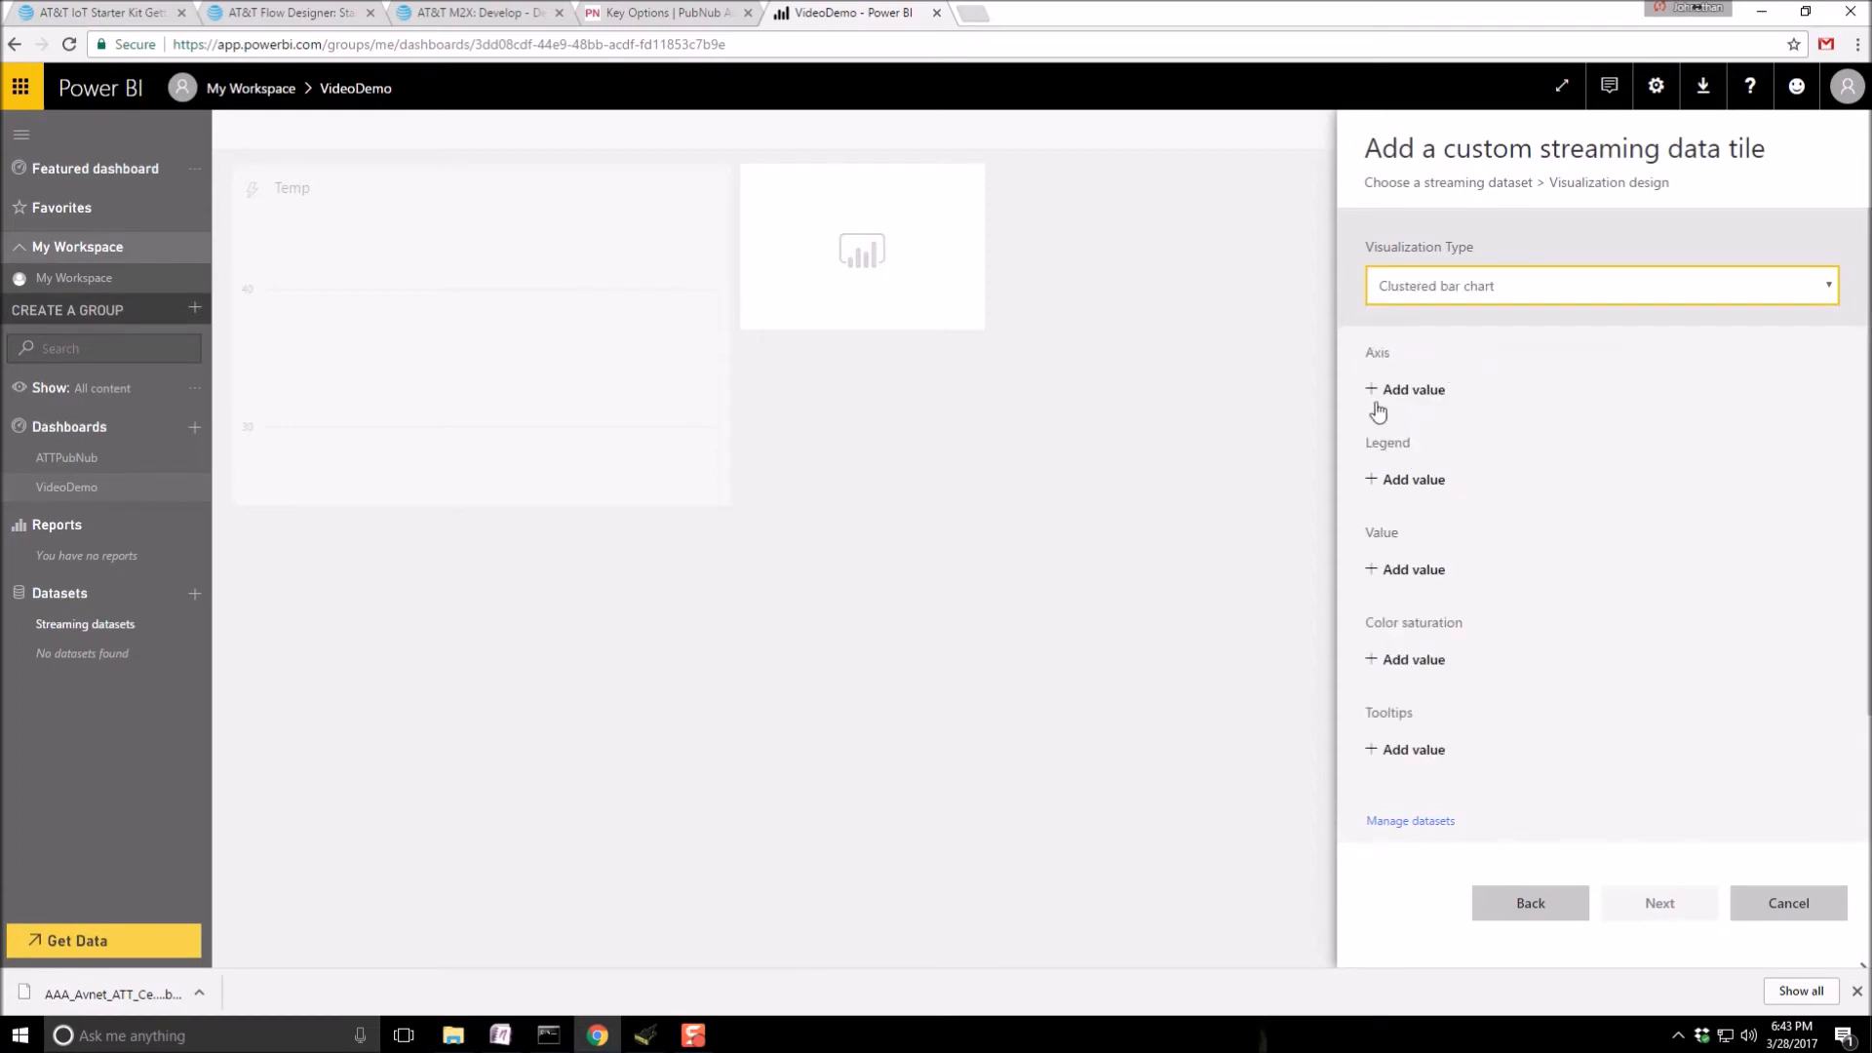
mouse_move(1398, 597)
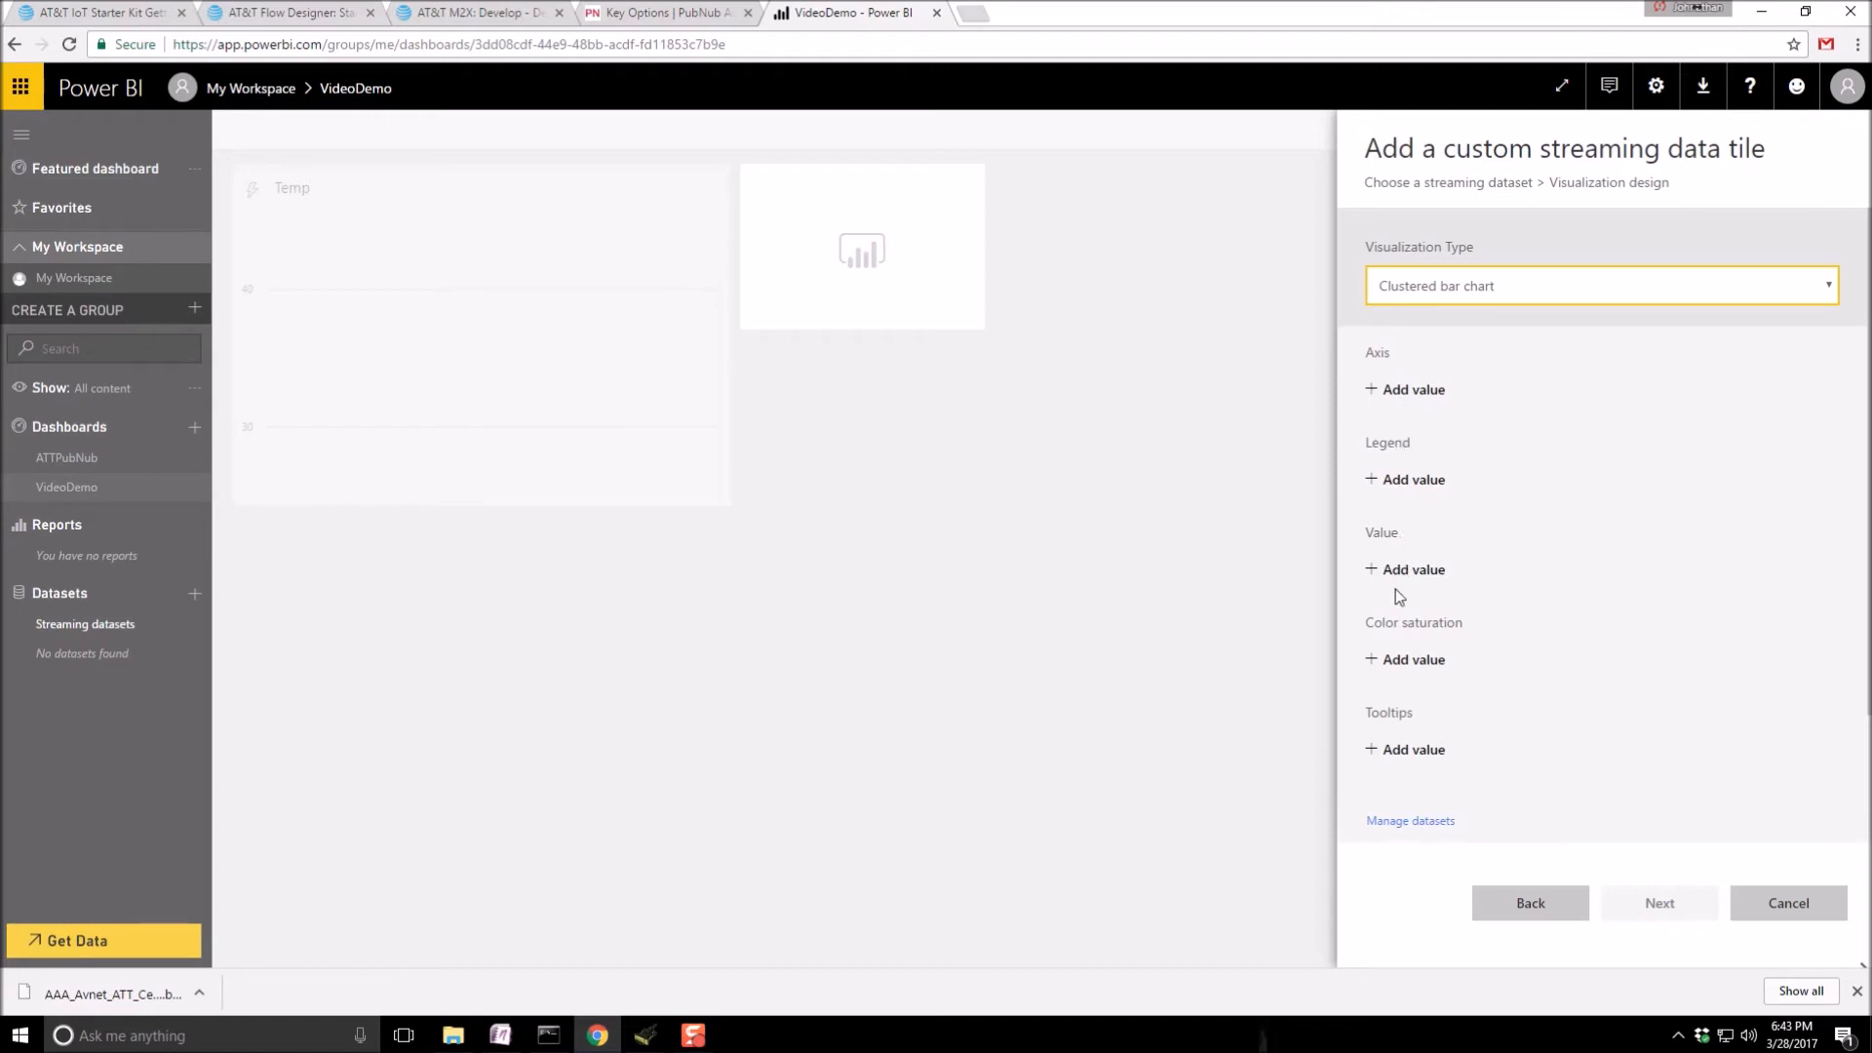
Step: Chart values.temp.0.value, values.humidity.0.value and values.heatIndex.0.value as the three bars and apply the tile
left_click(1412, 570)
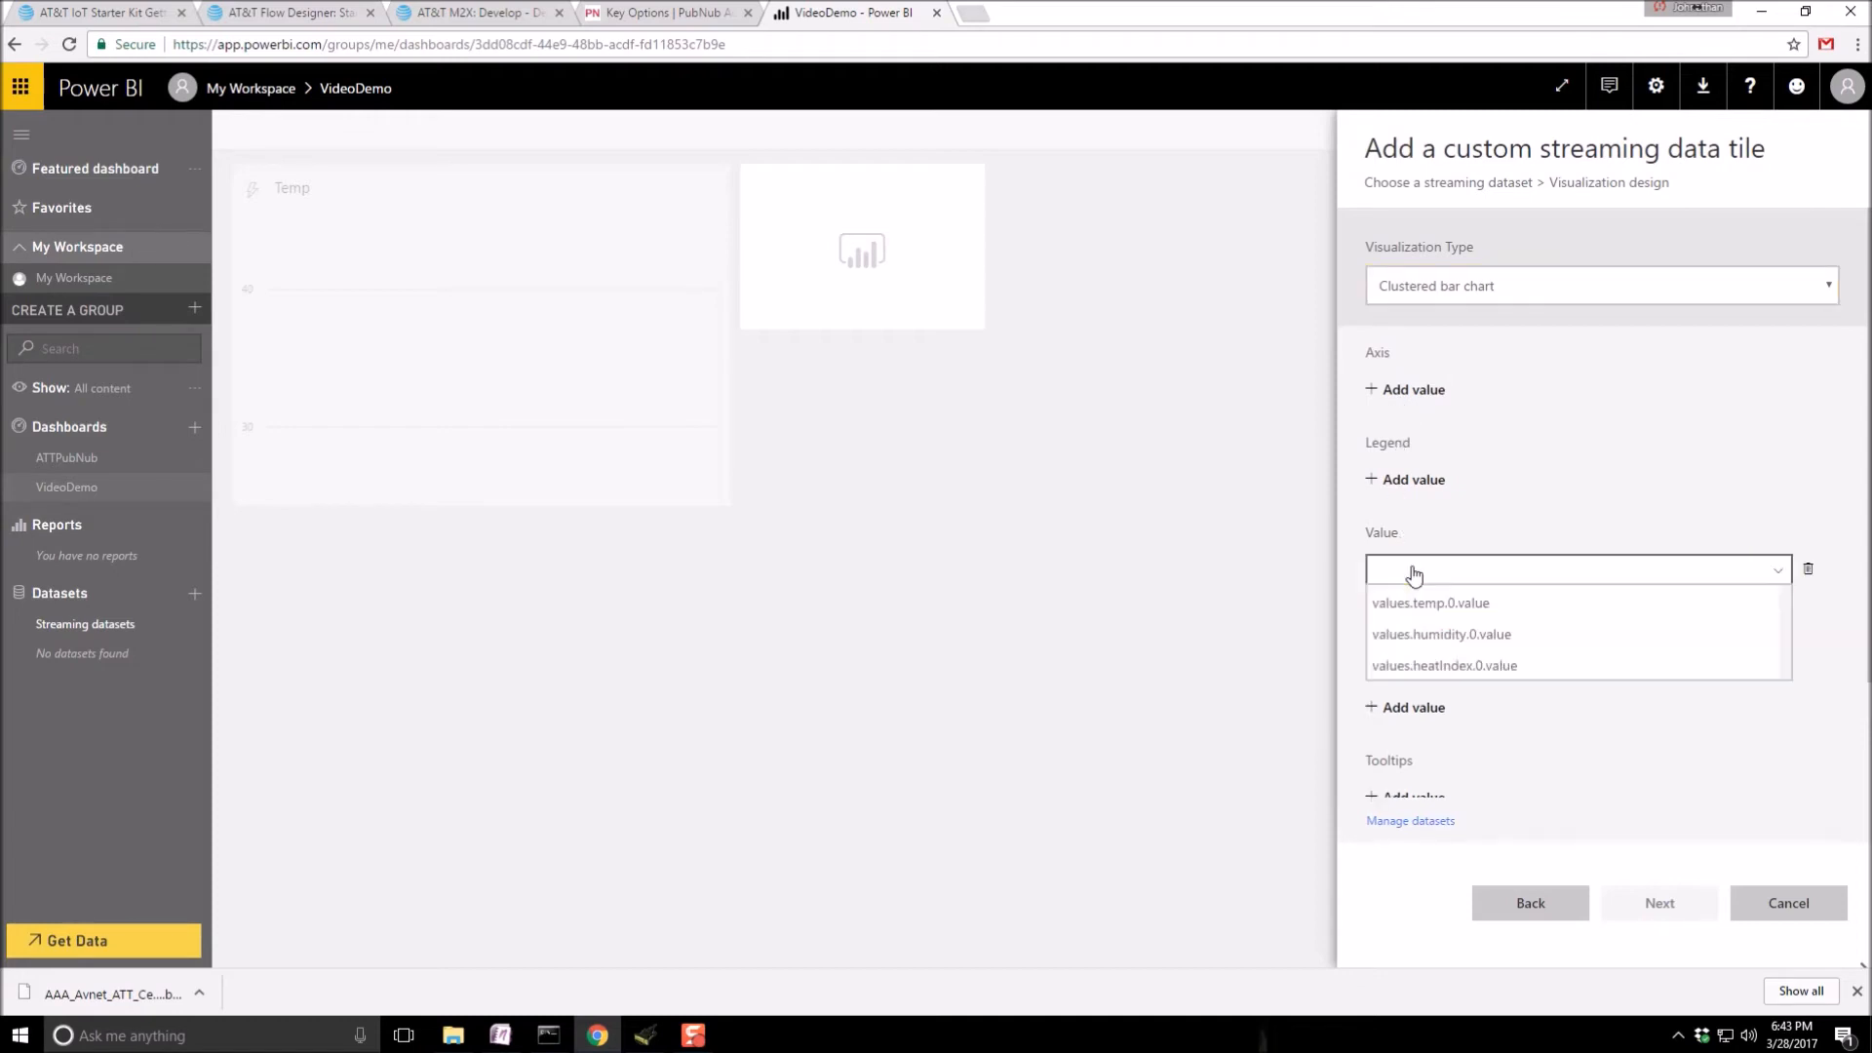
left_click(1429, 603)
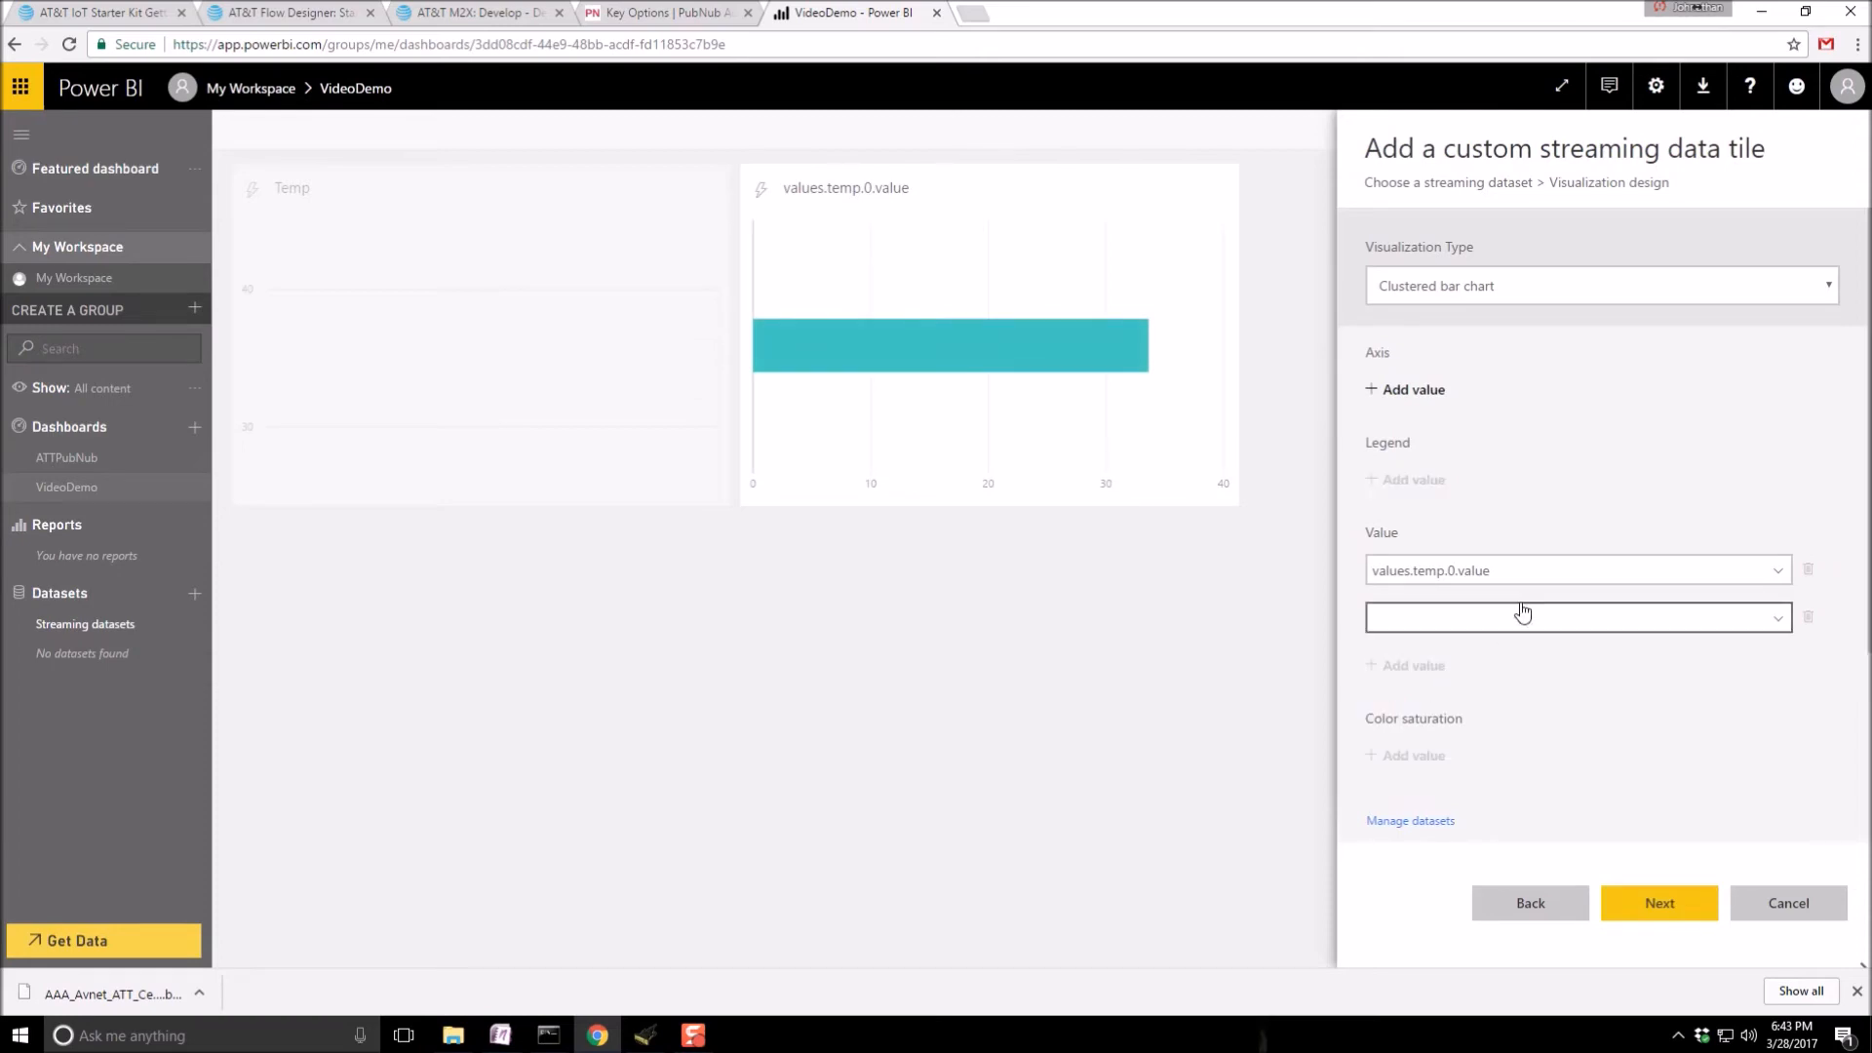
left_click(1576, 618)
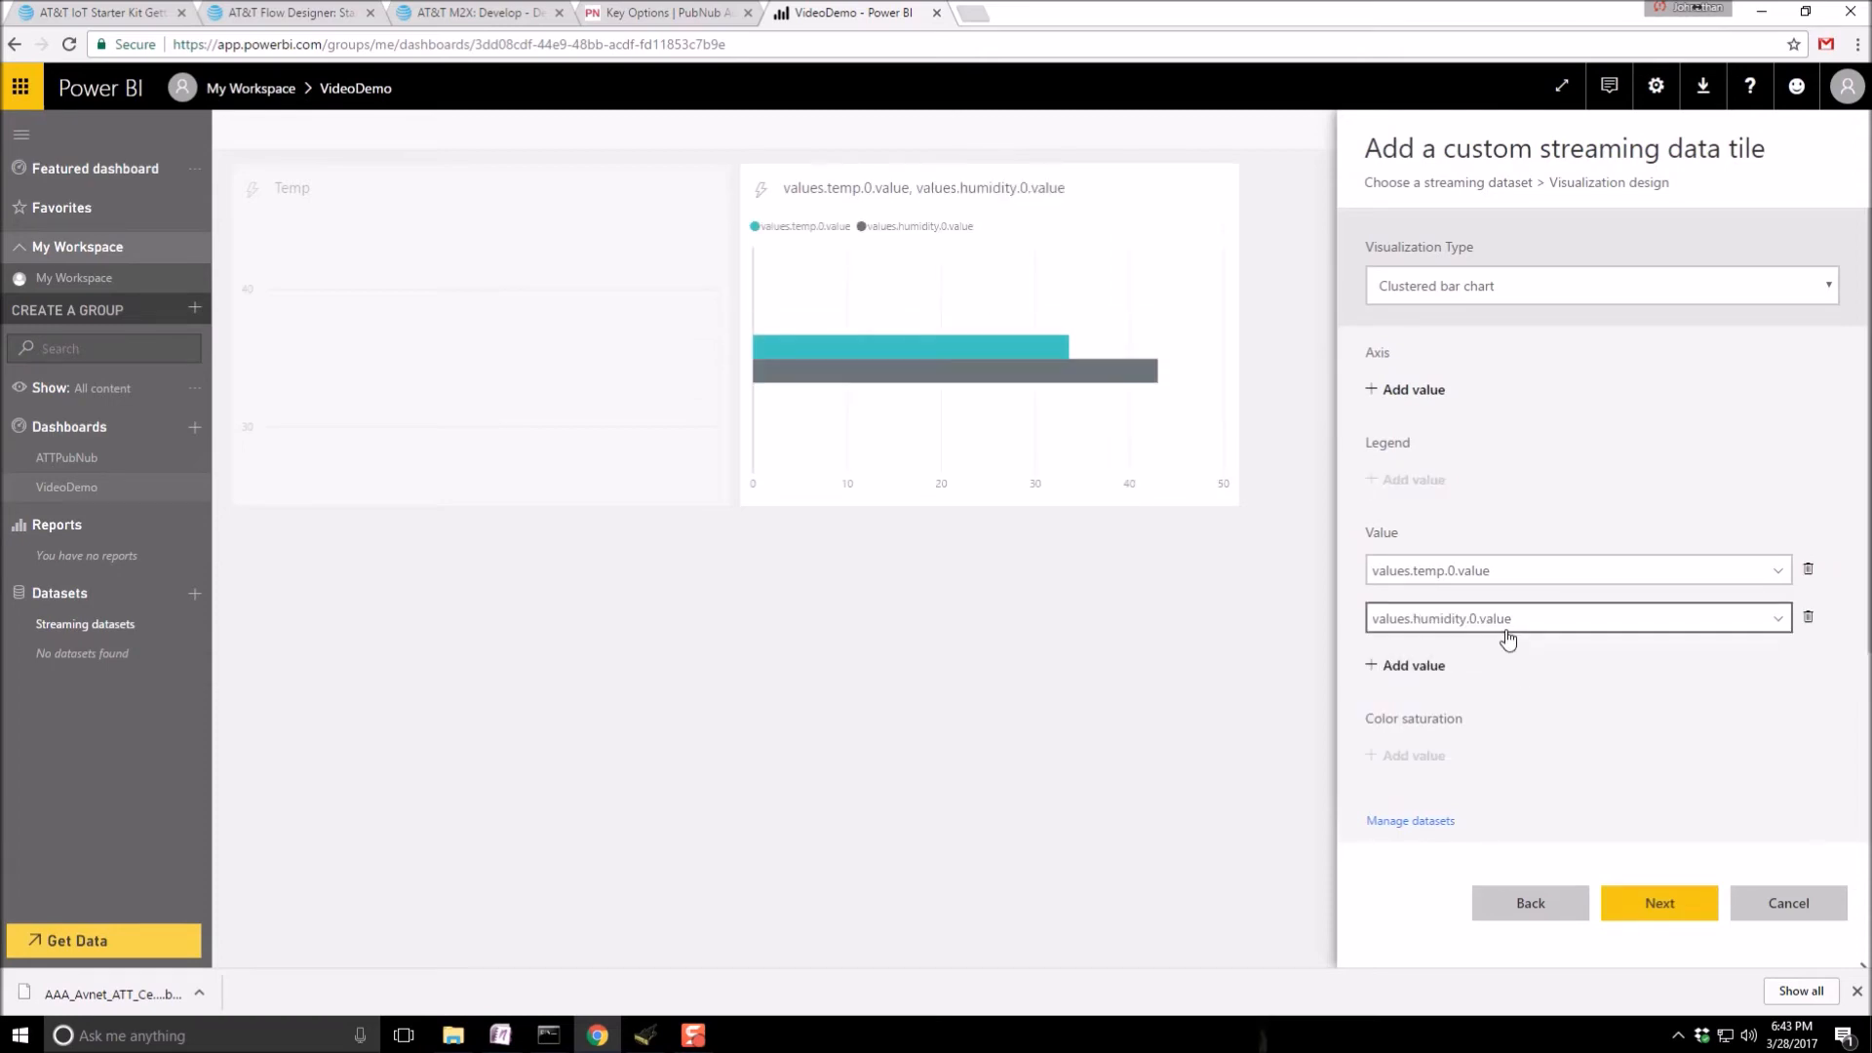
left_click(1412, 665)
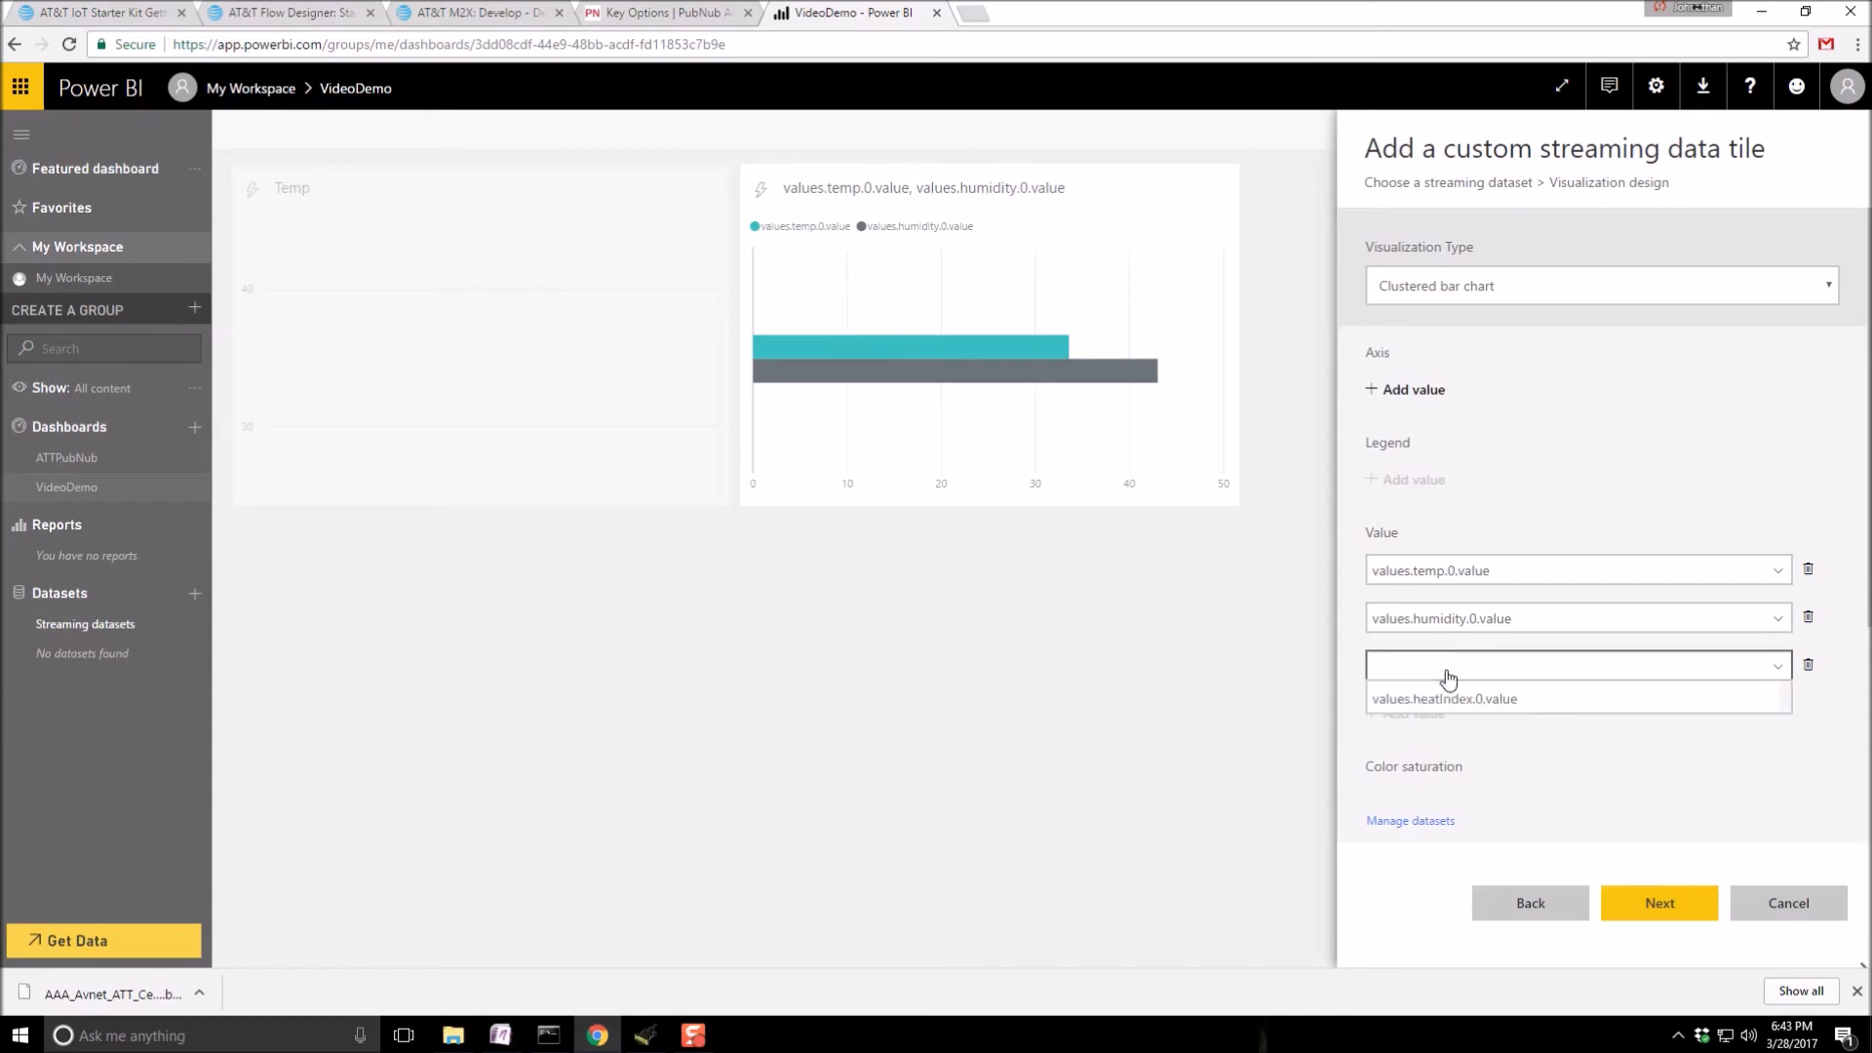
left_click(1445, 698)
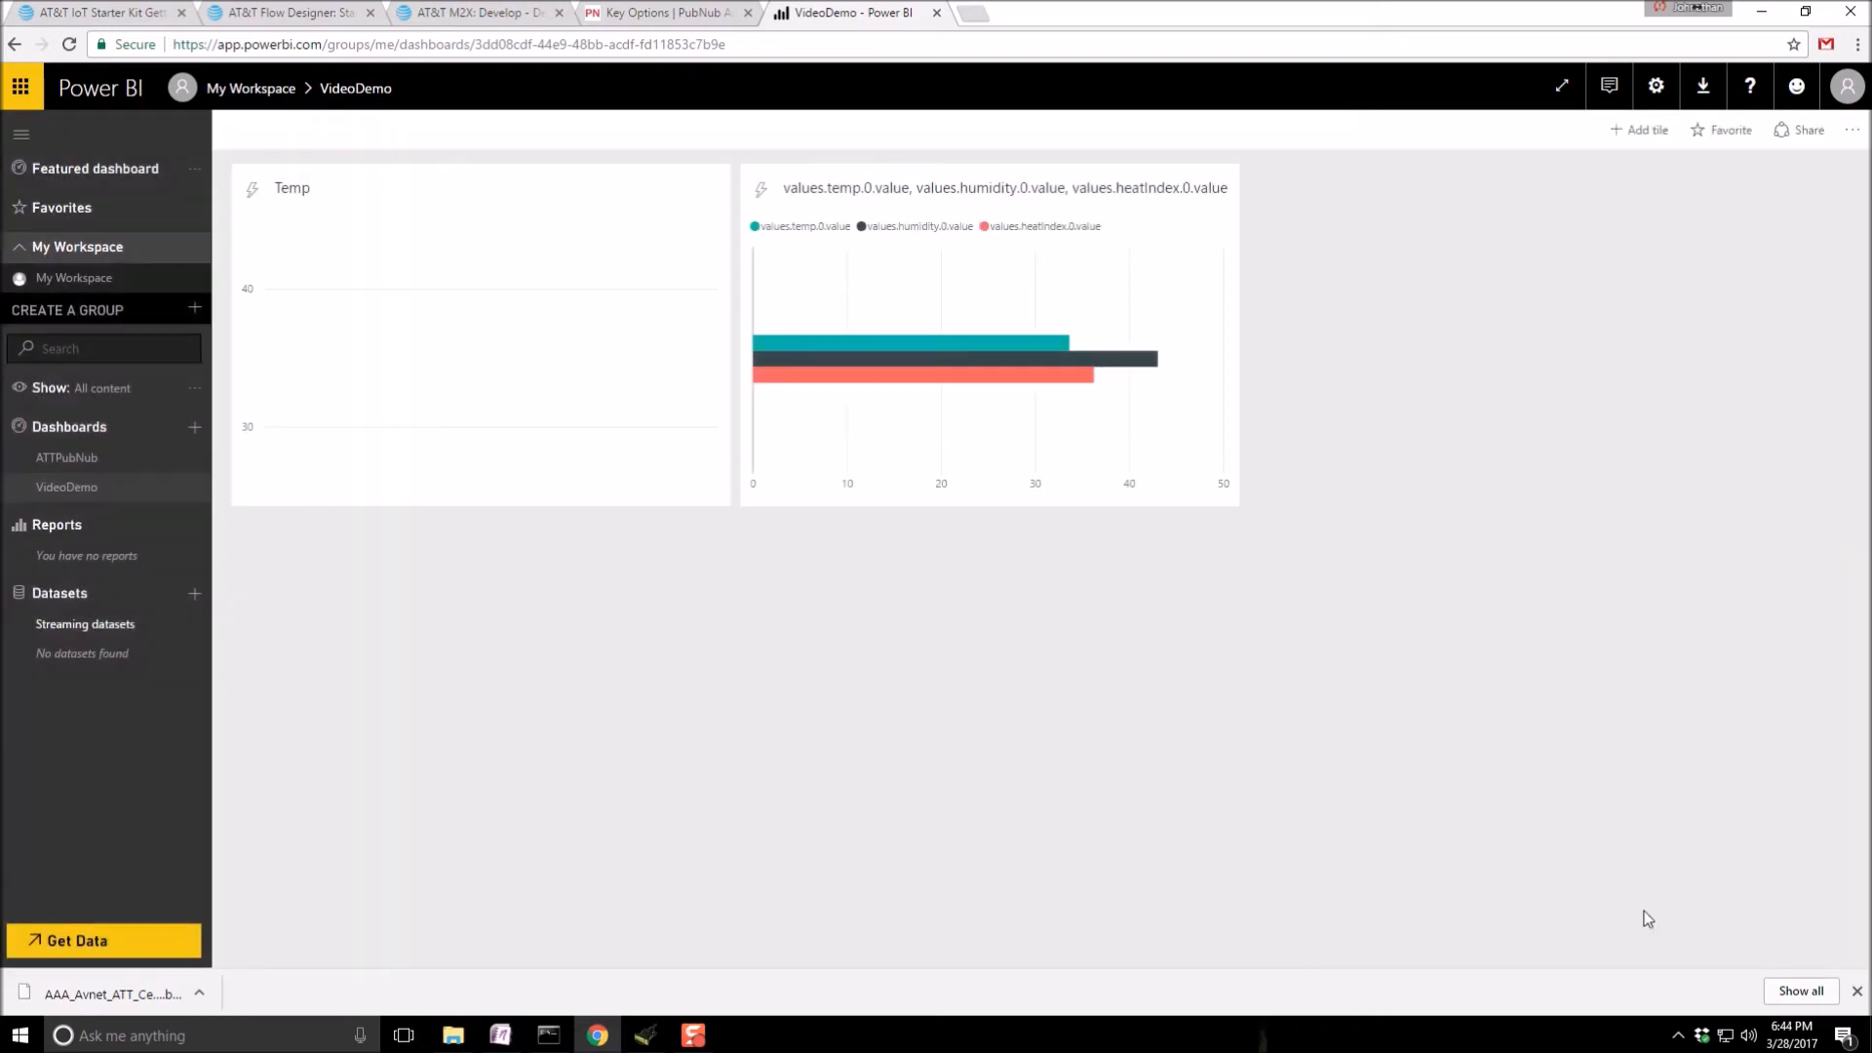
mouse_move(651, 413)
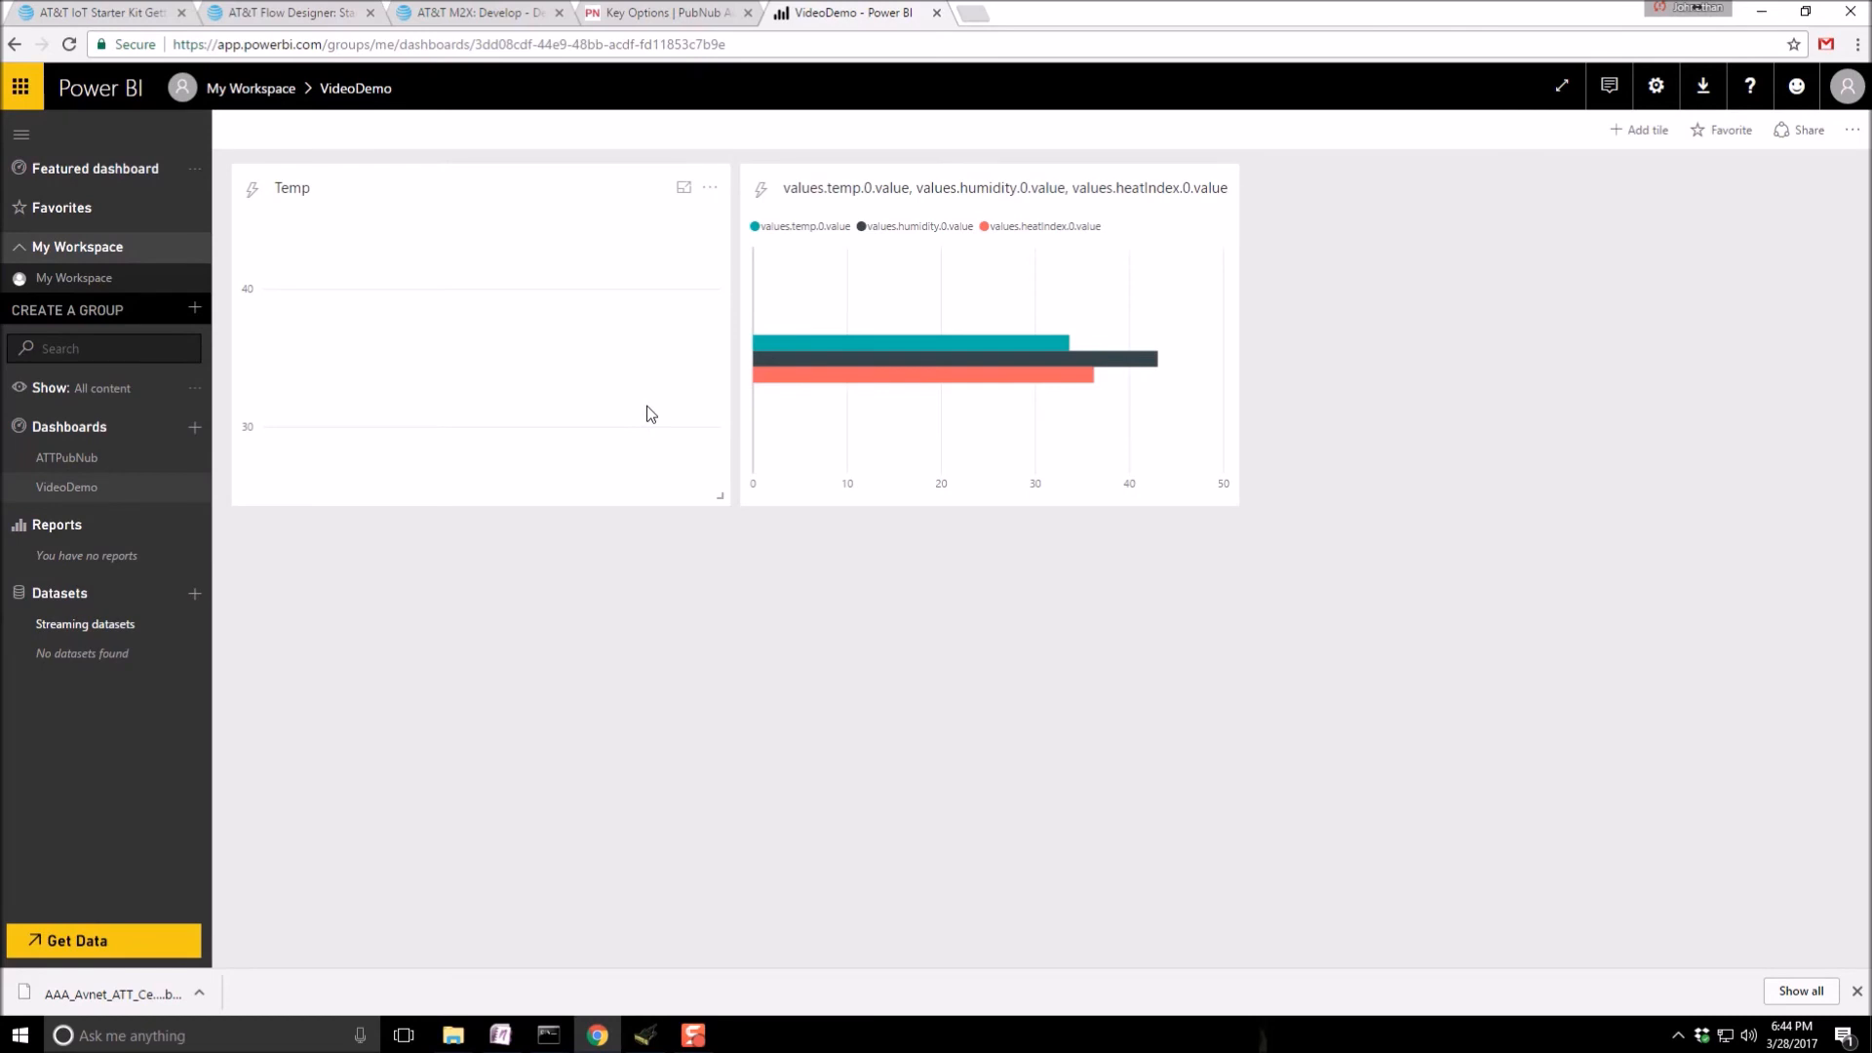
mouse_move(565, 365)
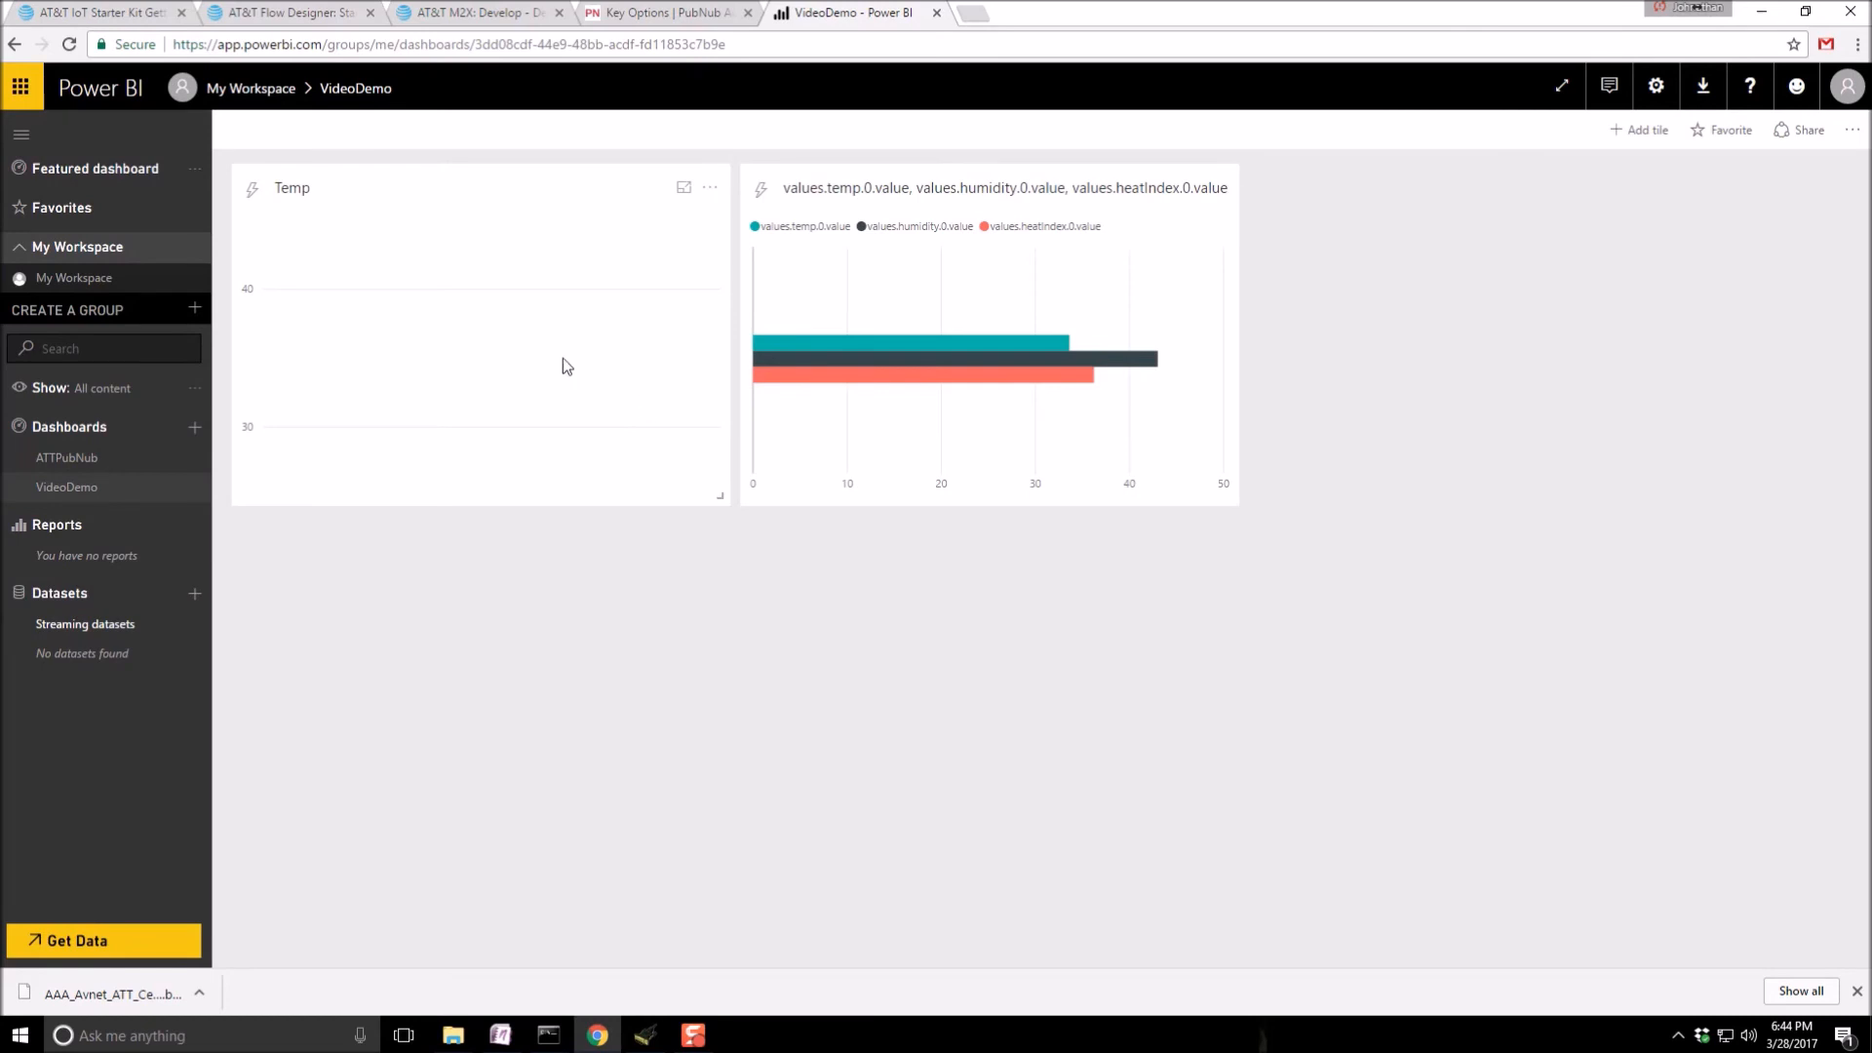
left_click(1646, 129)
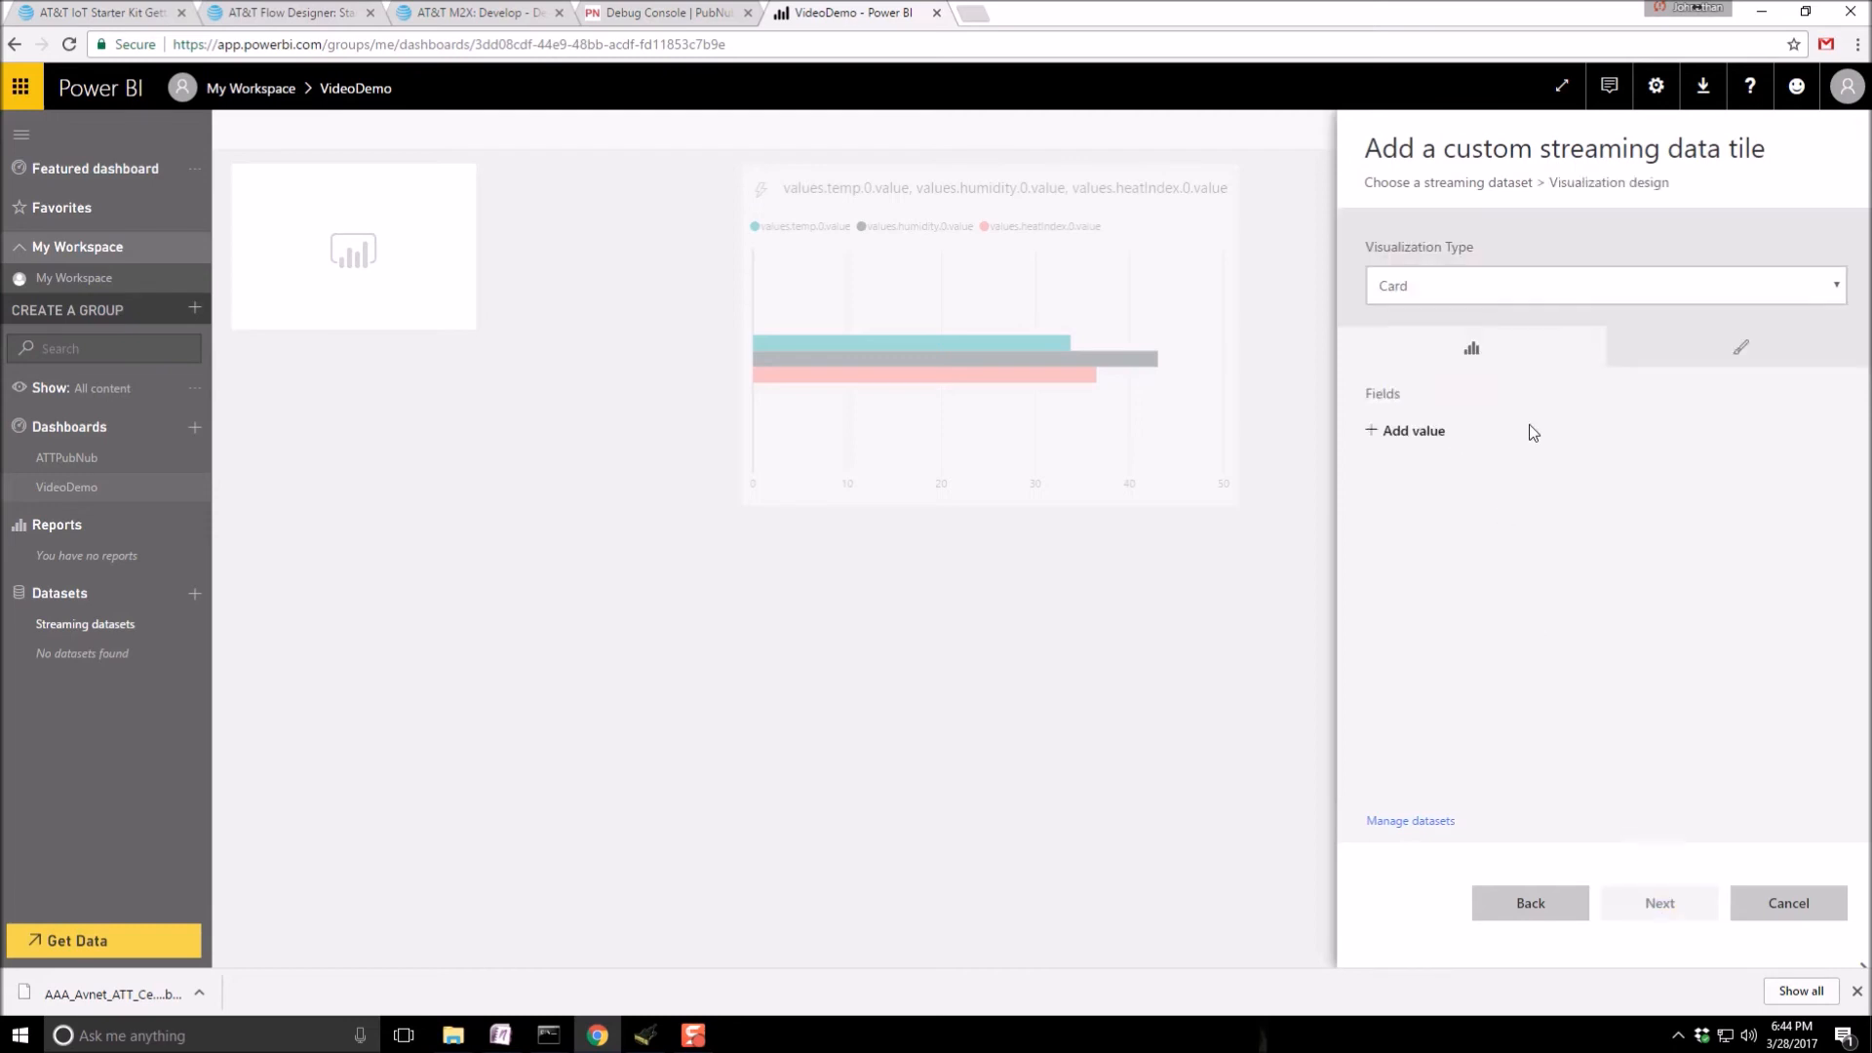
Step: Place a card tile showing values.temp.0.value on the dashboard and begin another tile
left_click(1412, 431)
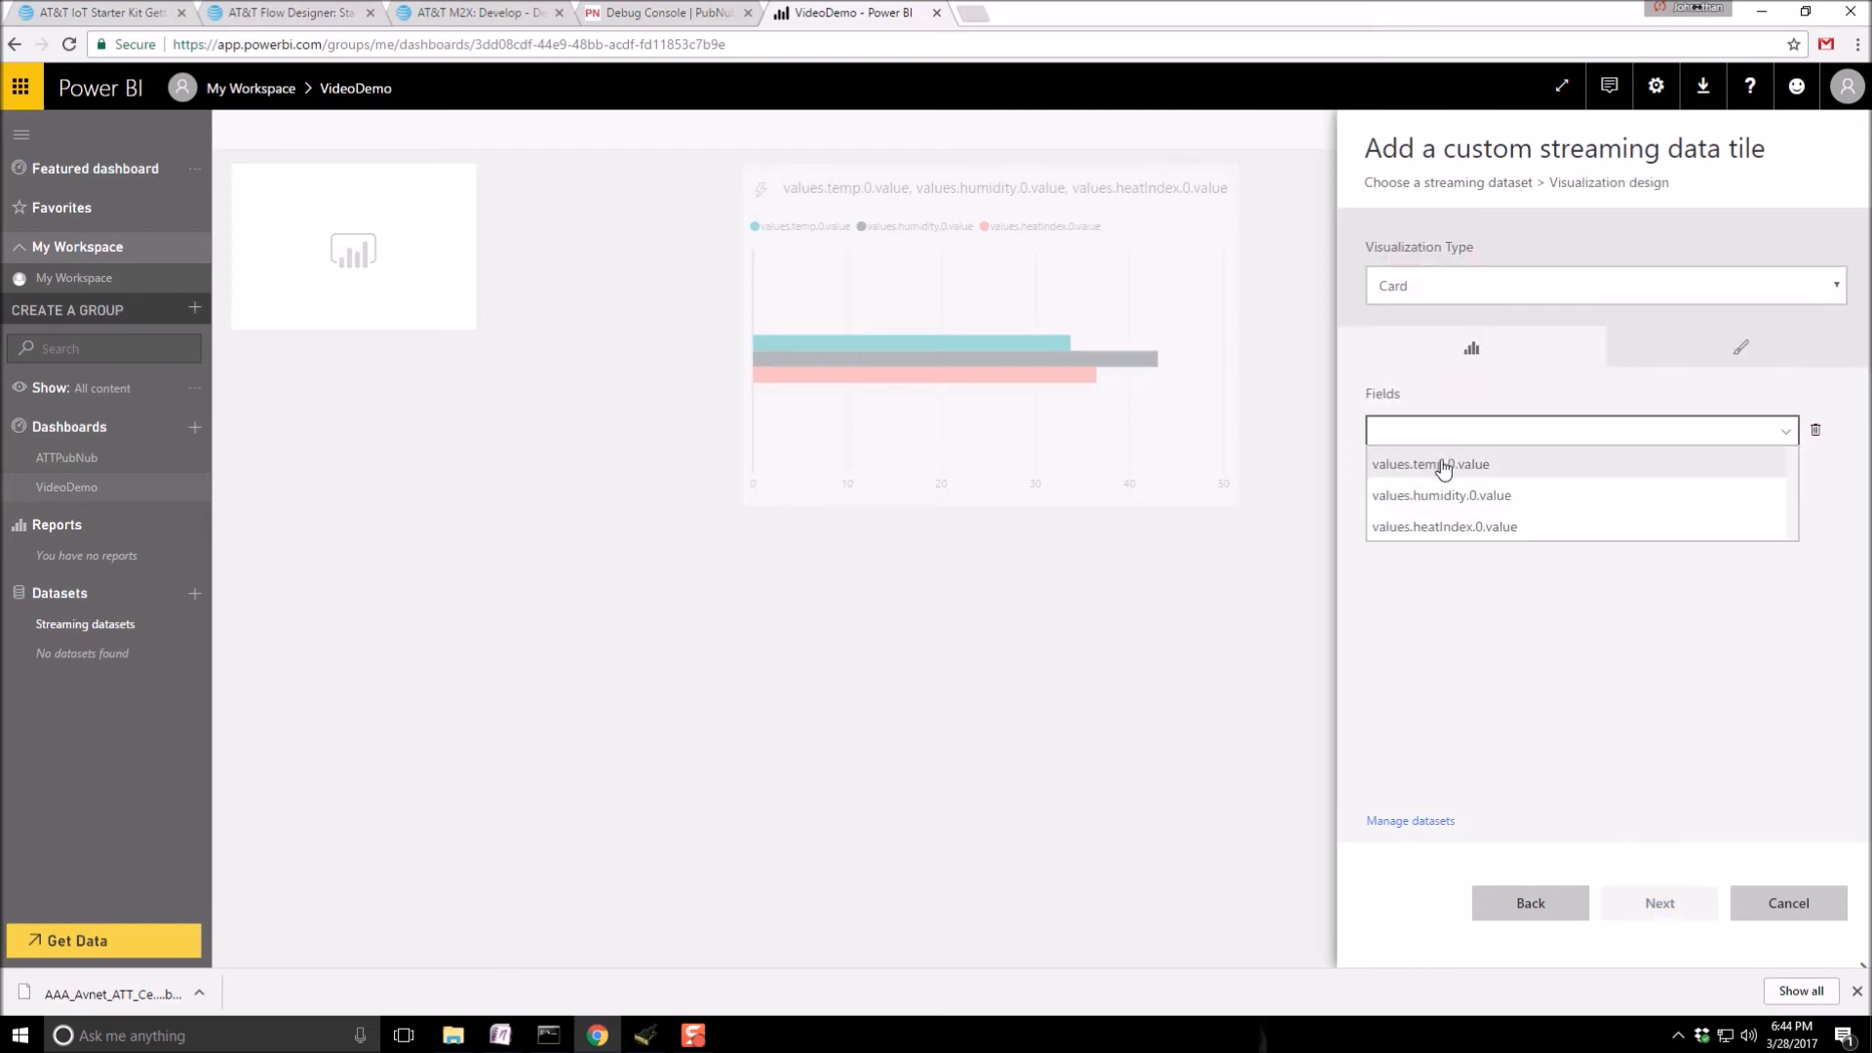
left_click(1430, 464)
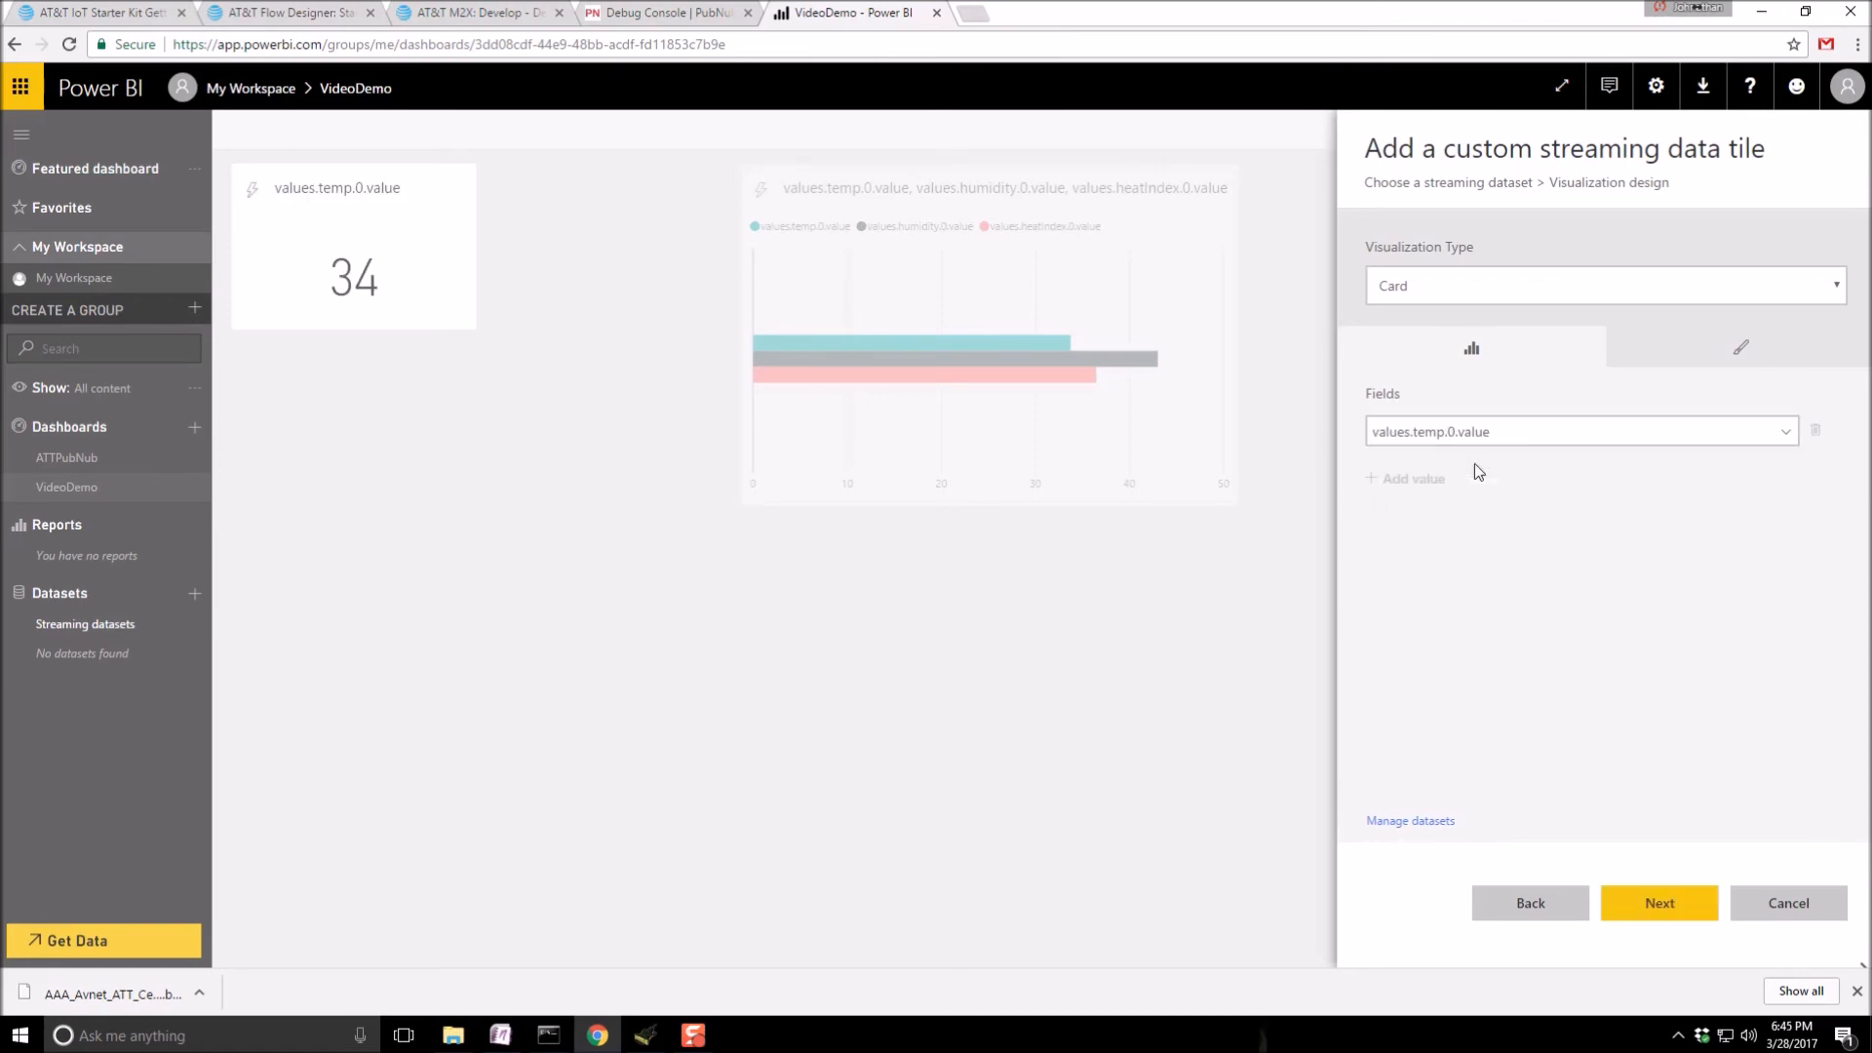
mouse_move(1412, 478)
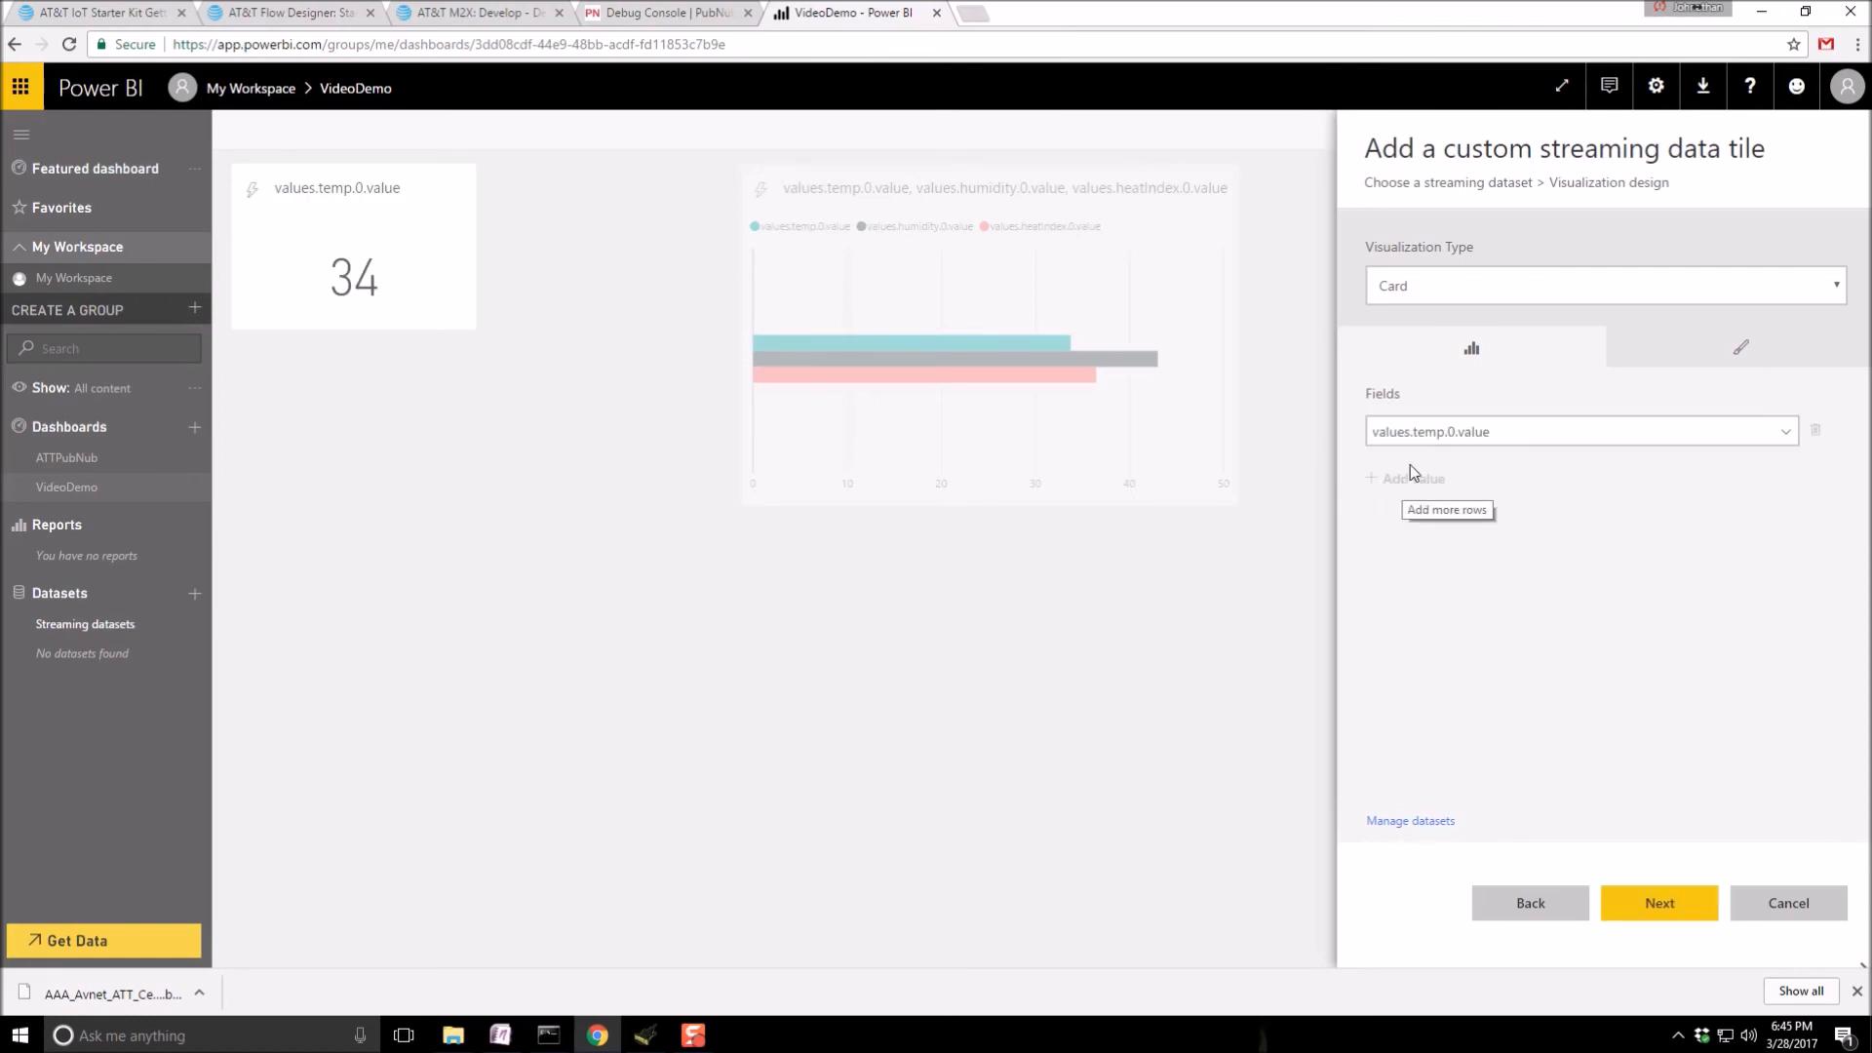
left_click(1788, 903)
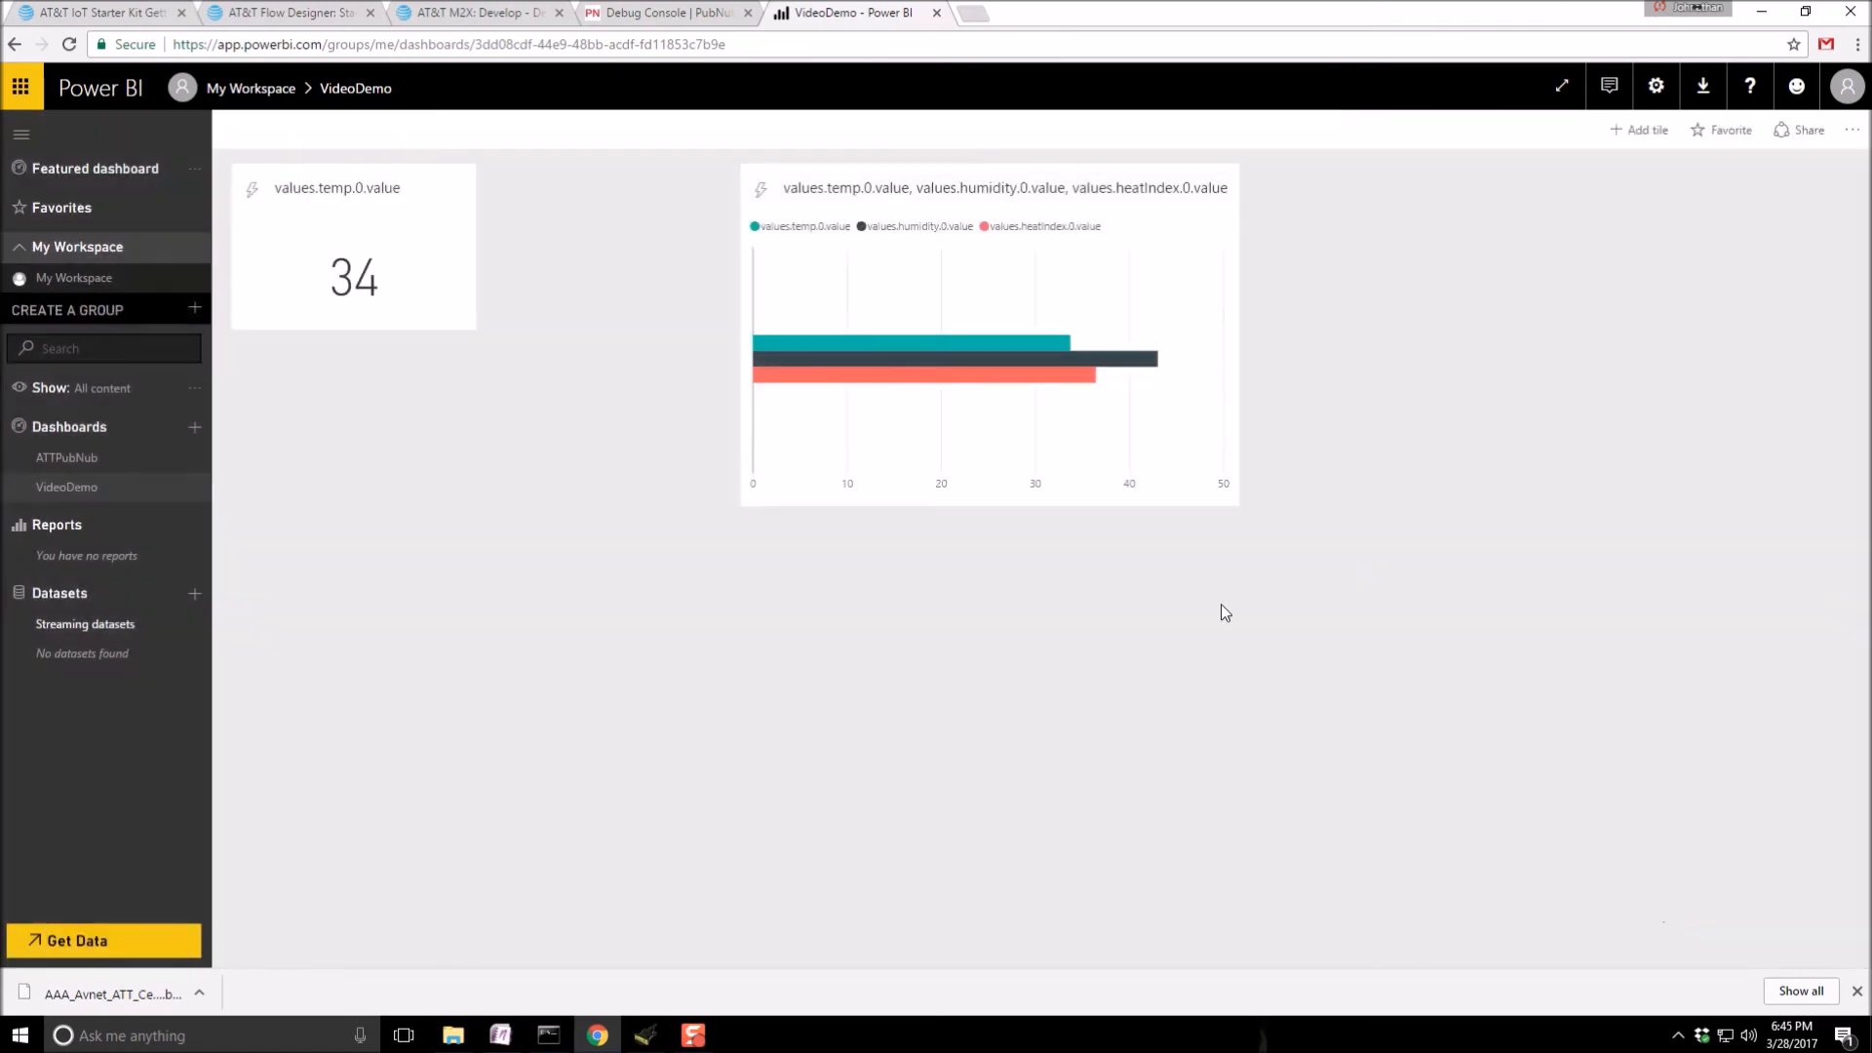
left_click(1646, 129)
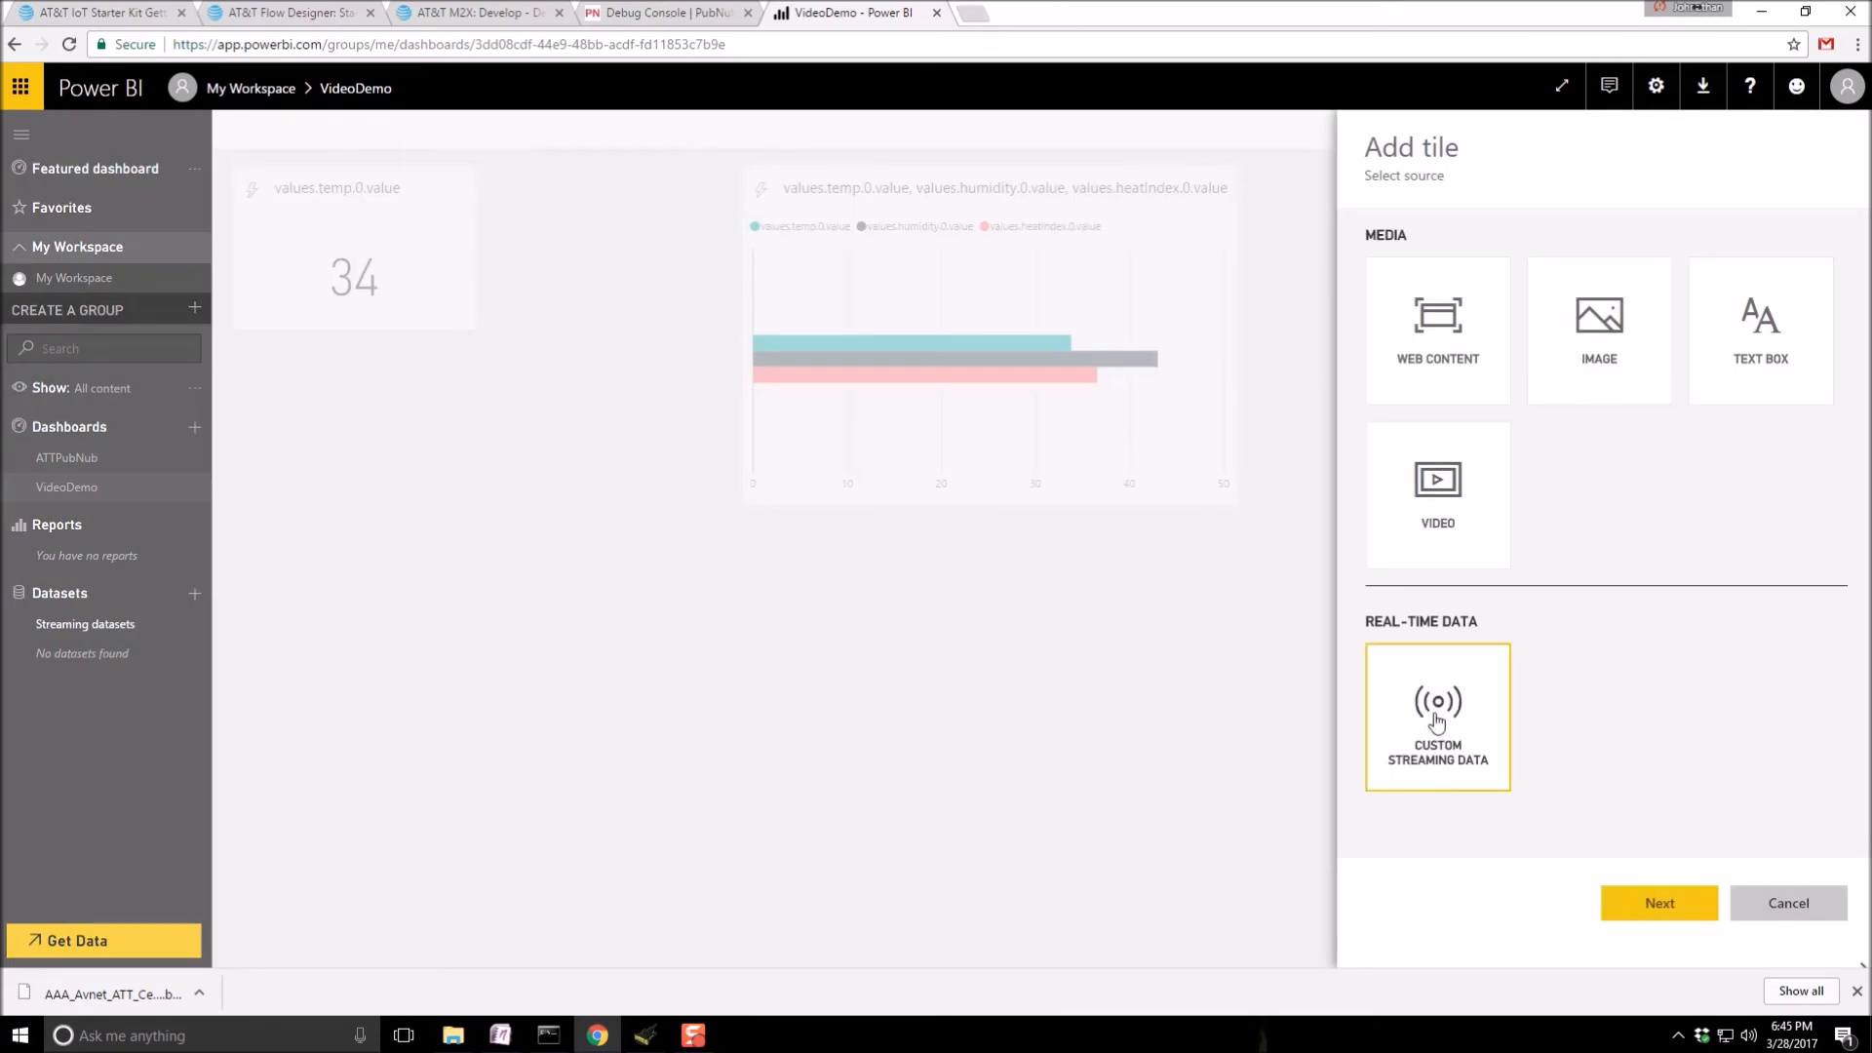
Step: Place a gauge tile displaying values.humidity.0.value on the dashboard
left_click(1658, 903)
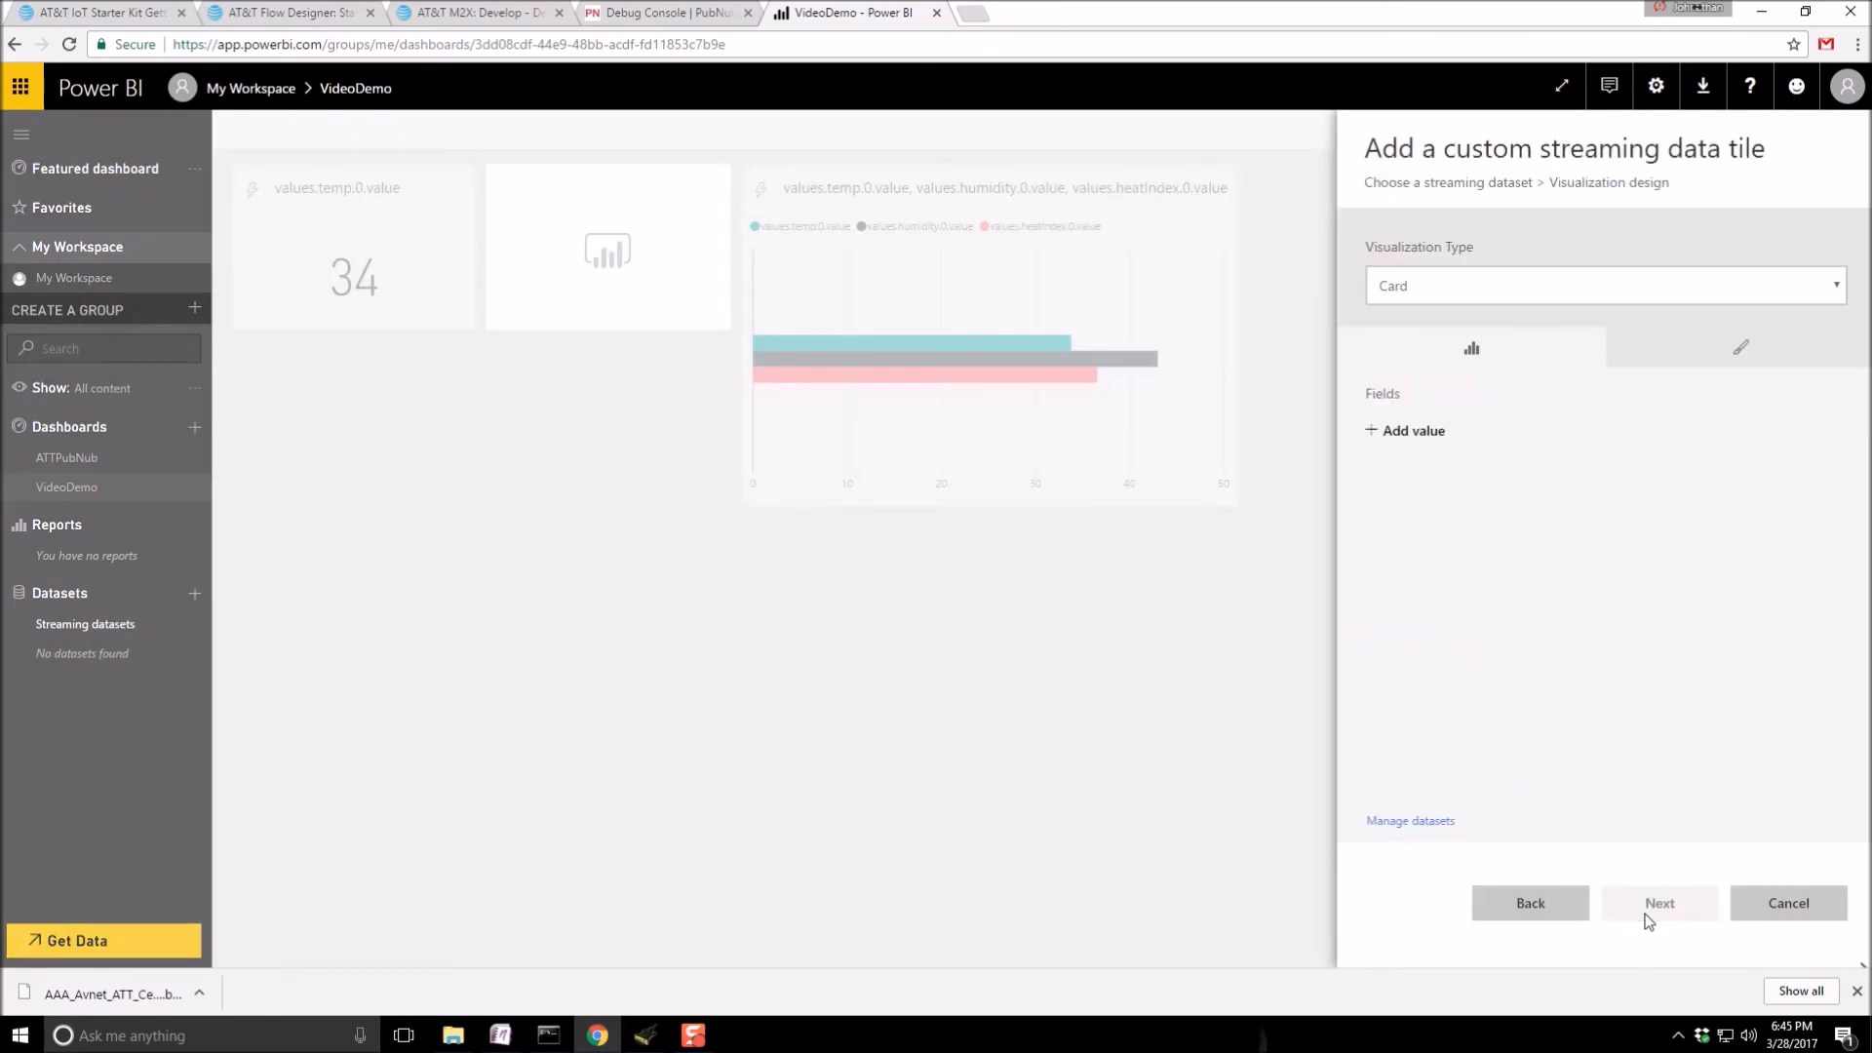
left_click(1603, 284)
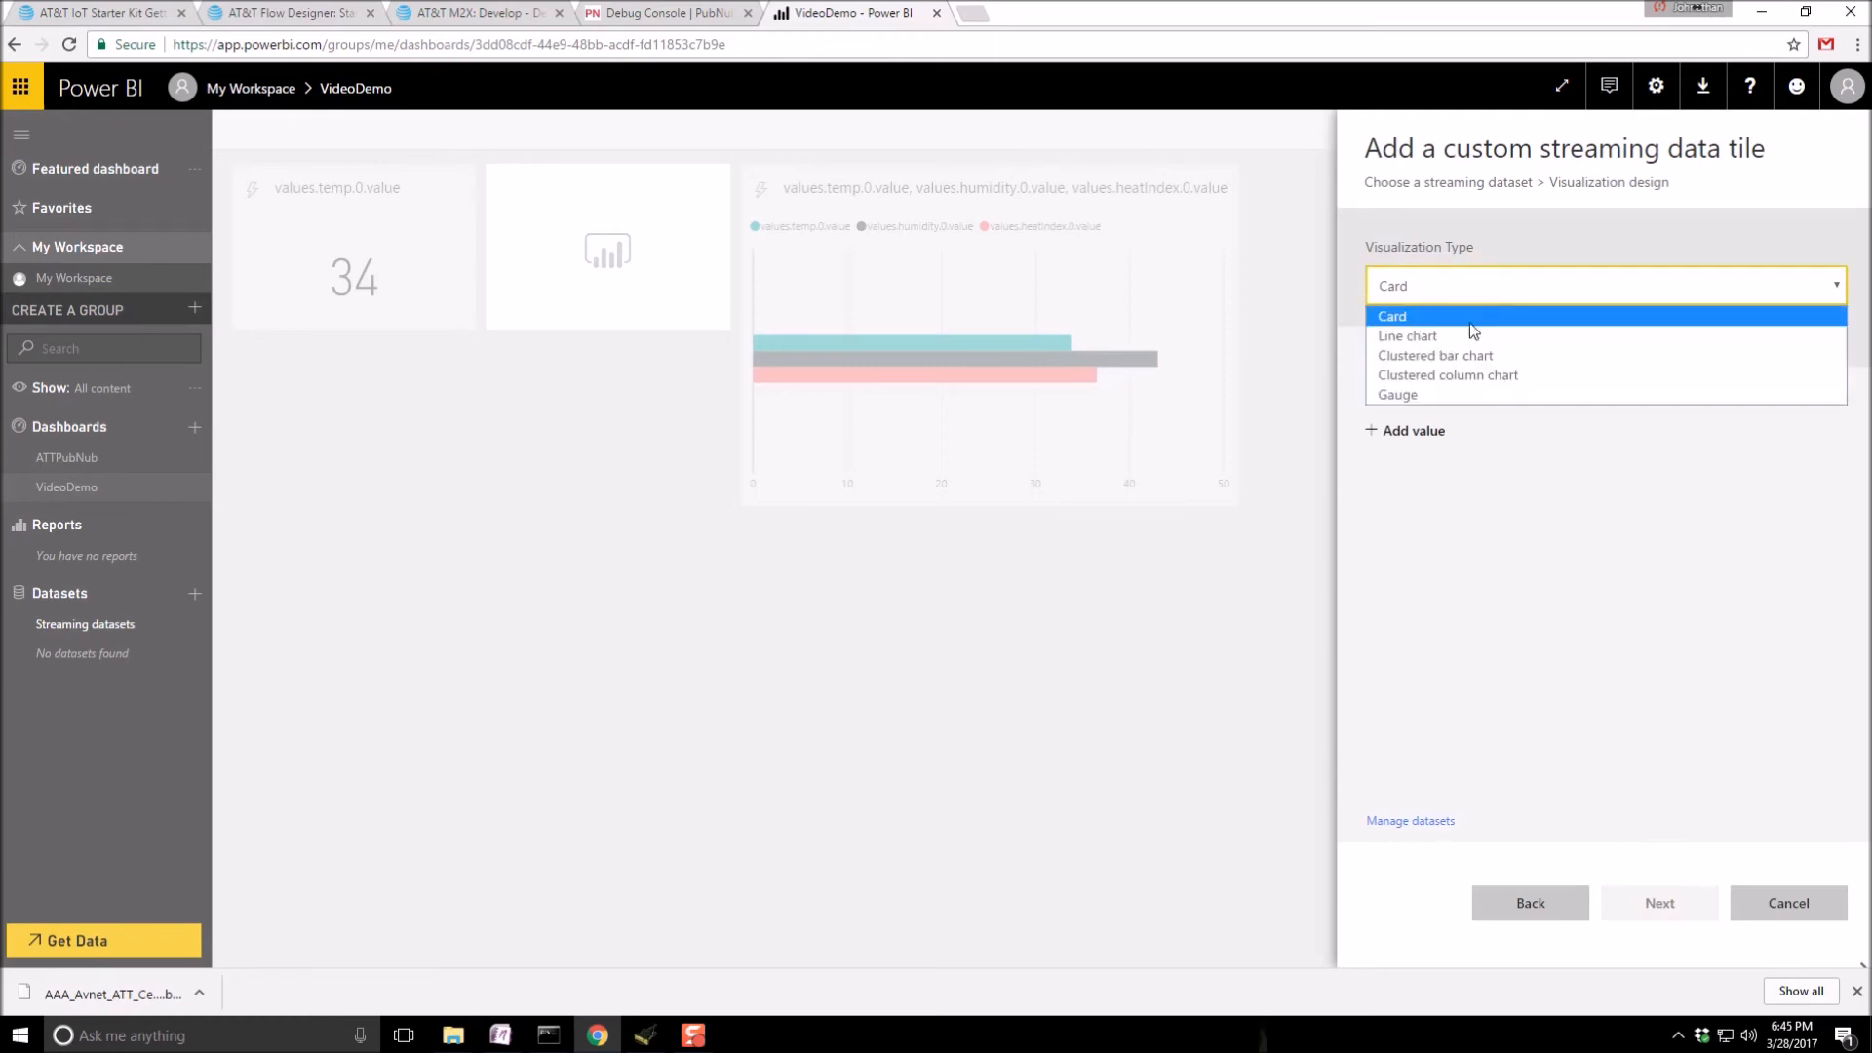
left_click(1396, 394)
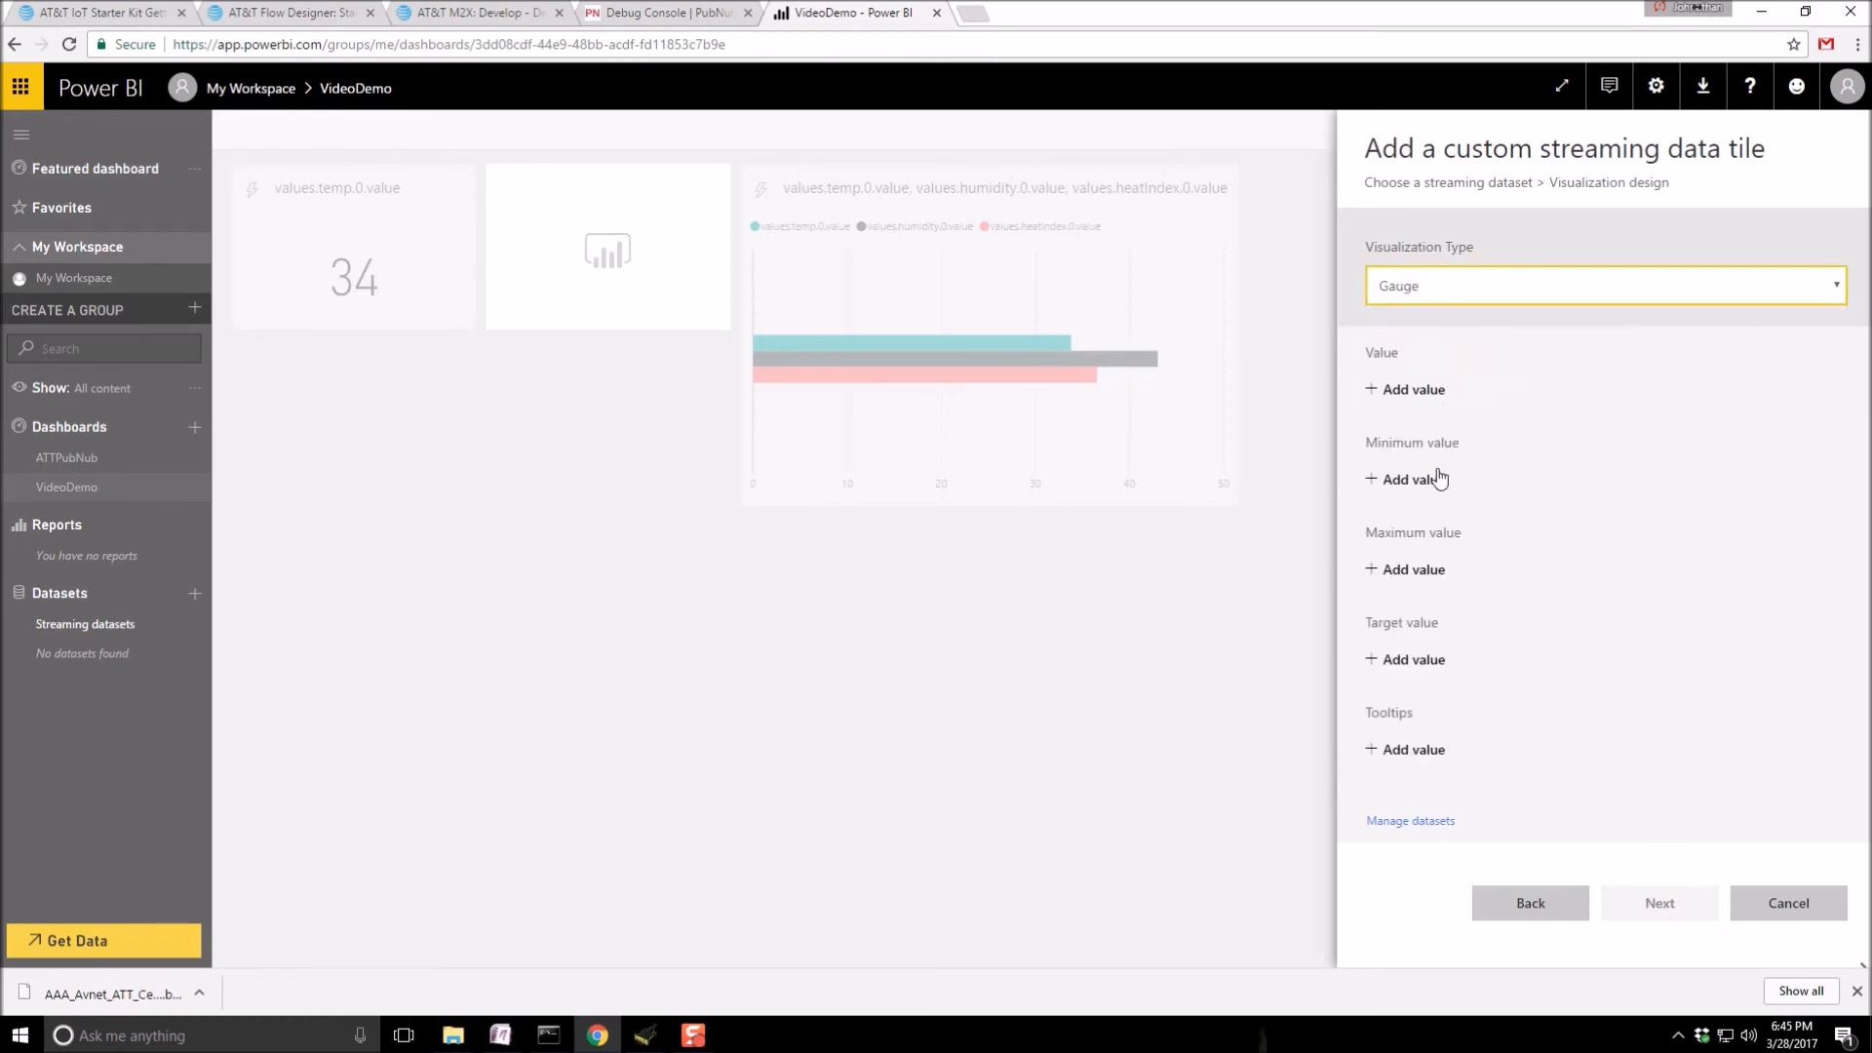
left_click(1412, 388)
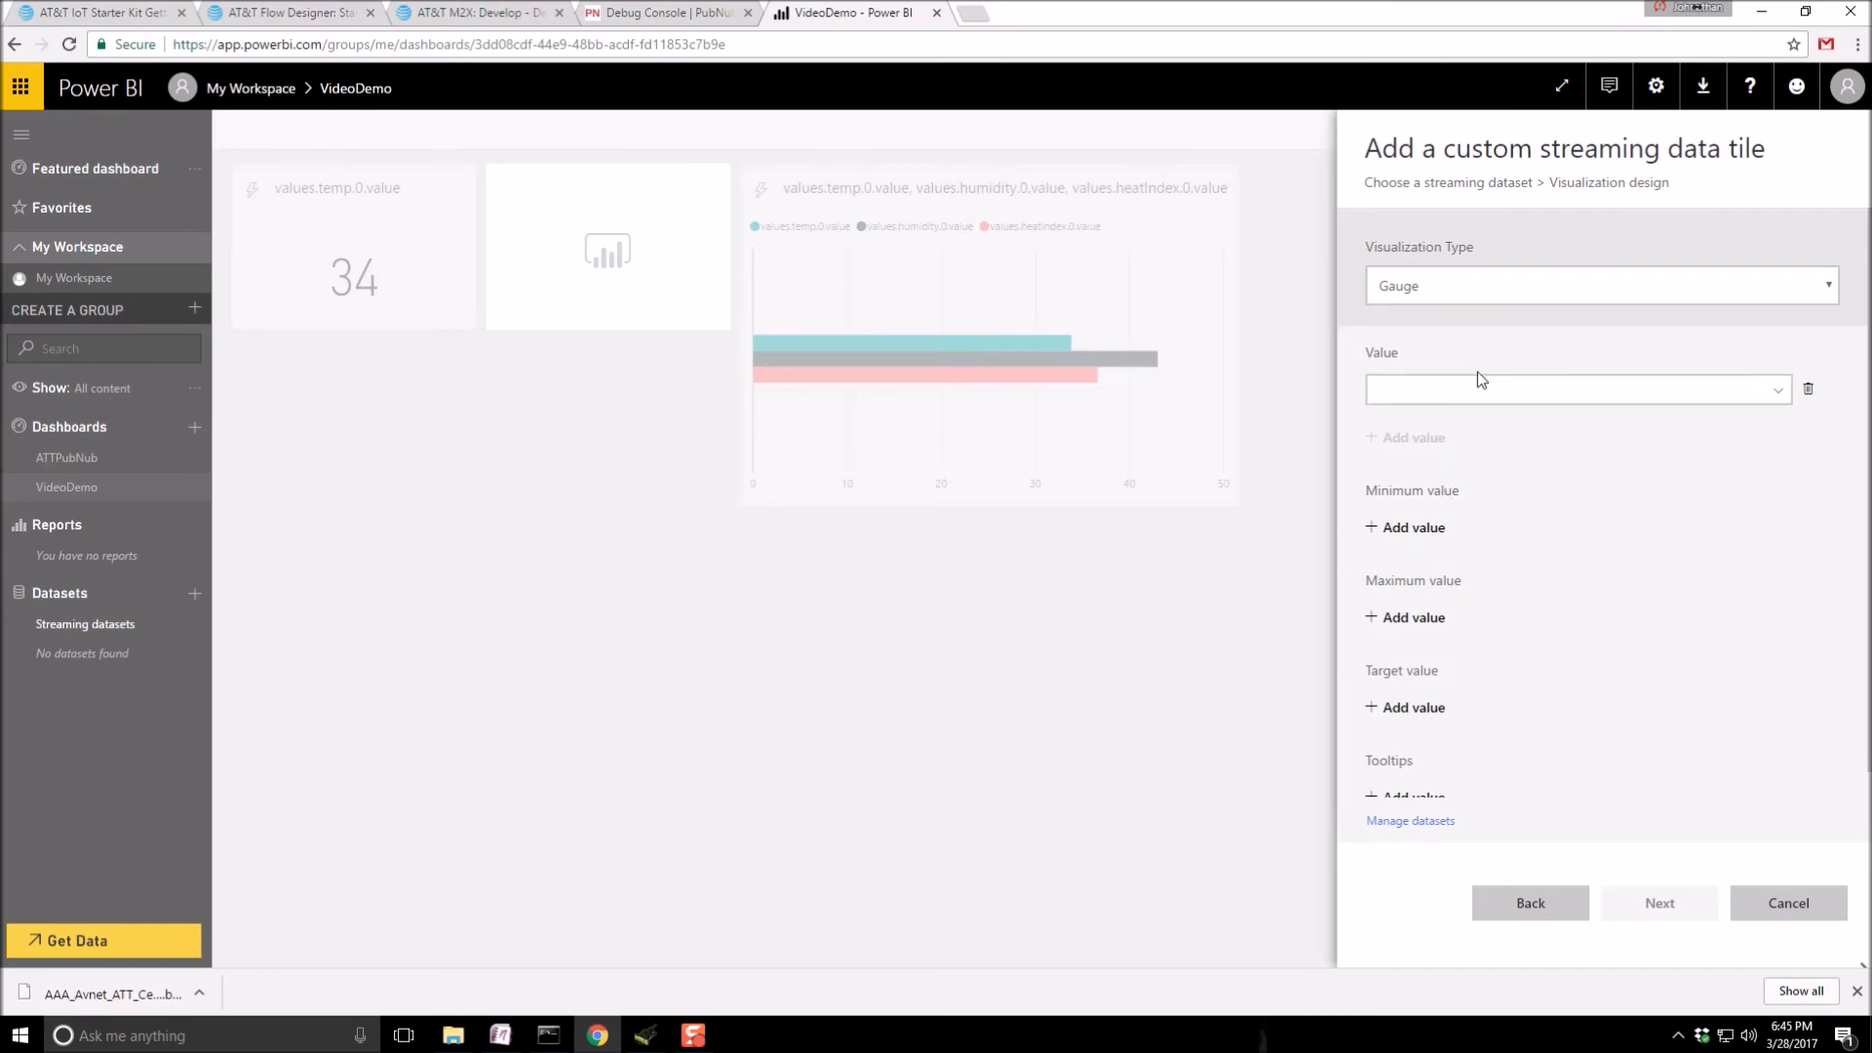
left_click(1576, 388)
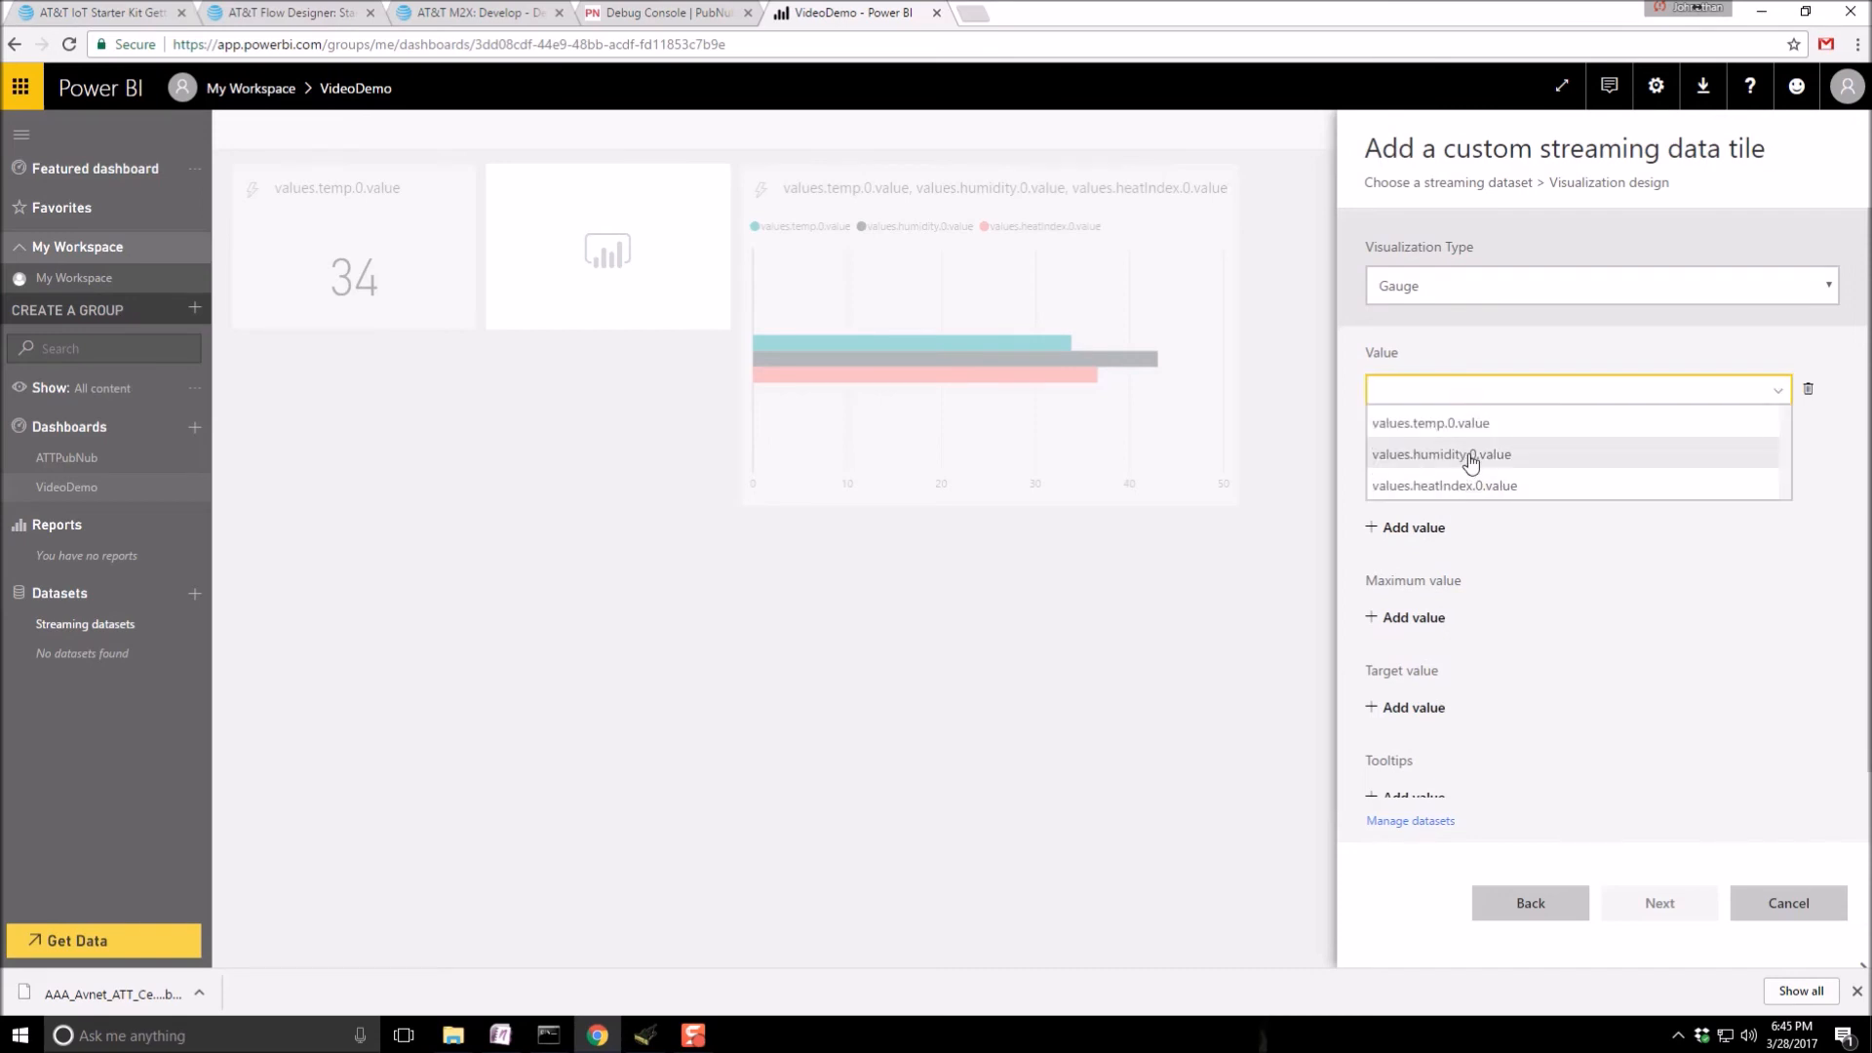
left_click(1657, 903)
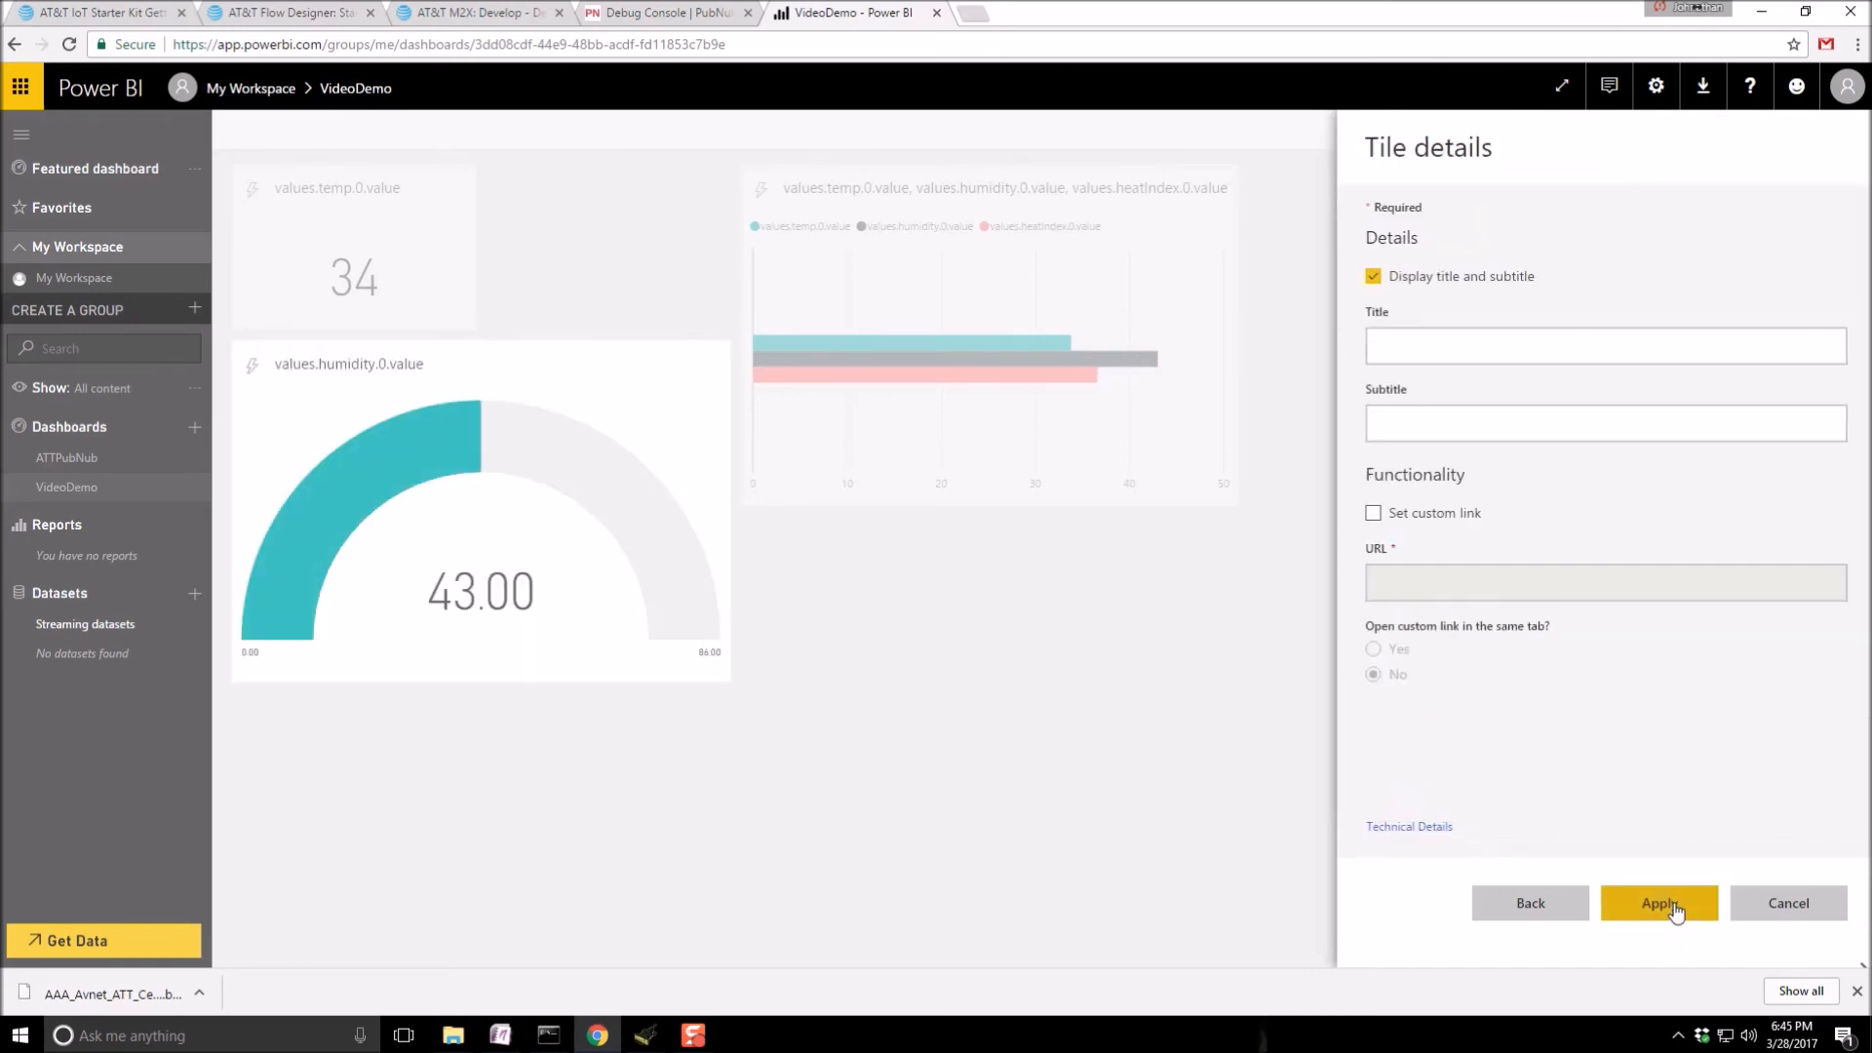
left_click(1657, 903)
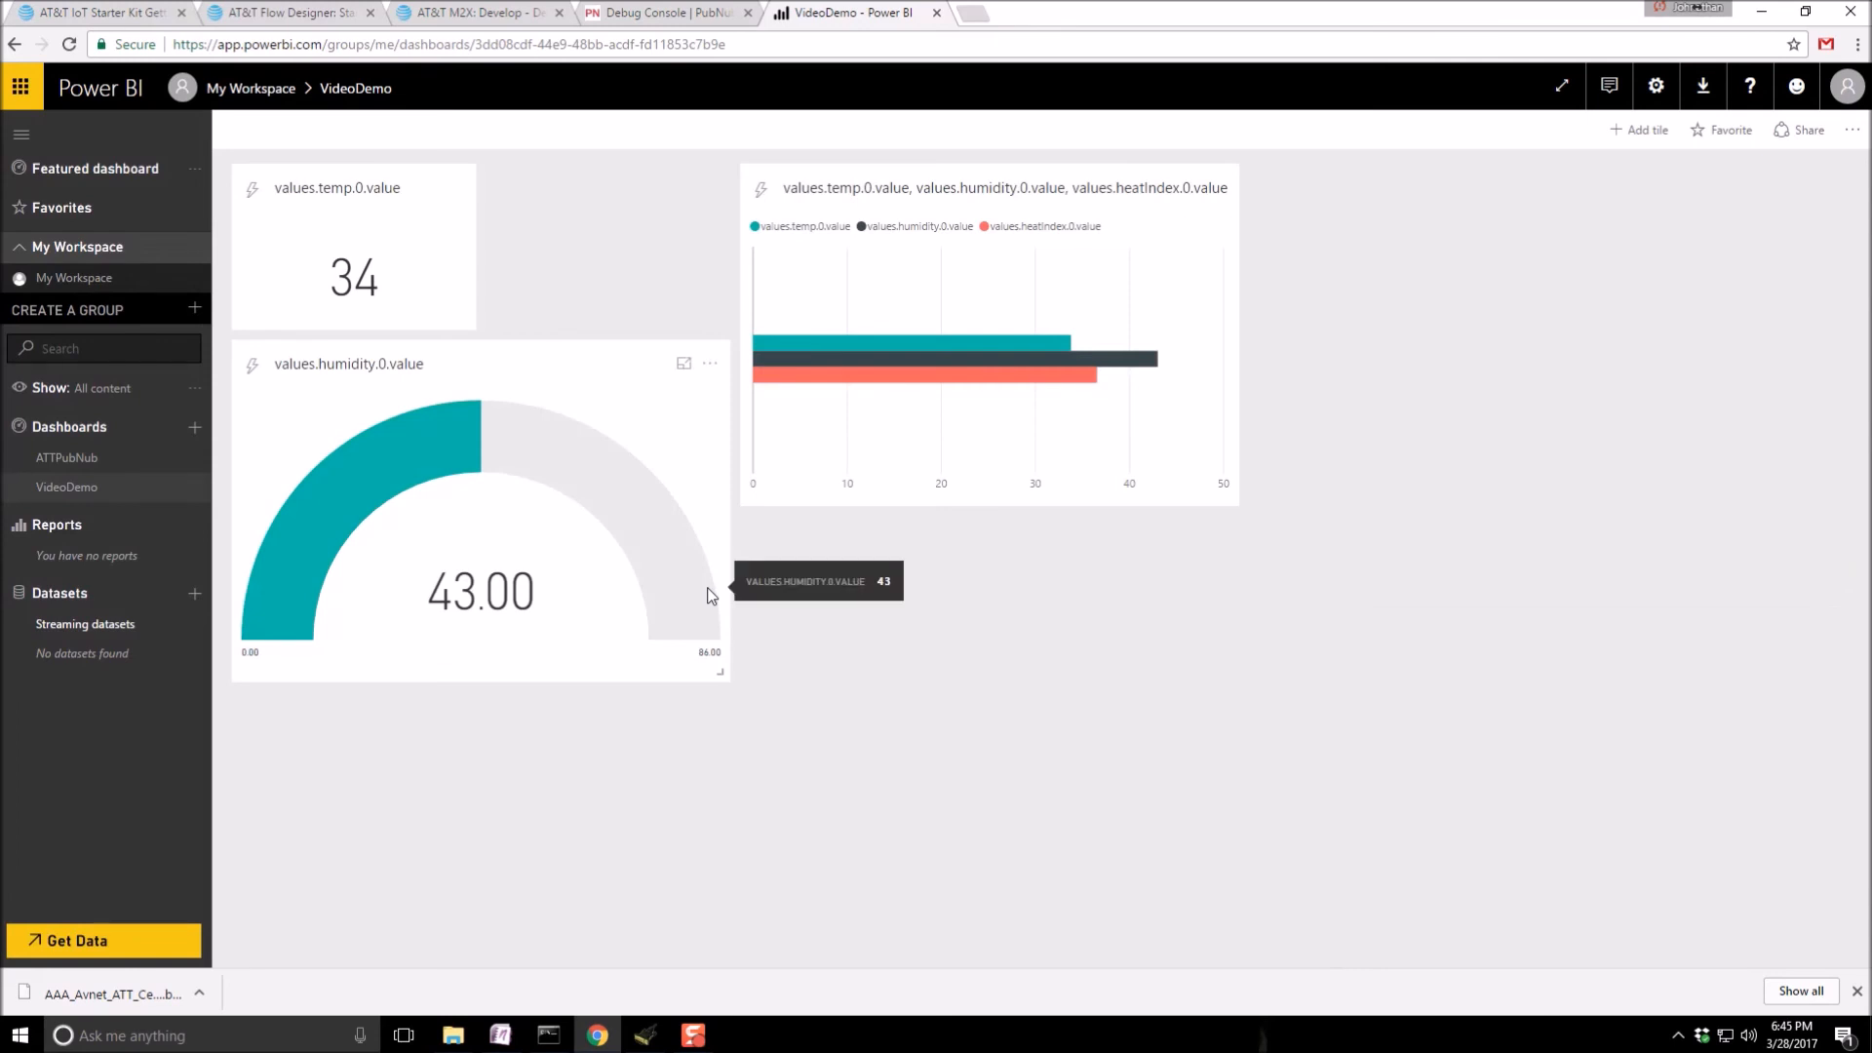
mouse_move(784, 449)
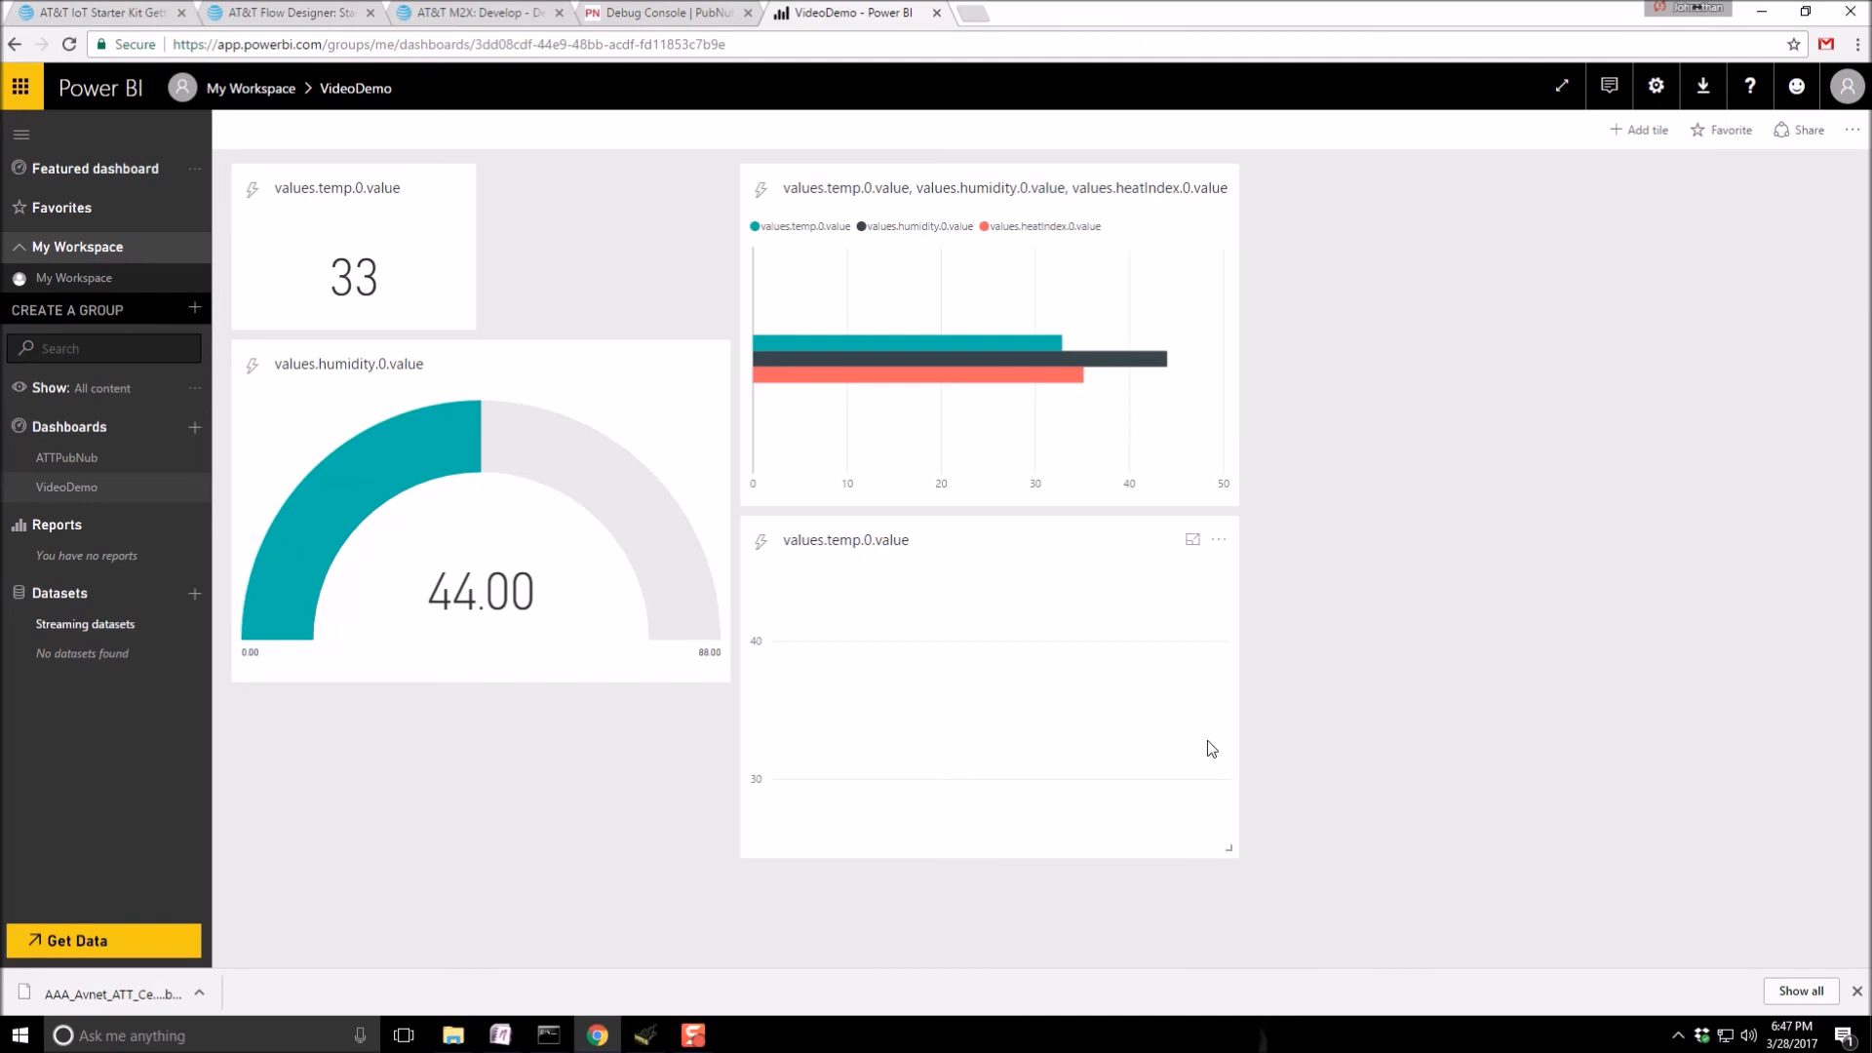
Step: Add a Custom Streaming Data line chart tile plotting values.temp.0.value below the bar chart
left_click(1219, 540)
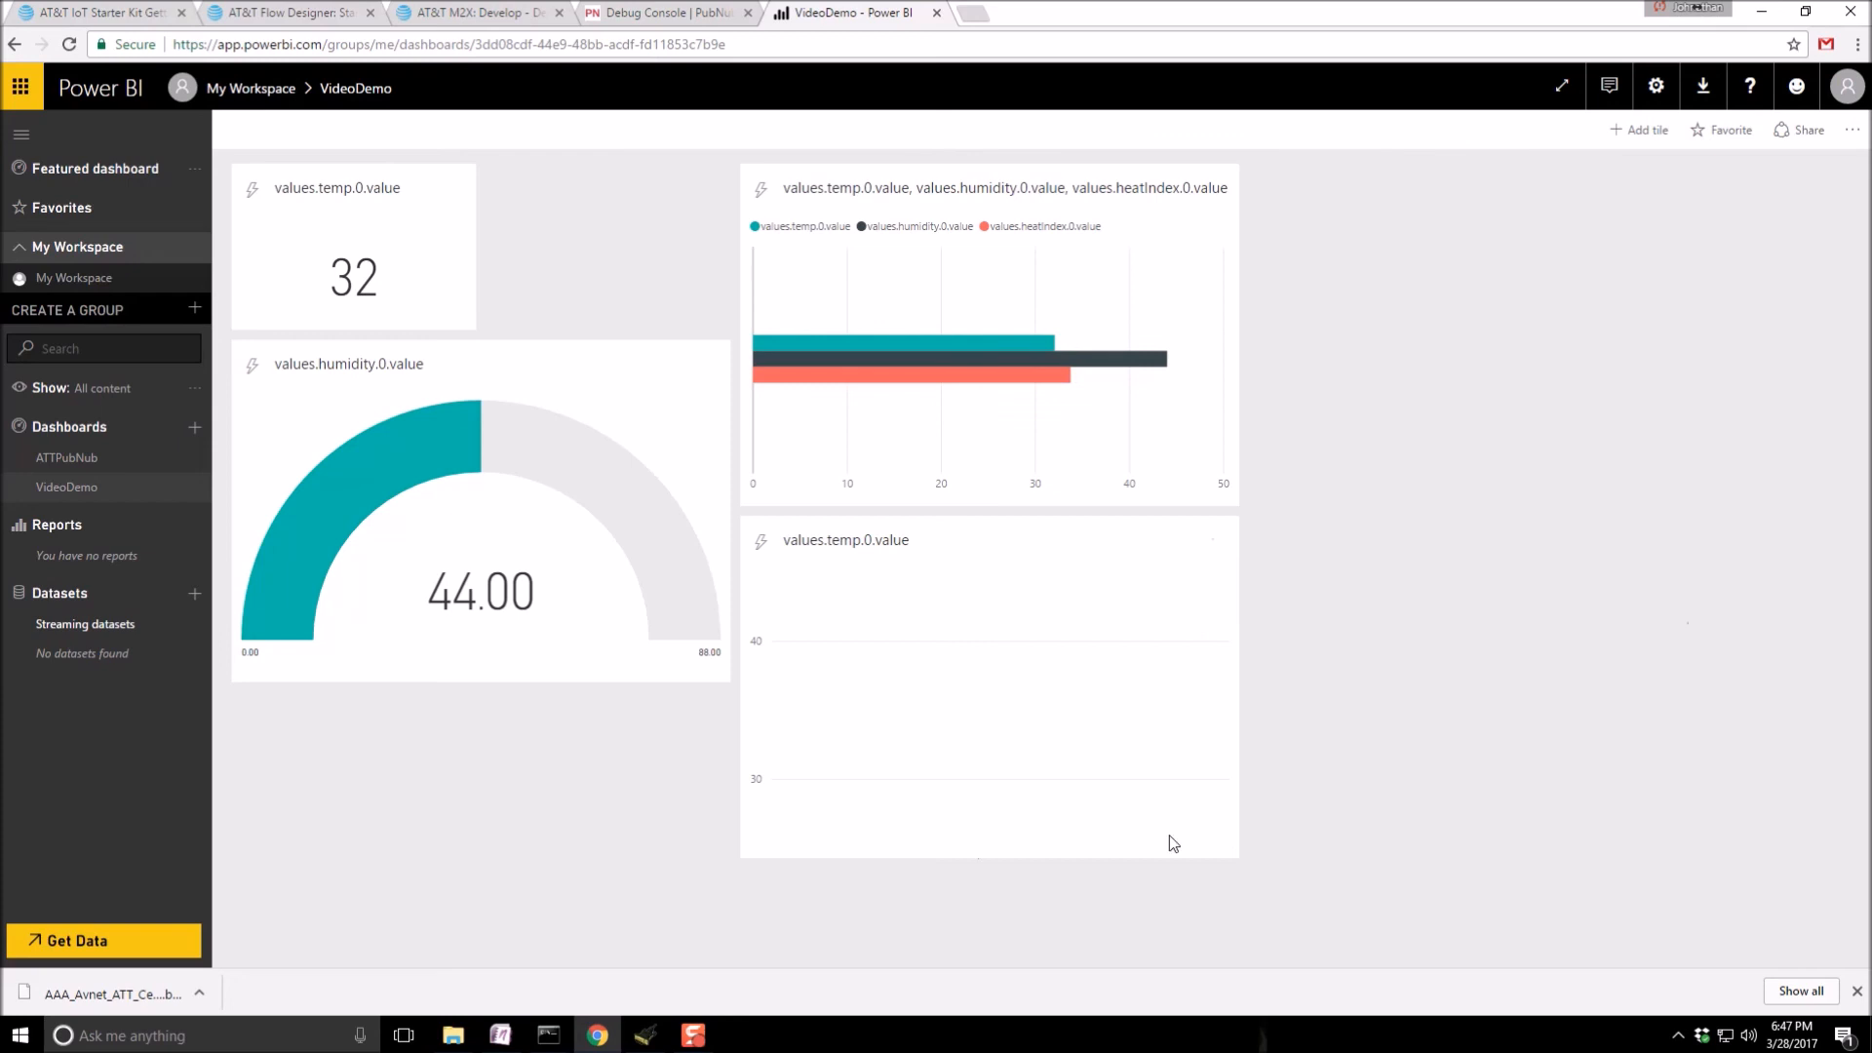
mouse_move(365, 275)
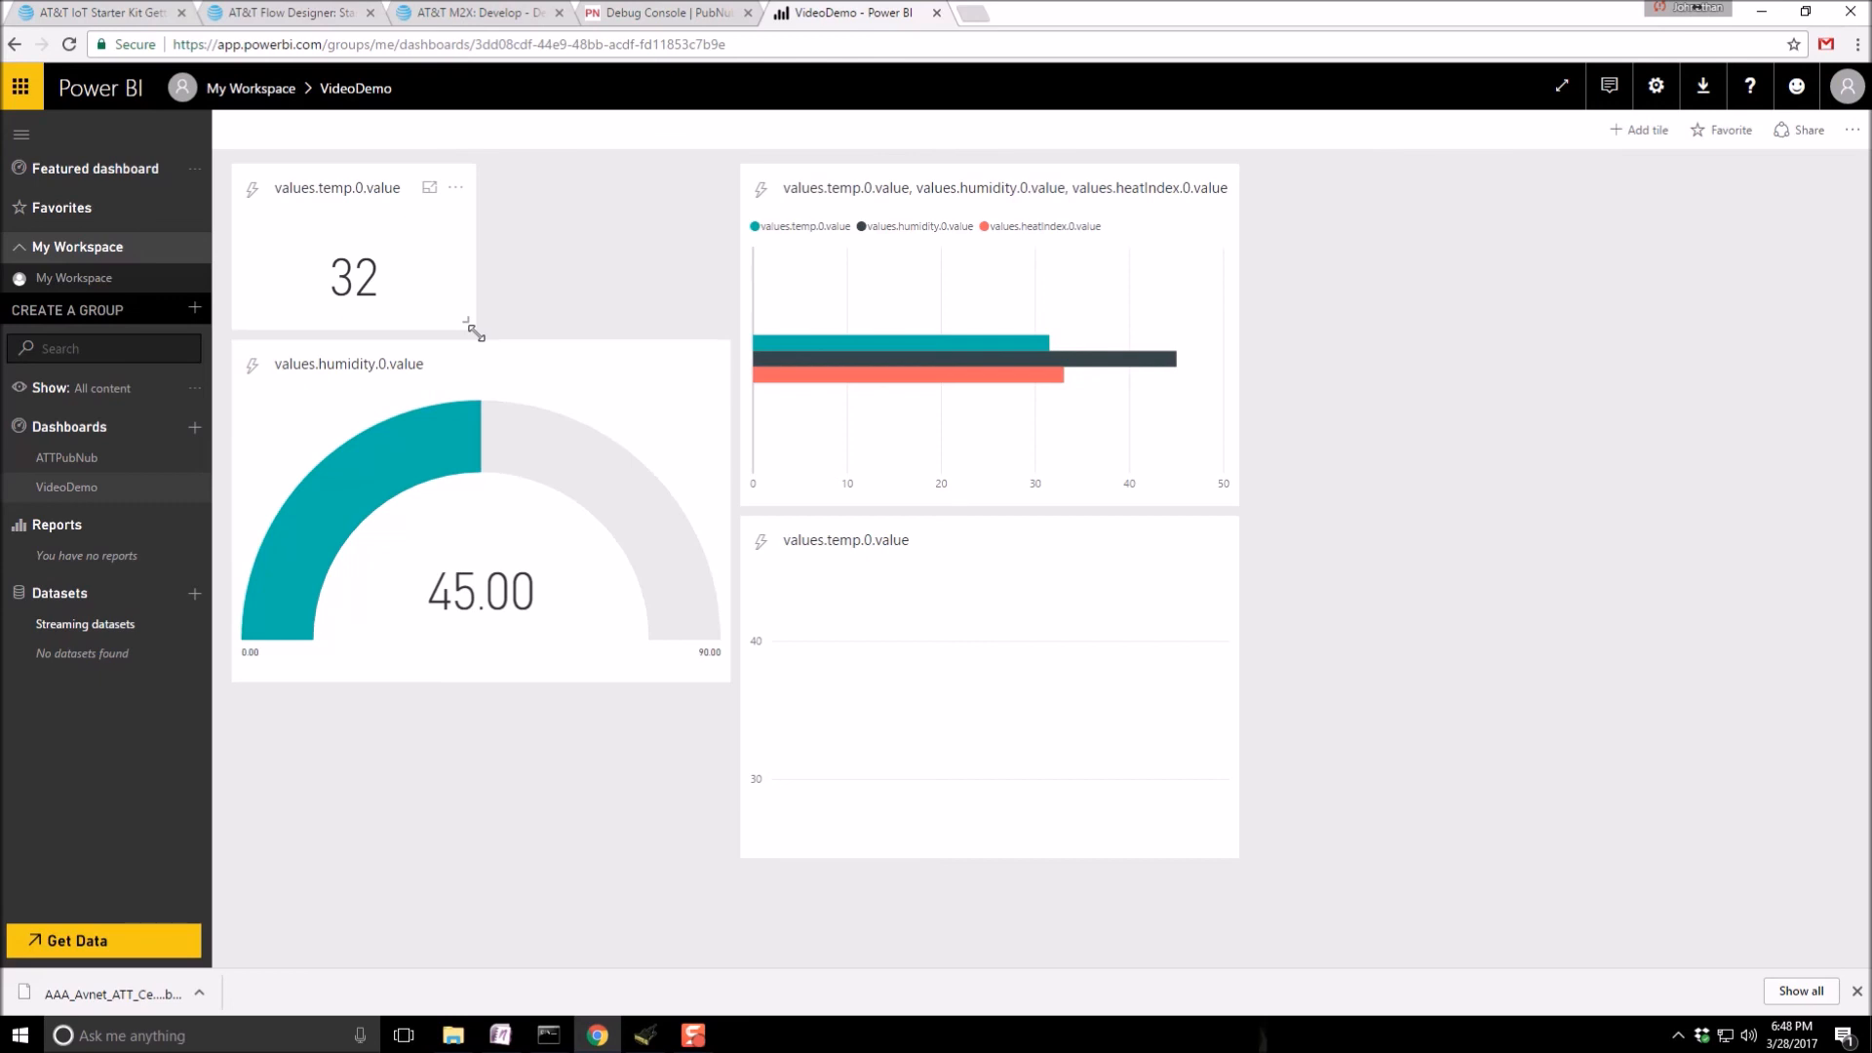
mouse_move(1114, 390)
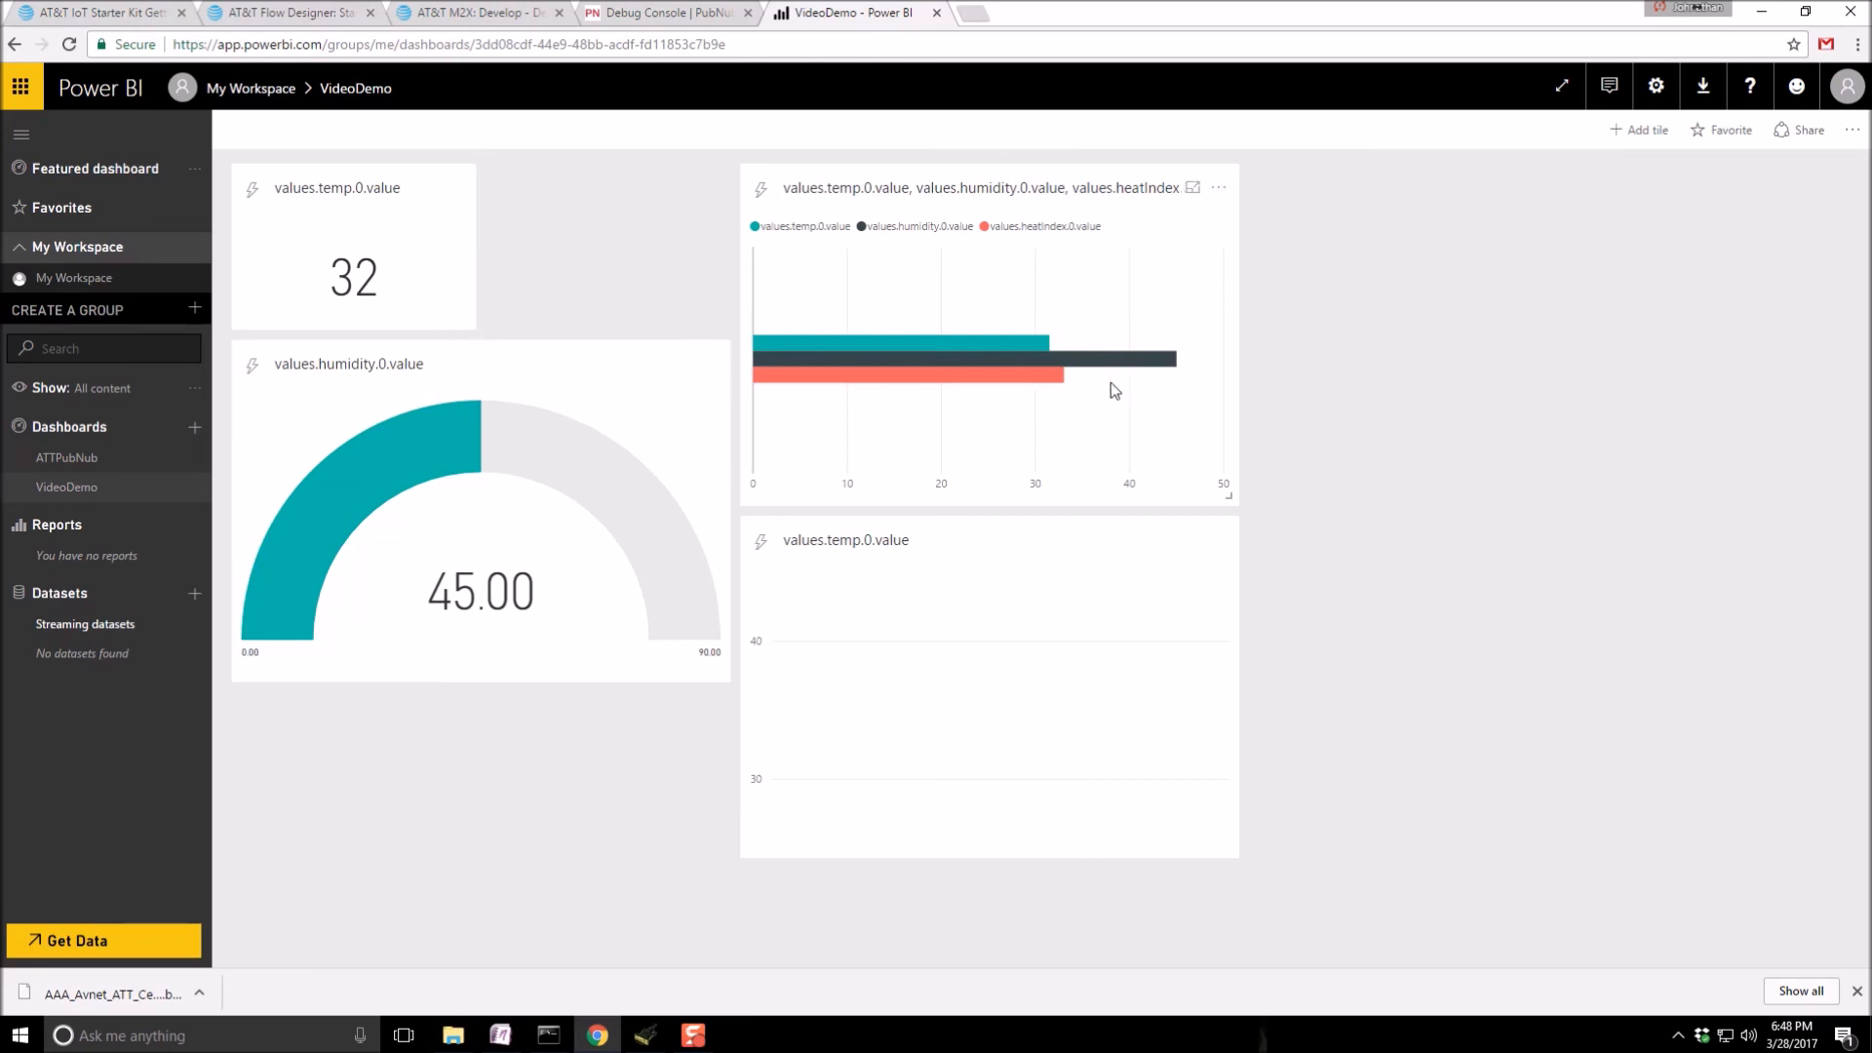